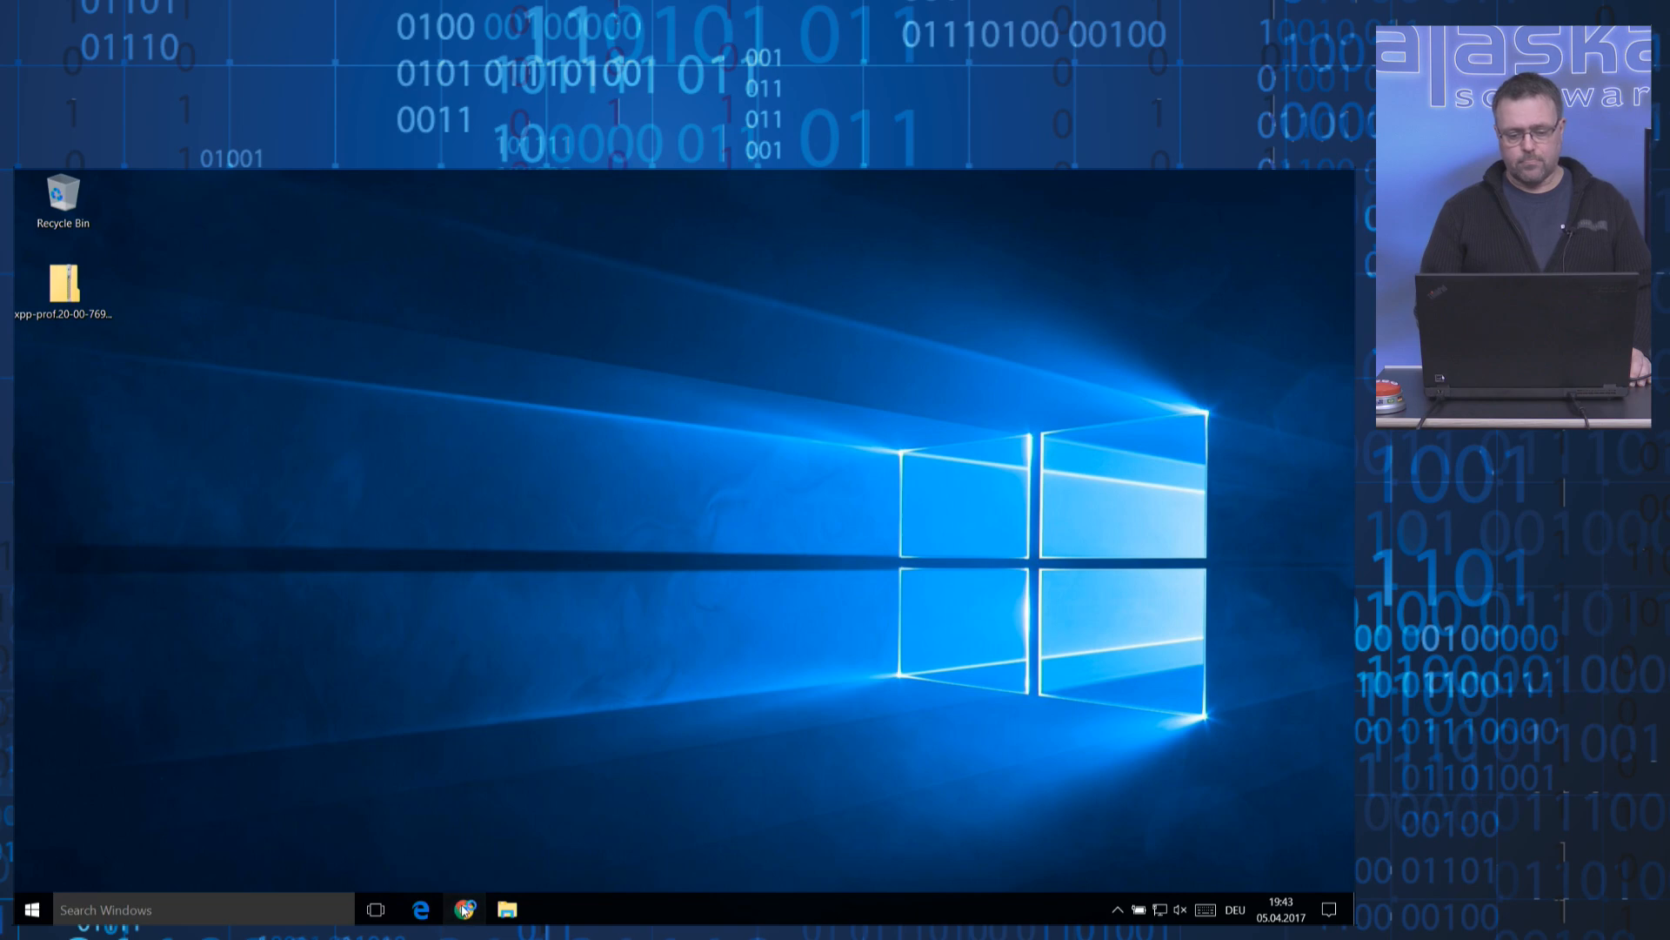
pyautogui.click(462, 908)
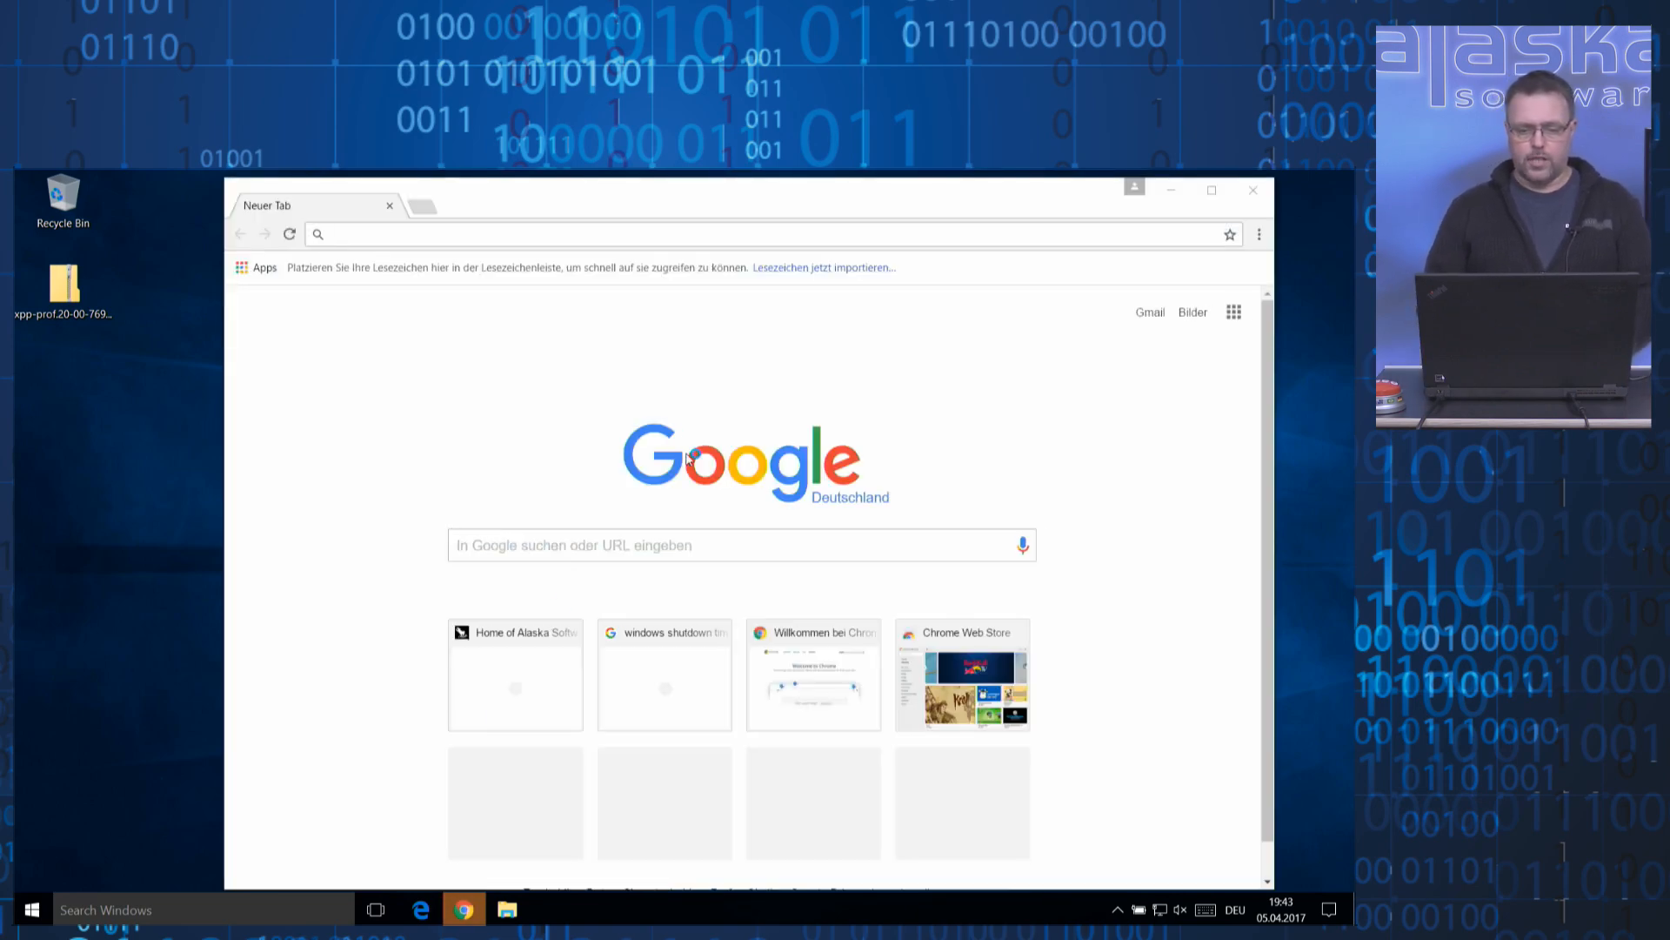
pyautogui.write('www.alaska-software.com')
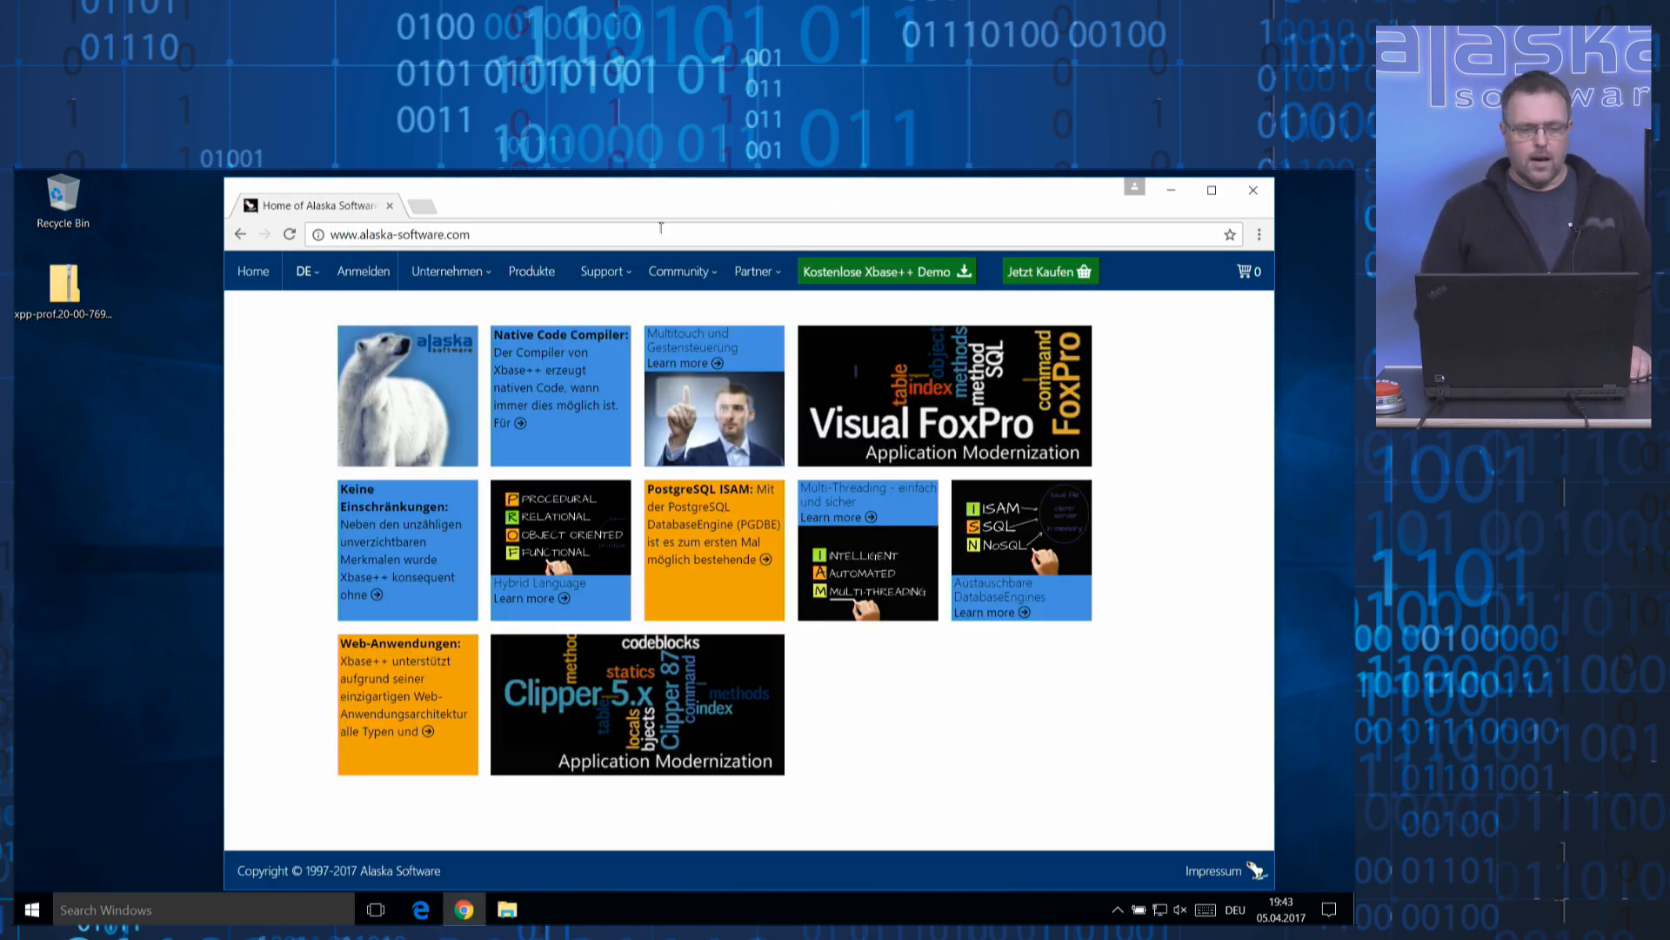
pyautogui.click(303, 270)
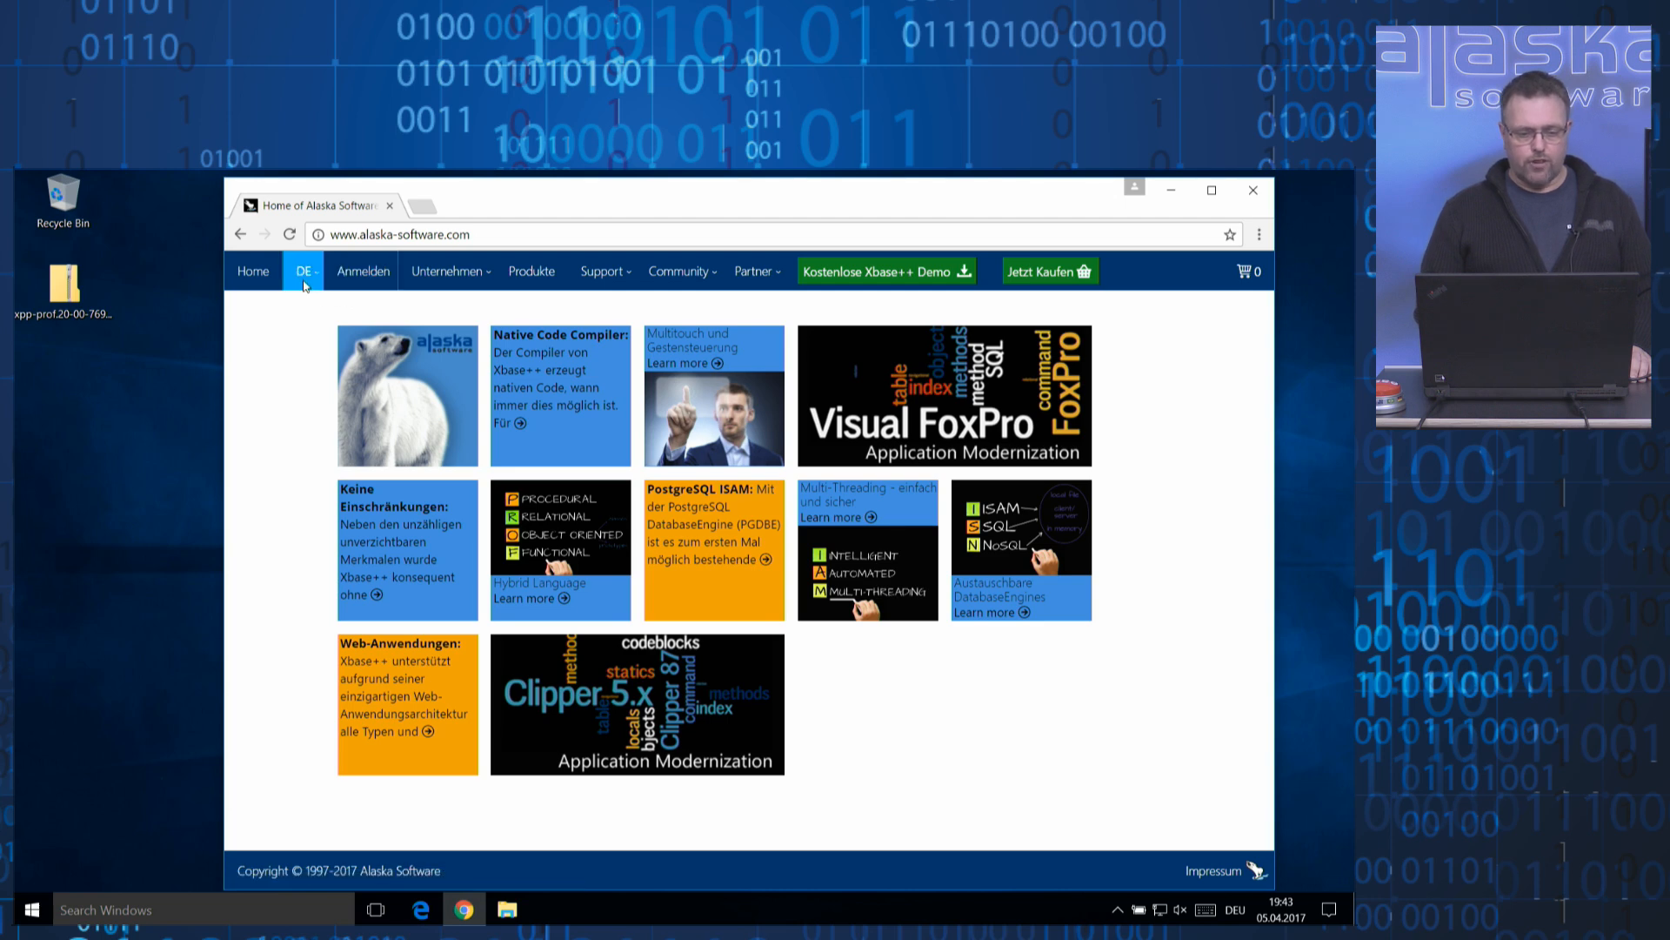
pyautogui.click(304, 271)
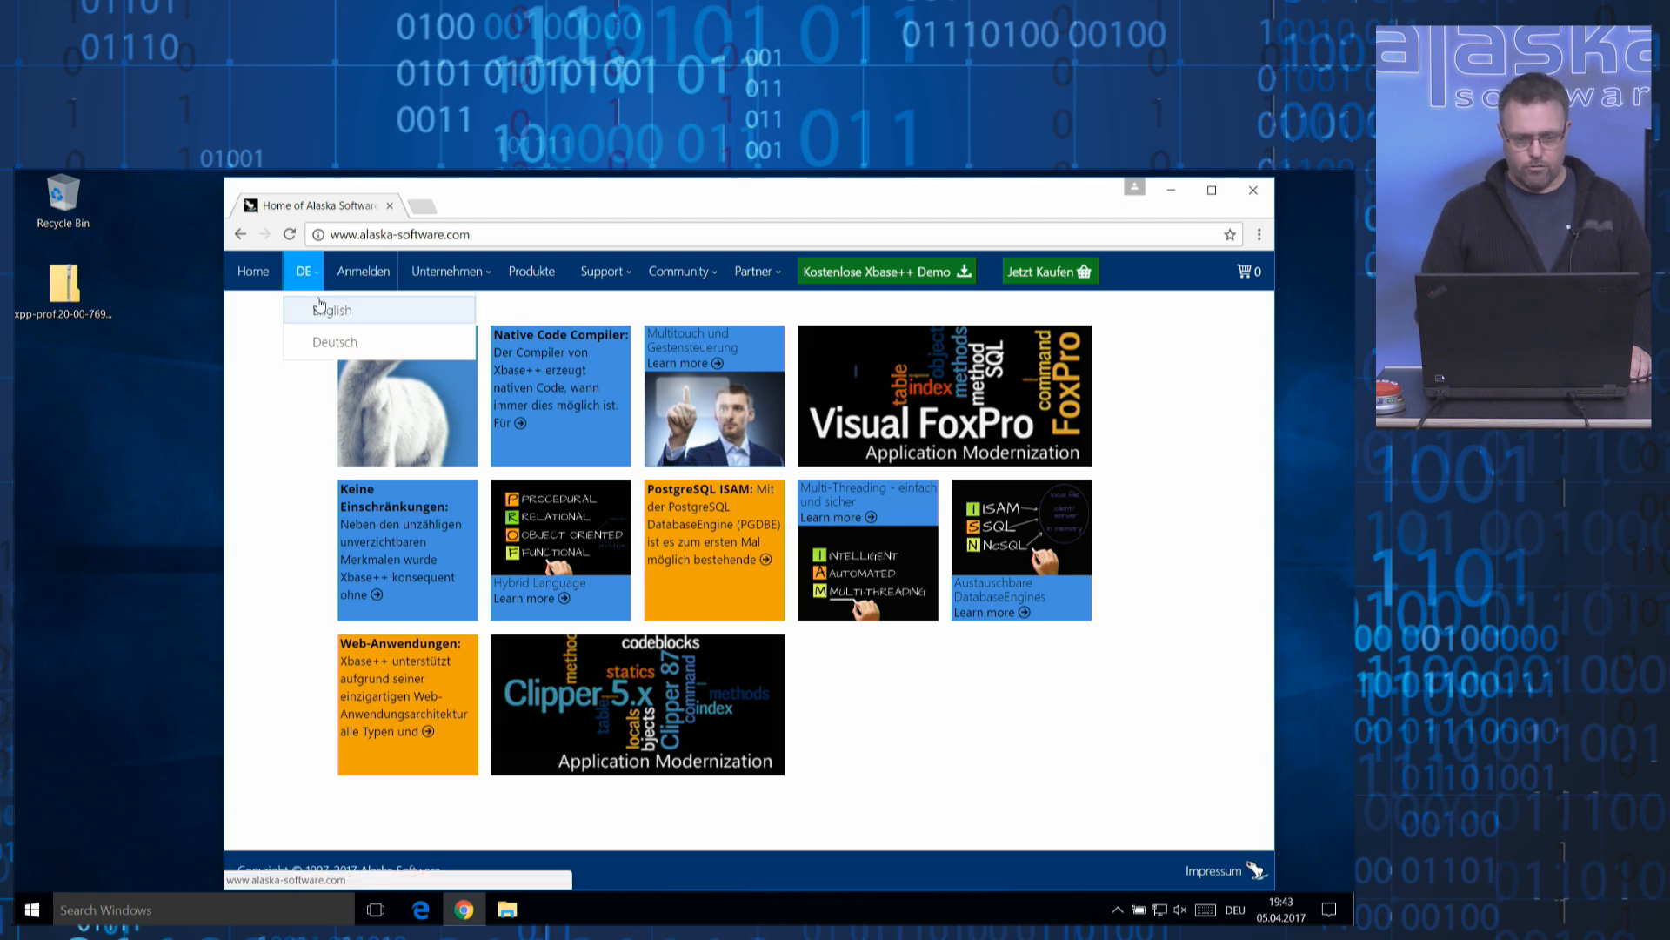
pyautogui.click(336, 309)
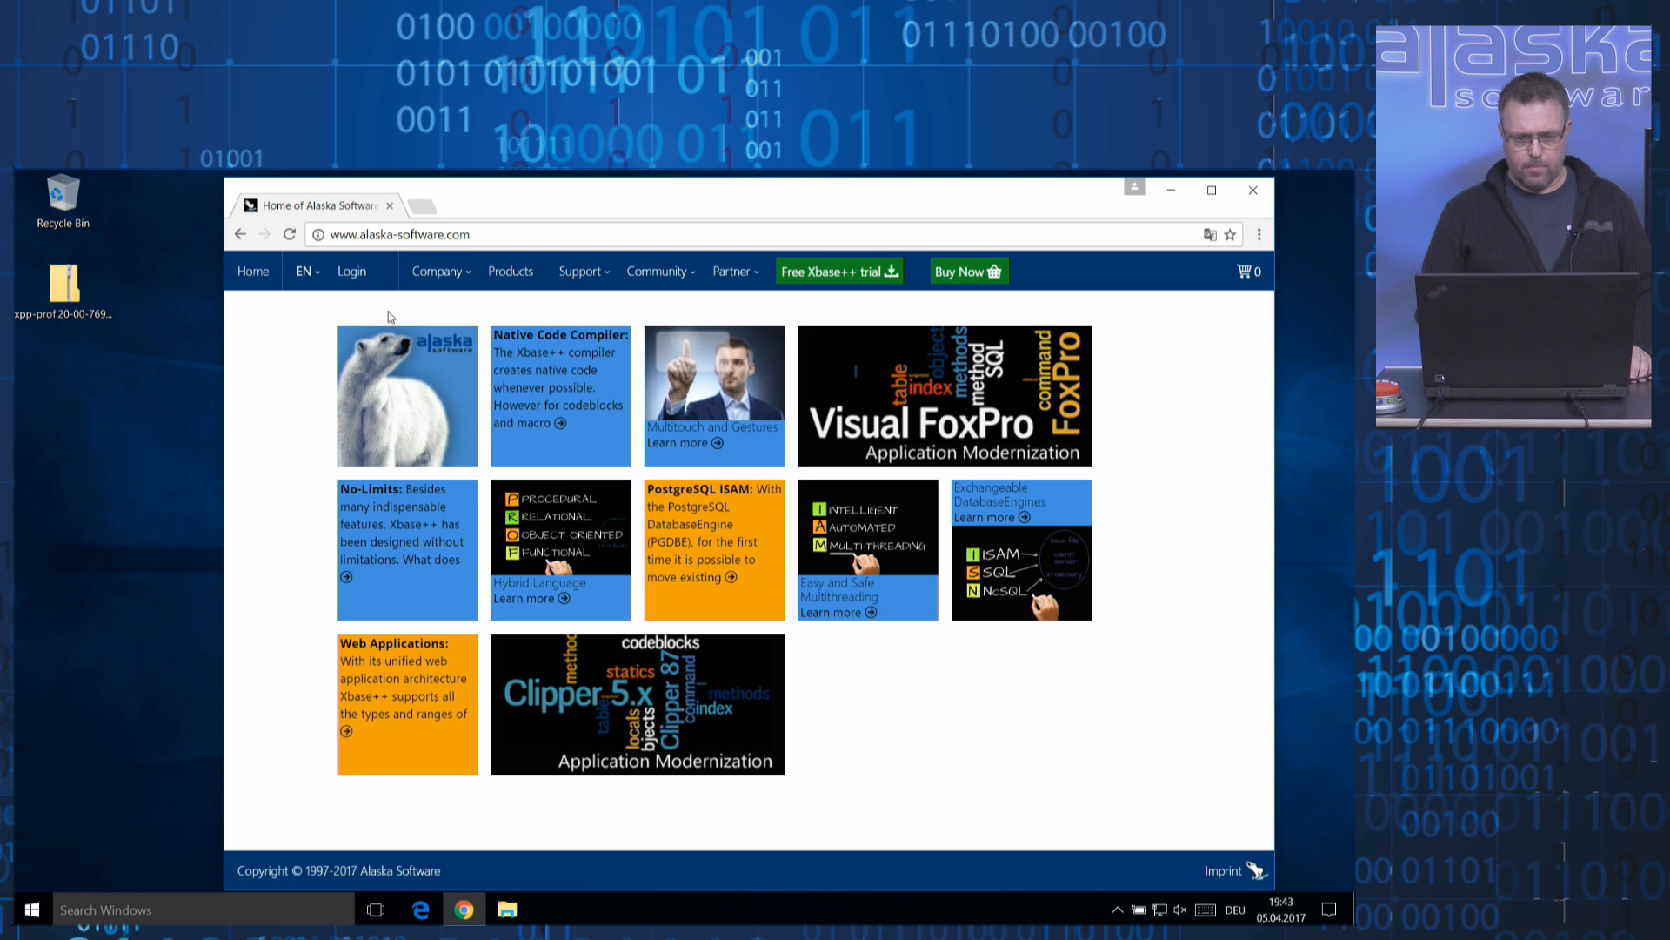
pyautogui.moveTo(352, 271)
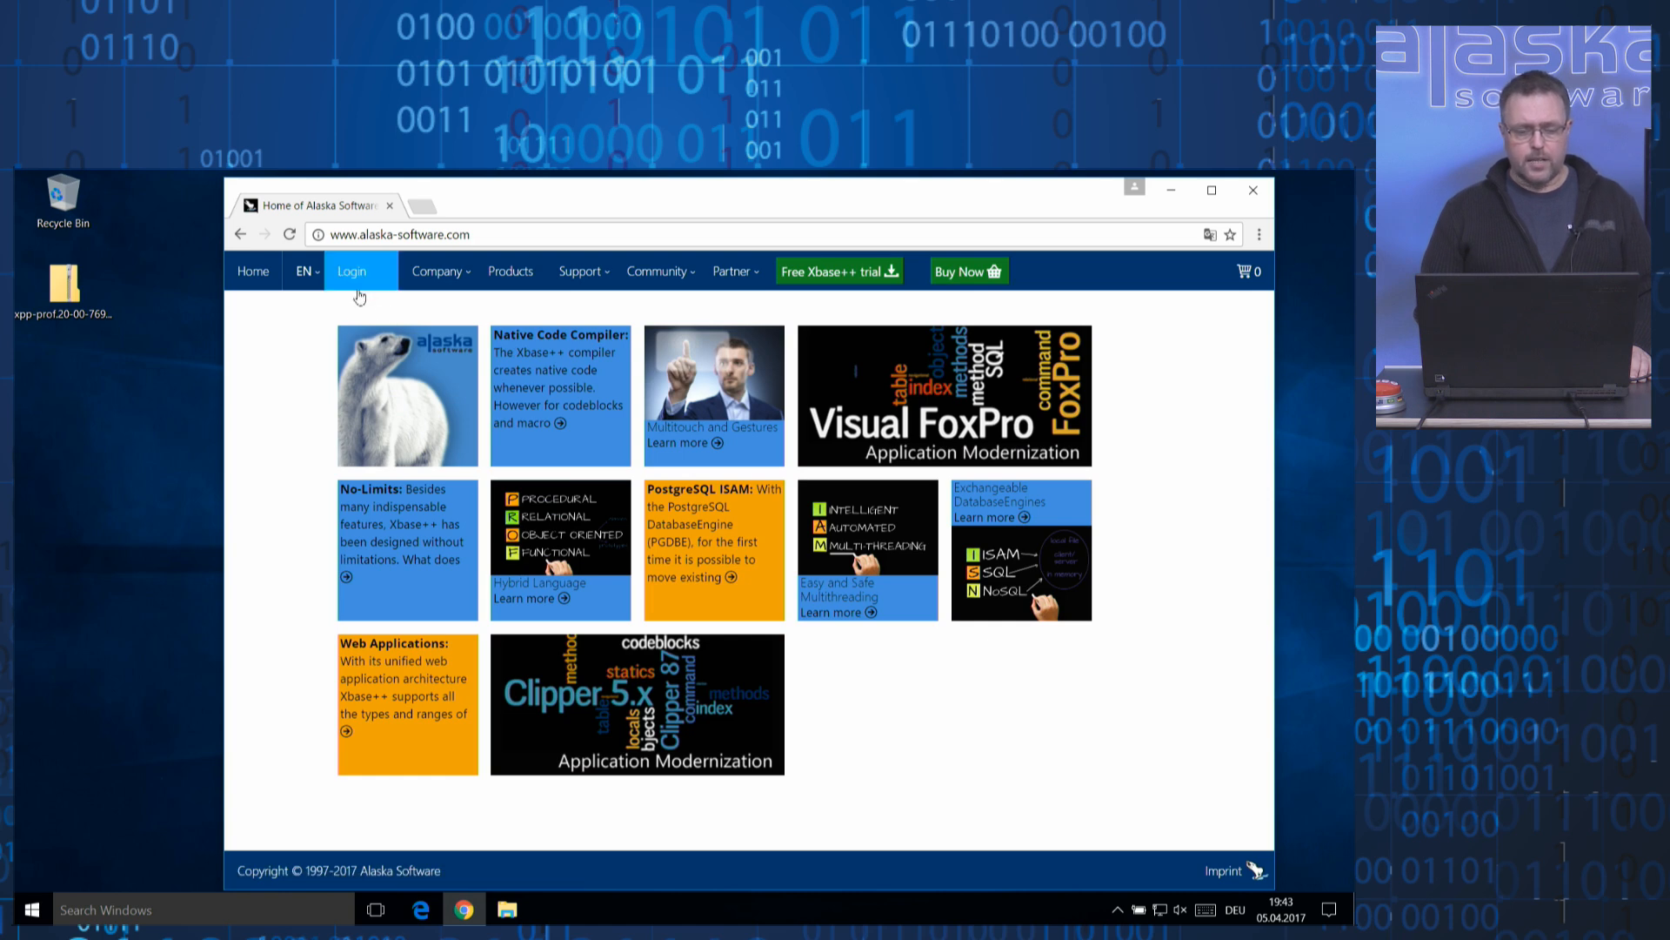
# Log in to the Alaska Software account to show the personal dashboard.
pyautogui.click(350, 271)
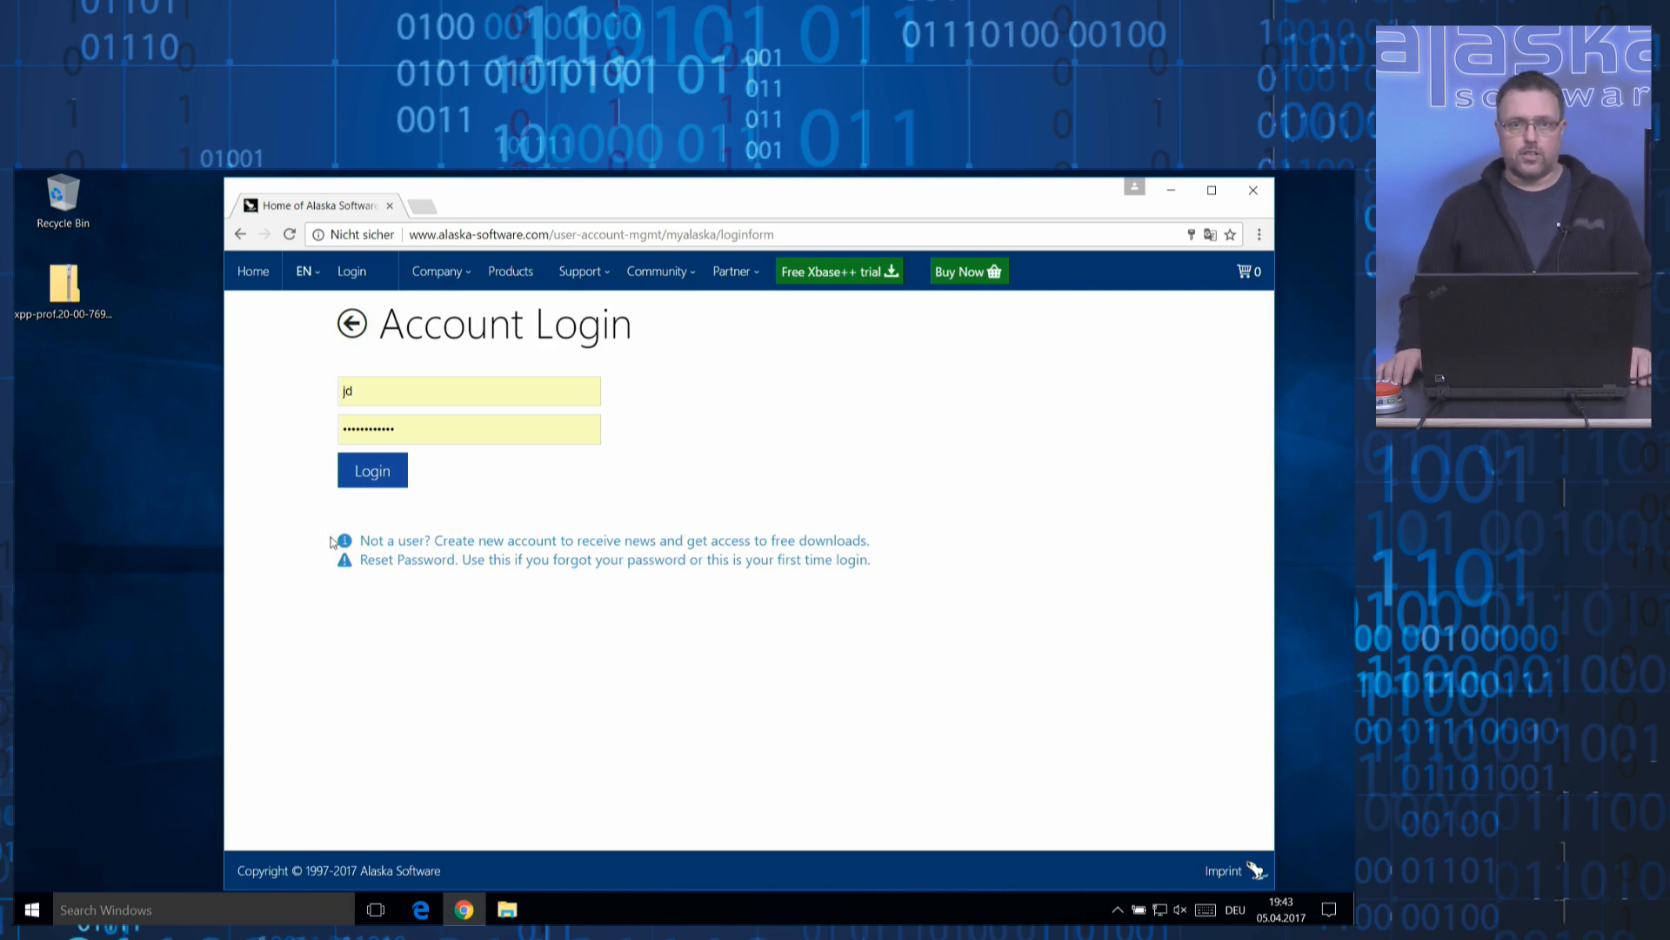
pyautogui.moveTo(402, 586)
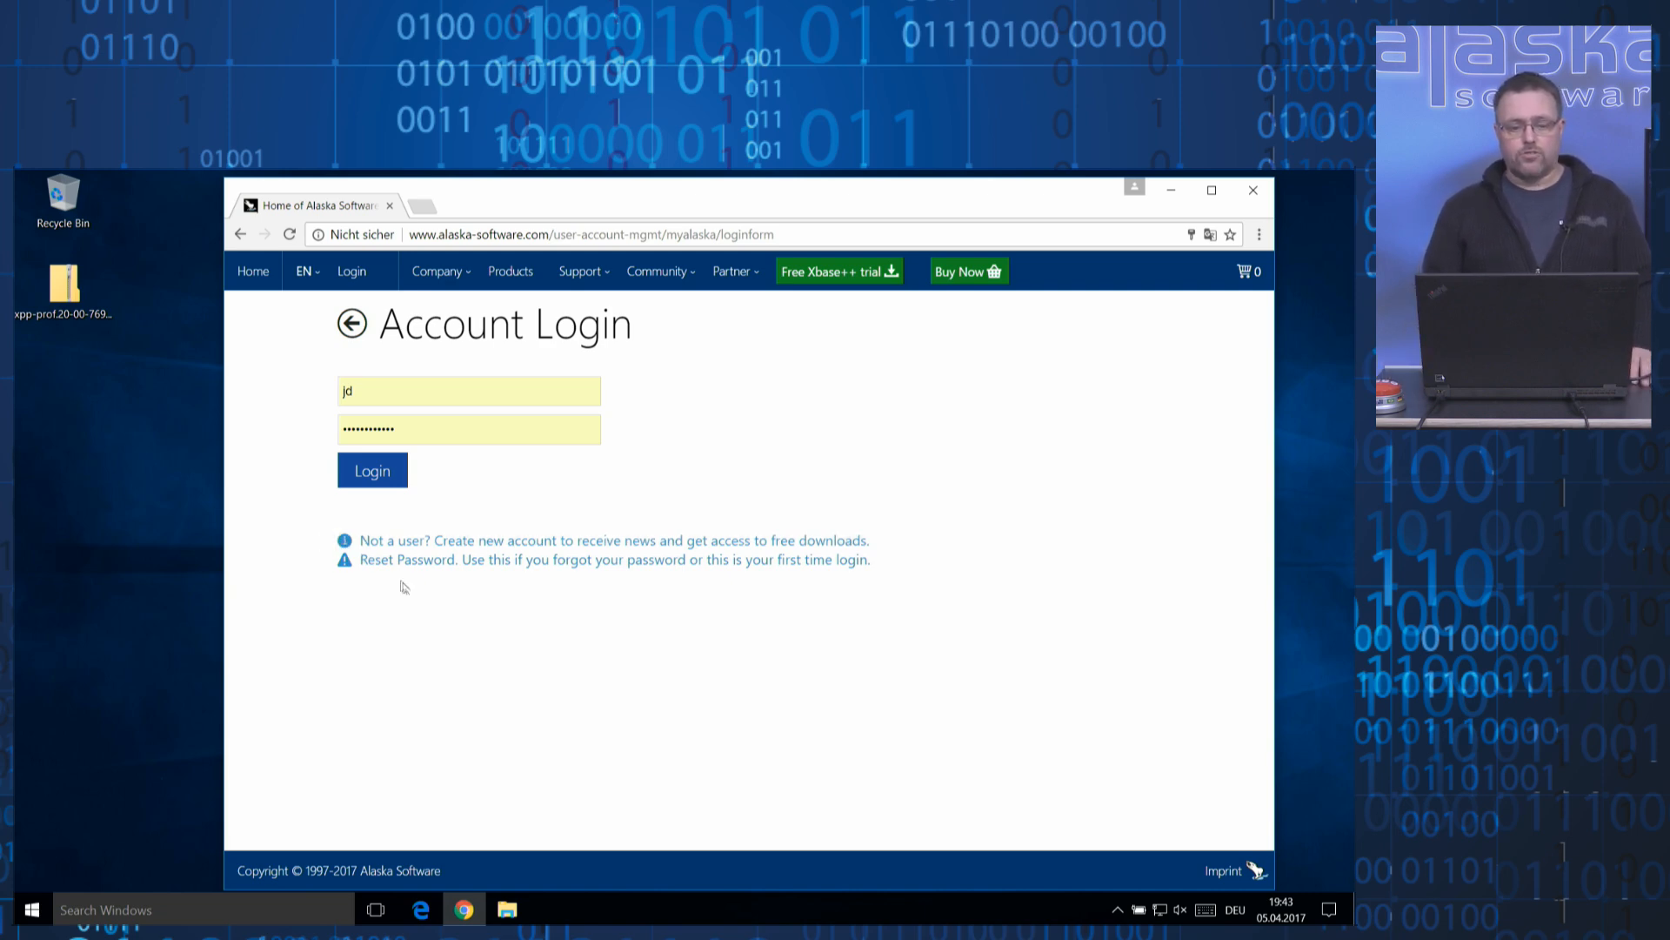
pyautogui.moveTo(408, 593)
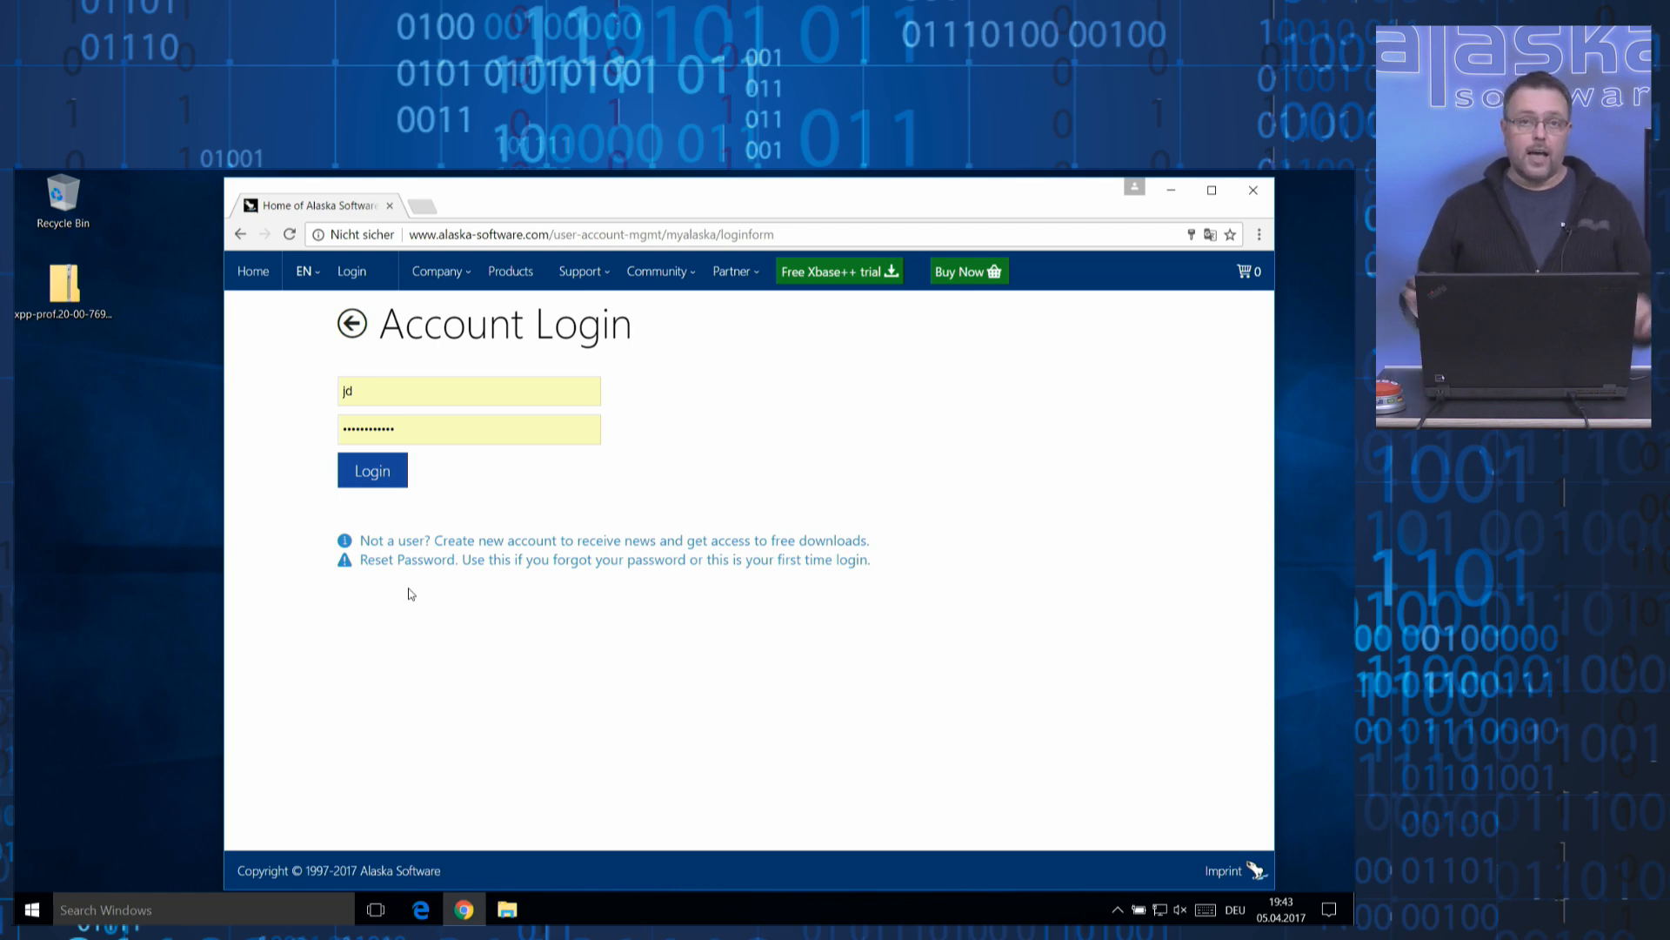
pyautogui.click(371, 470)
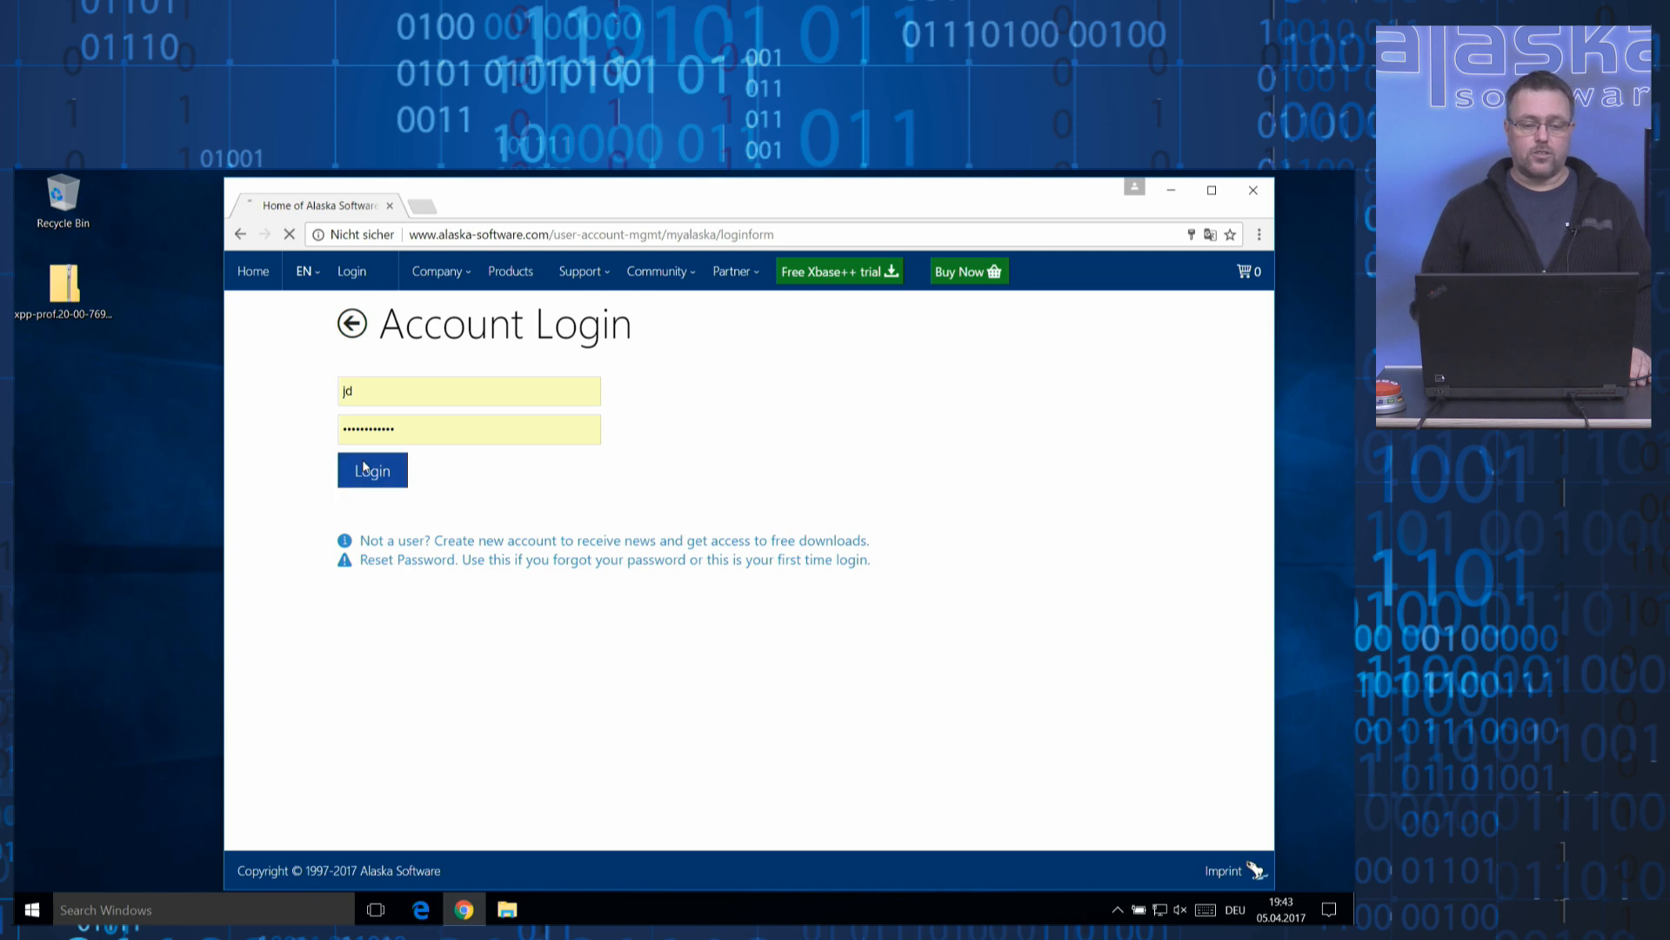
pyautogui.click(372, 469)
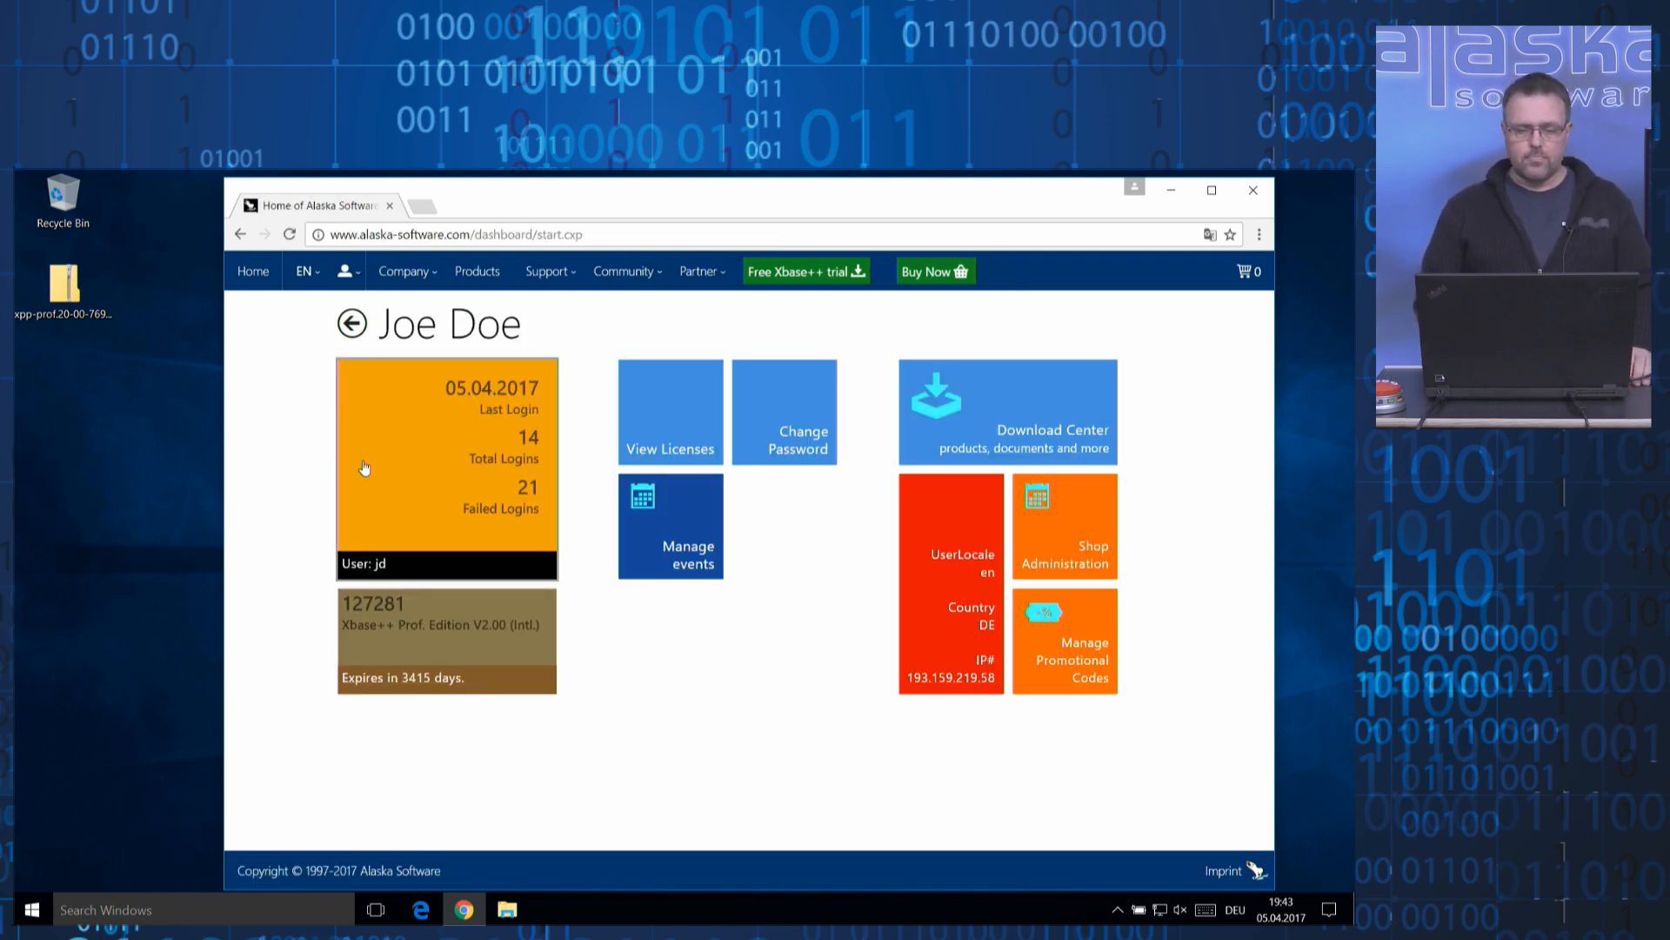
pyautogui.moveTo(868, 453)
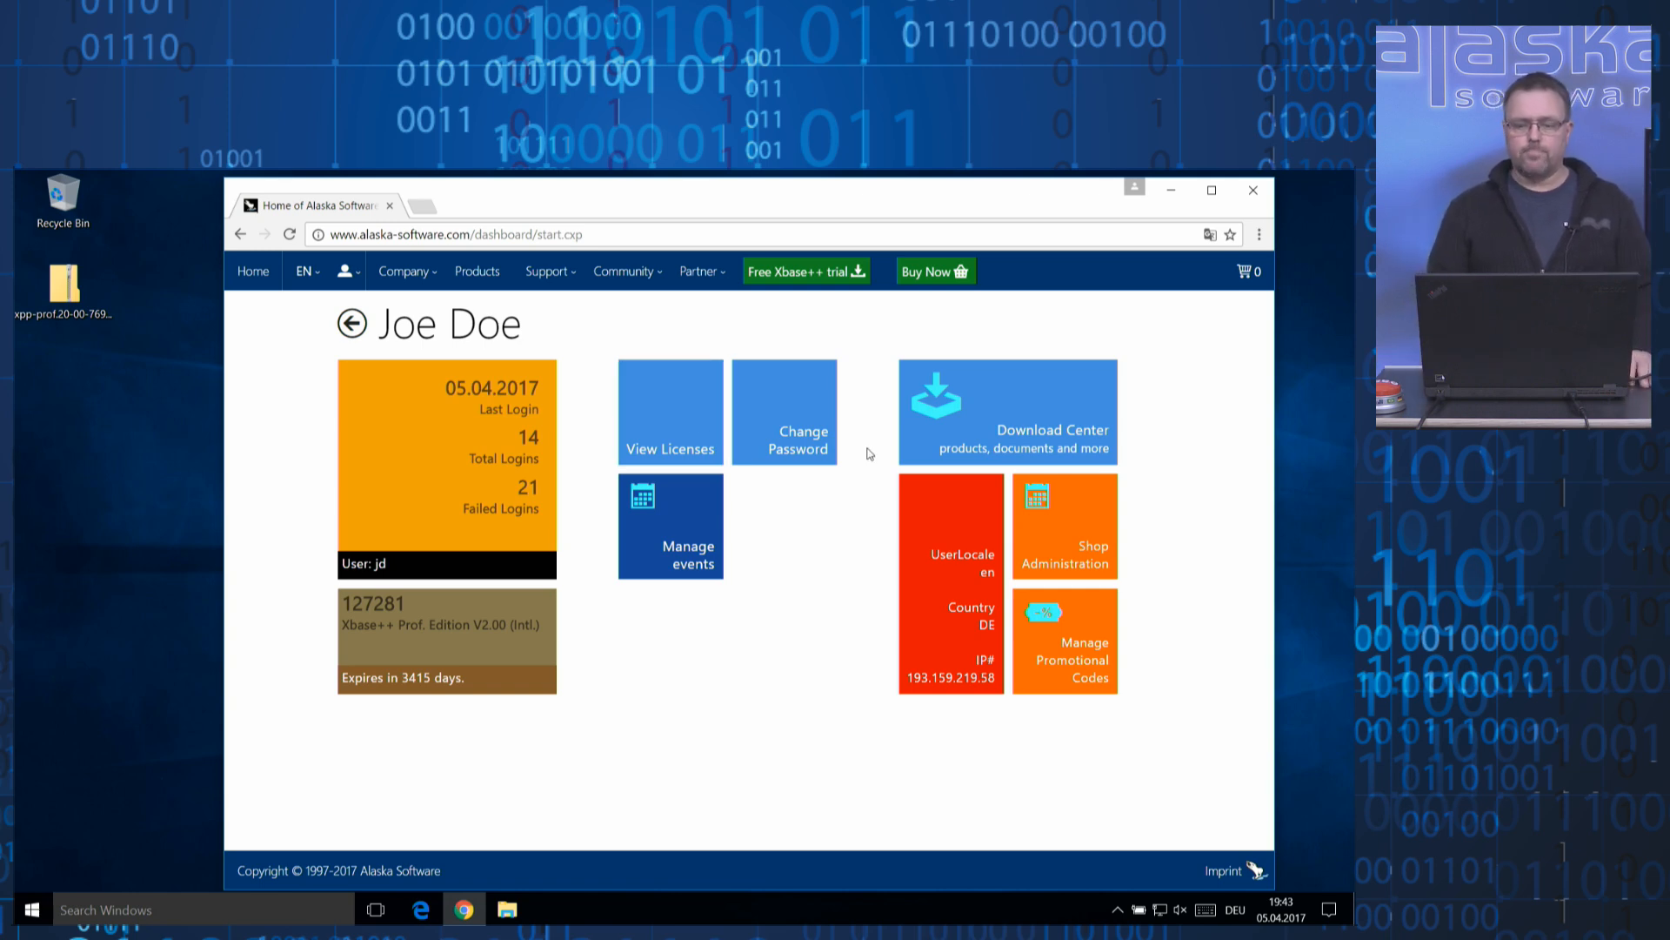
# Request the English Xbase++ 2.0 Professional Edition download, then close Chrome, cancelling the download.
pyautogui.click(1006, 412)
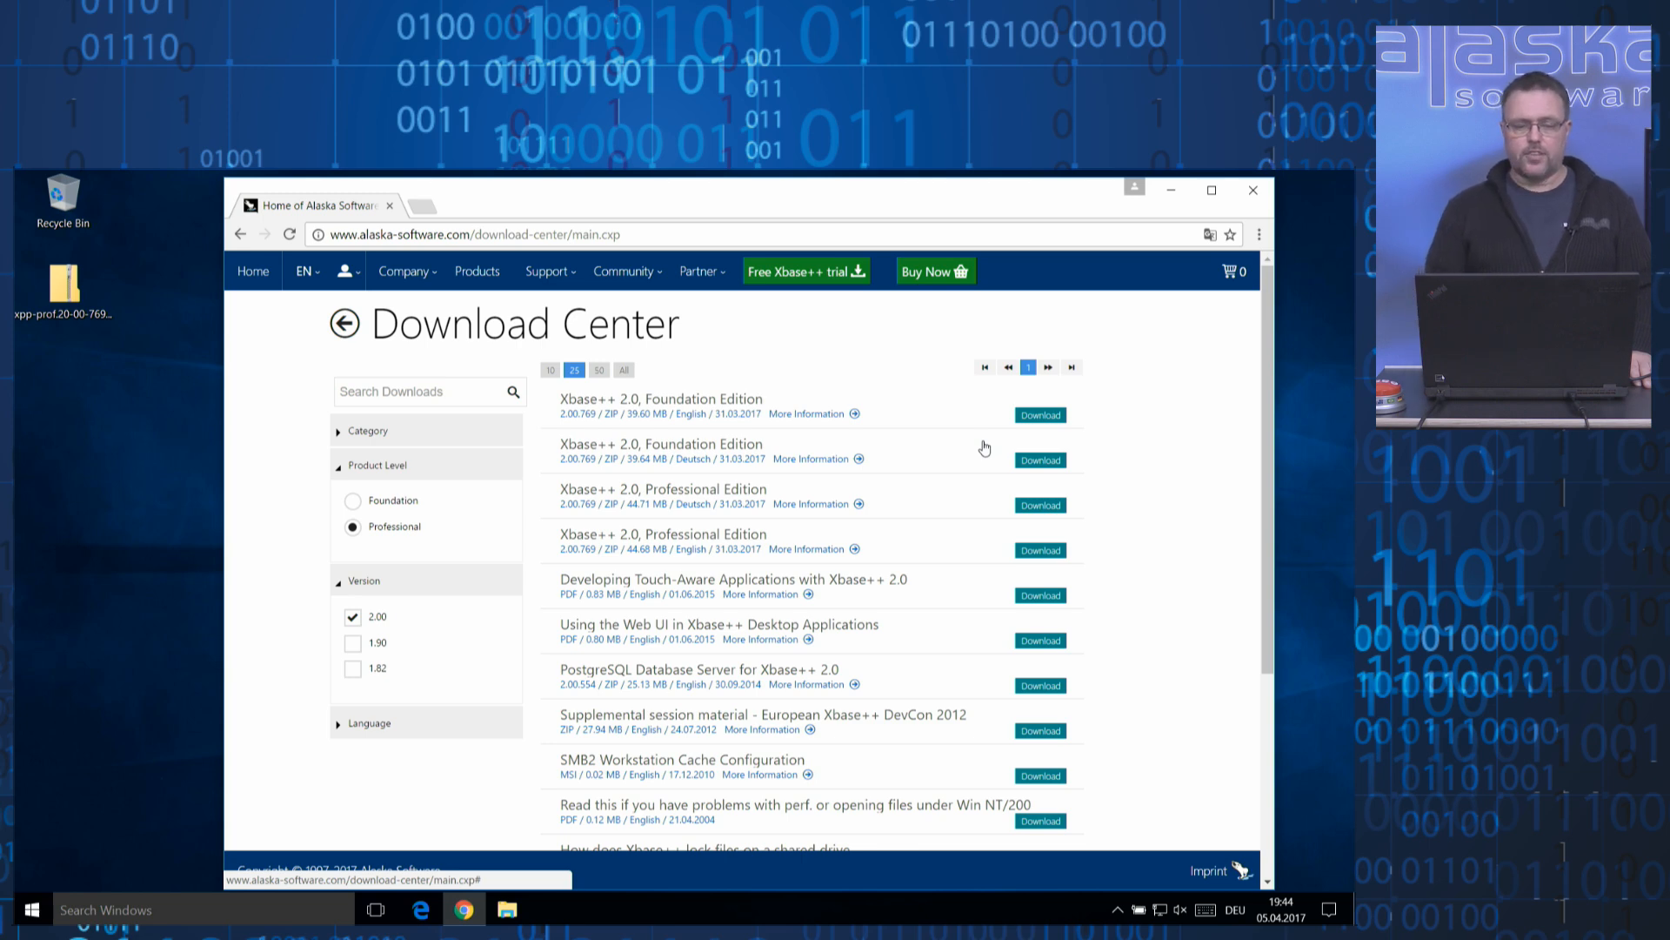
pyautogui.moveTo(731, 461)
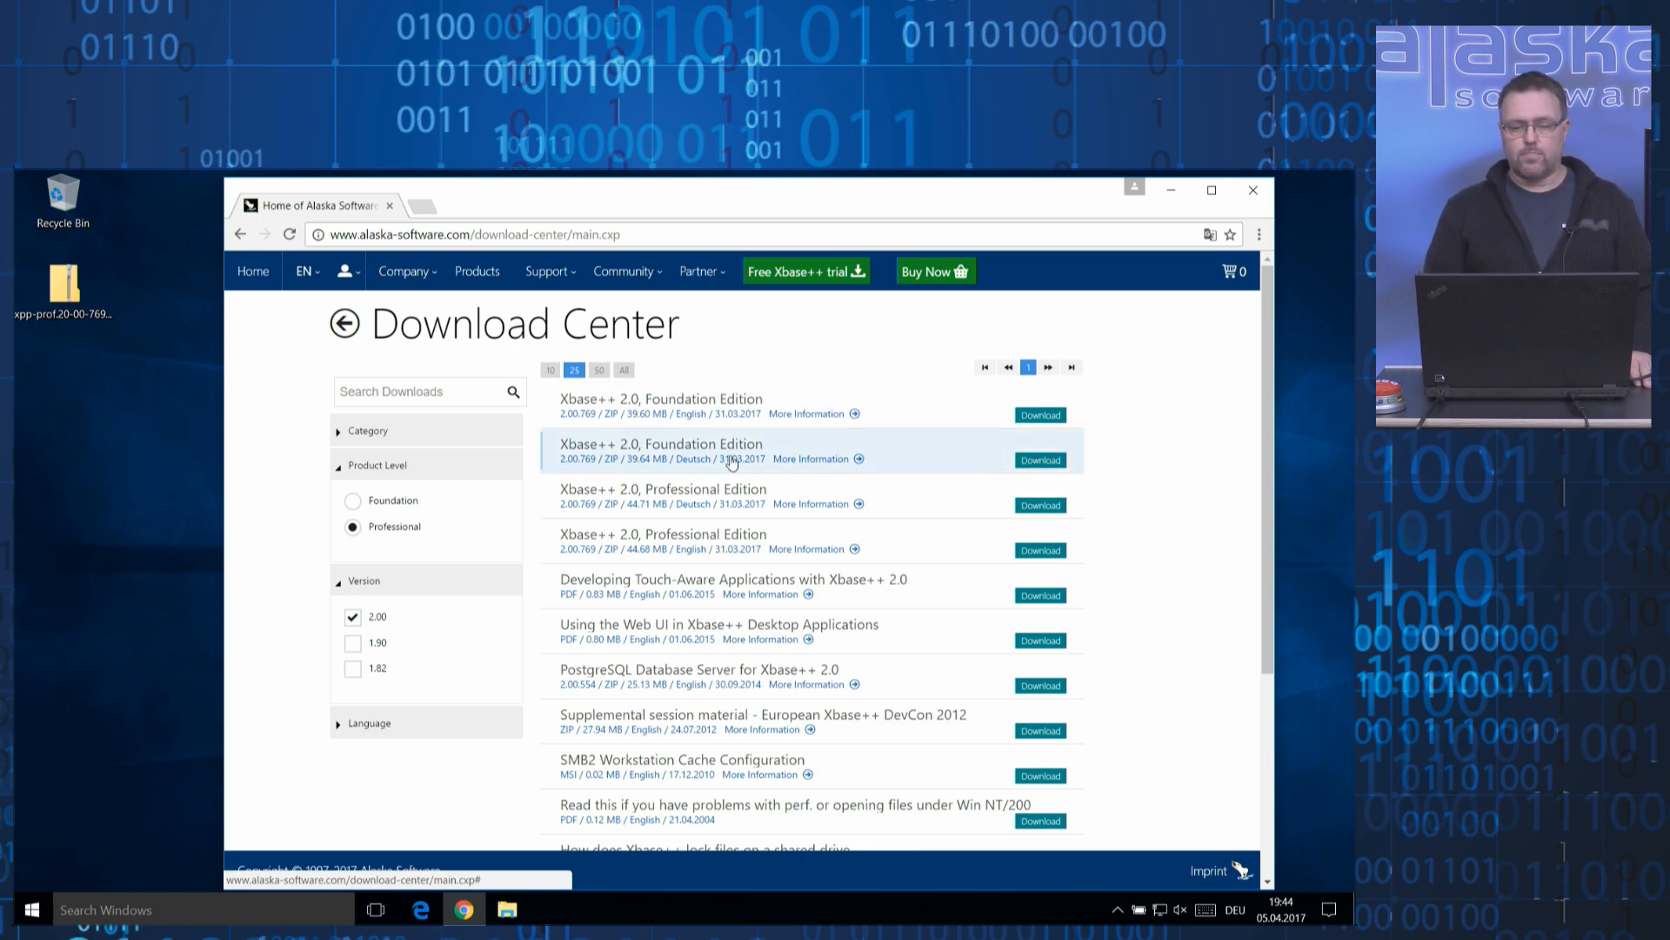
pyautogui.moveTo(764, 524)
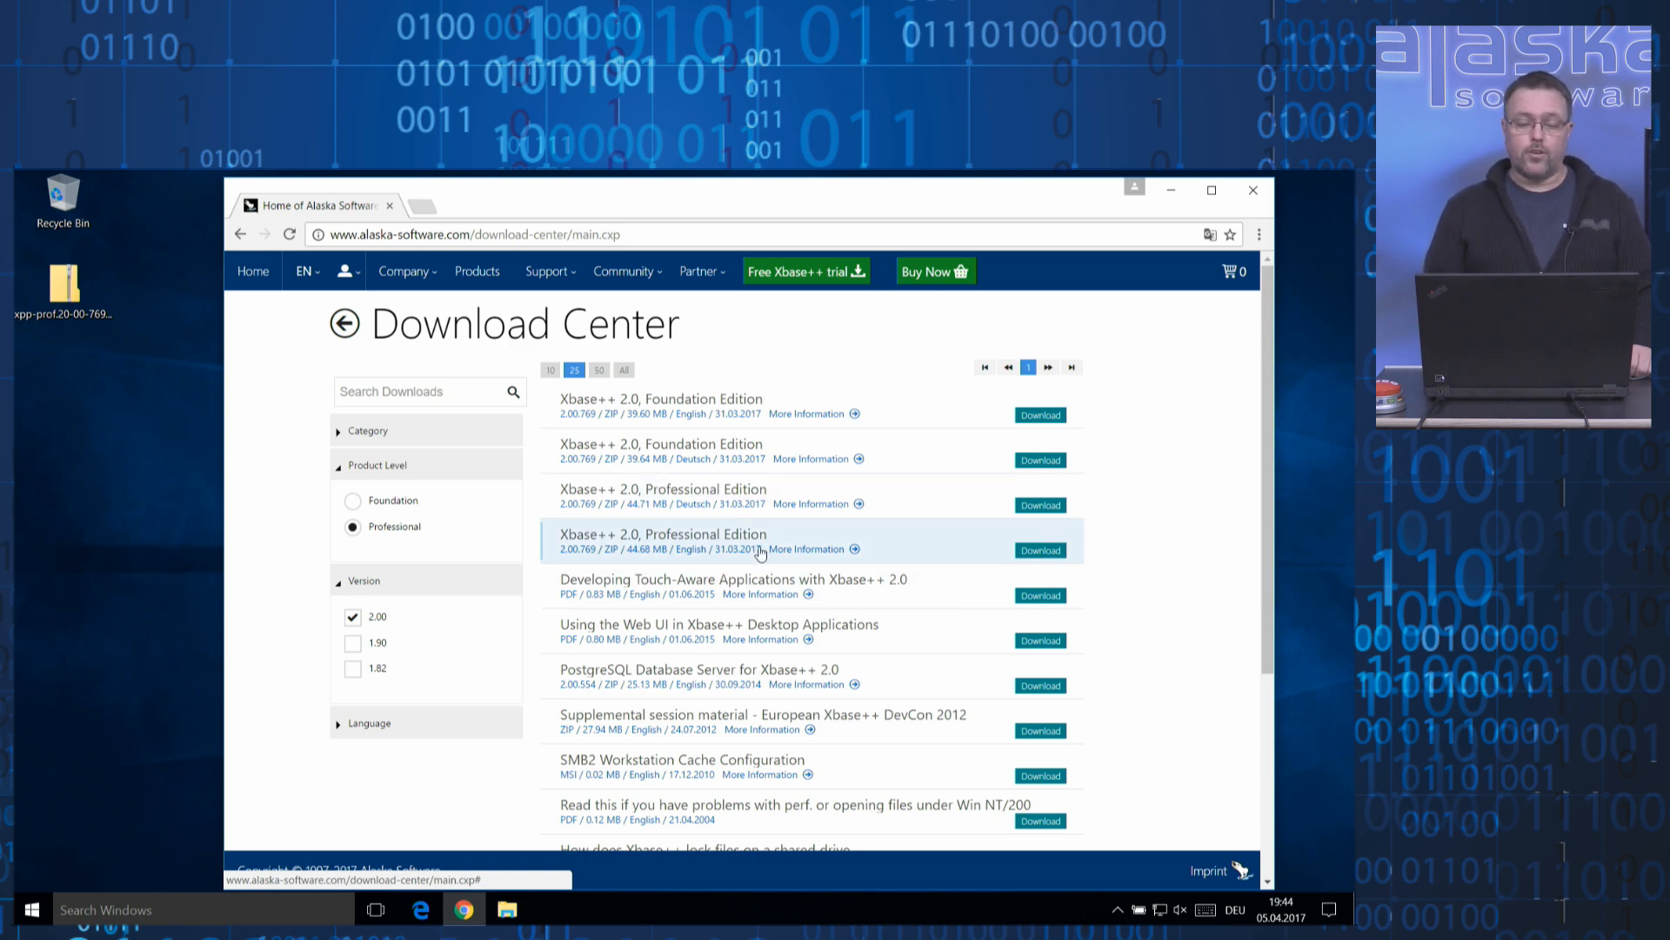
pyautogui.moveTo(739, 543)
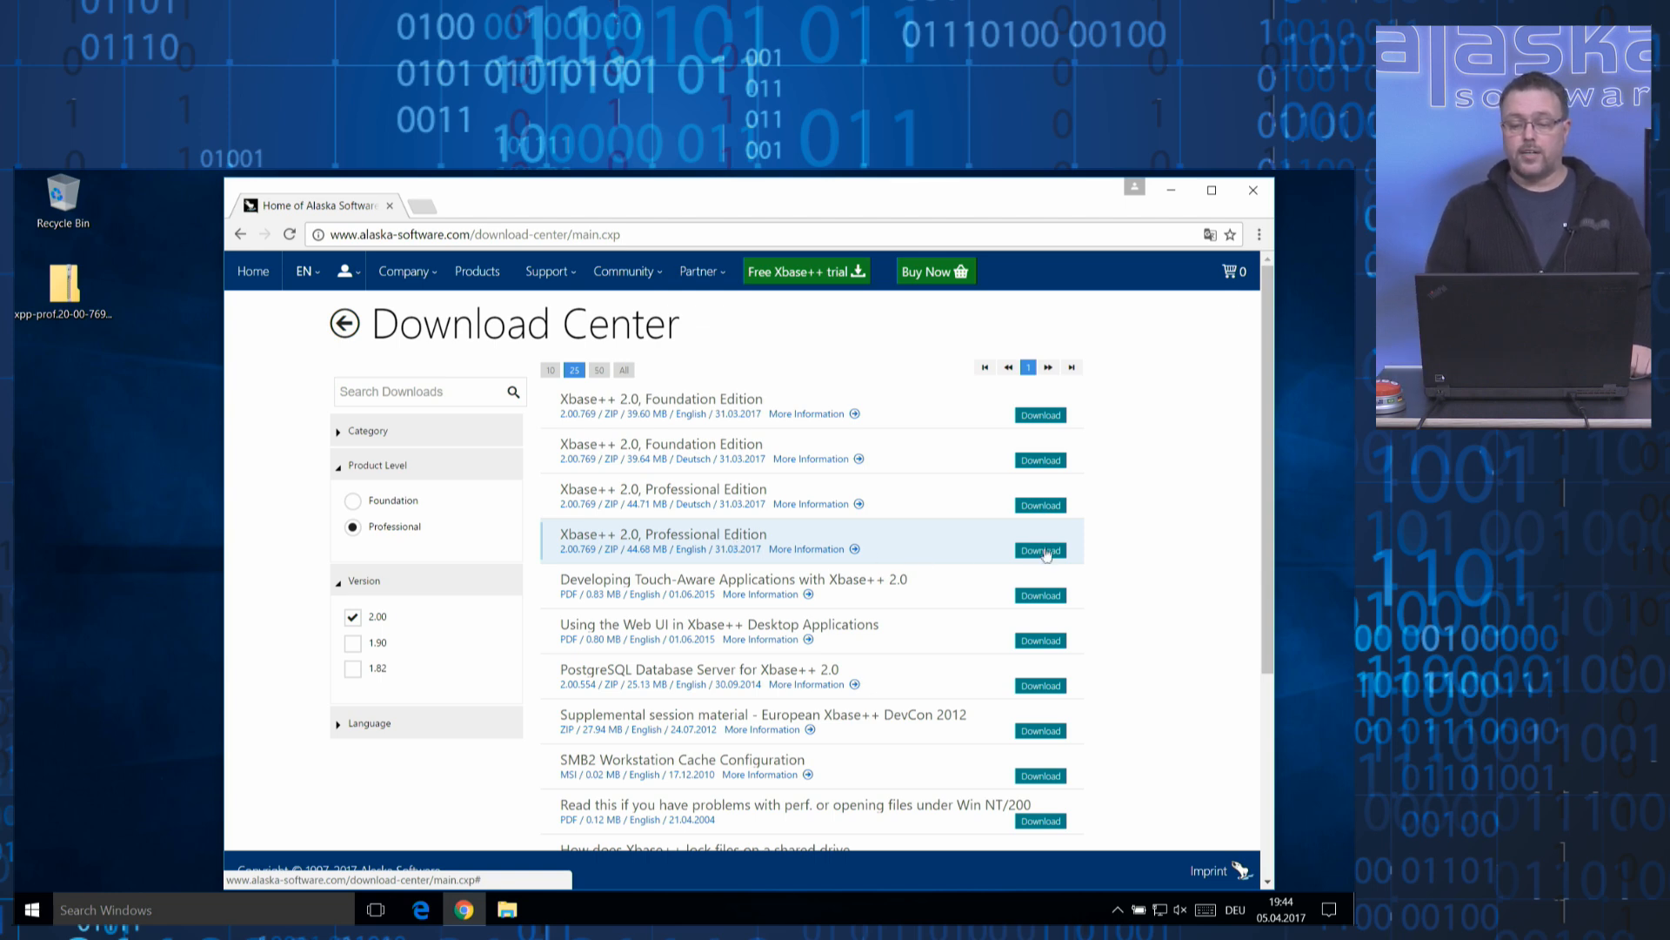
pyautogui.click(1040, 551)
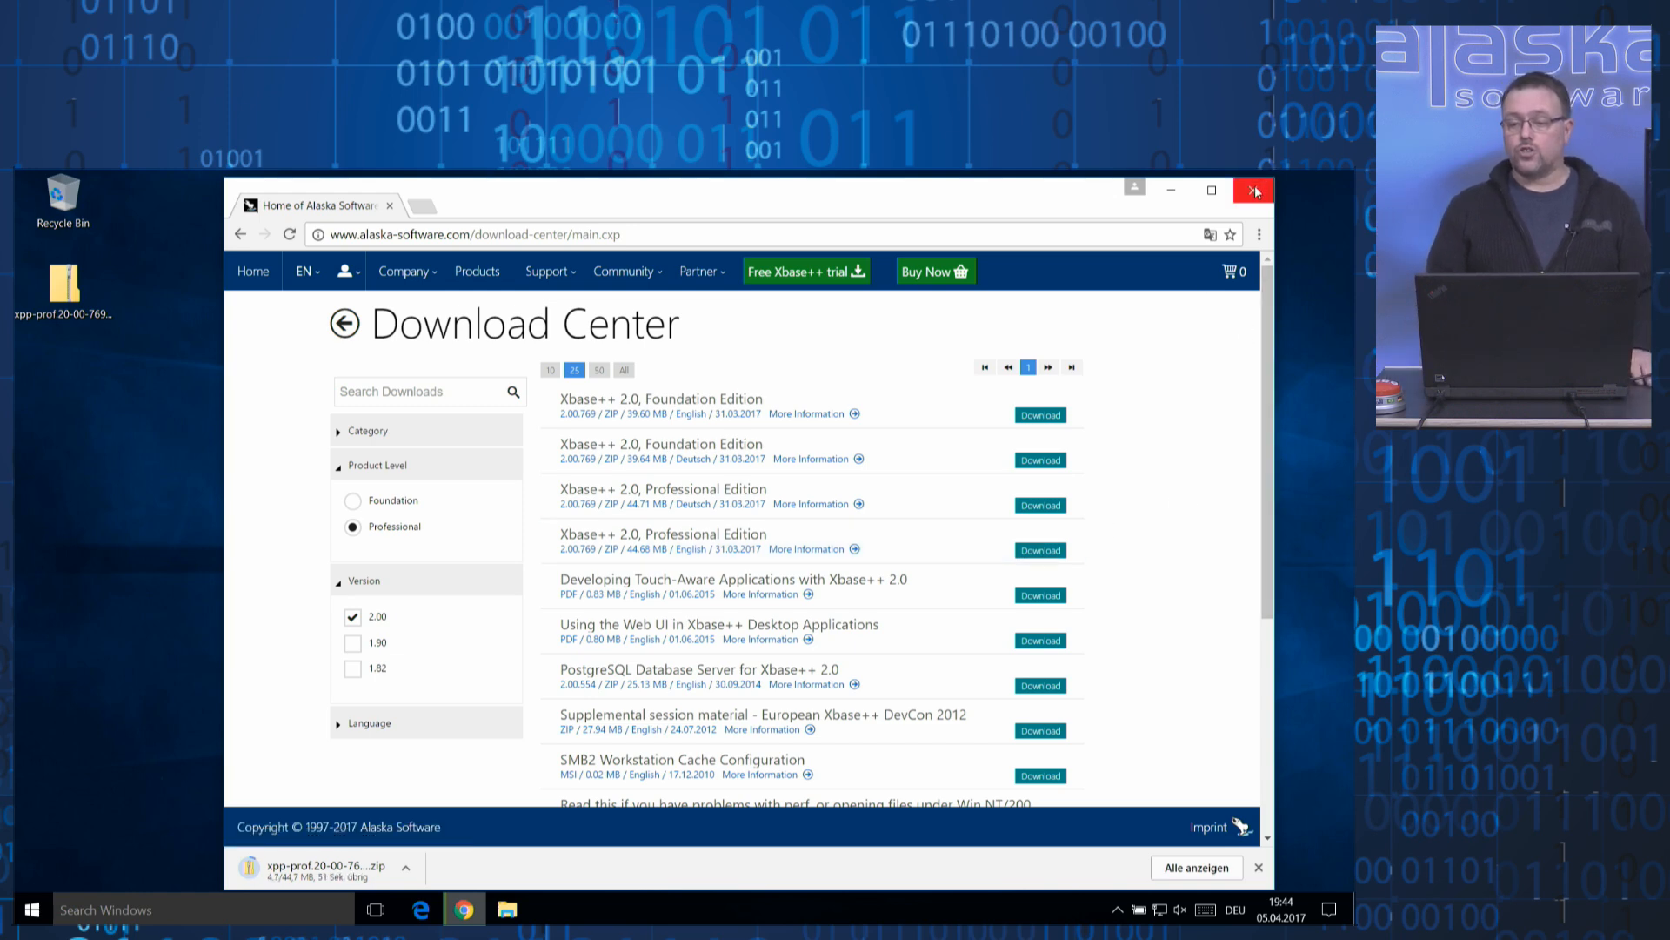
pyautogui.click(1253, 189)
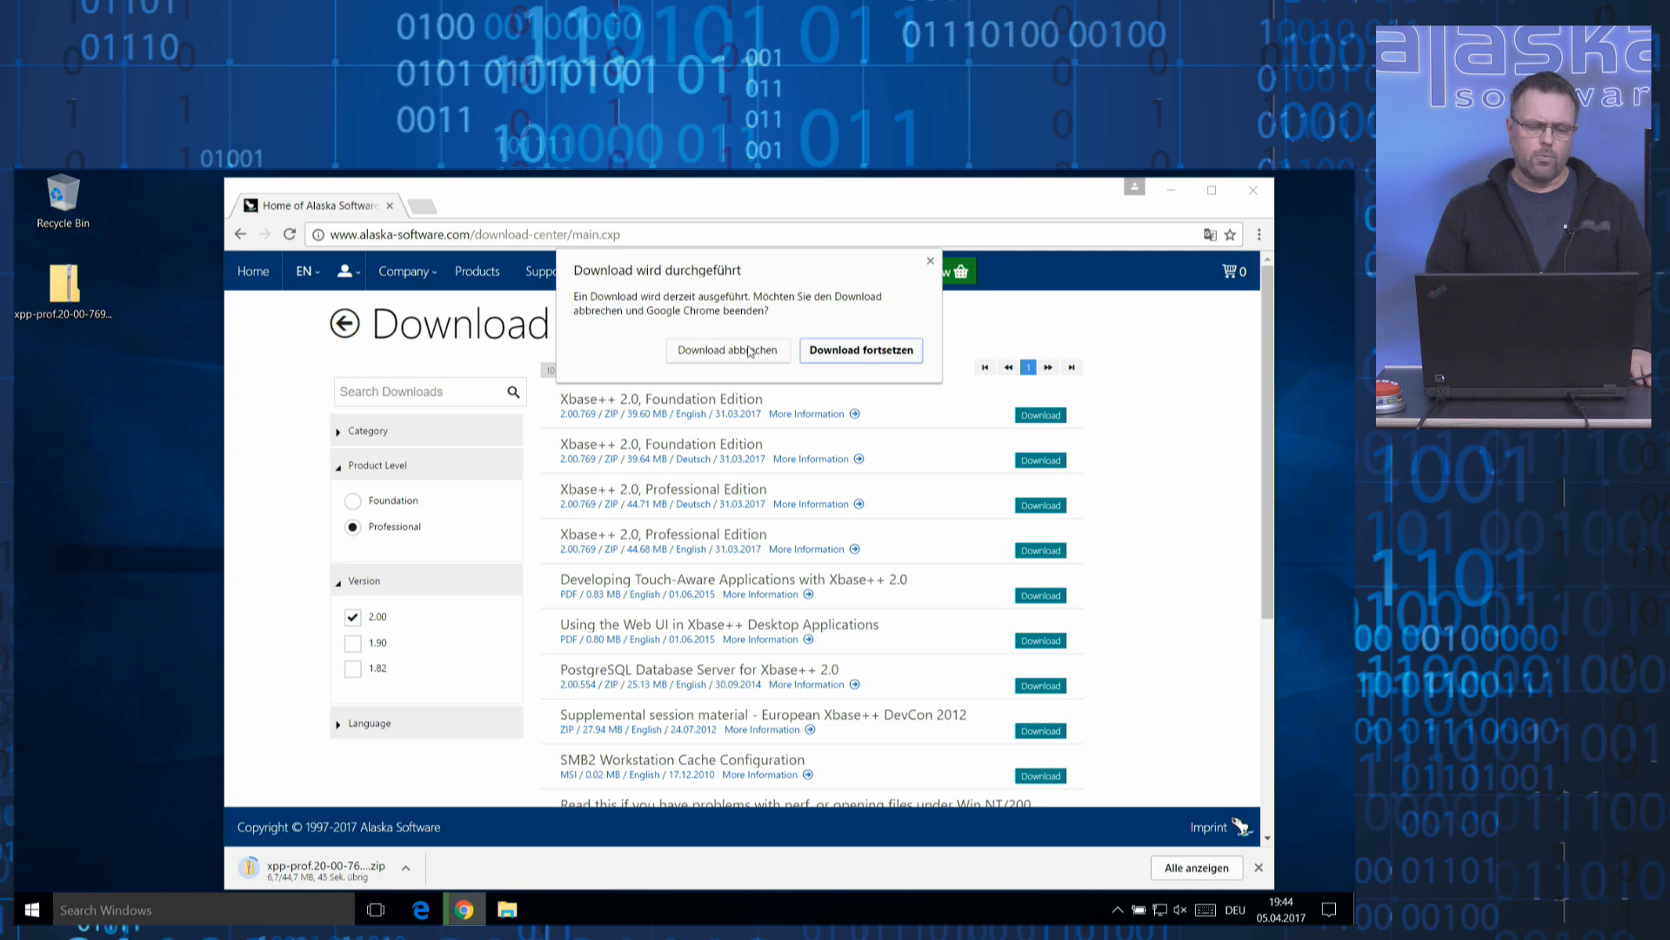
pyautogui.click(727, 349)
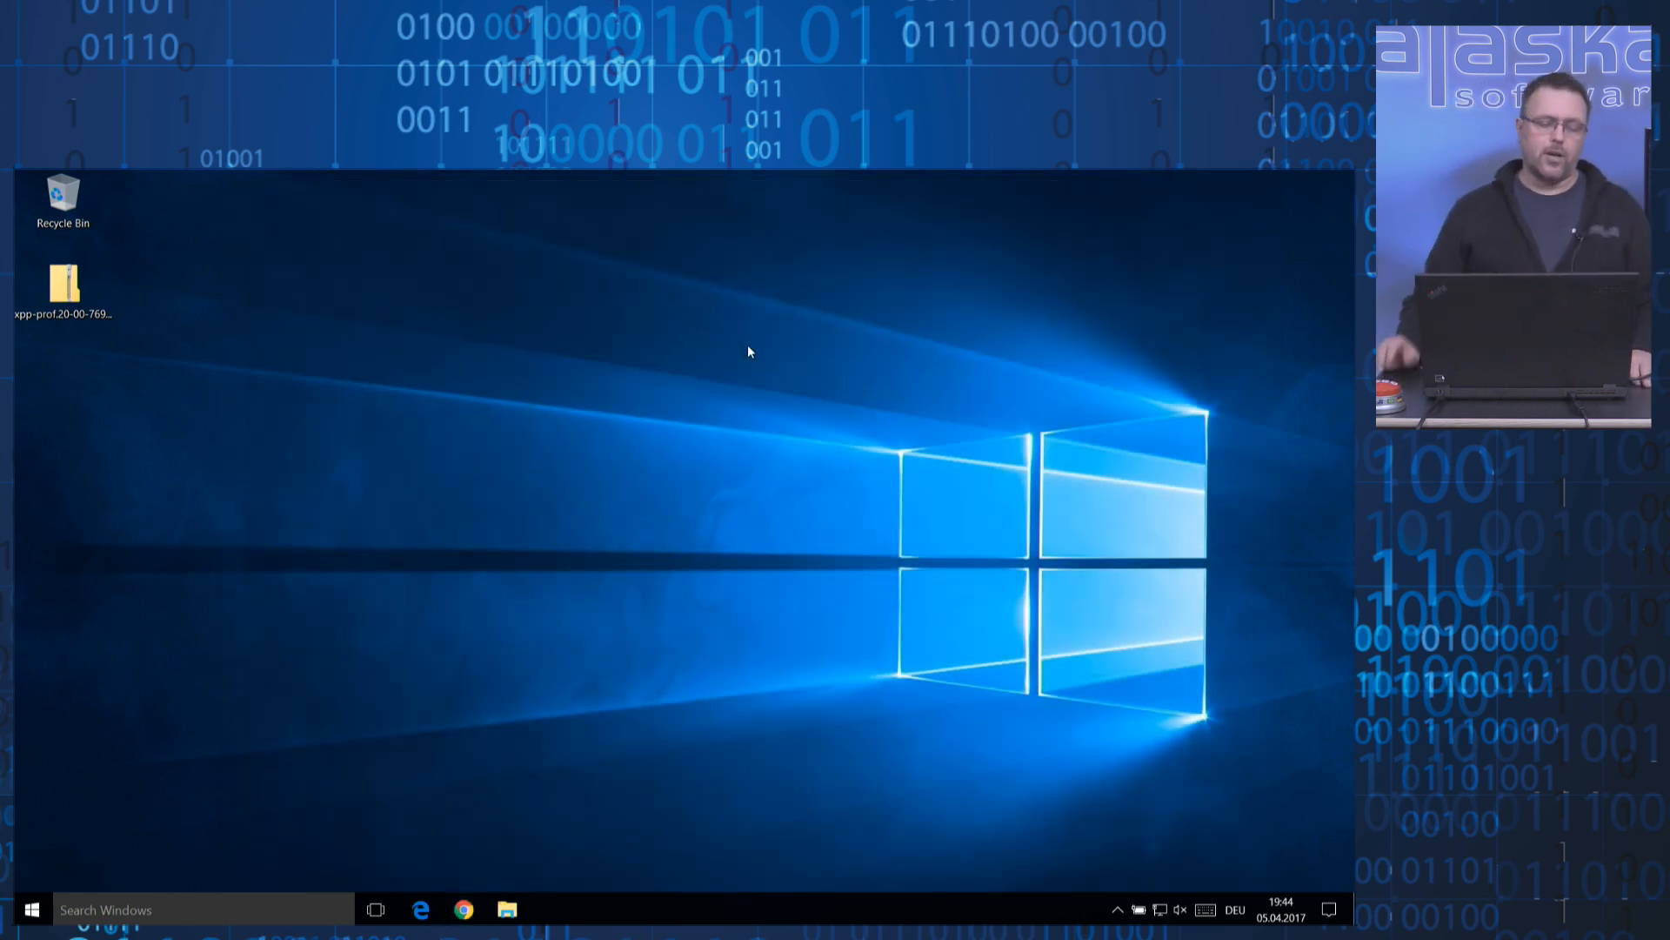
pyautogui.moveTo(234, 266)
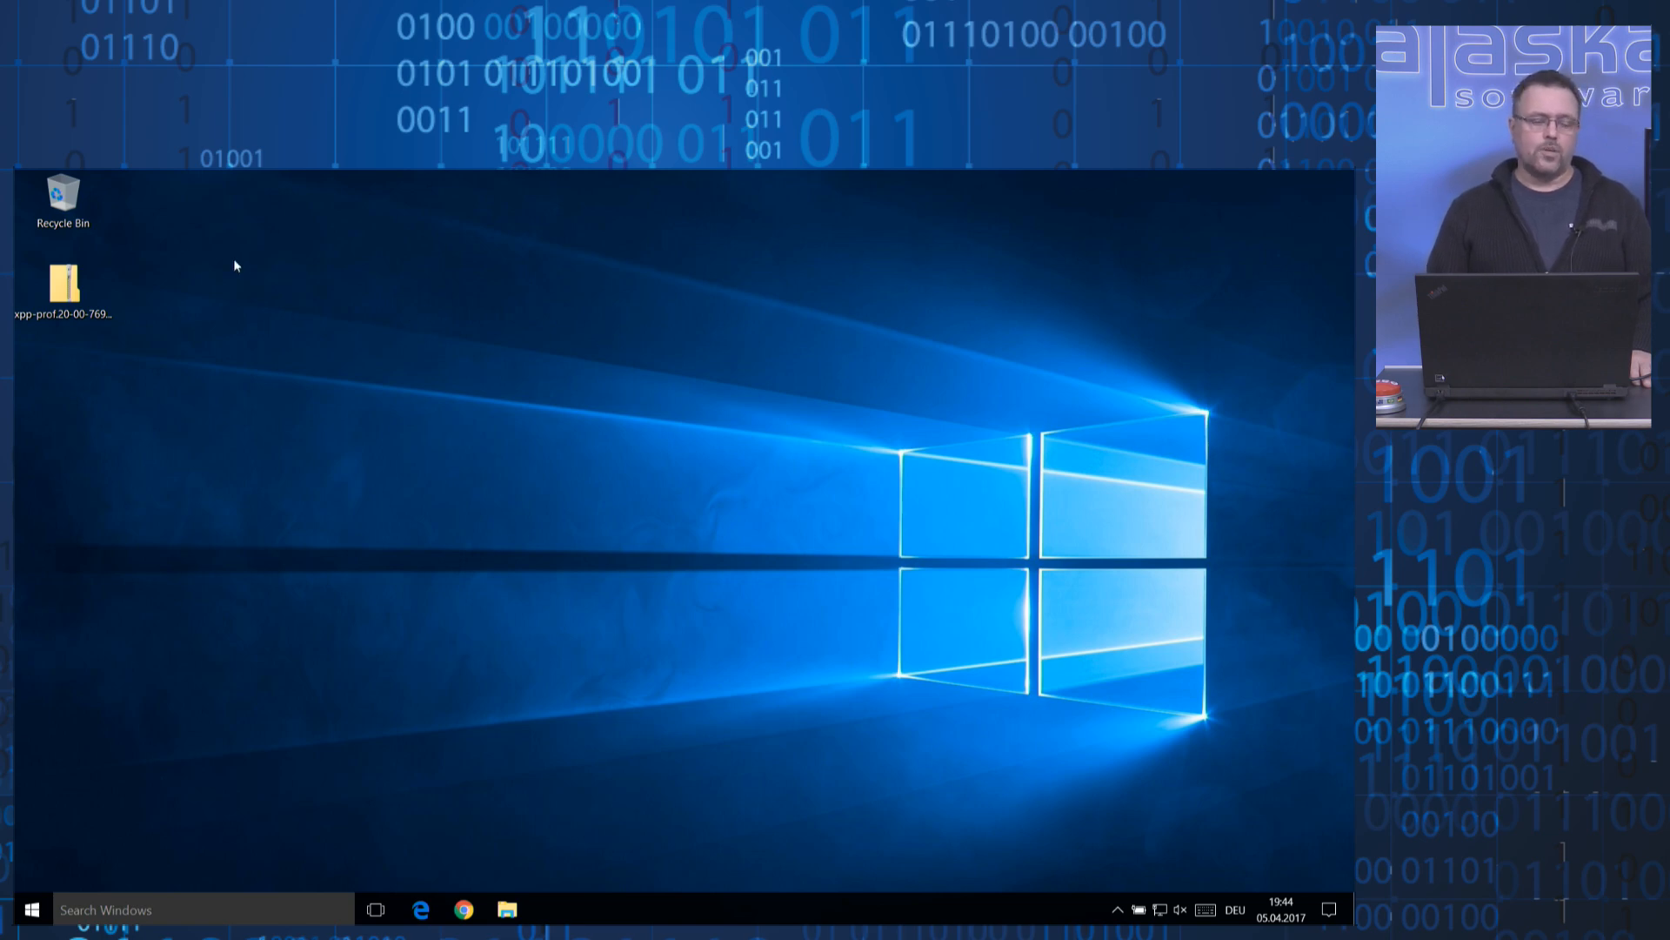
pyautogui.moveTo(195, 274)
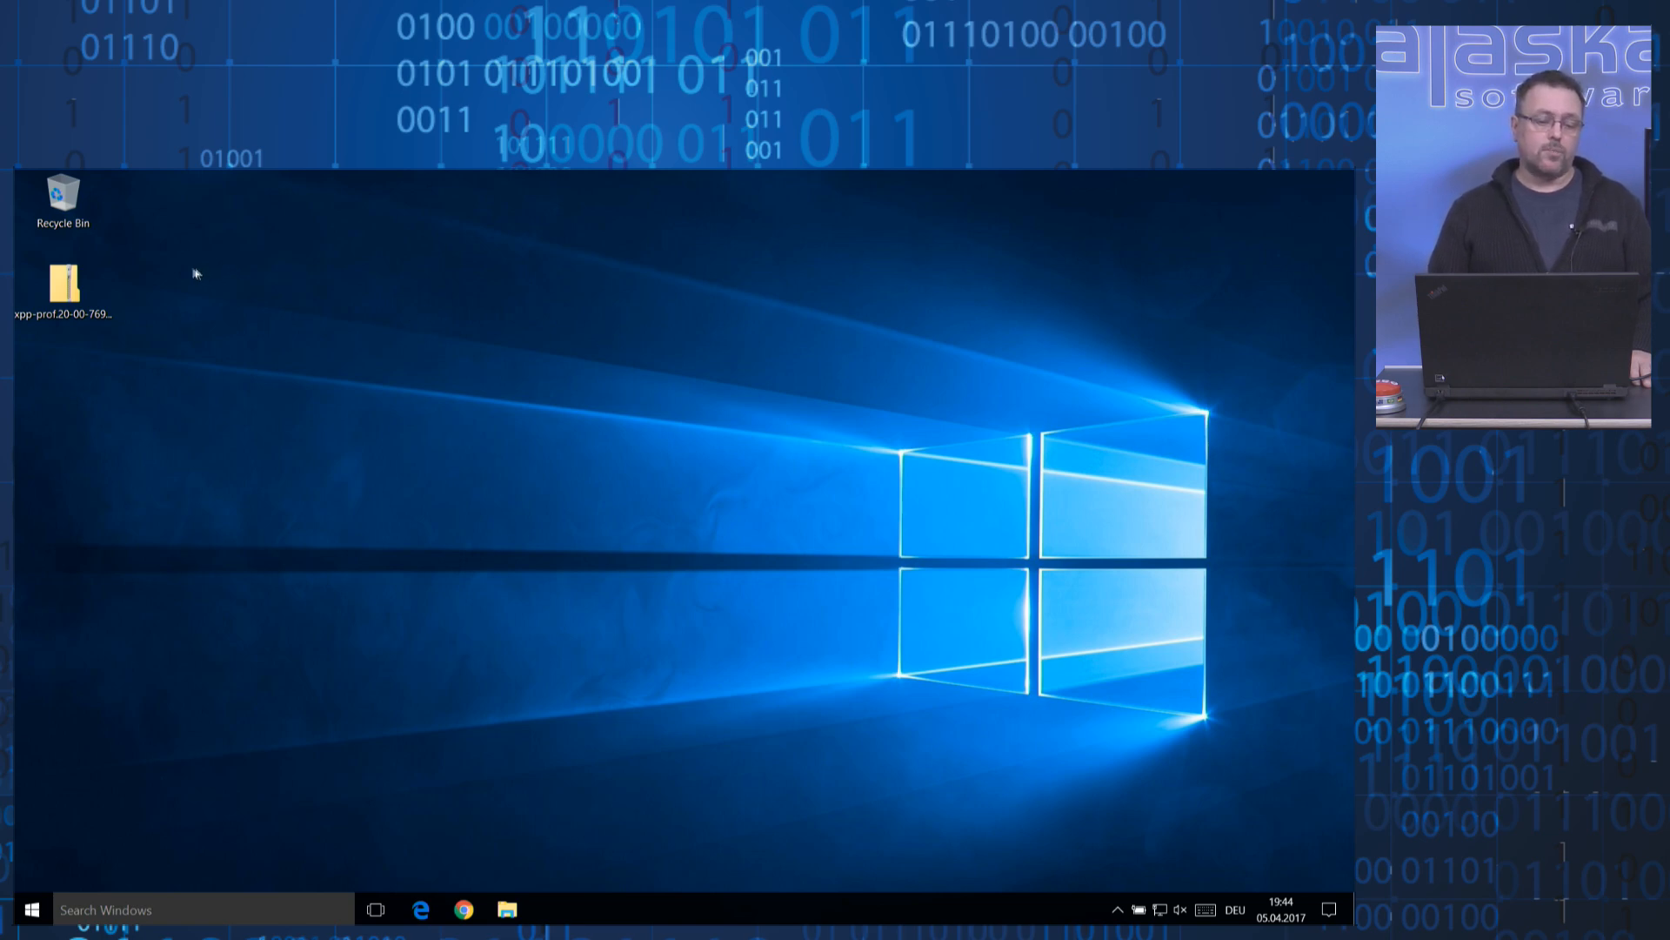
# Unblock the xpp-prof.20-00-769.en zip archive in its Properties dialog.
pyautogui.click(64, 288)
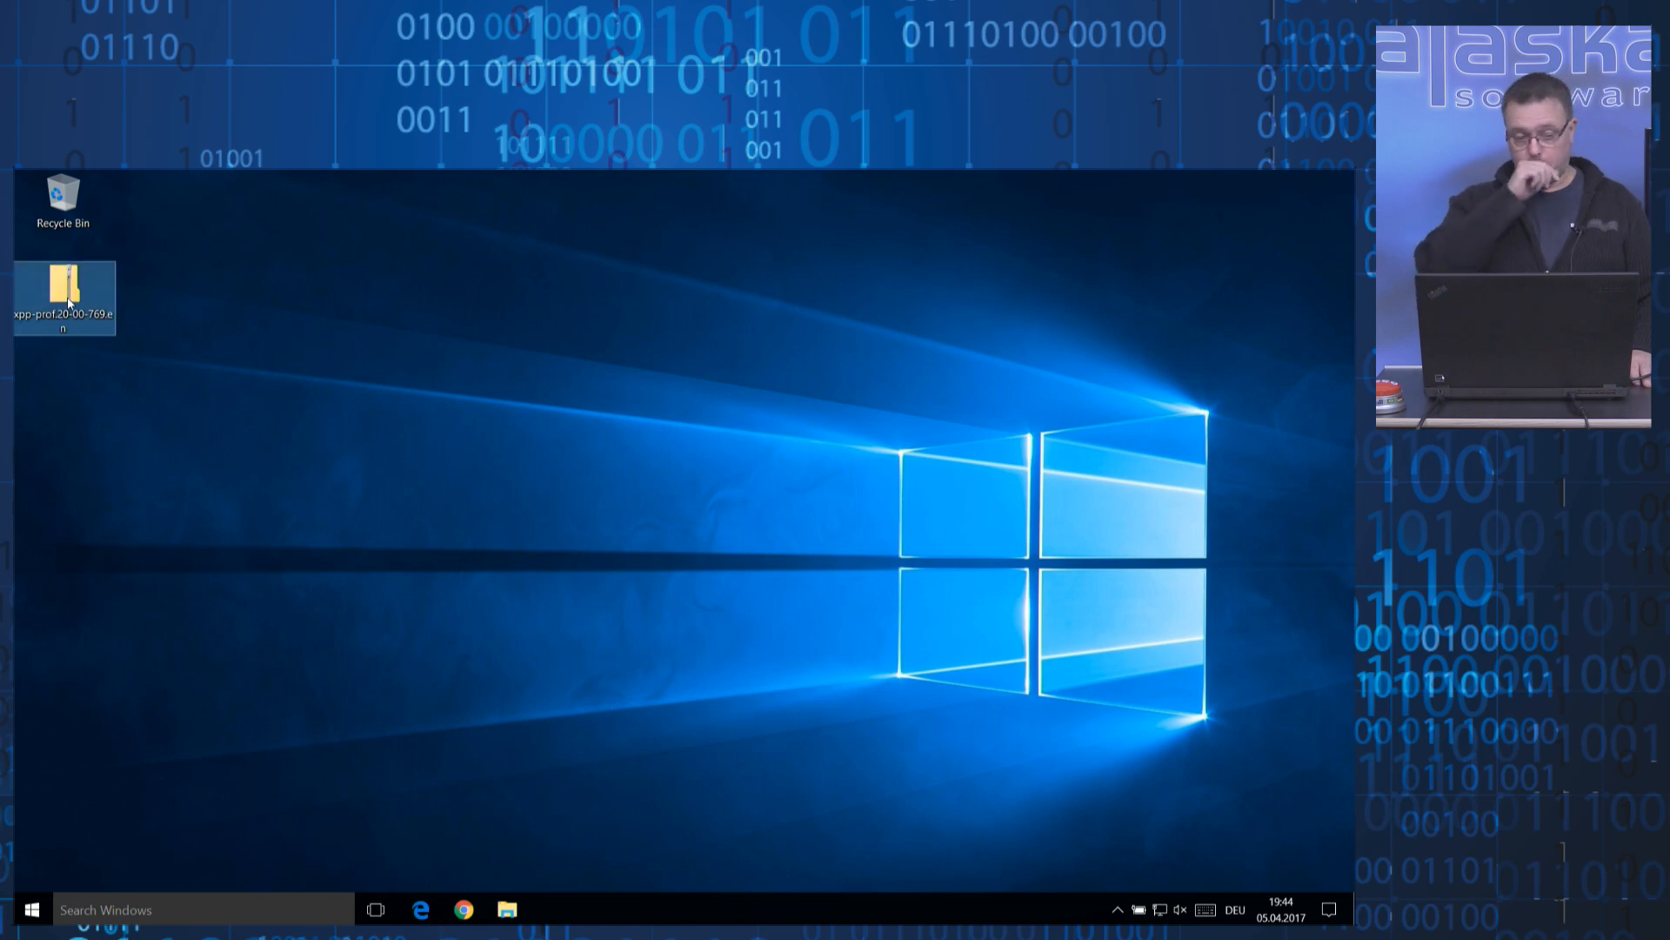
pyautogui.moveTo(63, 293)
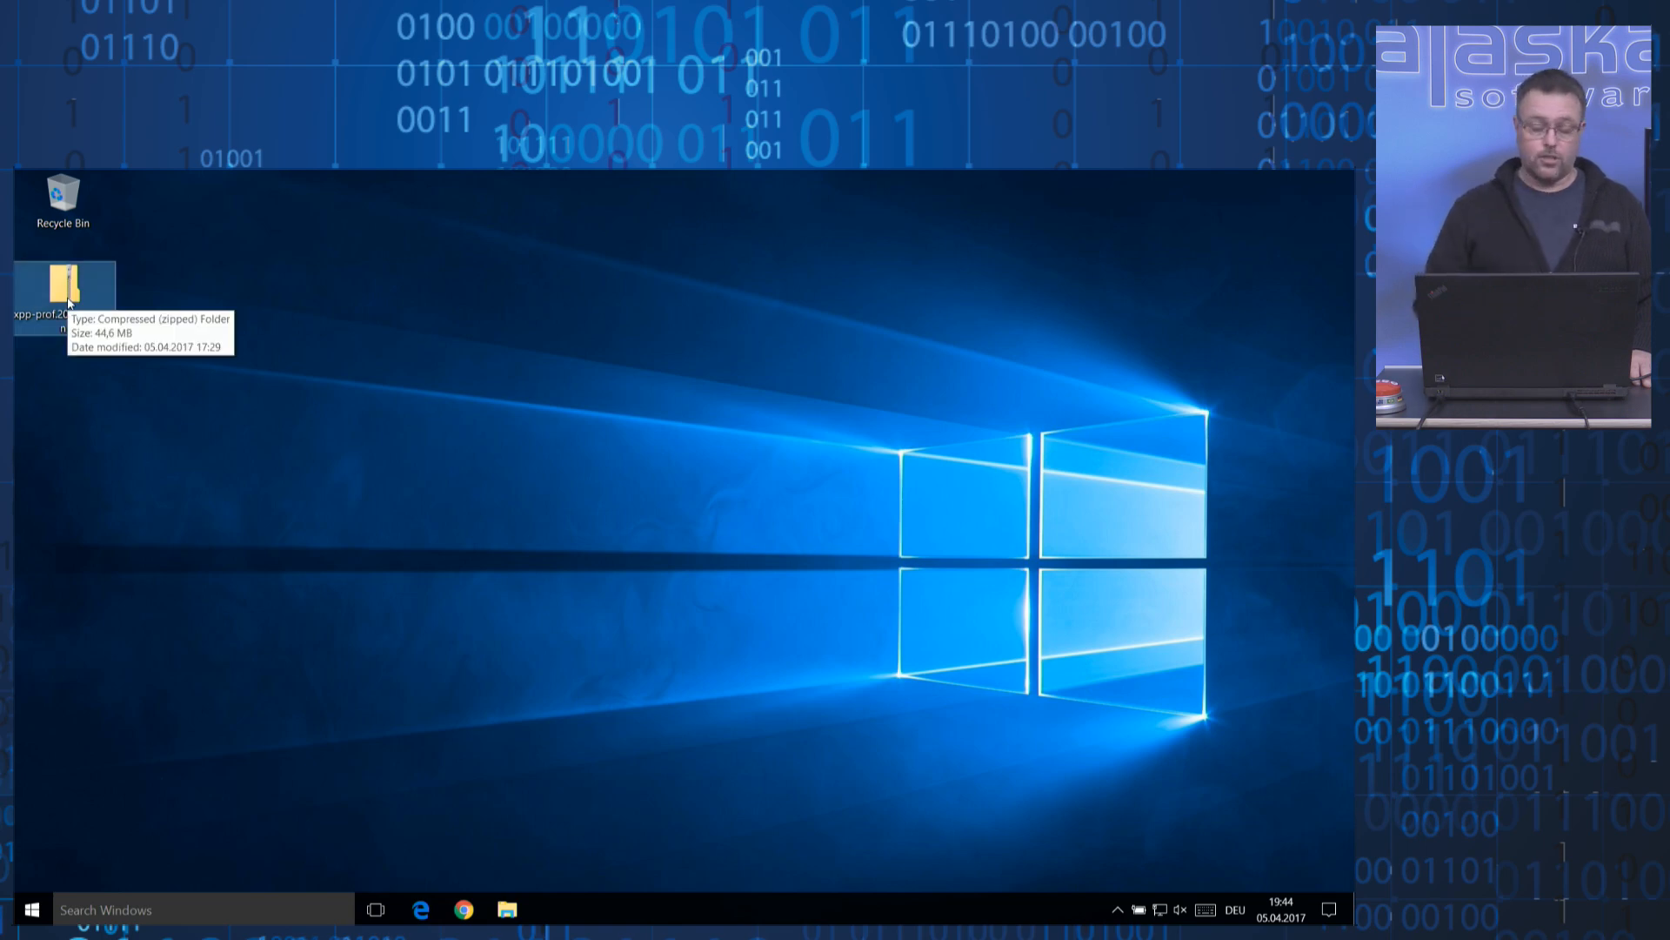
pyautogui.rightClick(58, 288)
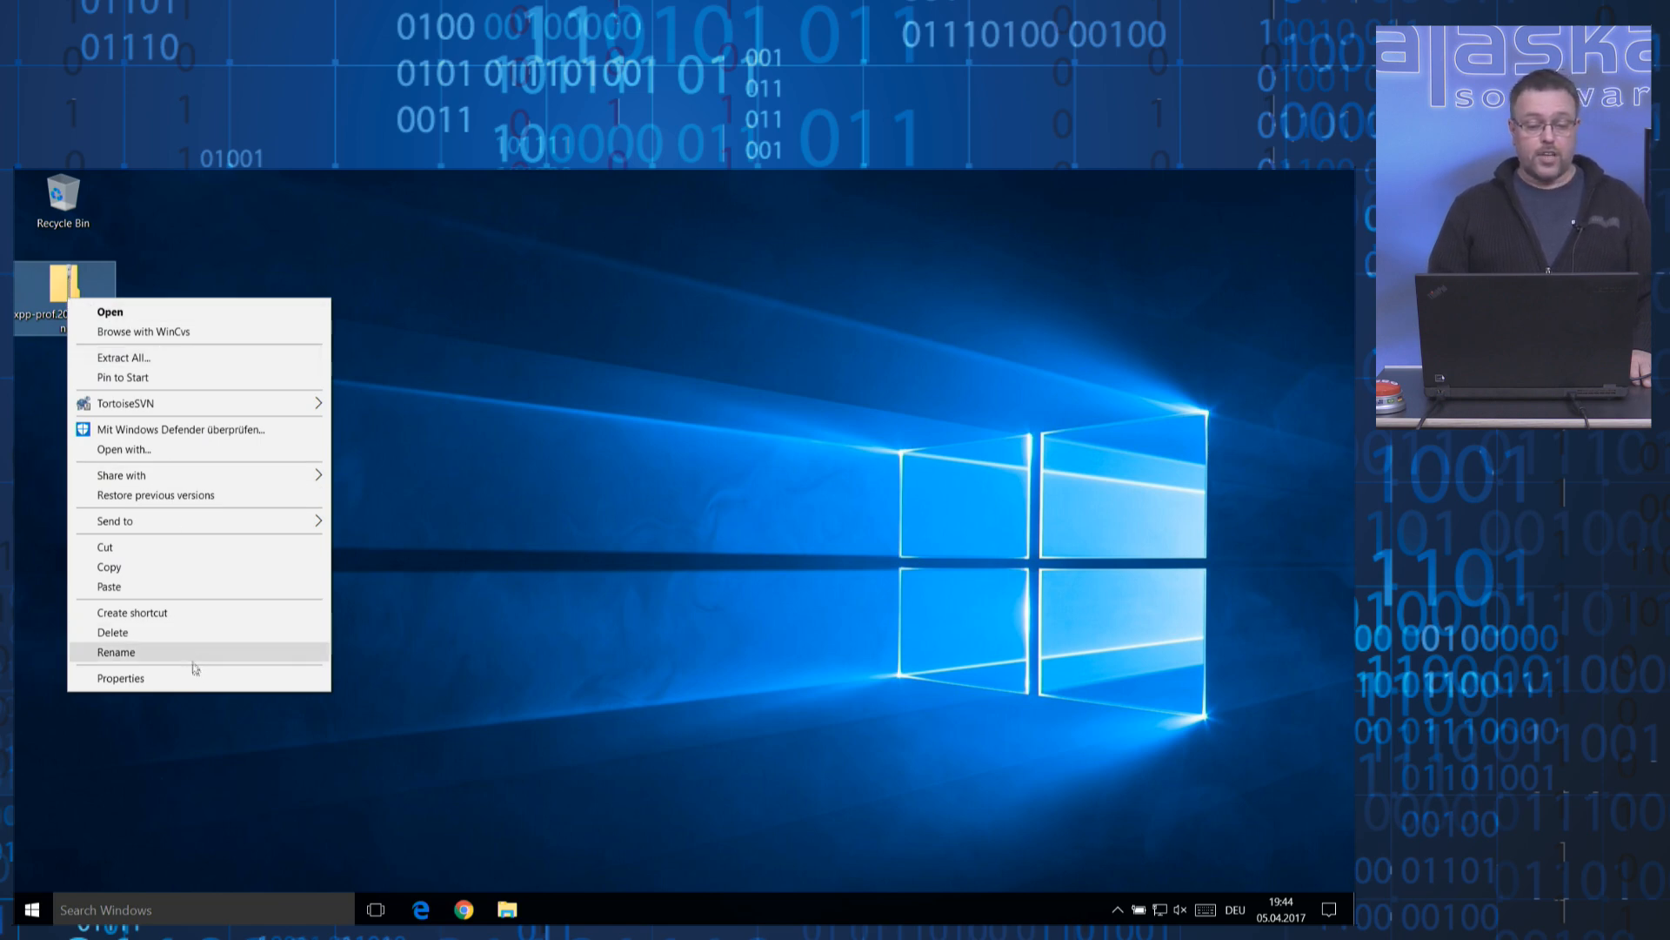
pyautogui.click(120, 678)
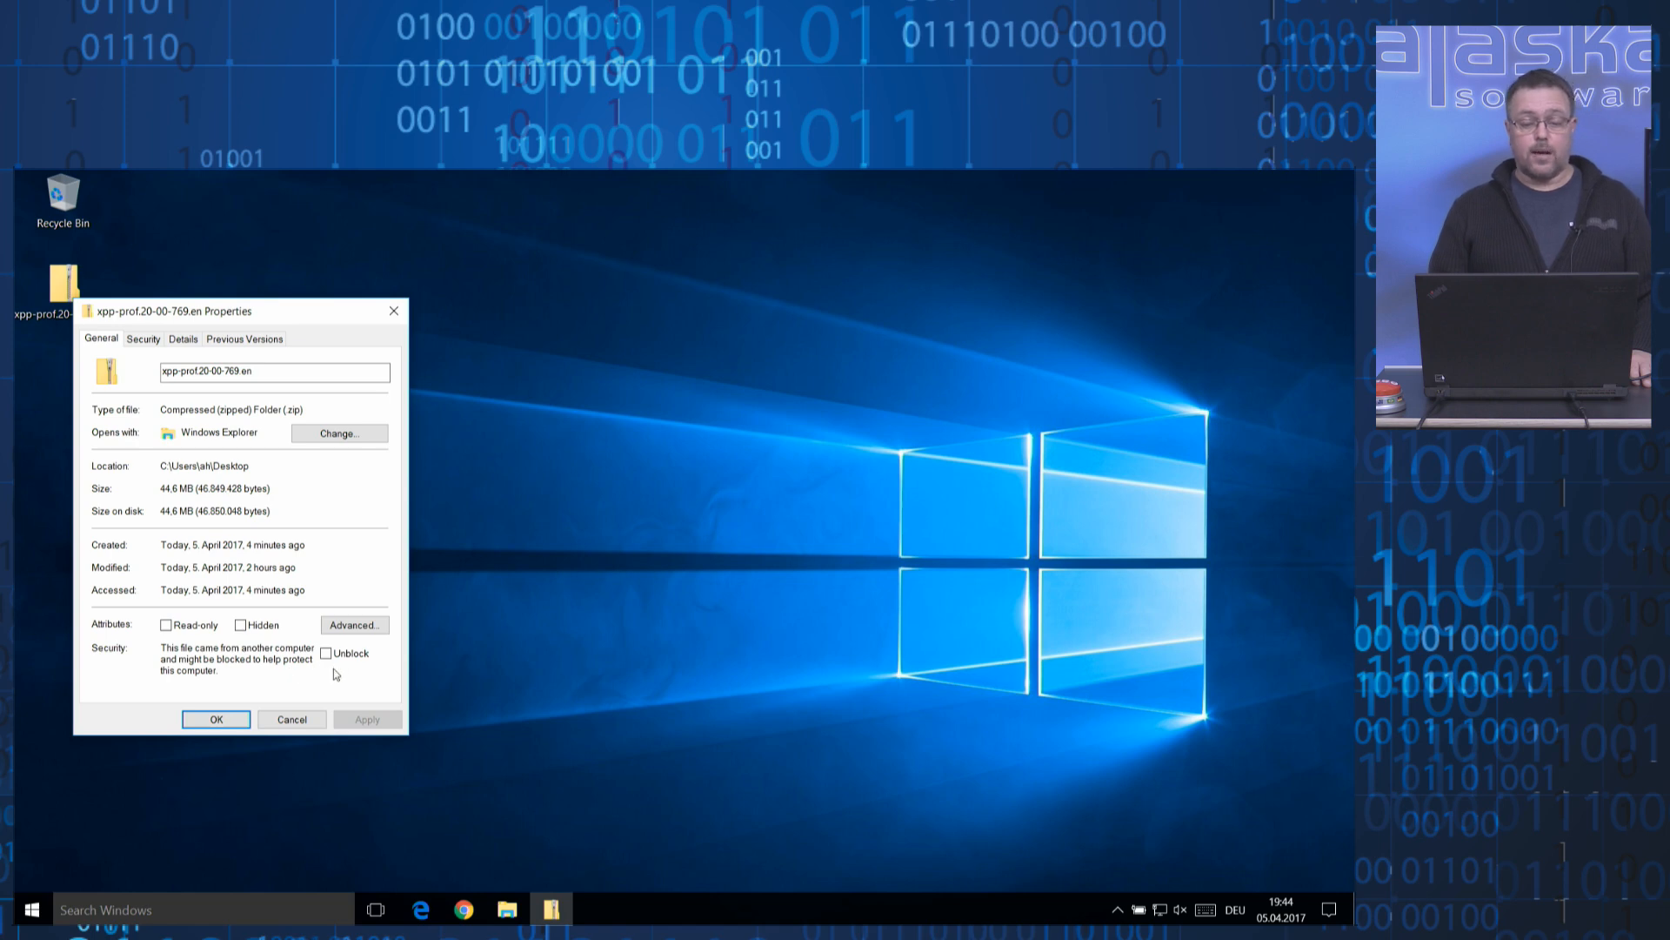
pyautogui.click(327, 654)
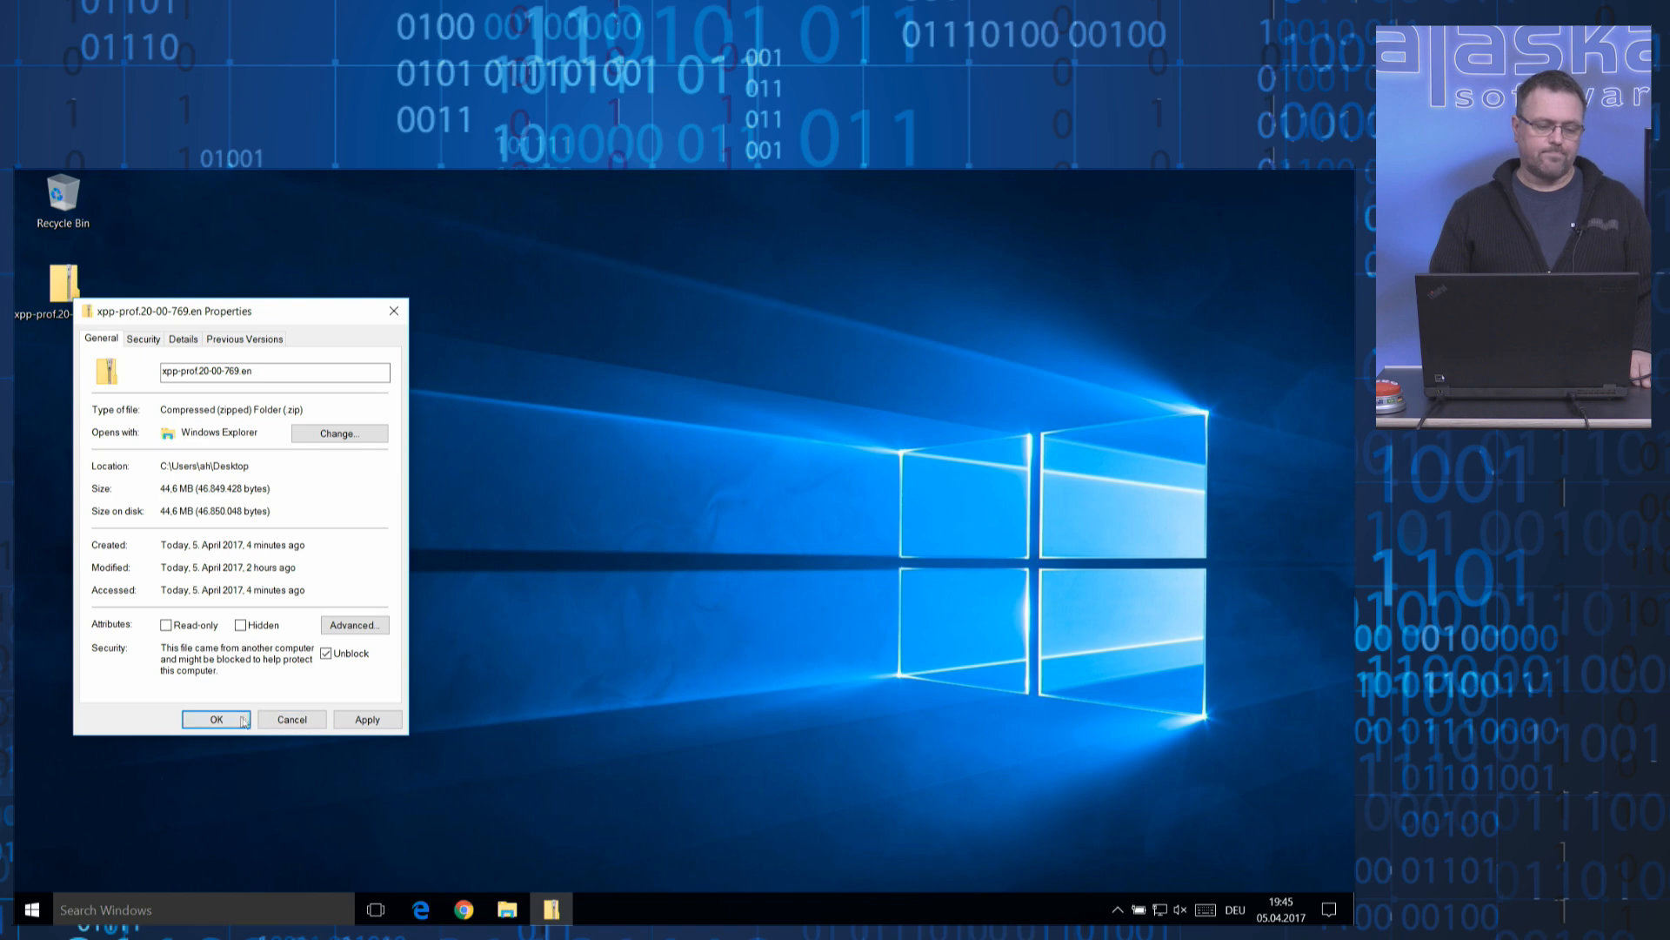
pyautogui.click(217, 719)
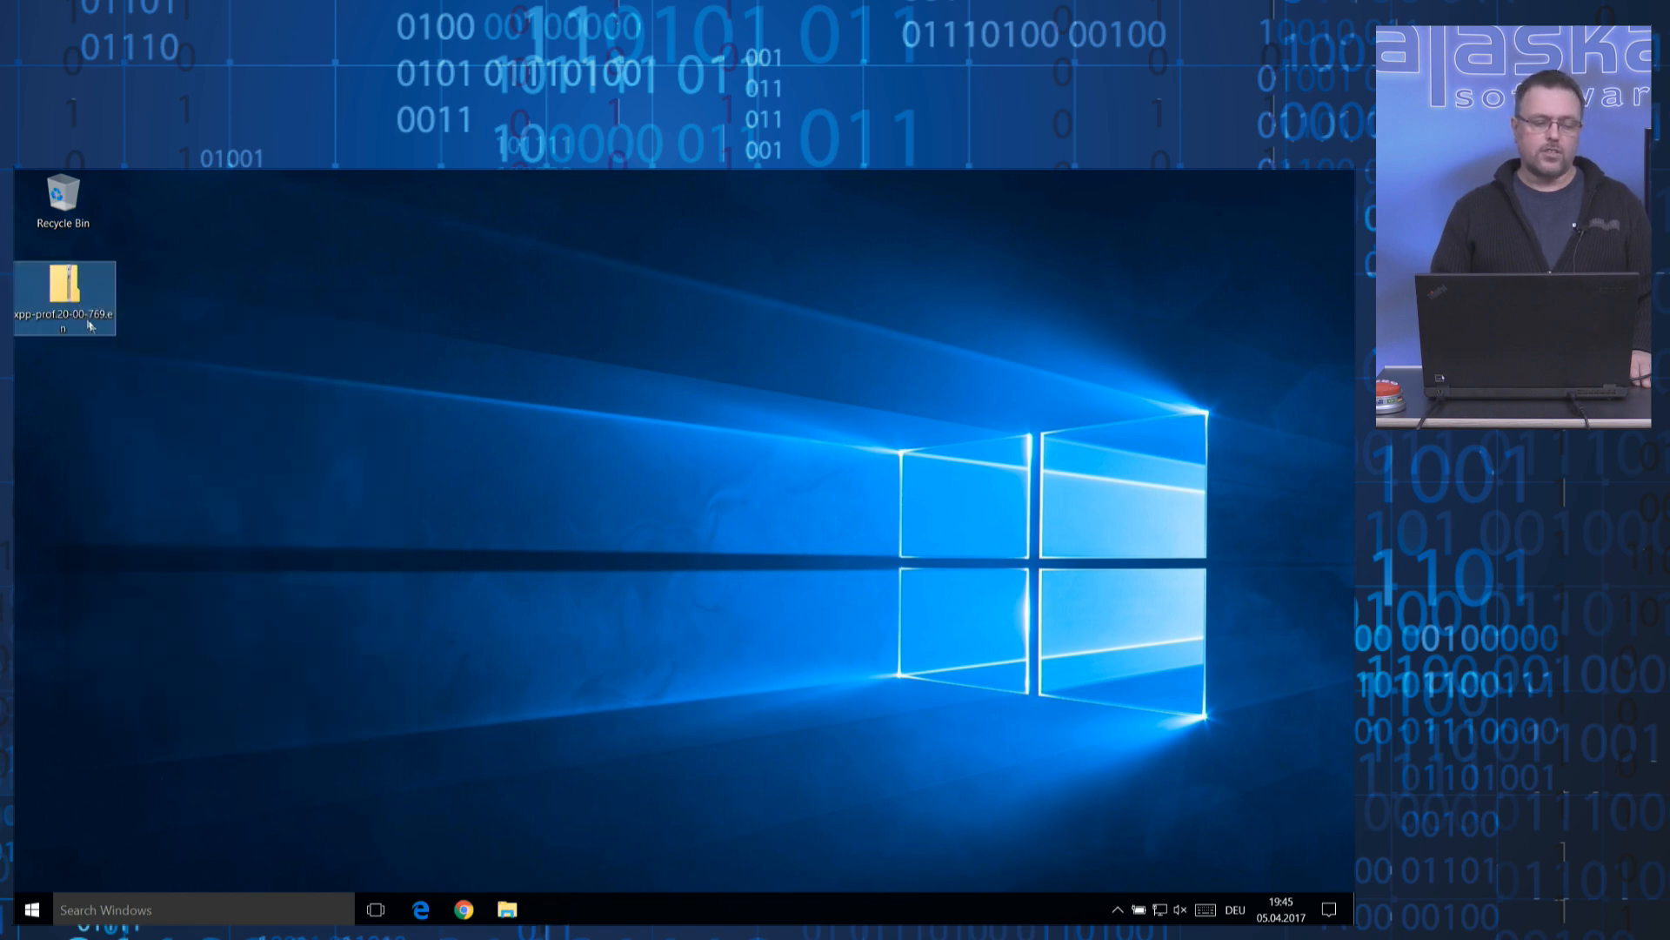
# Open the zip archive and move its .msi installer package onto the desktop.
pyautogui.doubleClick(62, 296)
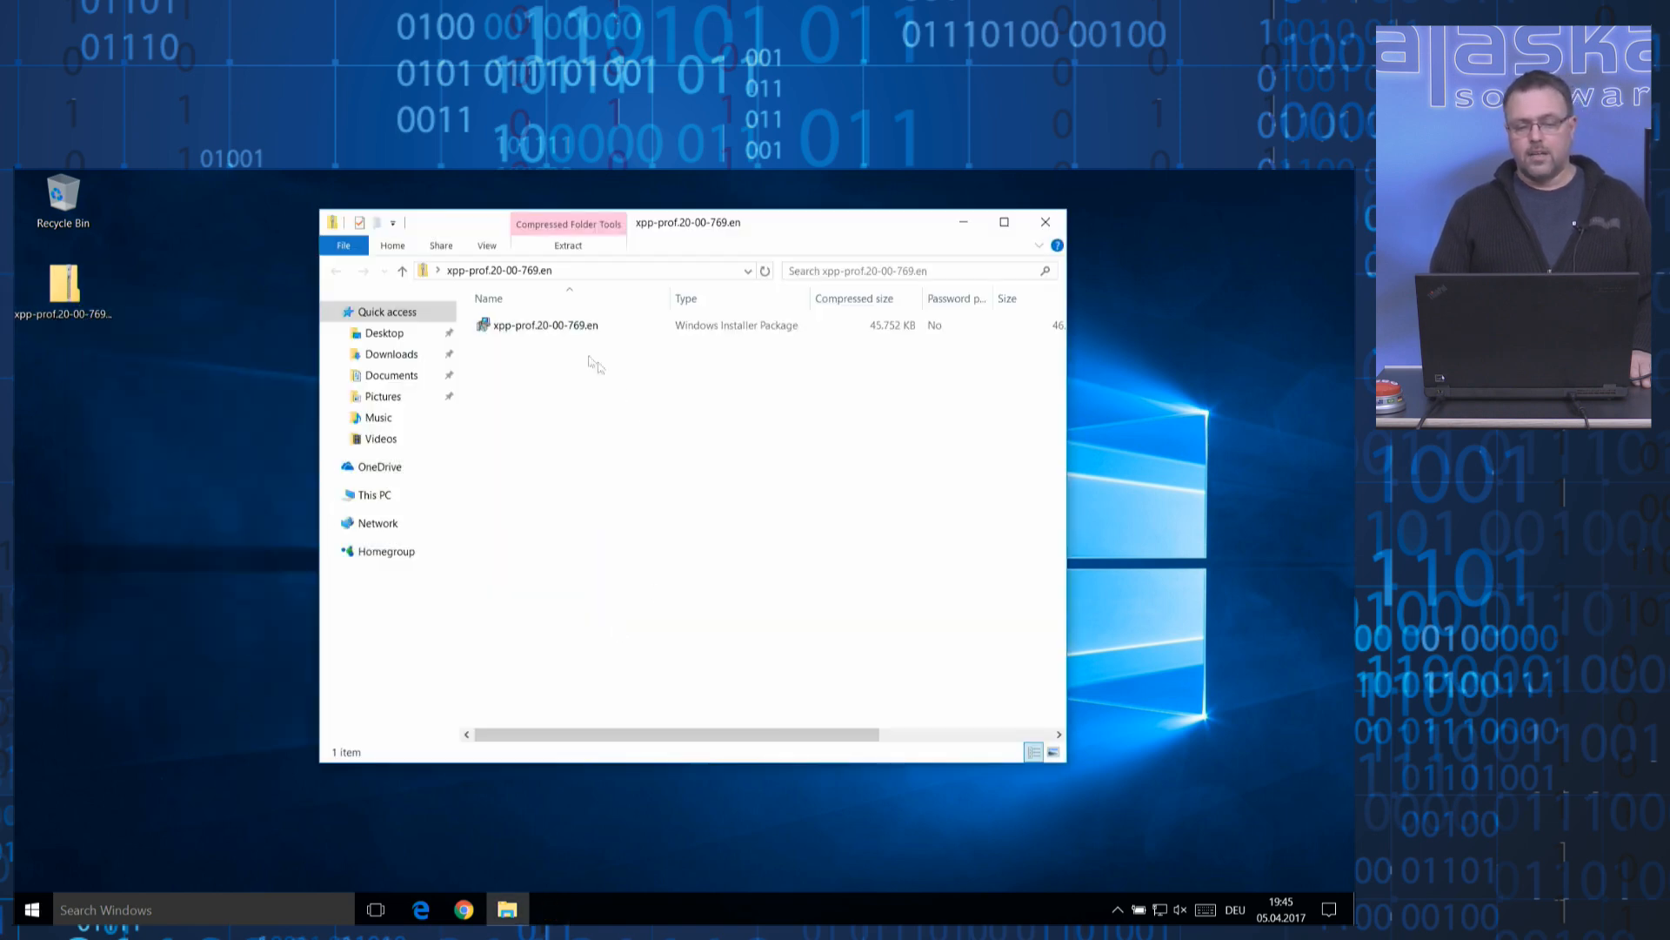
pyautogui.click(543, 324)
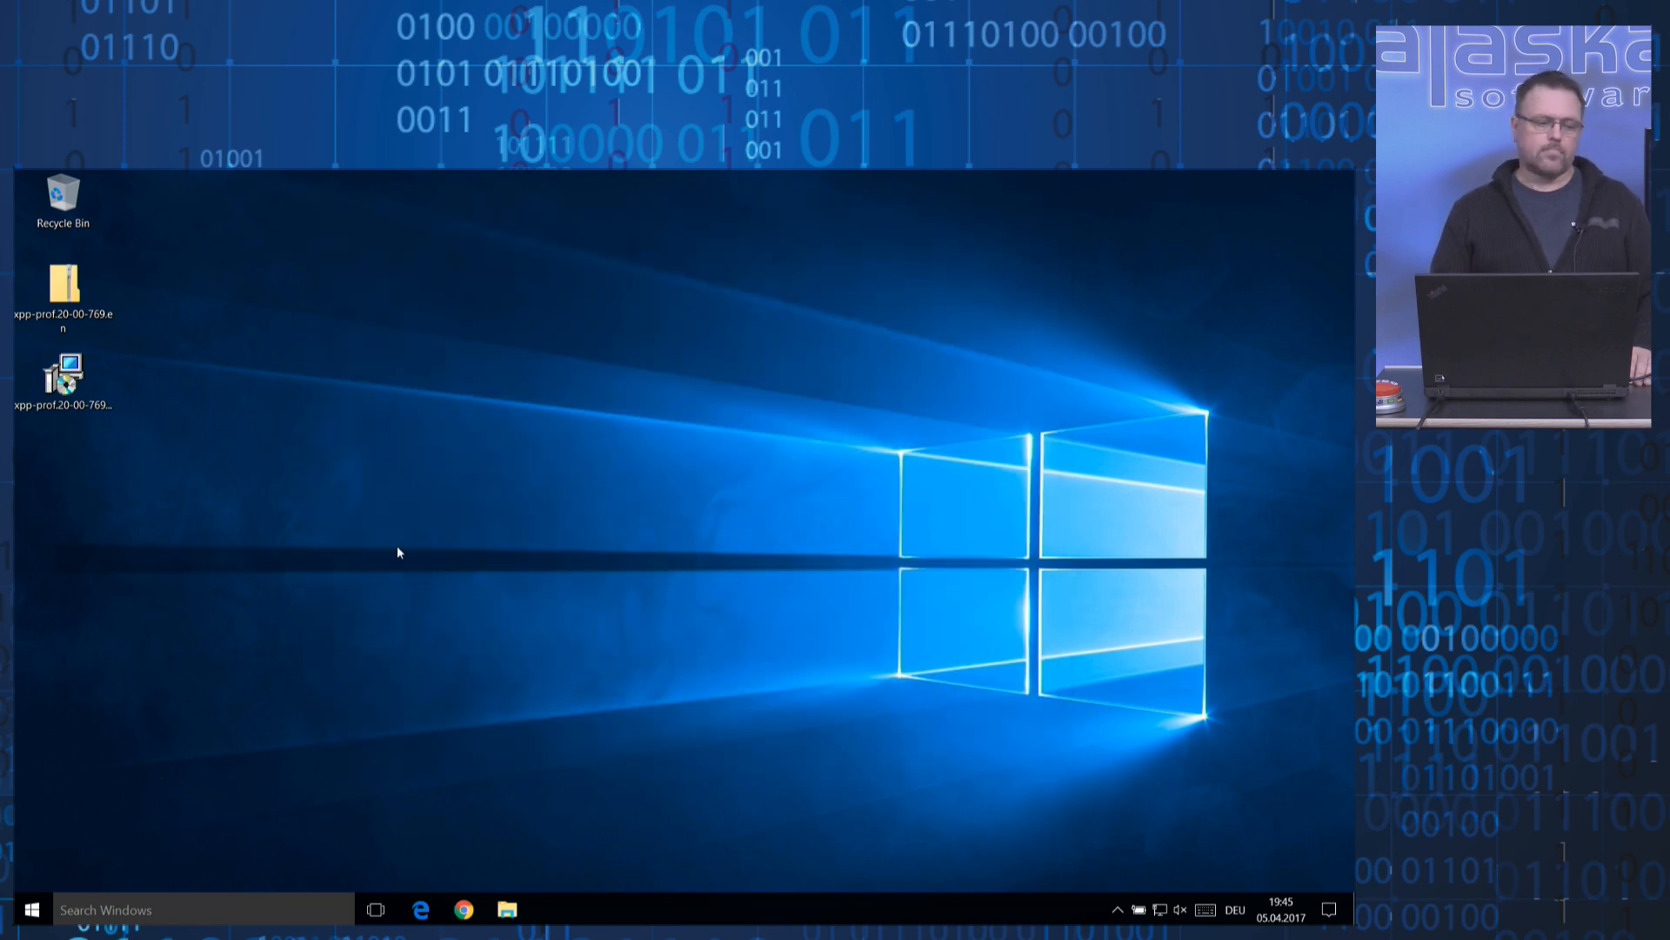
# Launch the Xbase++ installer, accept the License Agreement, and reach Custom Setup.
pyautogui.doubleClick(62, 380)
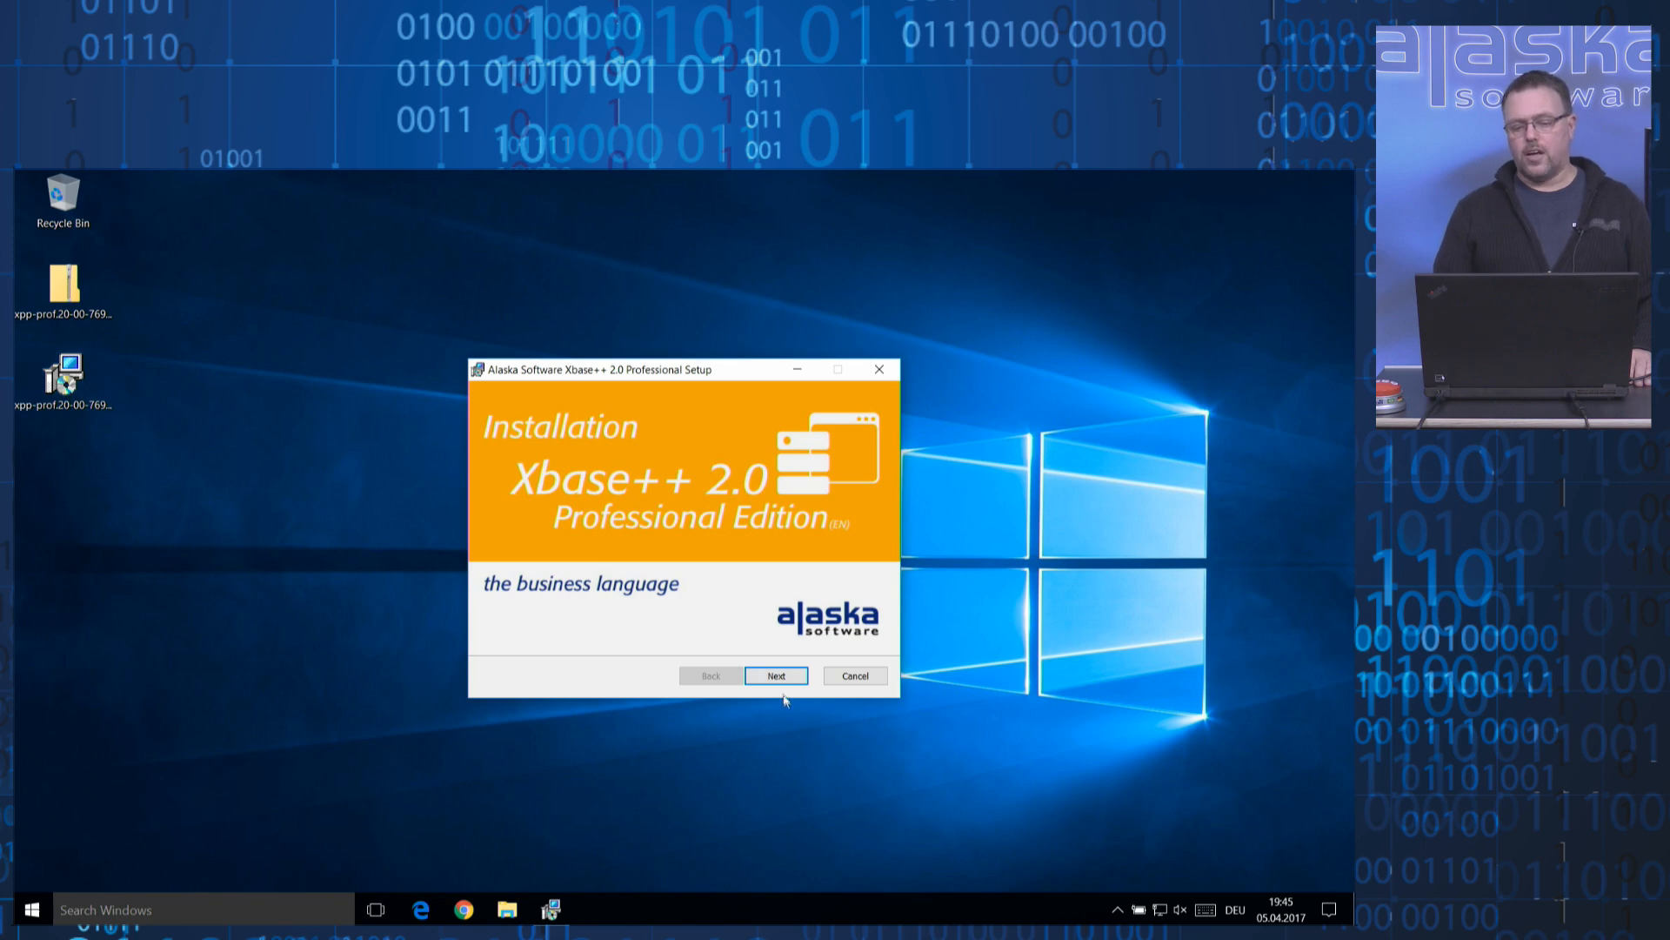
pyautogui.click(777, 674)
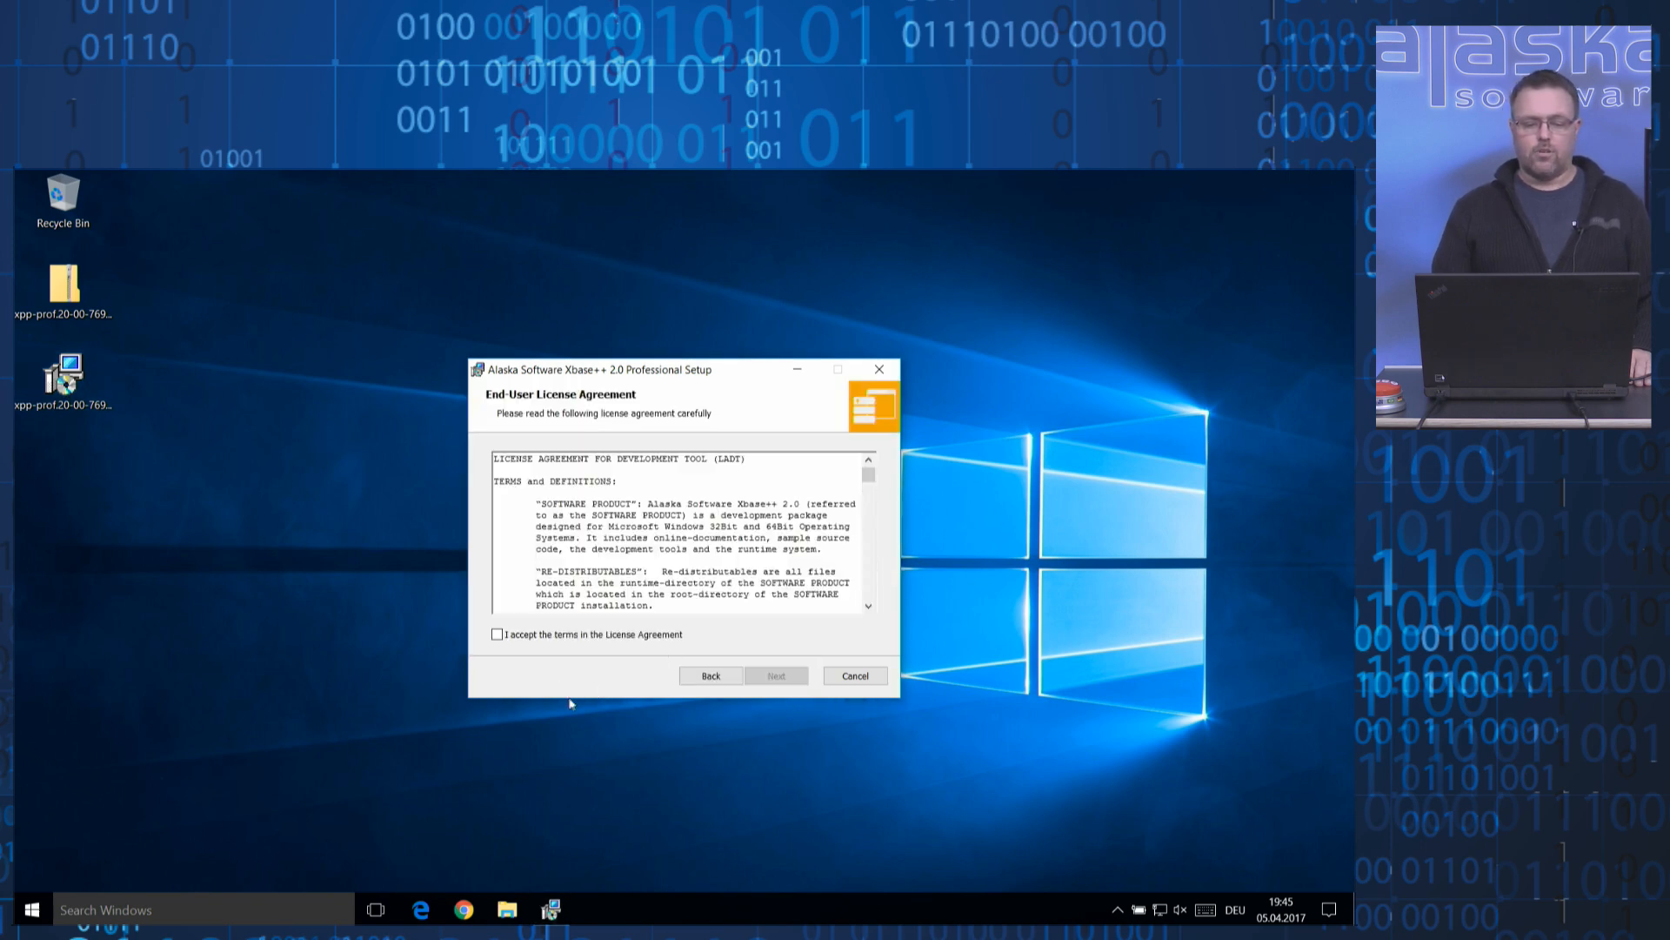
pyautogui.moveTo(570, 688)
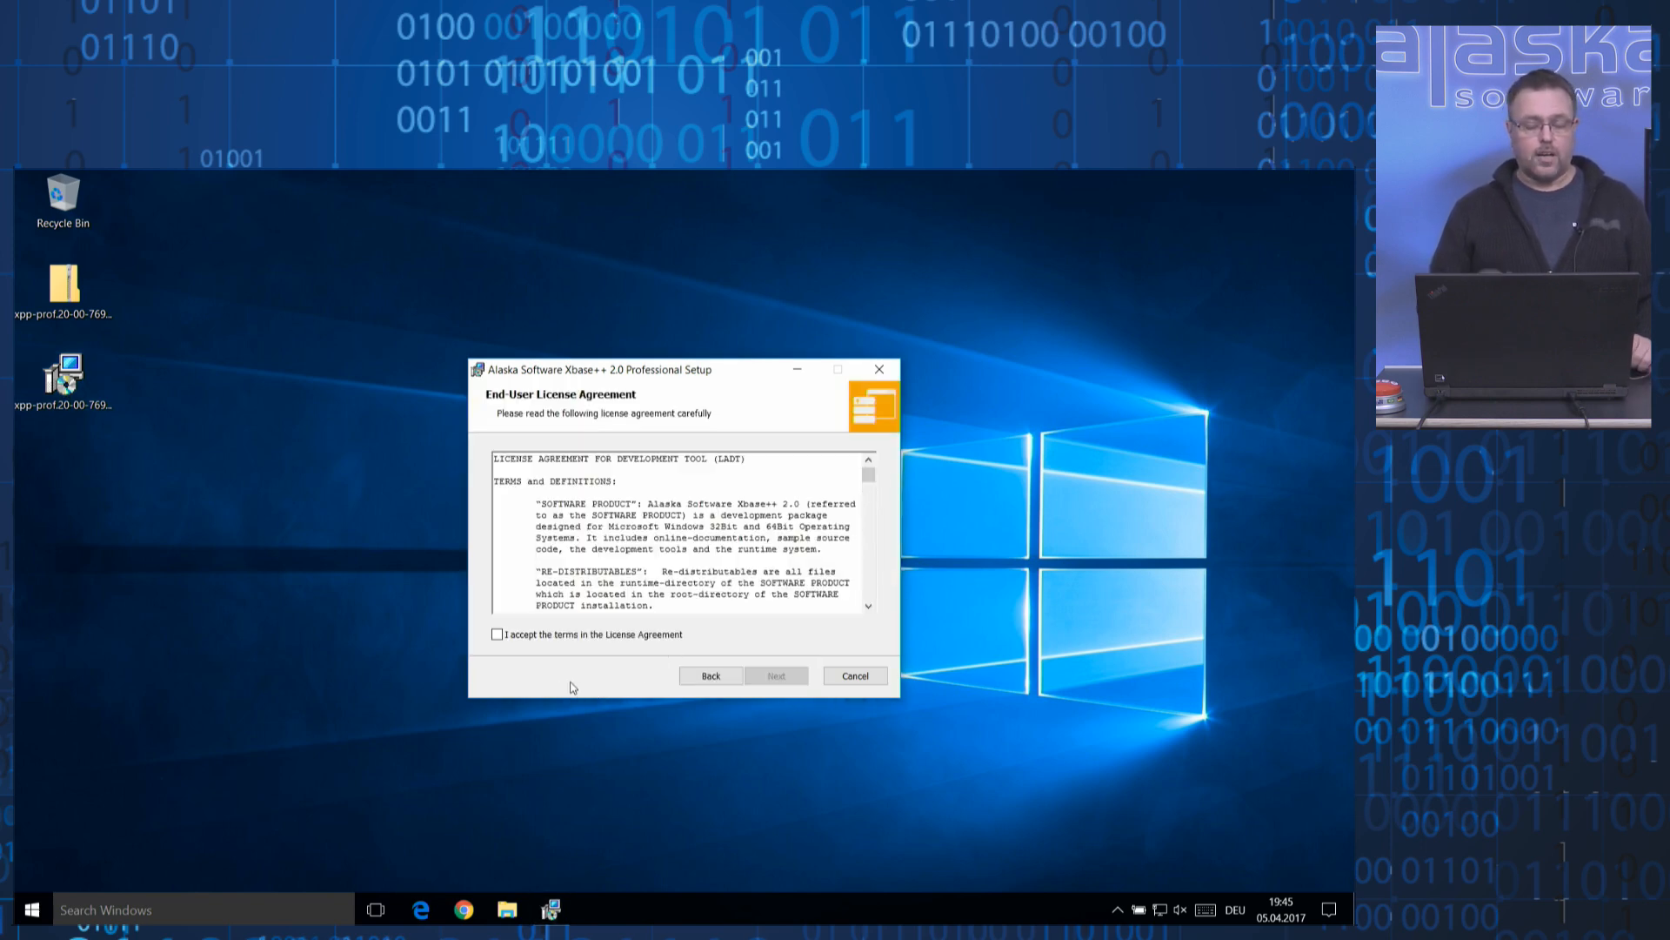
pyautogui.moveTo(526, 665)
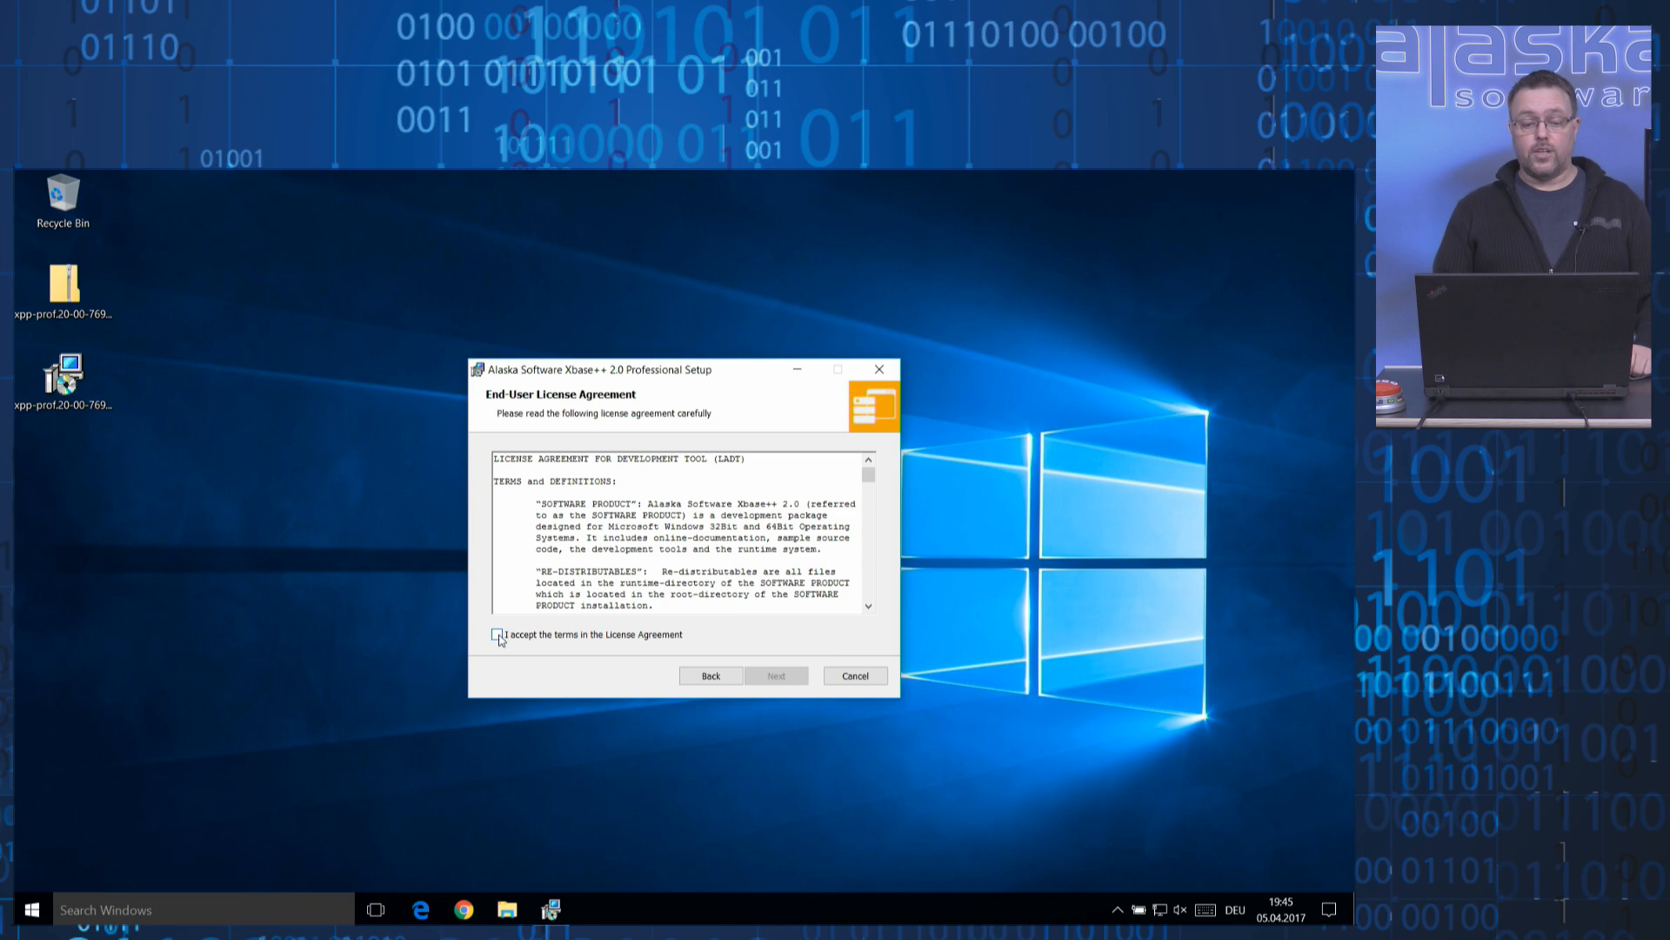
pyautogui.click(497, 635)
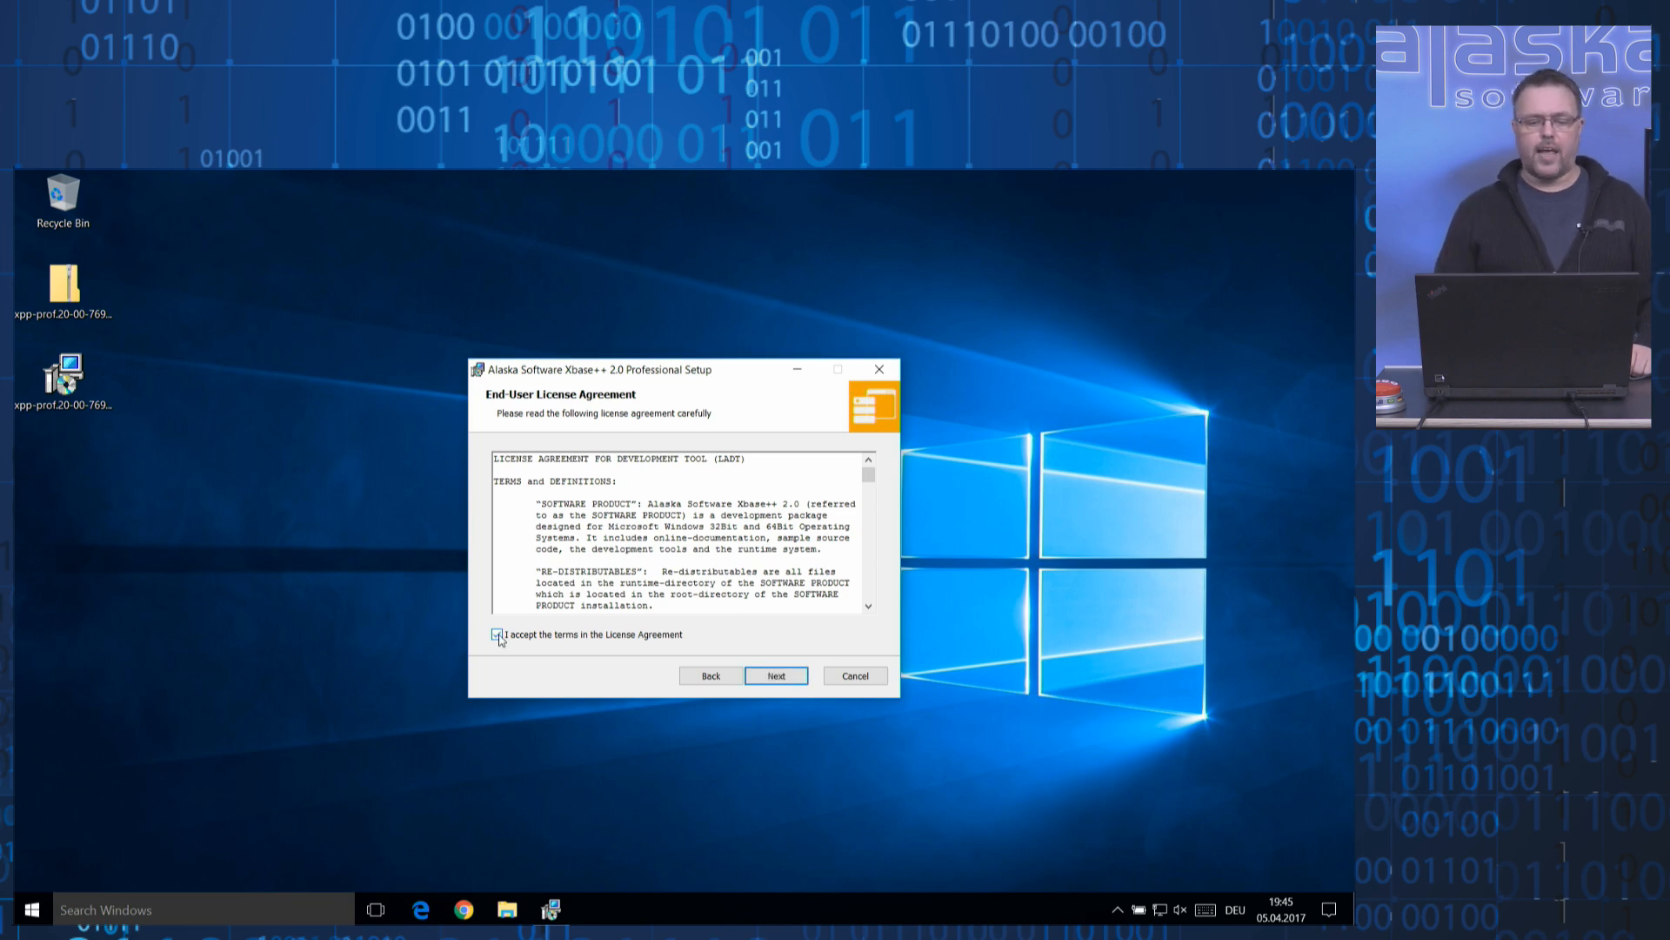
pyautogui.click(496, 634)
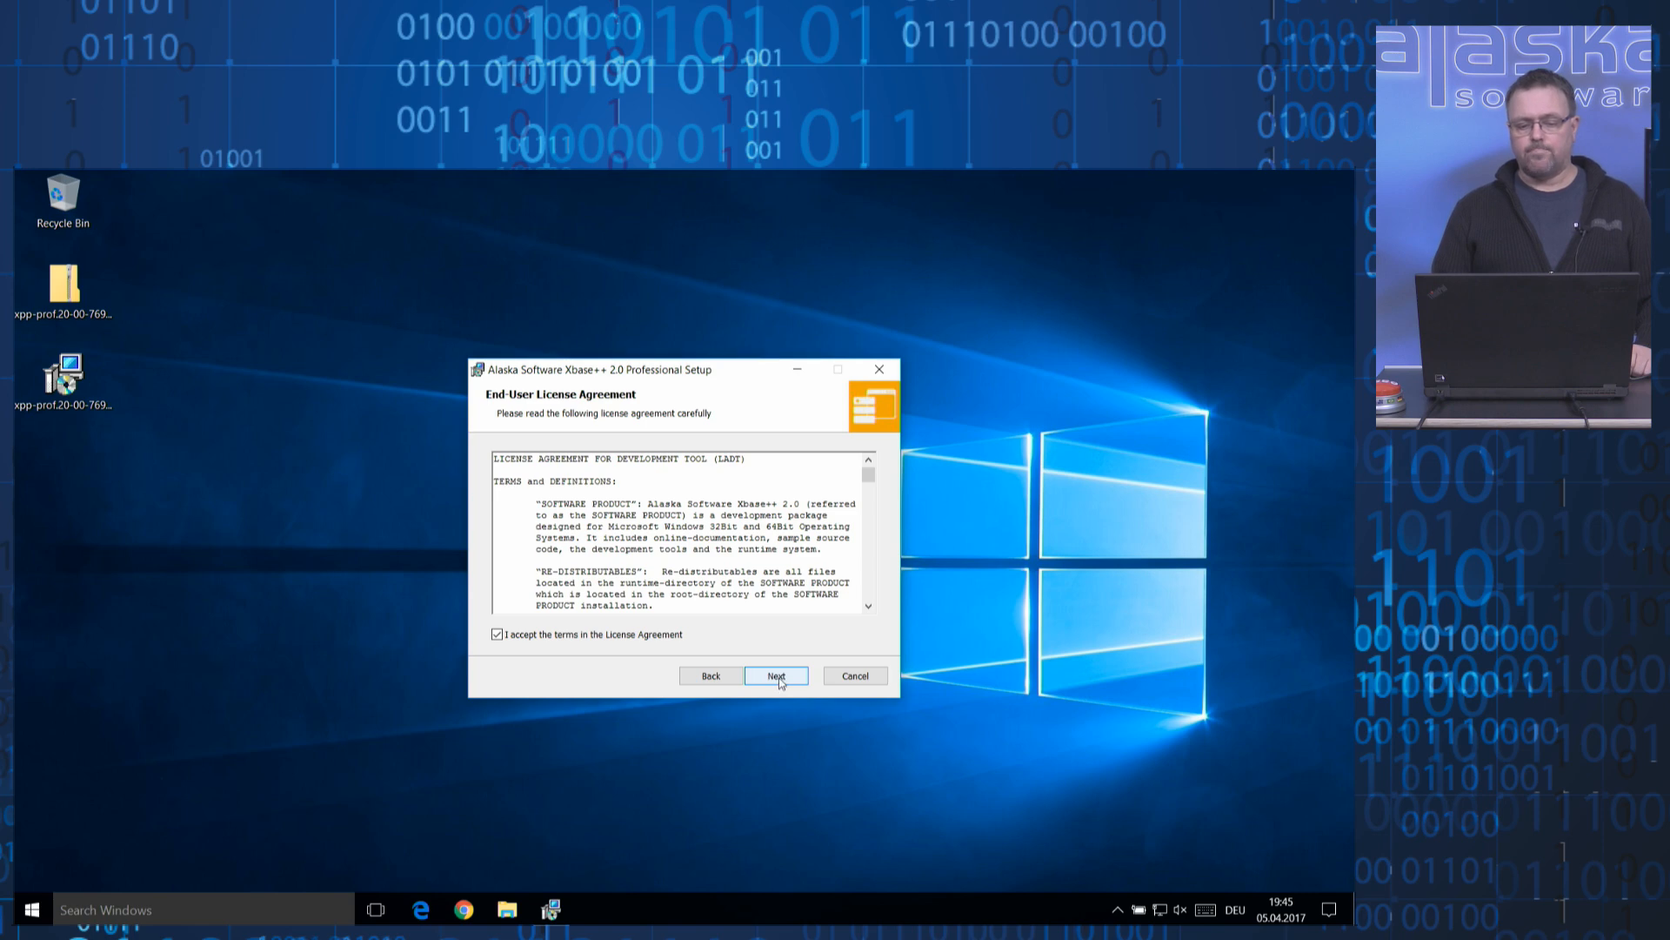
pyautogui.click(775, 675)
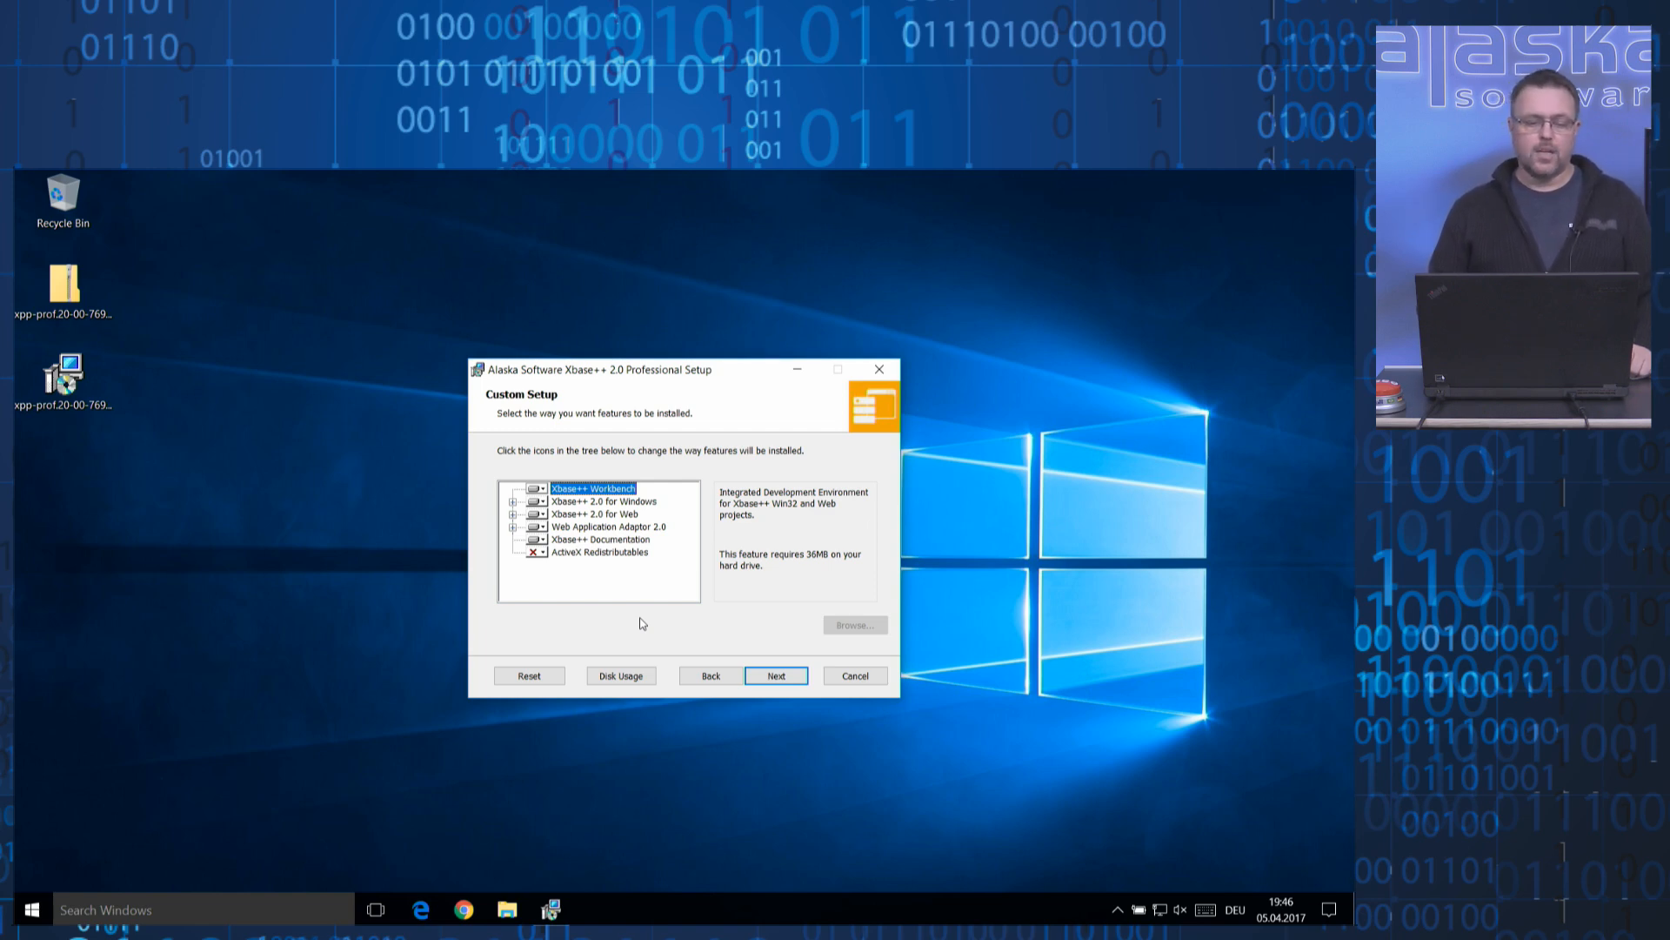
pyautogui.click(599, 539)
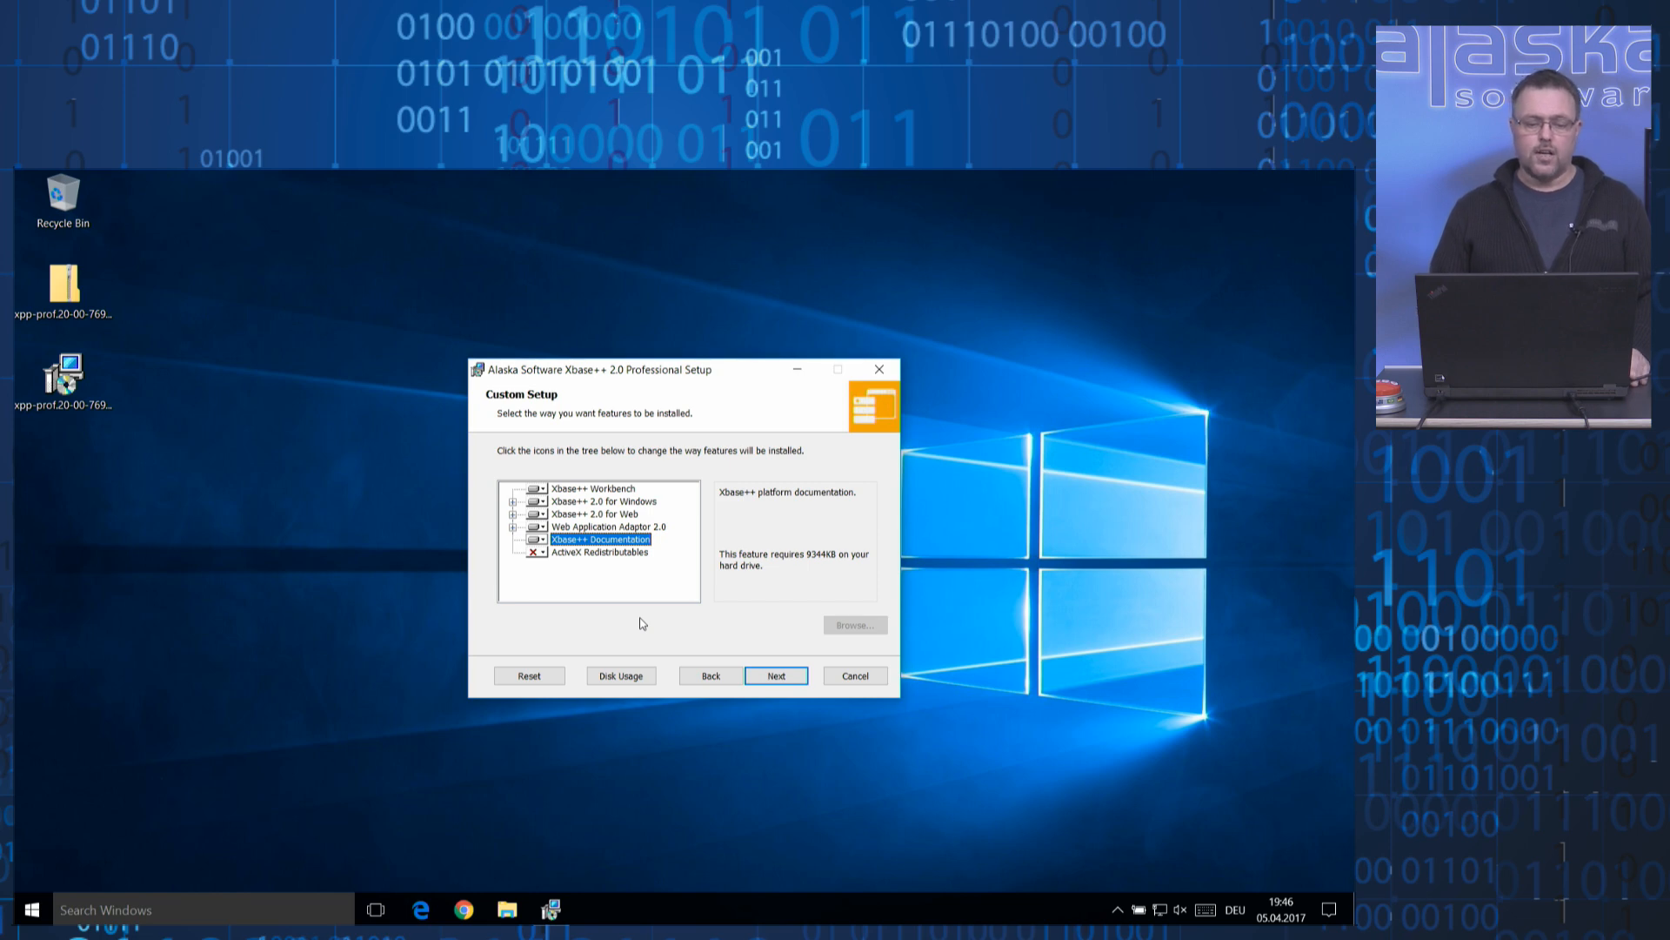
pyautogui.click(599, 552)
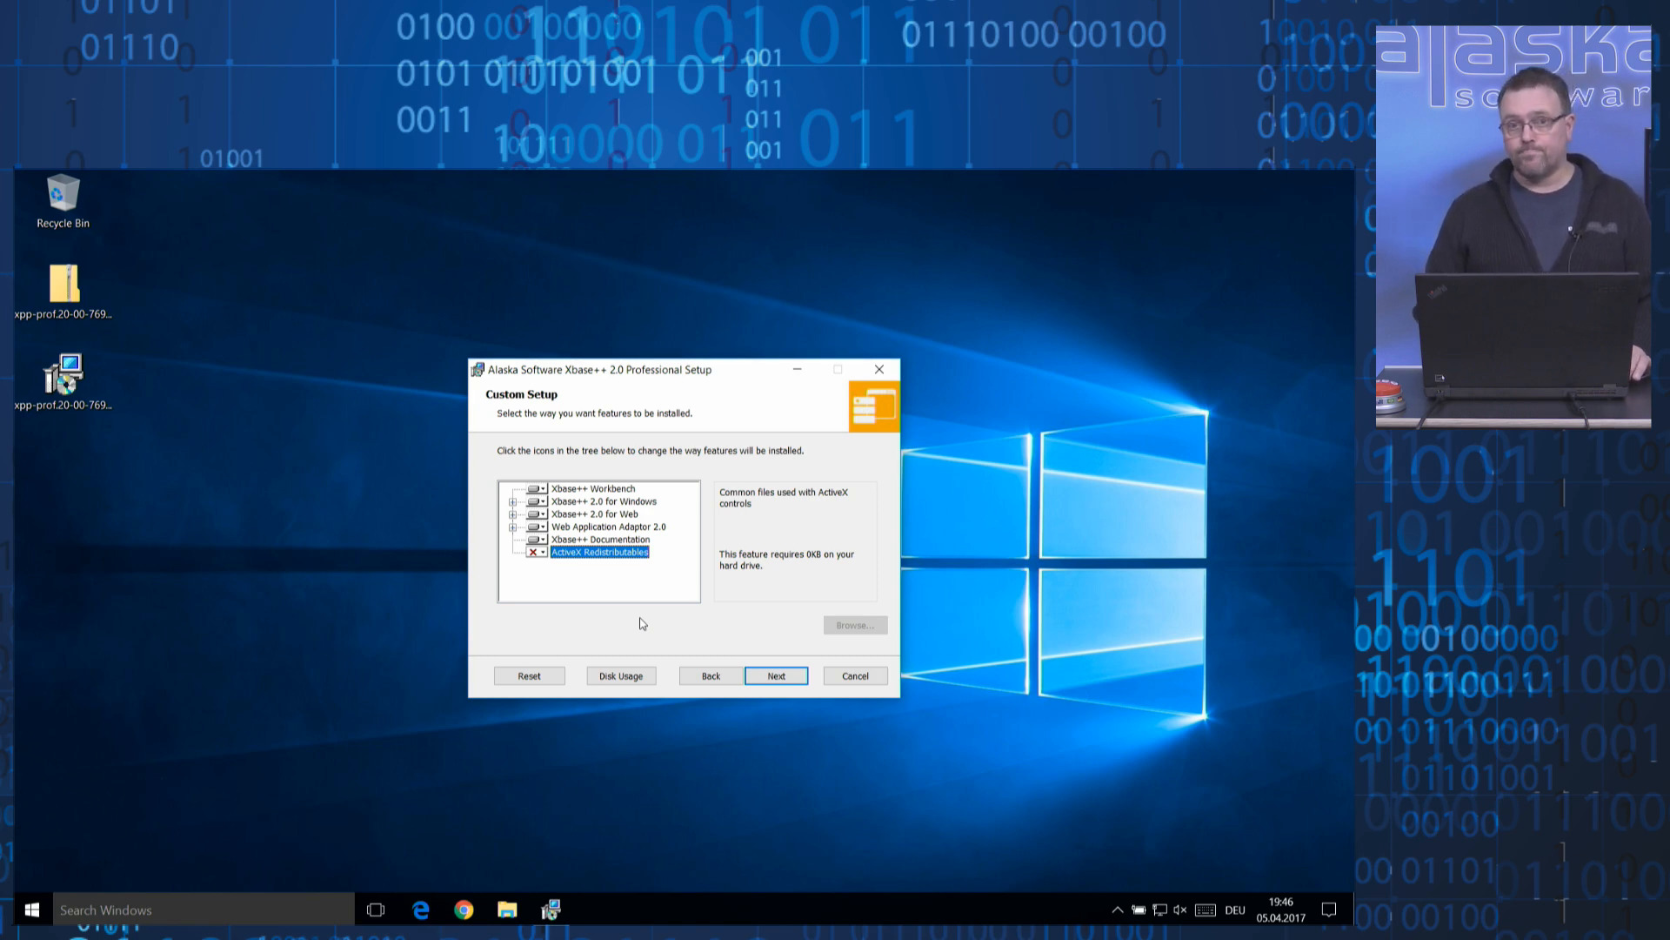
pyautogui.click(602, 501)
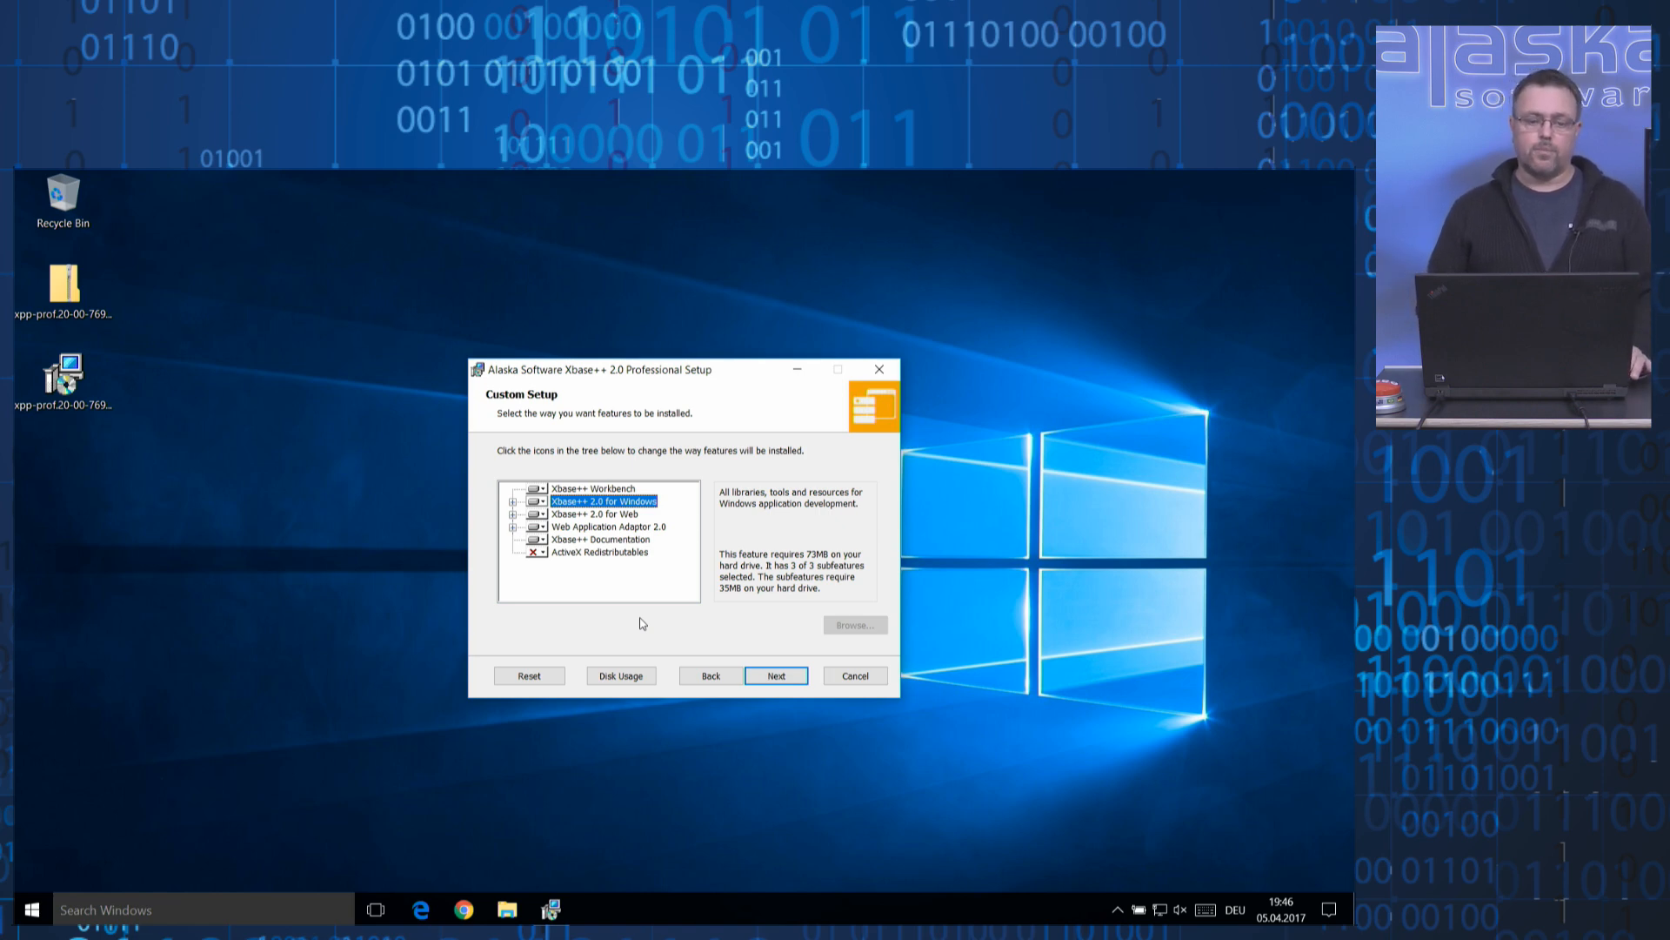
pyautogui.click(512, 502)
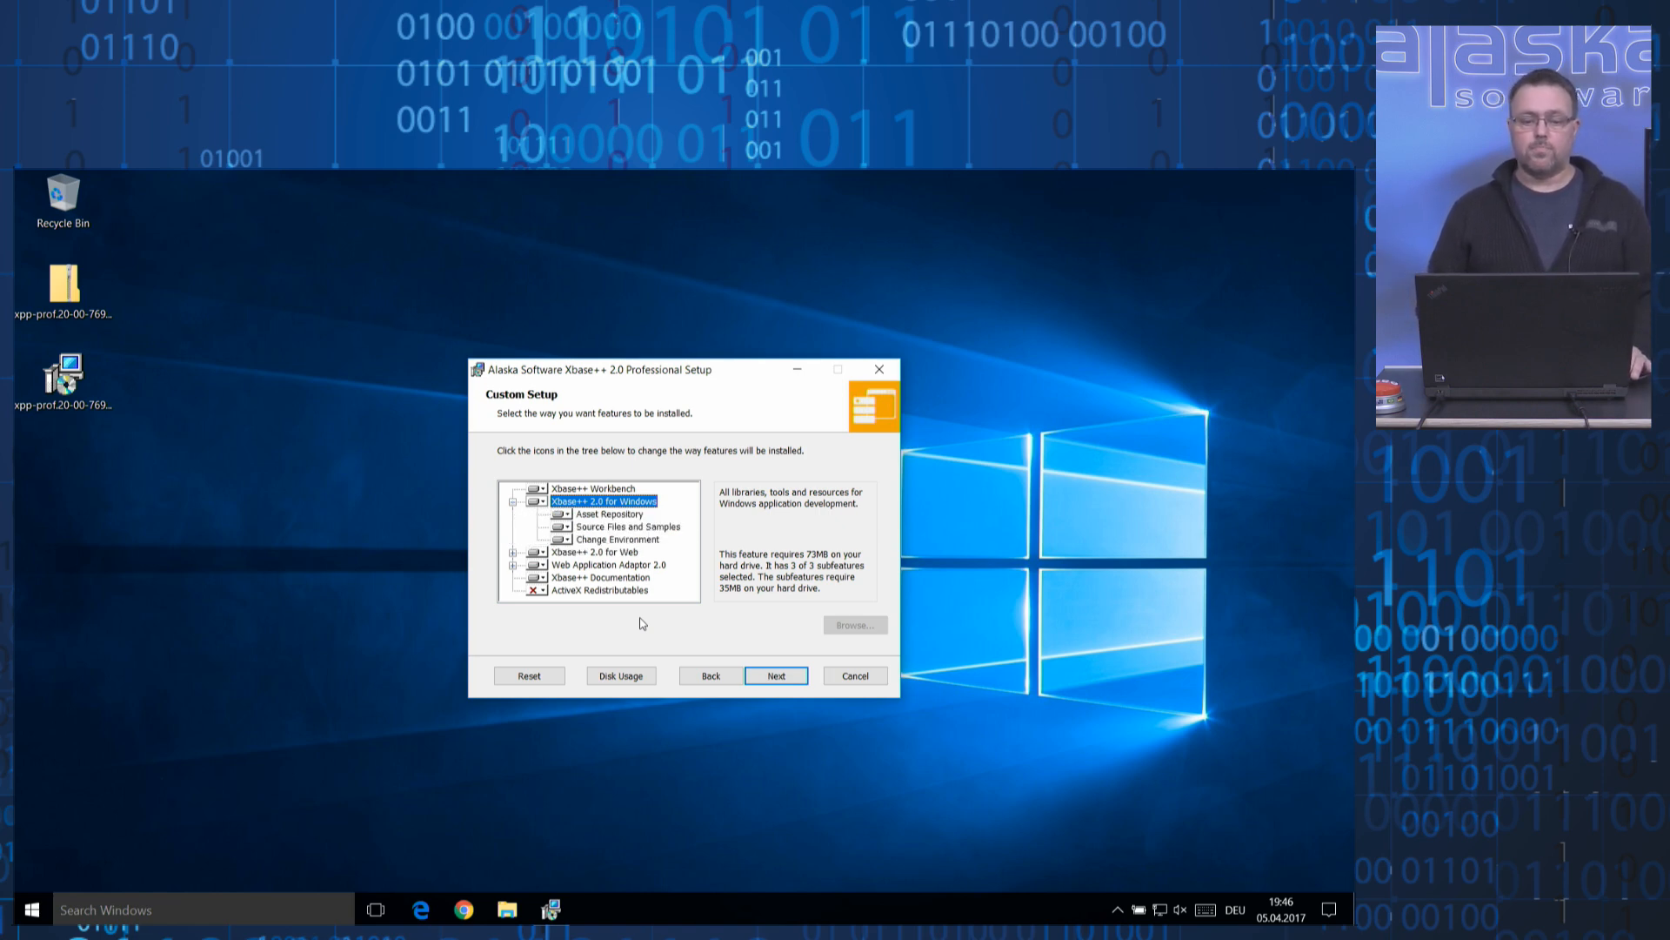
pyautogui.click(628, 526)
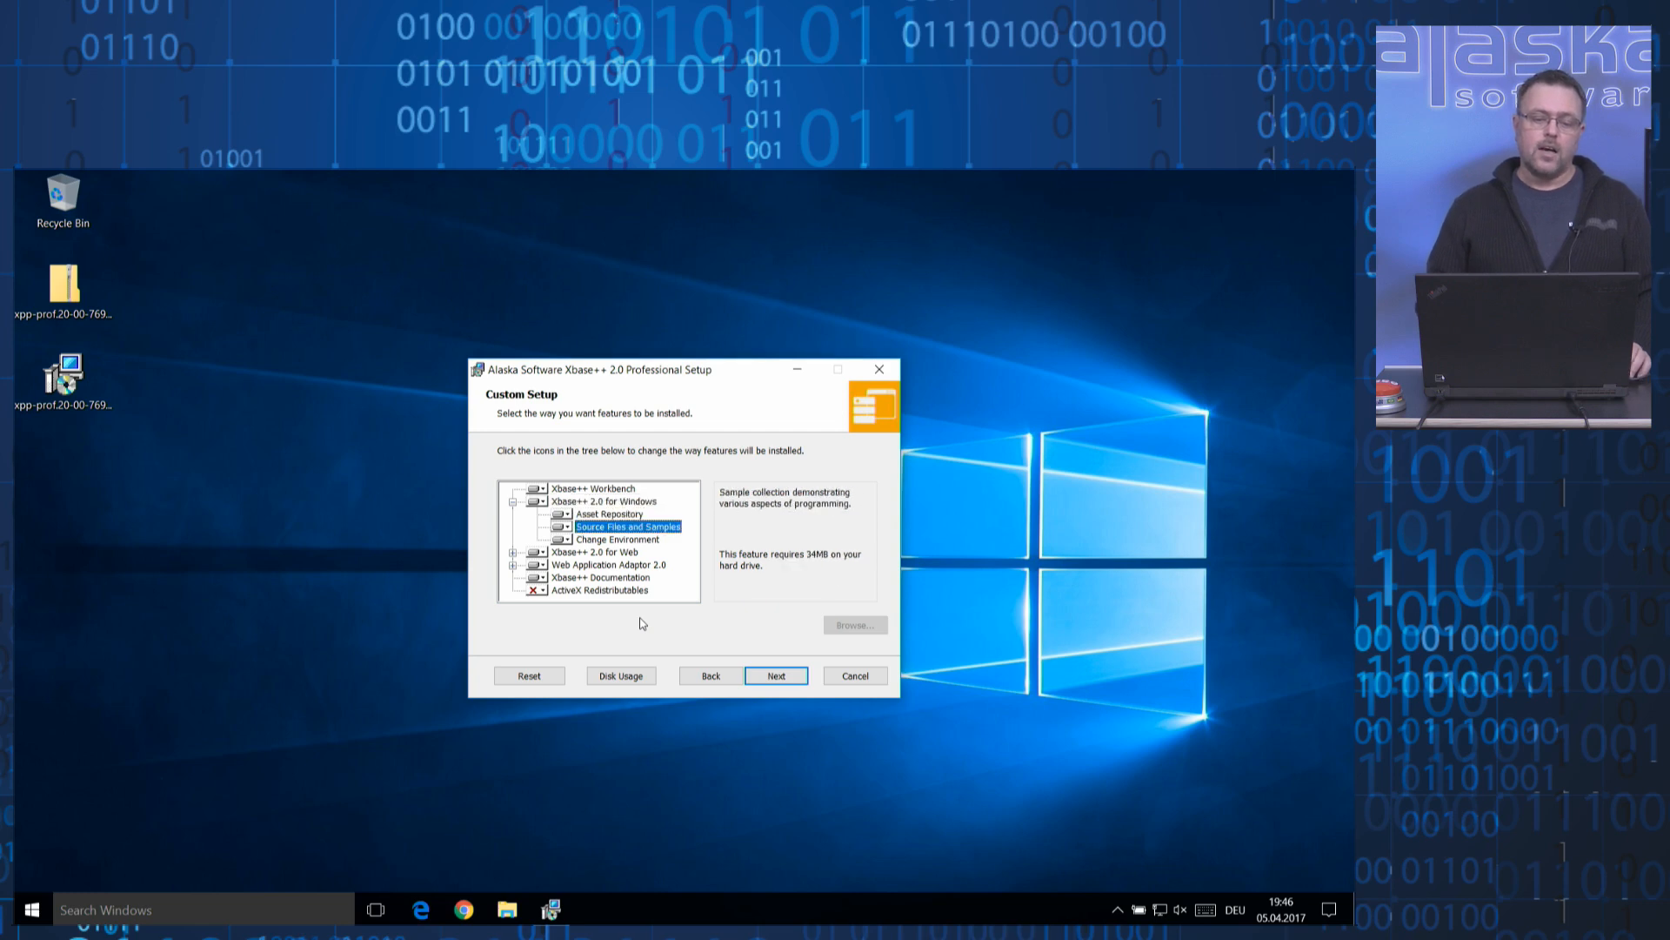
pyautogui.click(618, 537)
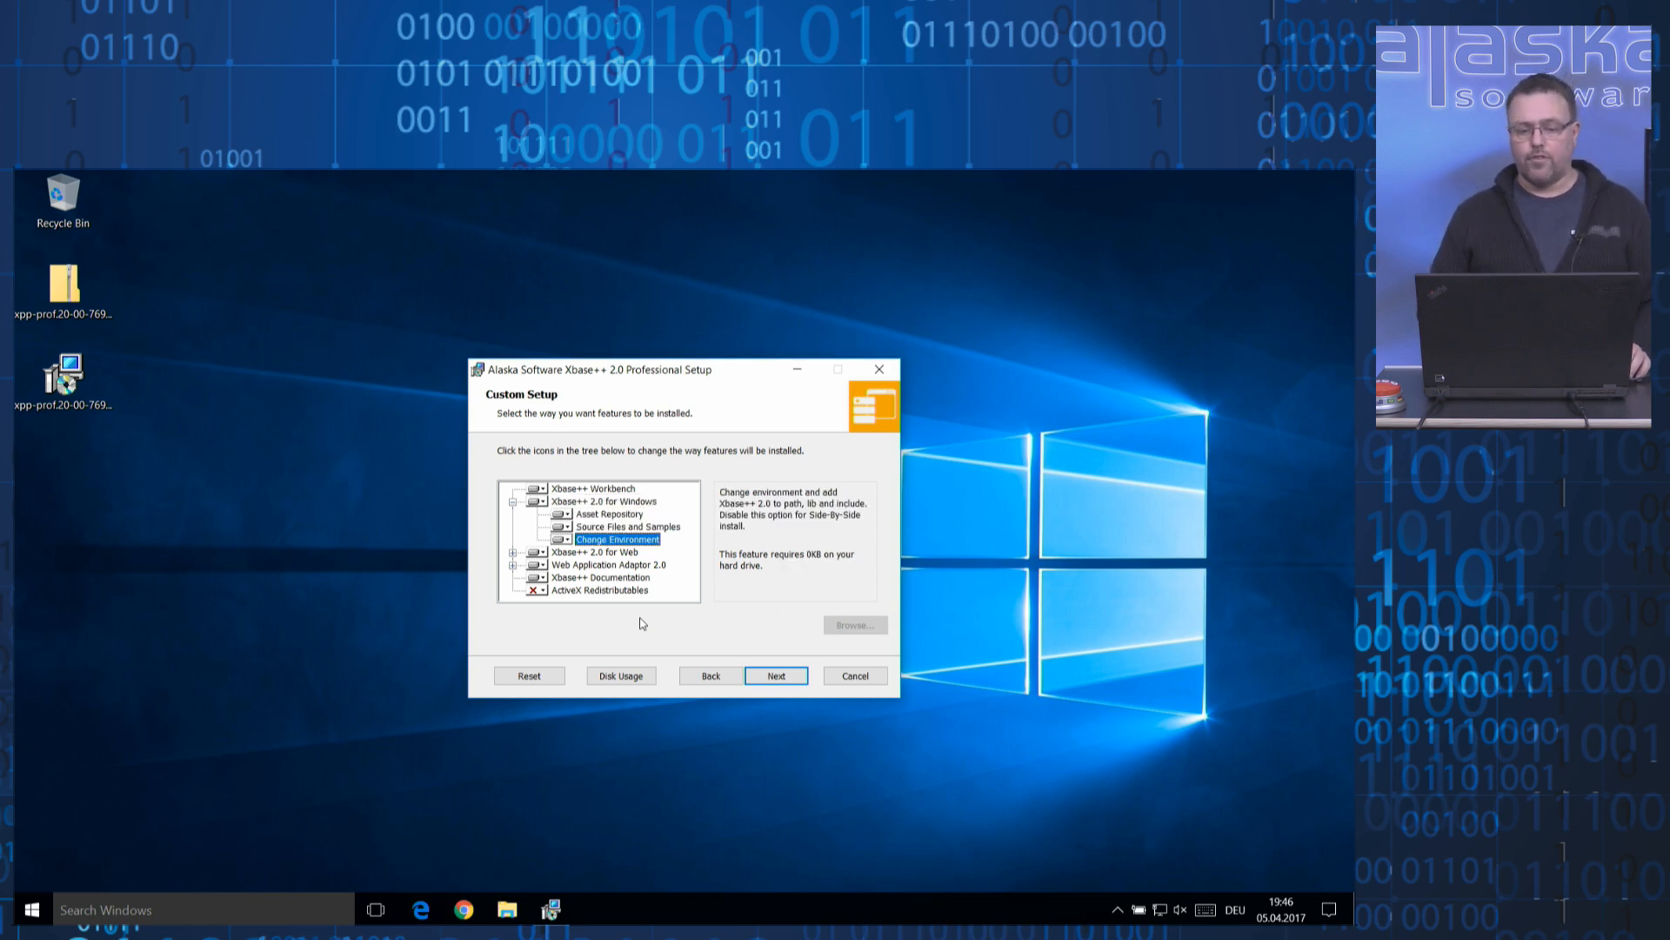
pyautogui.click(628, 525)
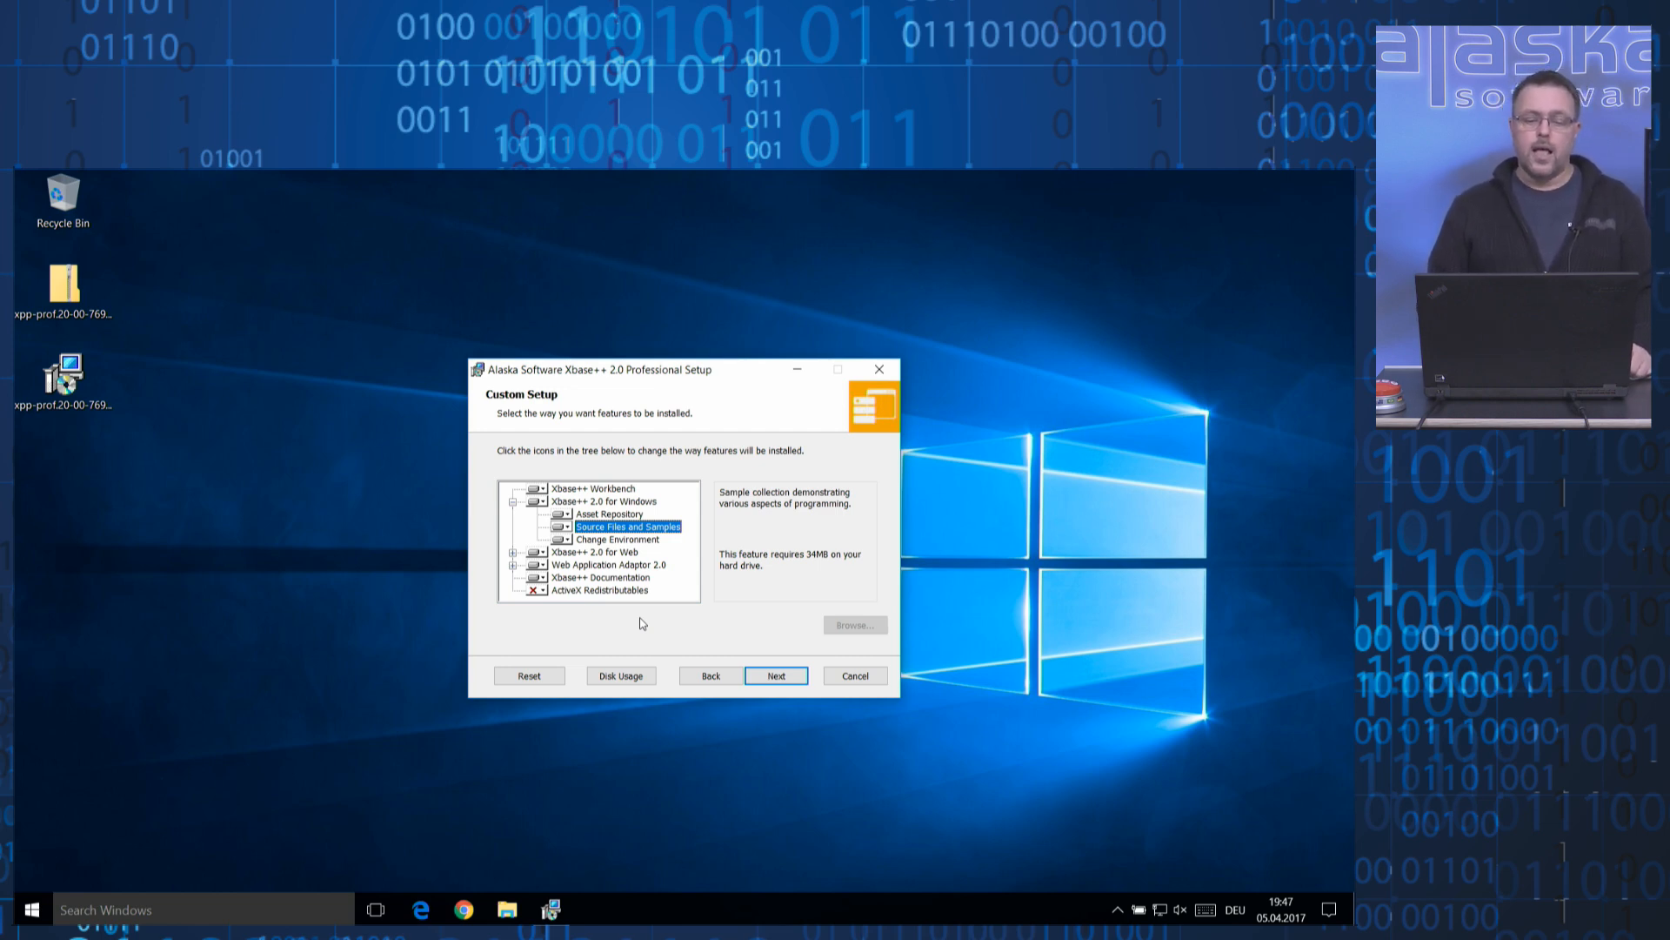
pyautogui.click(618, 538)
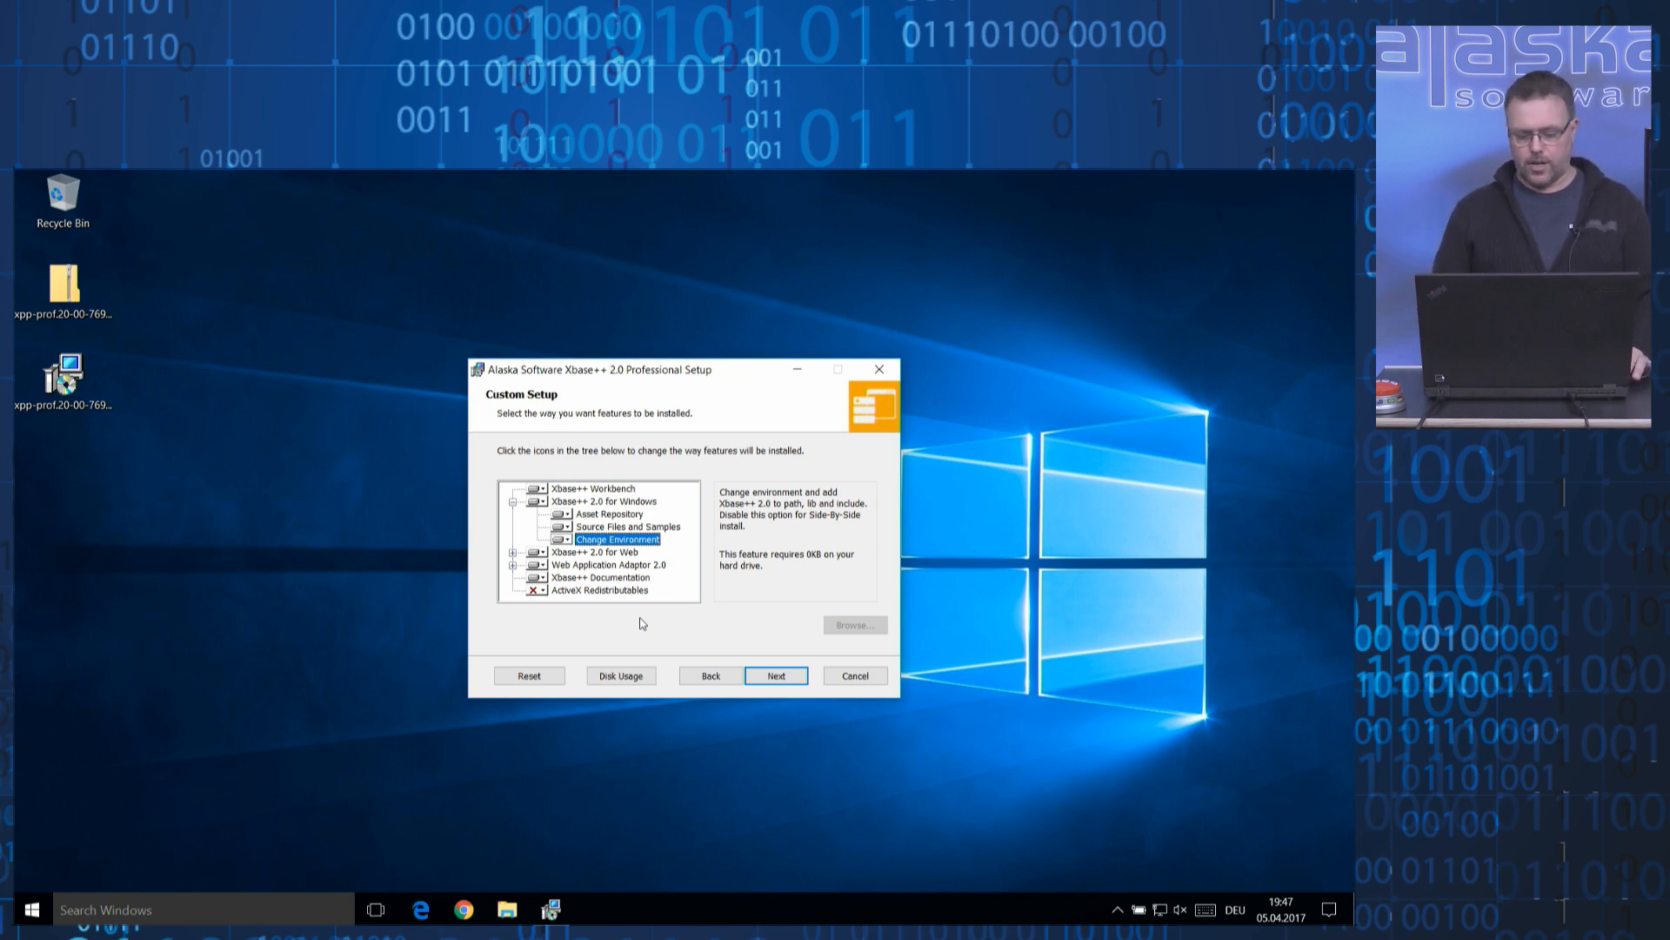
pyautogui.click(513, 501)
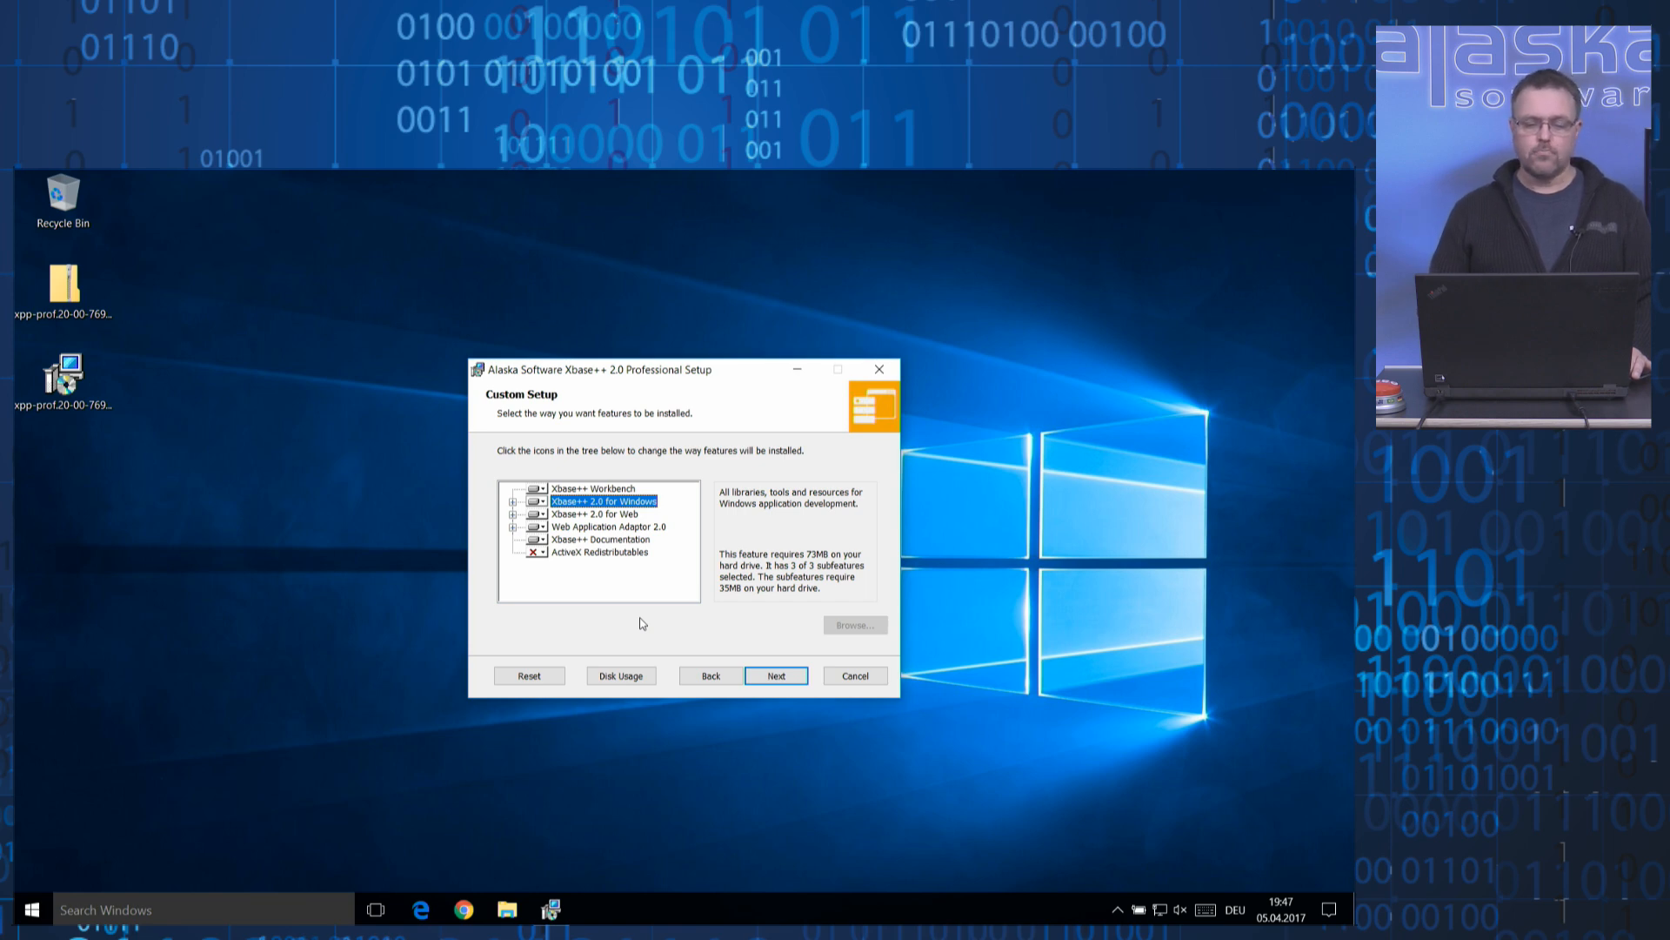
pyautogui.click(594, 514)
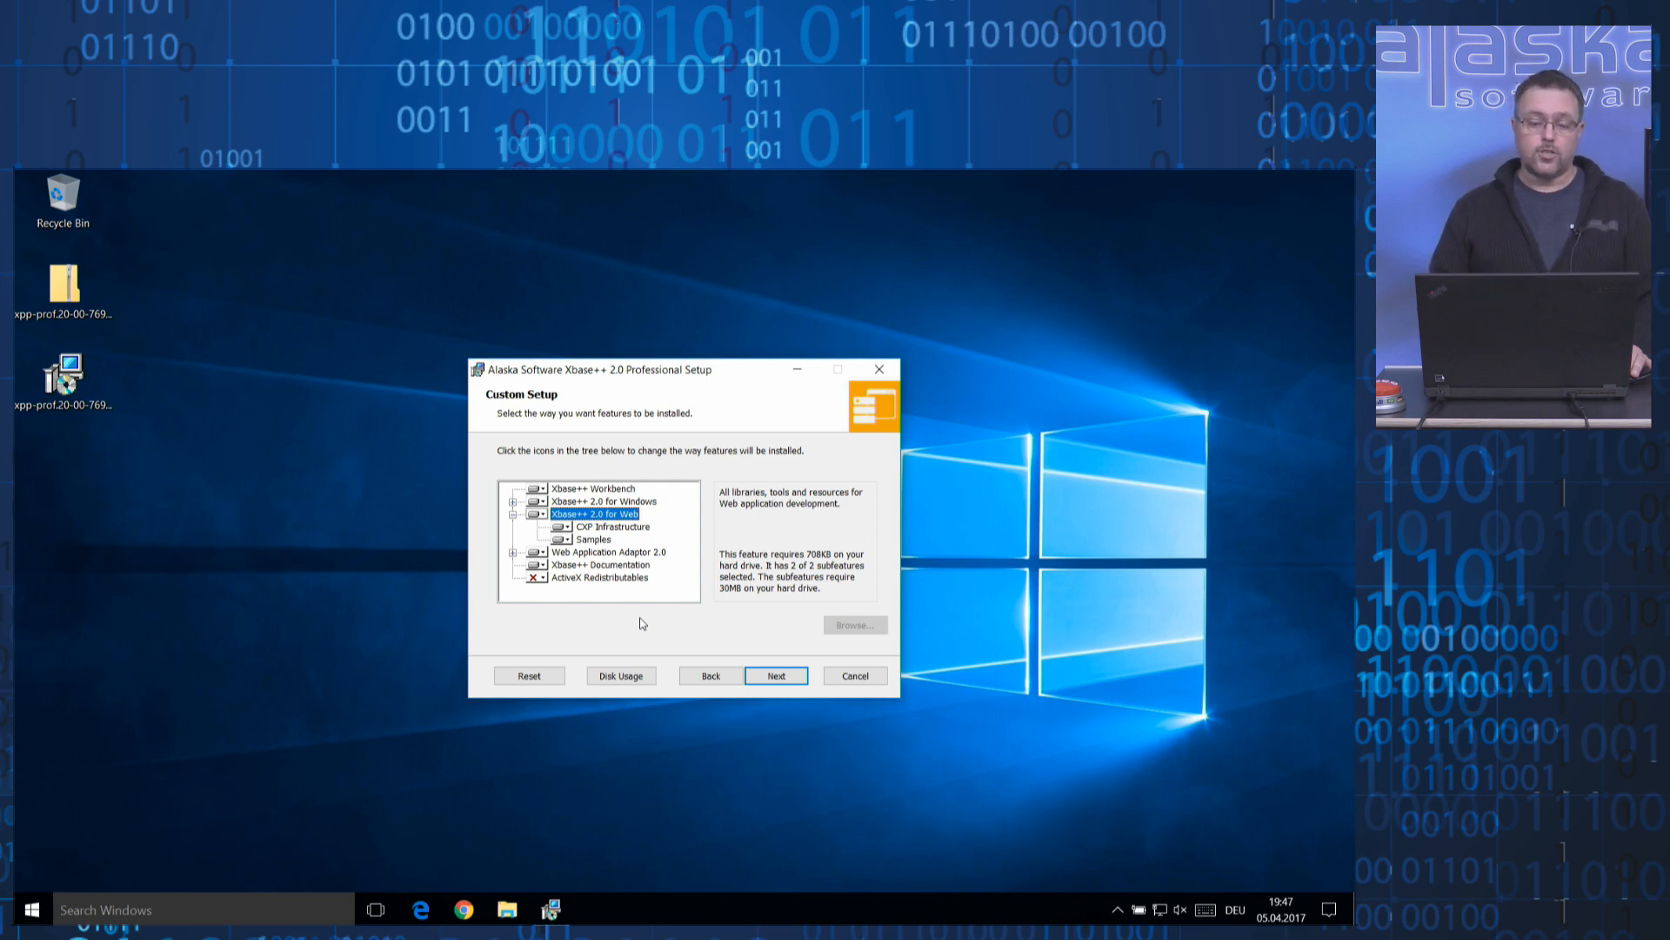
pyautogui.click(611, 551)
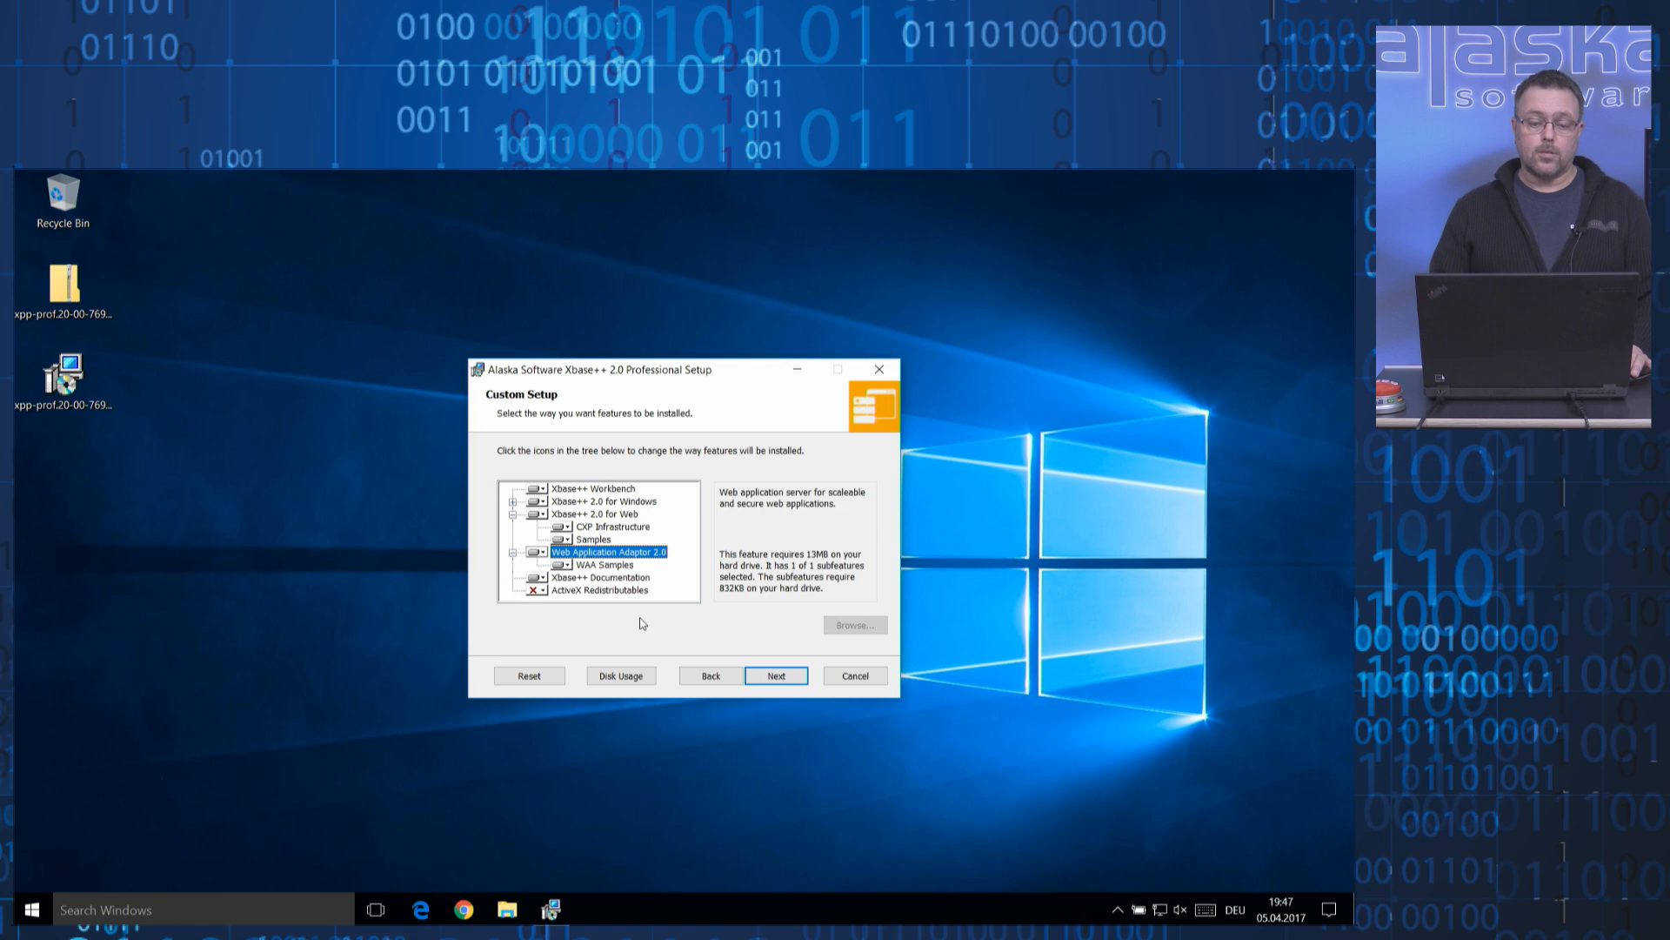
pyautogui.click(597, 513)
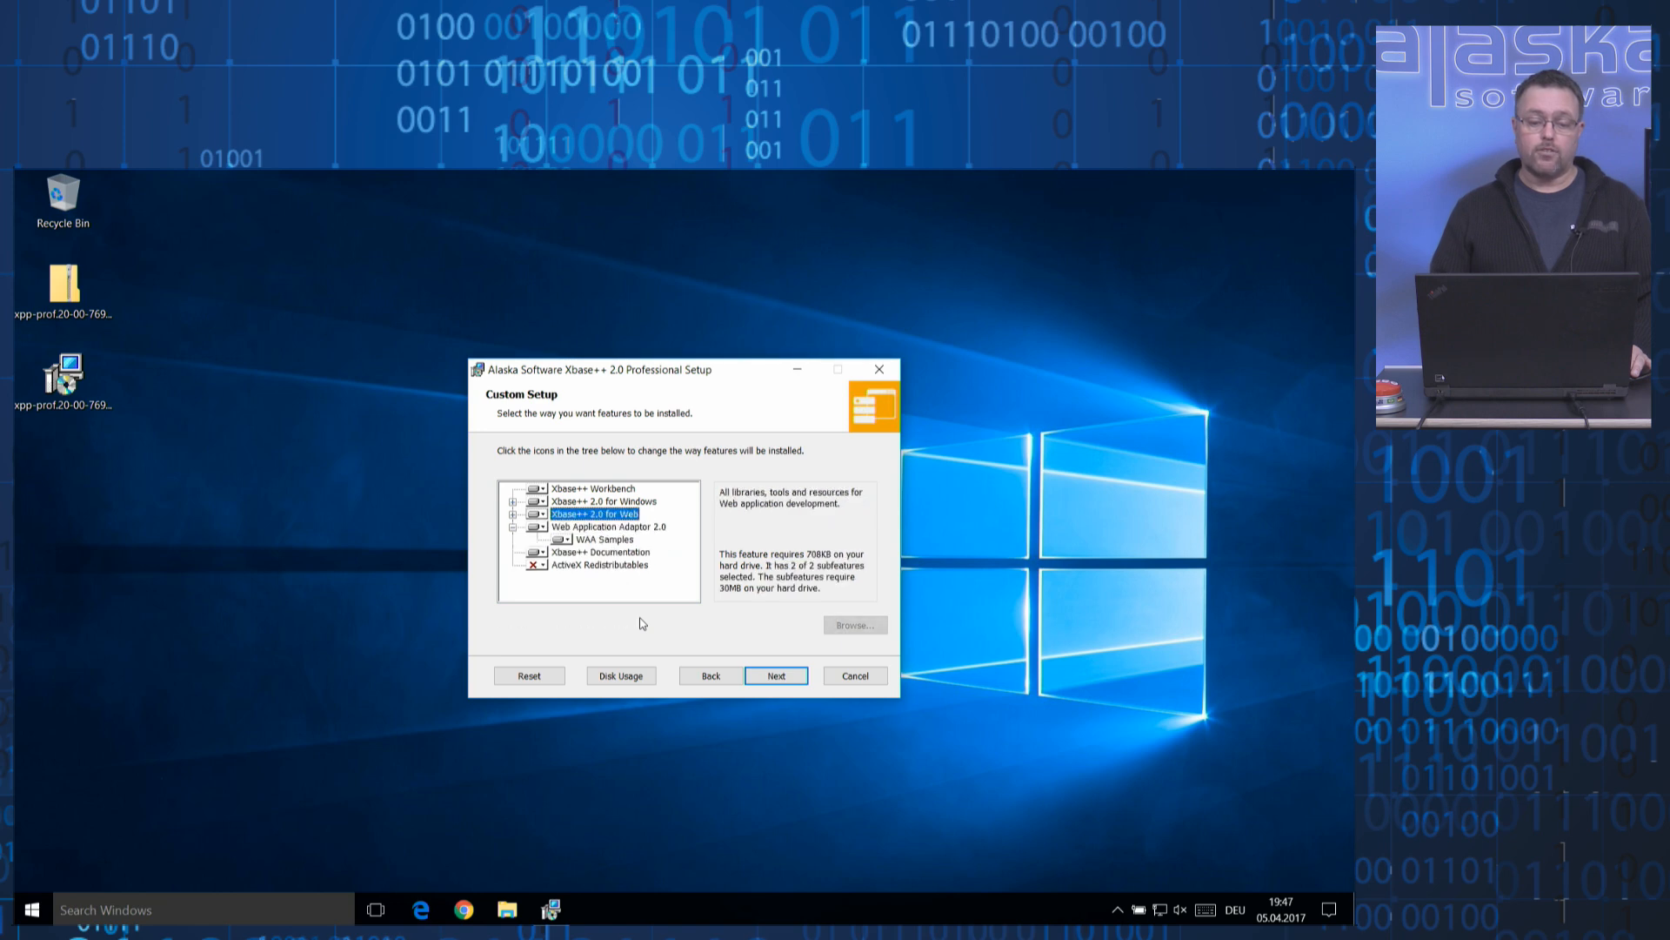
pyautogui.click(605, 538)
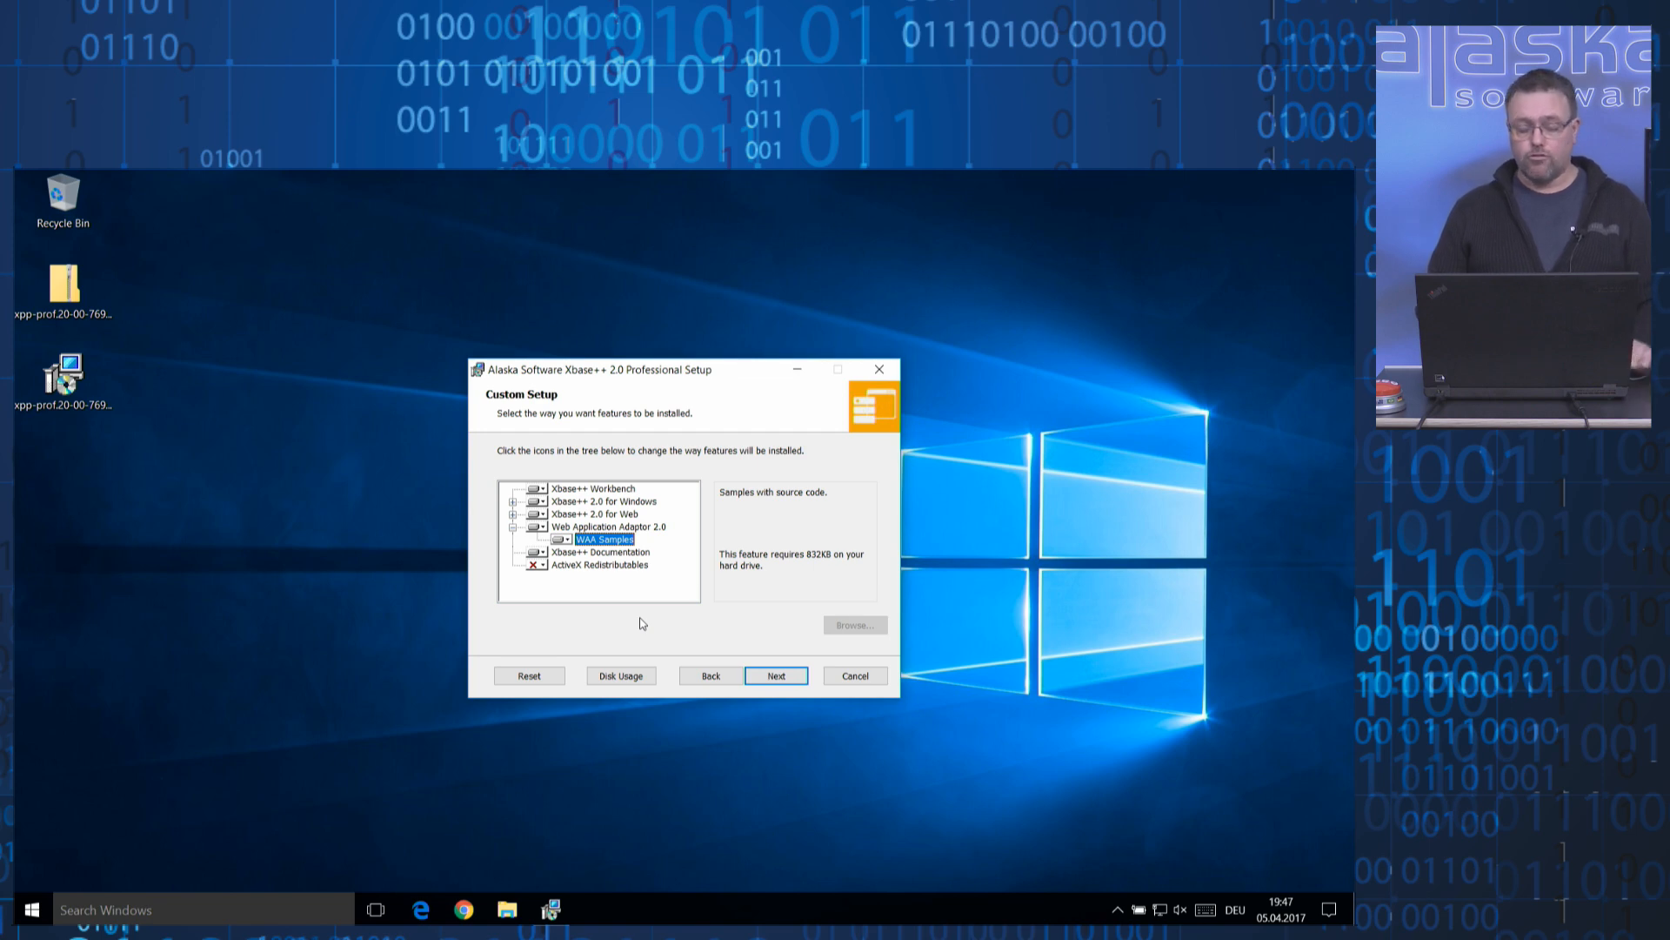
pyautogui.click(608, 526)
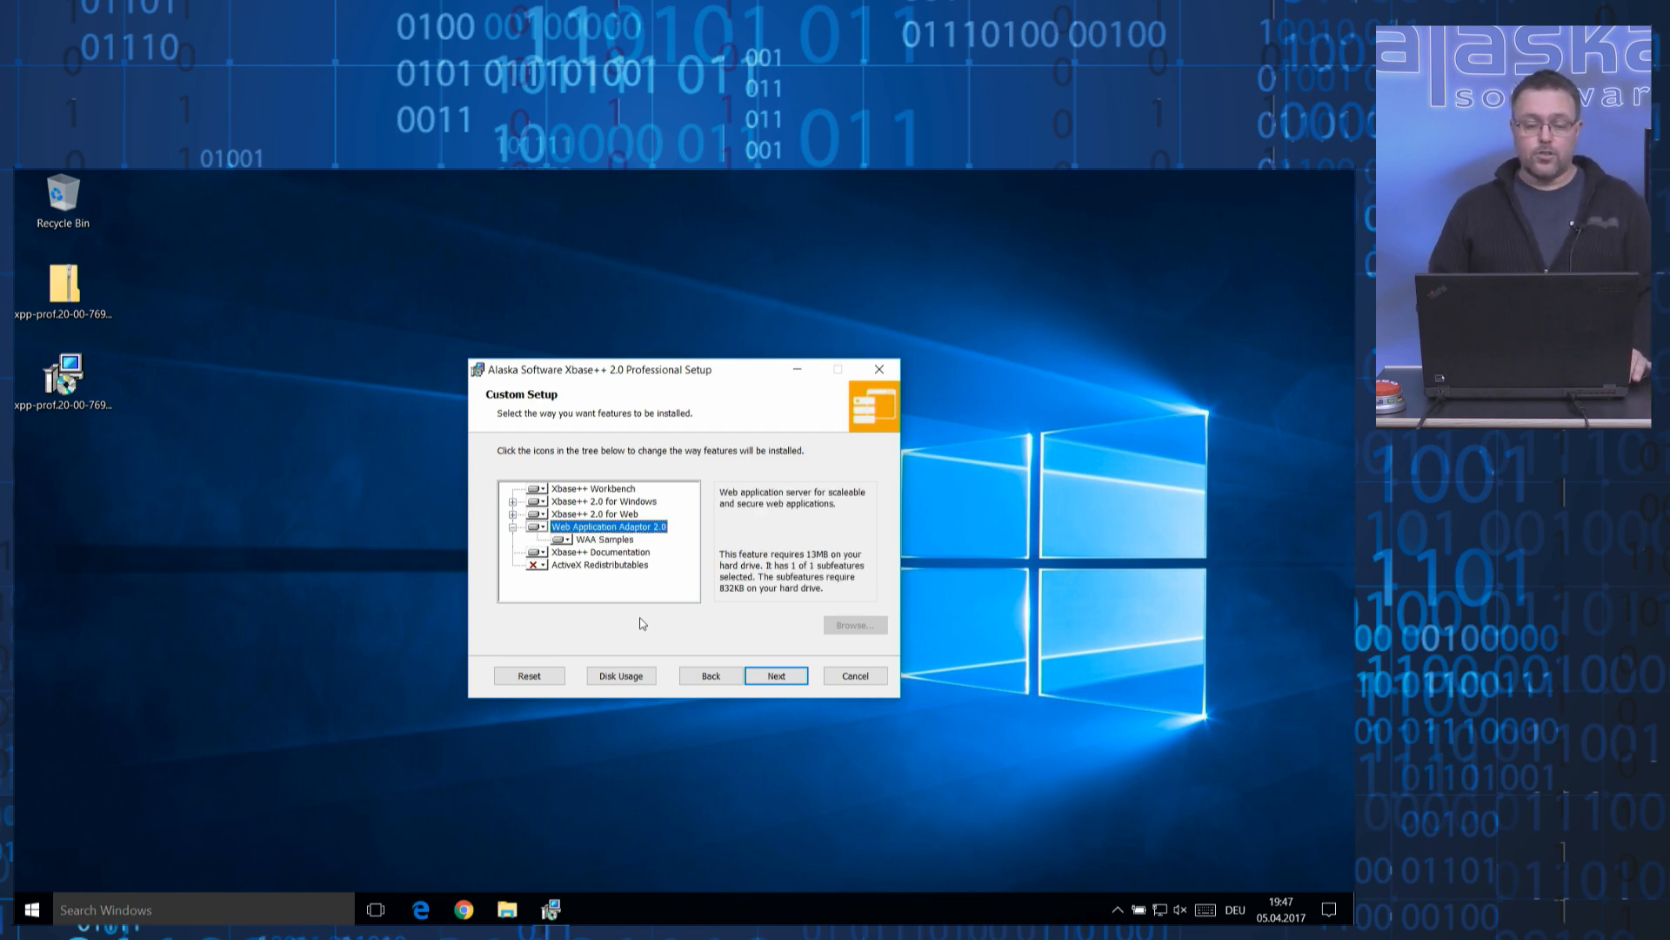
pyautogui.click(594, 513)
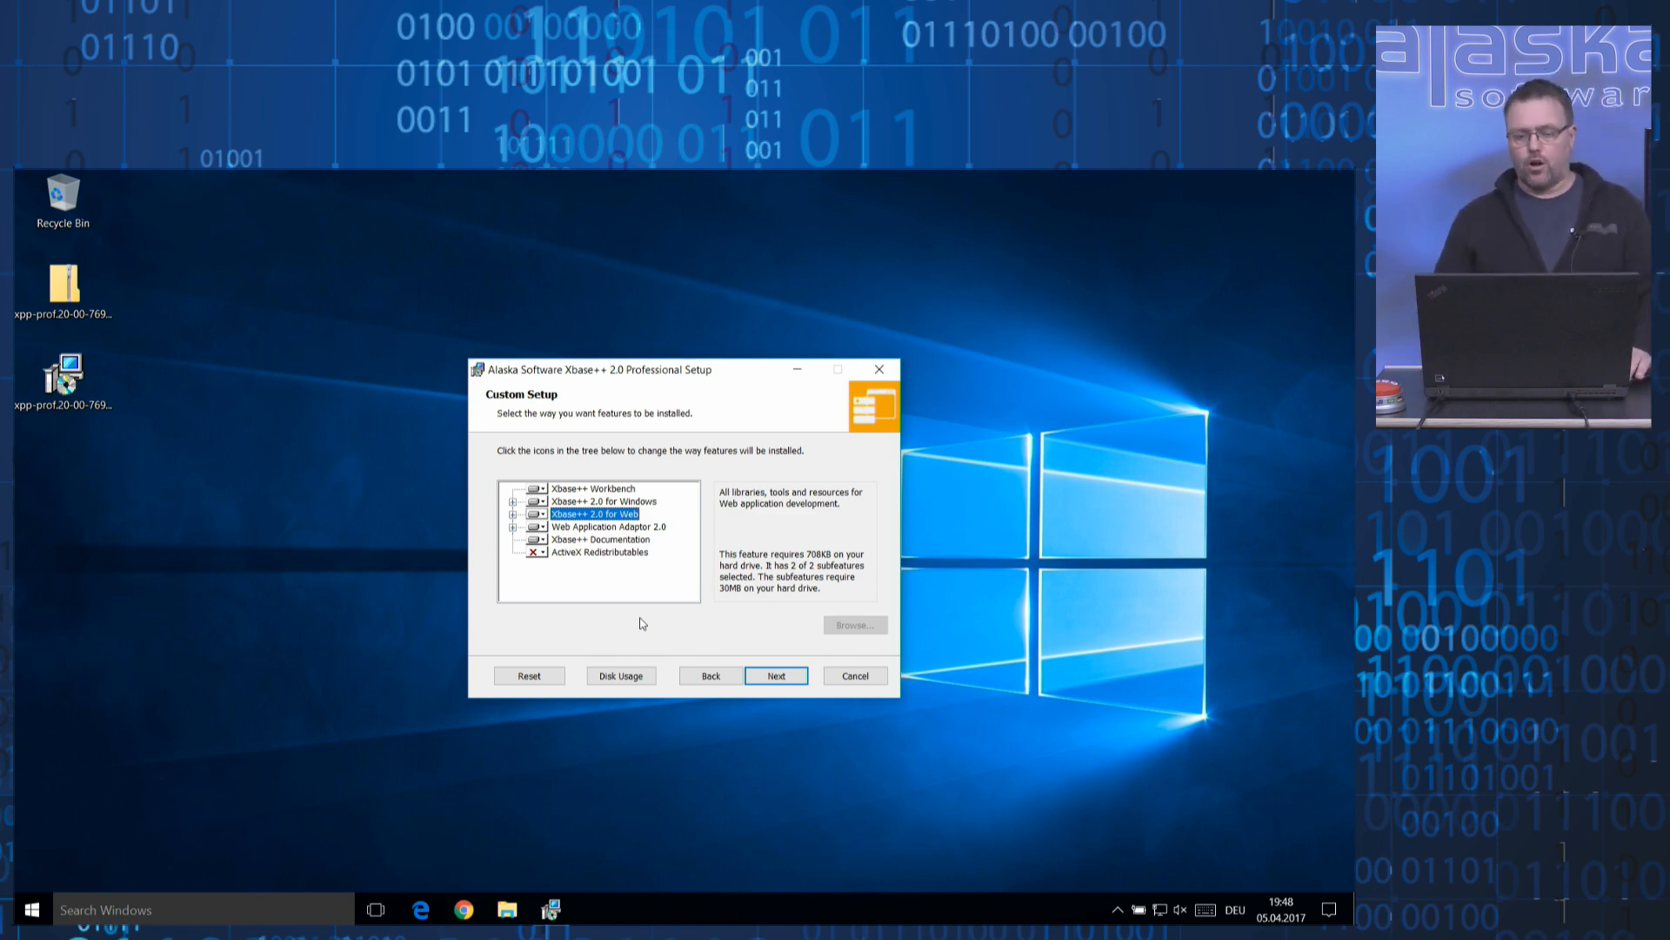
# Install Xbase++ 2.0 with the chosen features, approving the User Account Control prompt.
pyautogui.click(775, 674)
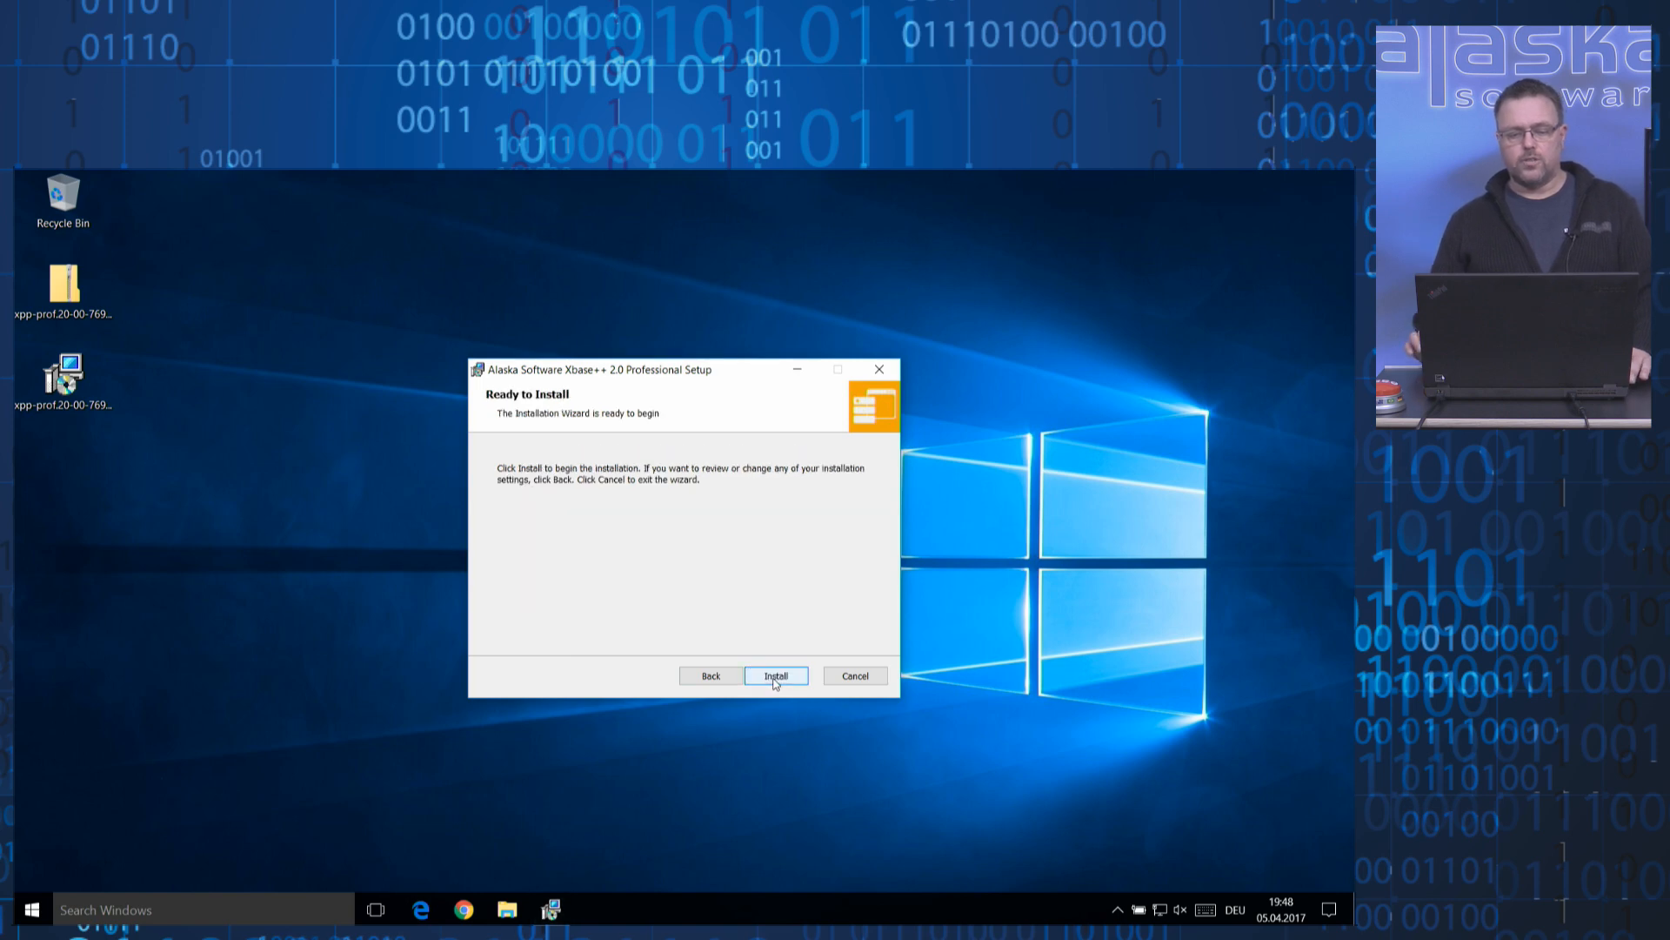
pyautogui.click(775, 676)
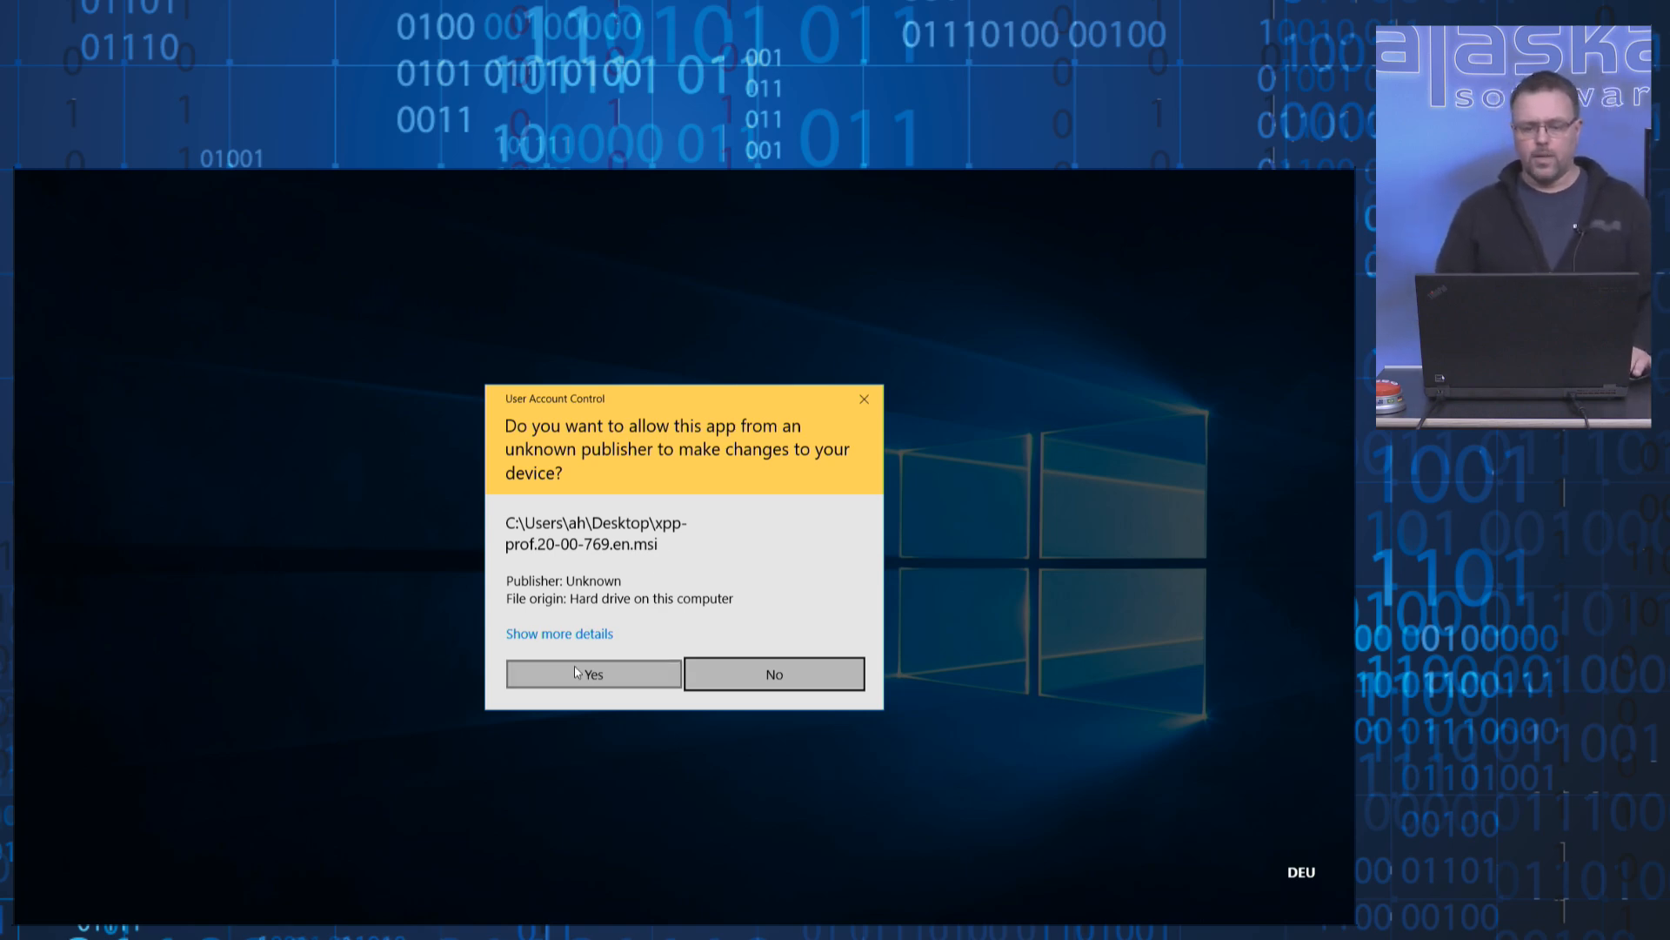
pyautogui.click(592, 673)
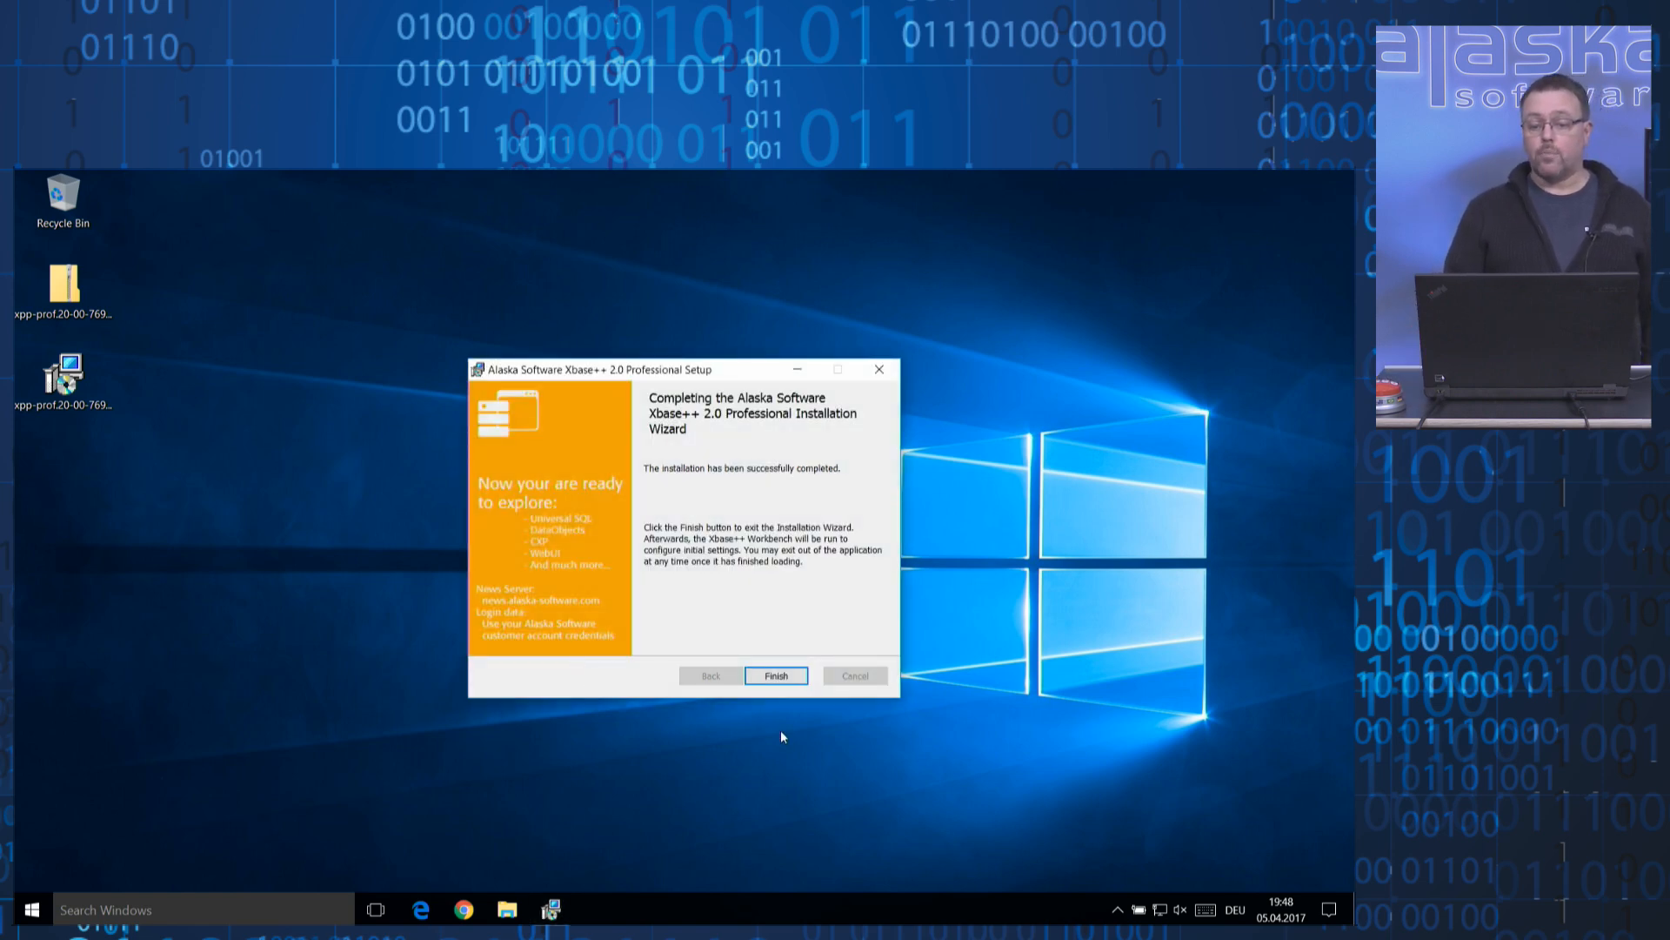
# Finish the setup wizard, start Workbench, confirm its file type associations, and close it.
pyautogui.click(775, 675)
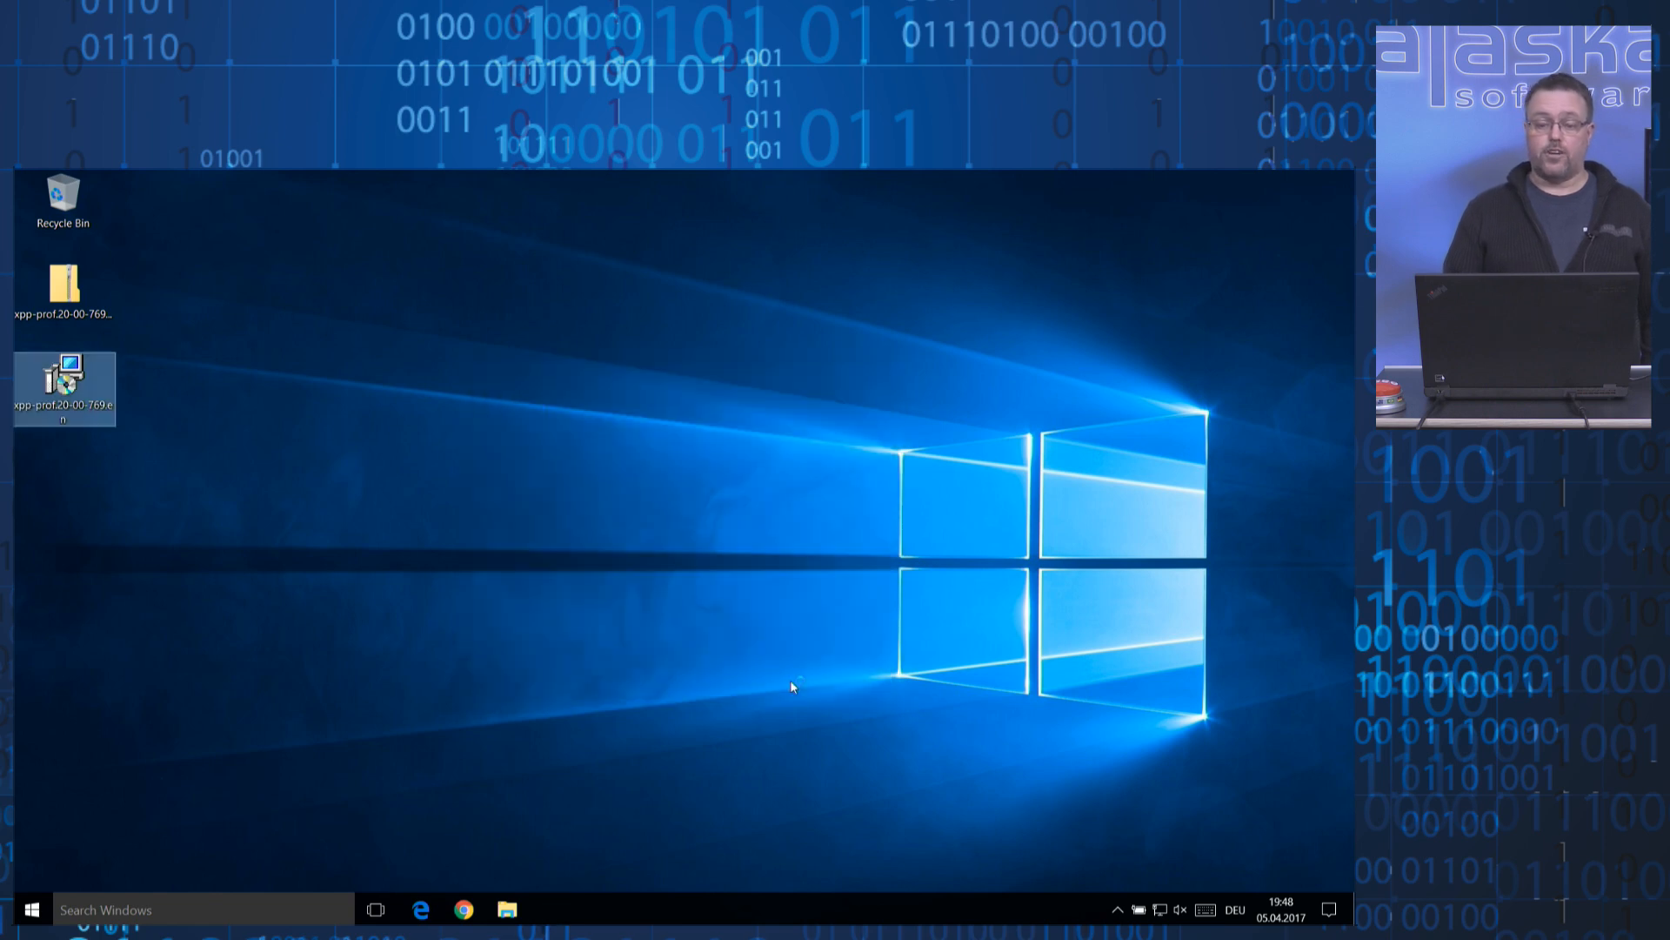
pyautogui.doubleClick(62, 384)
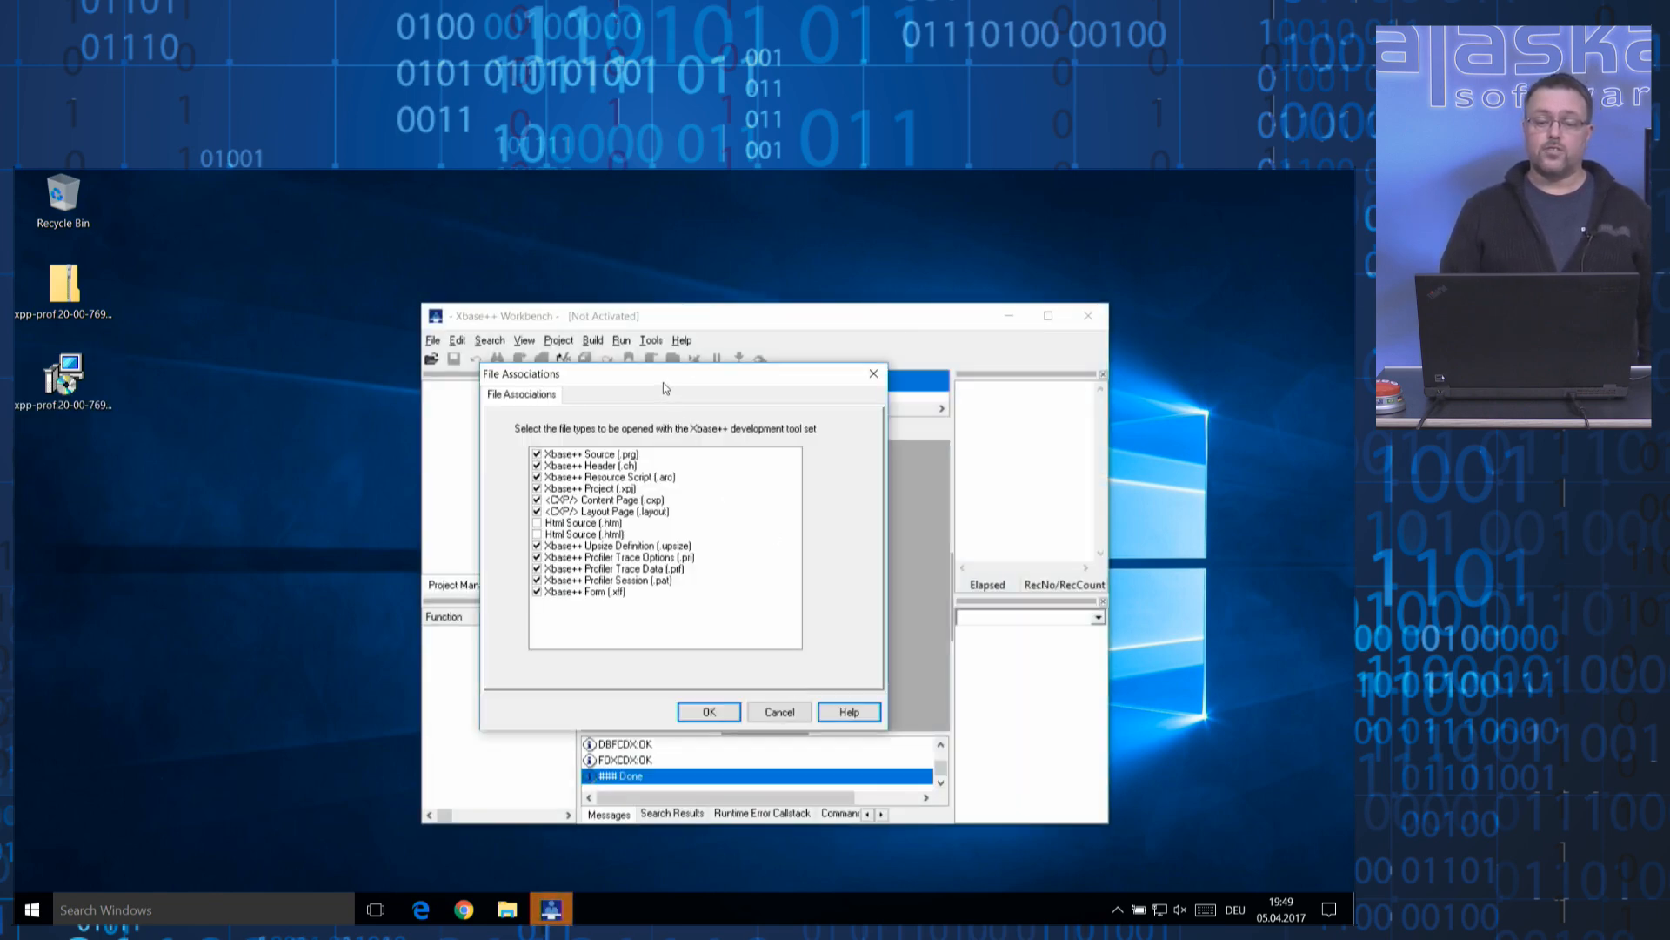
pyautogui.moveTo(661, 388); pyautogui.dragTo(703, 388)
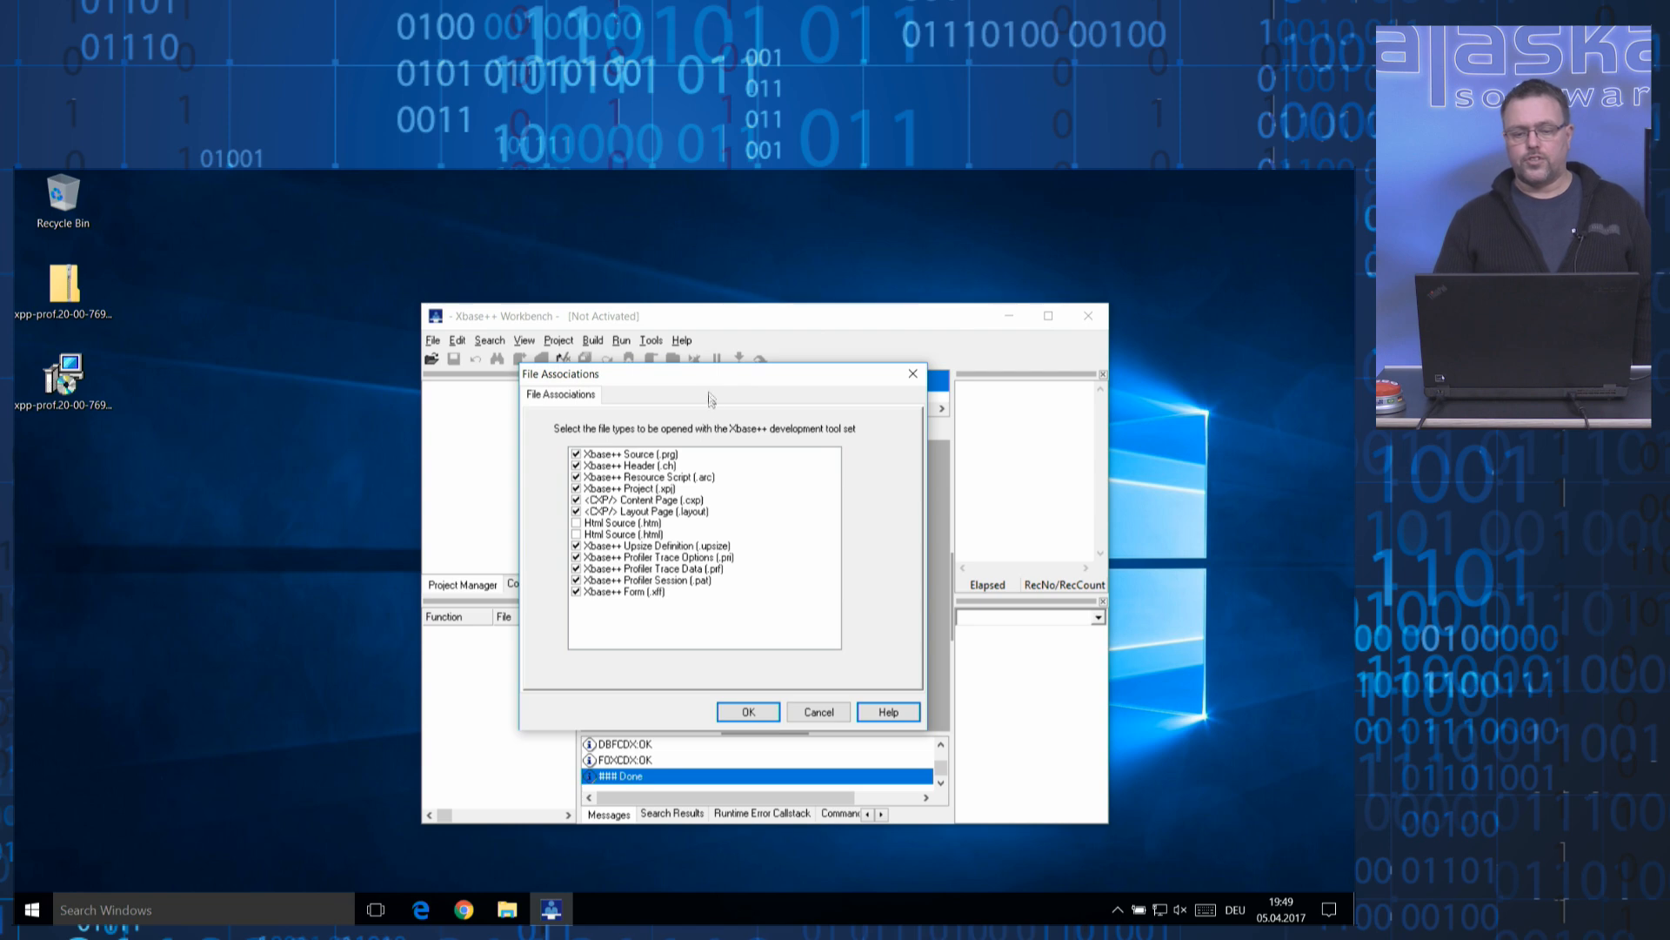
pyautogui.moveTo(764, 701)
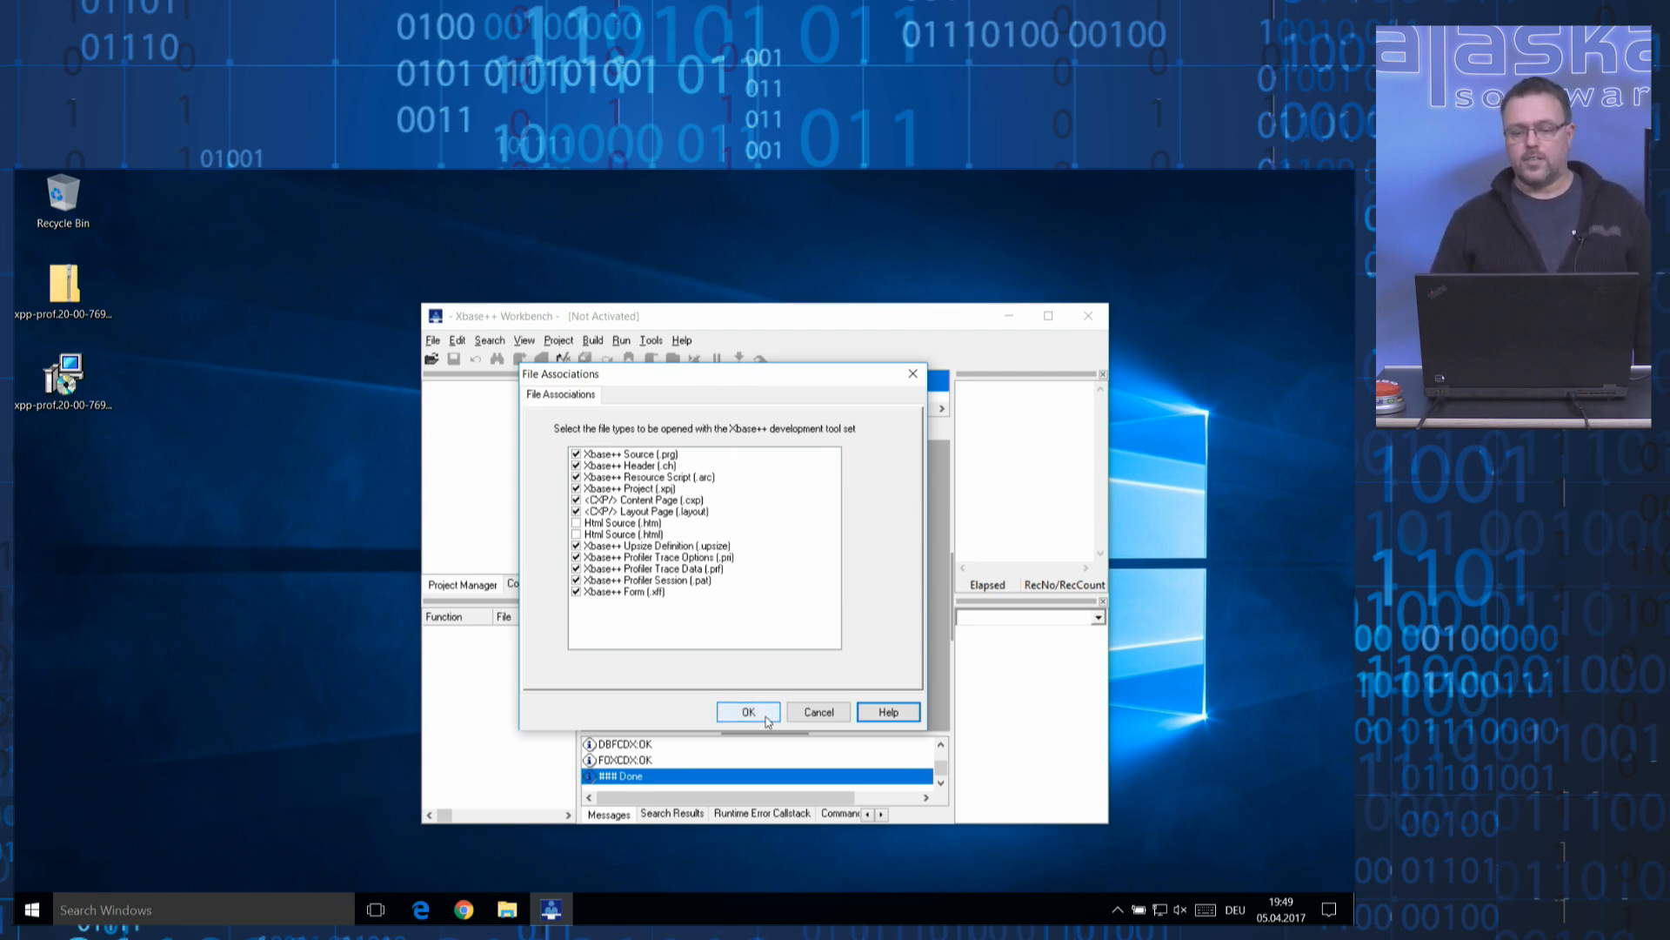
pyautogui.click(746, 712)
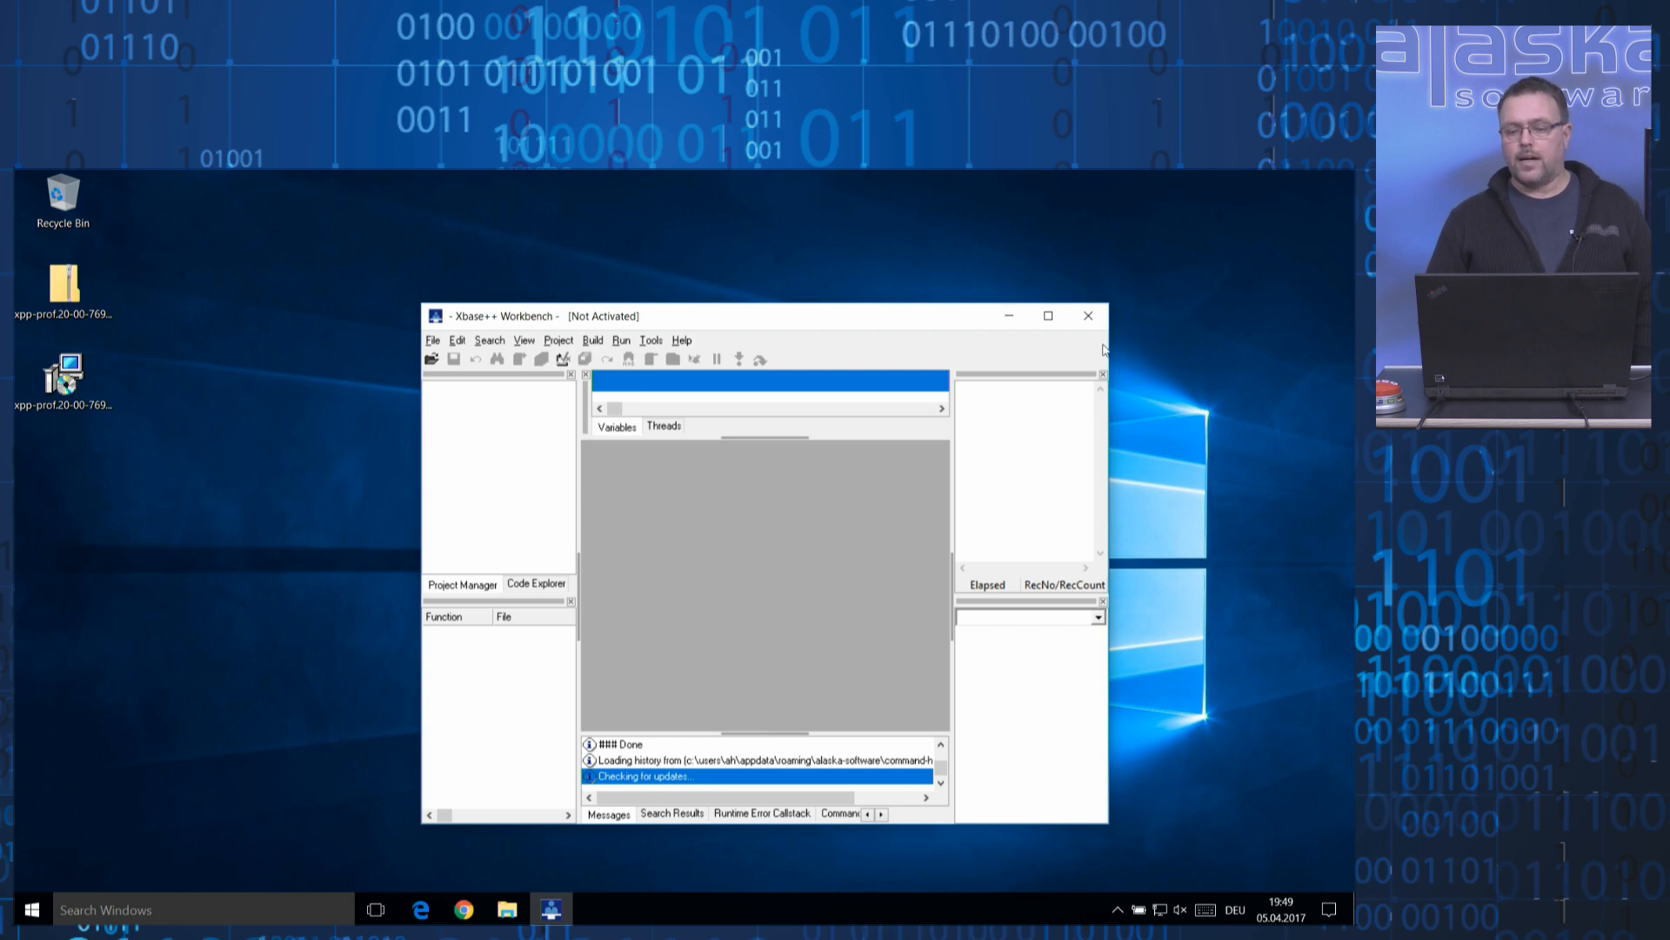
pyautogui.click(1087, 315)
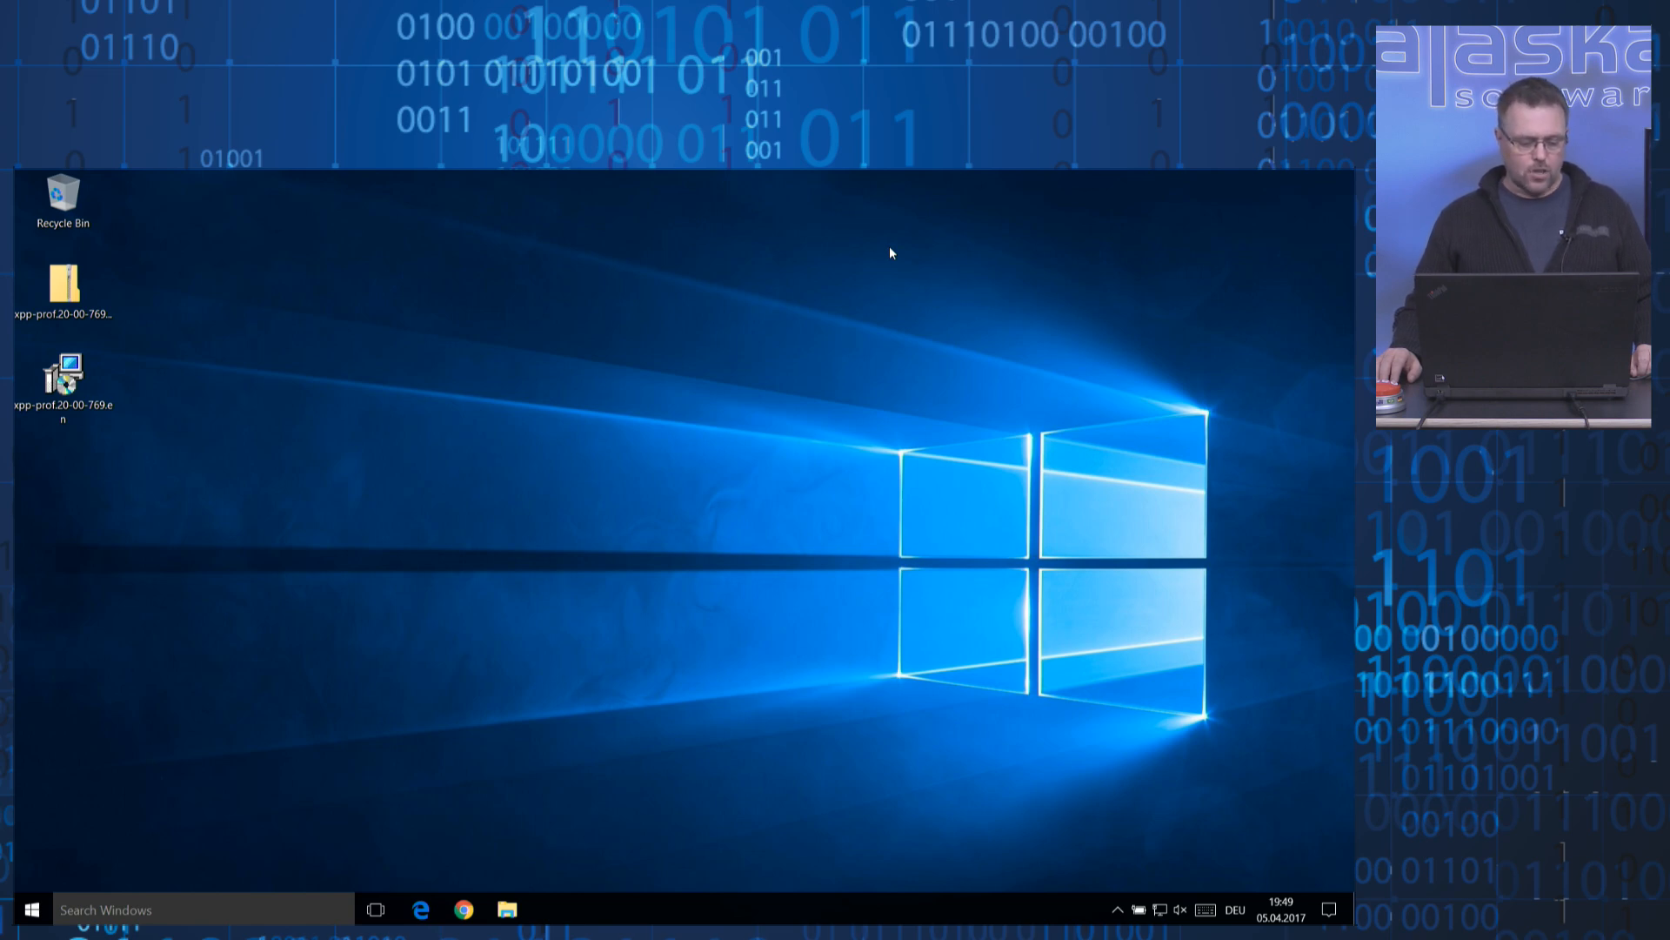
# Launch Xbase++ Workbench via Start search 'xw' and open Help > Desktop Samples.
pyautogui.click(30, 908)
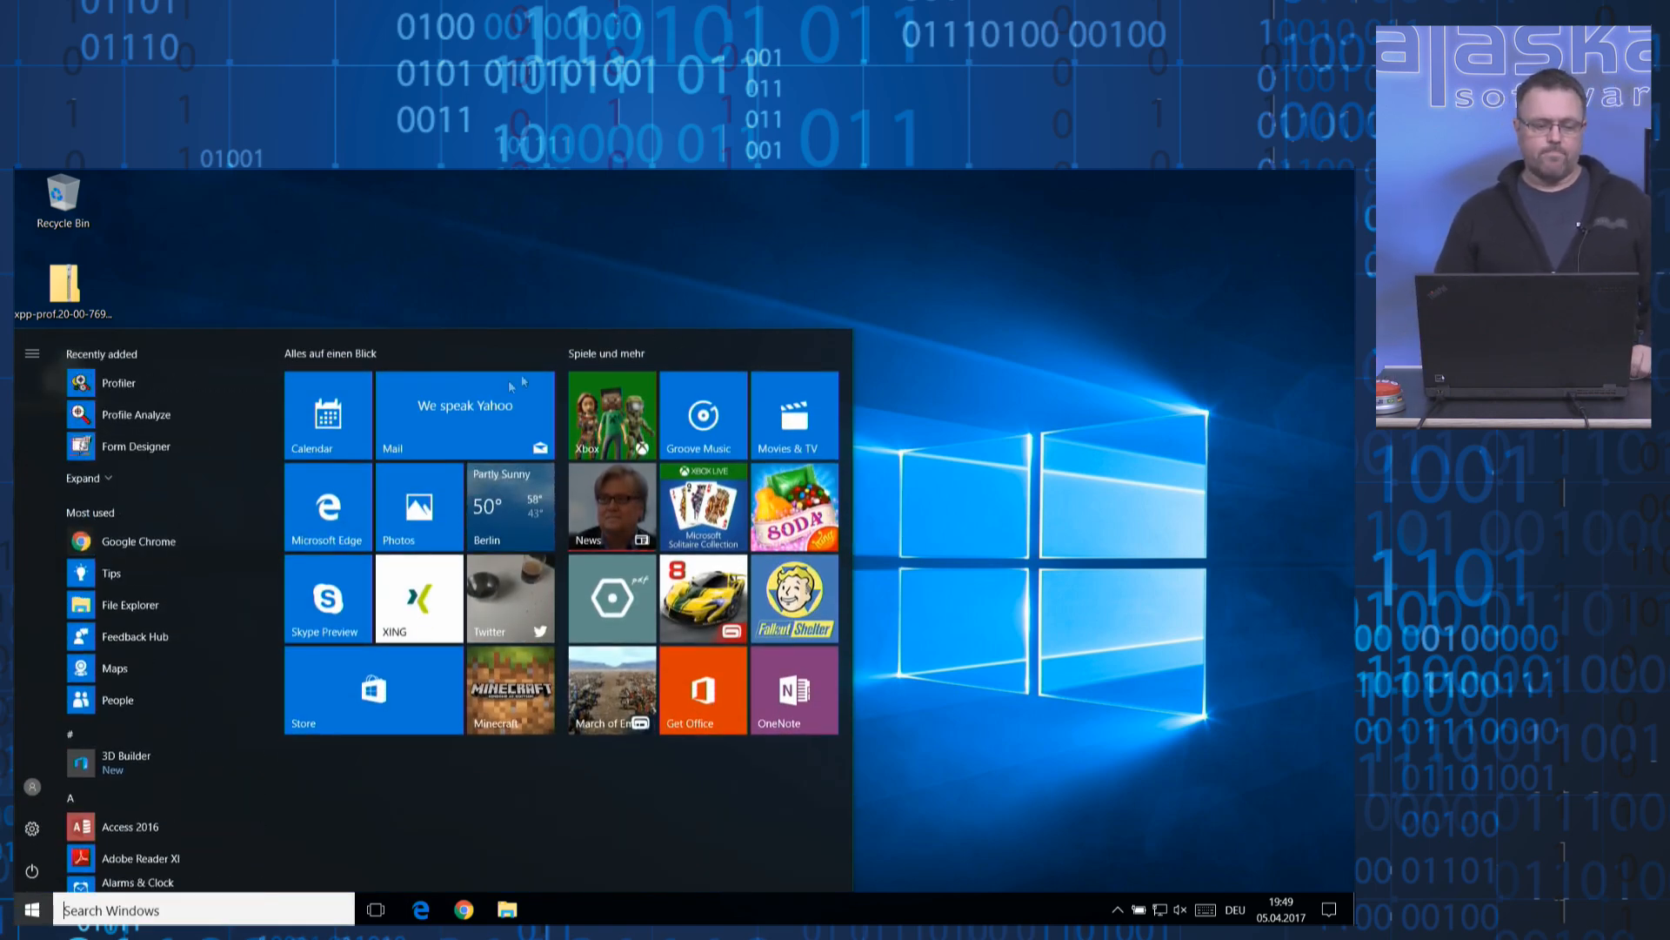
pyautogui.write('xw')
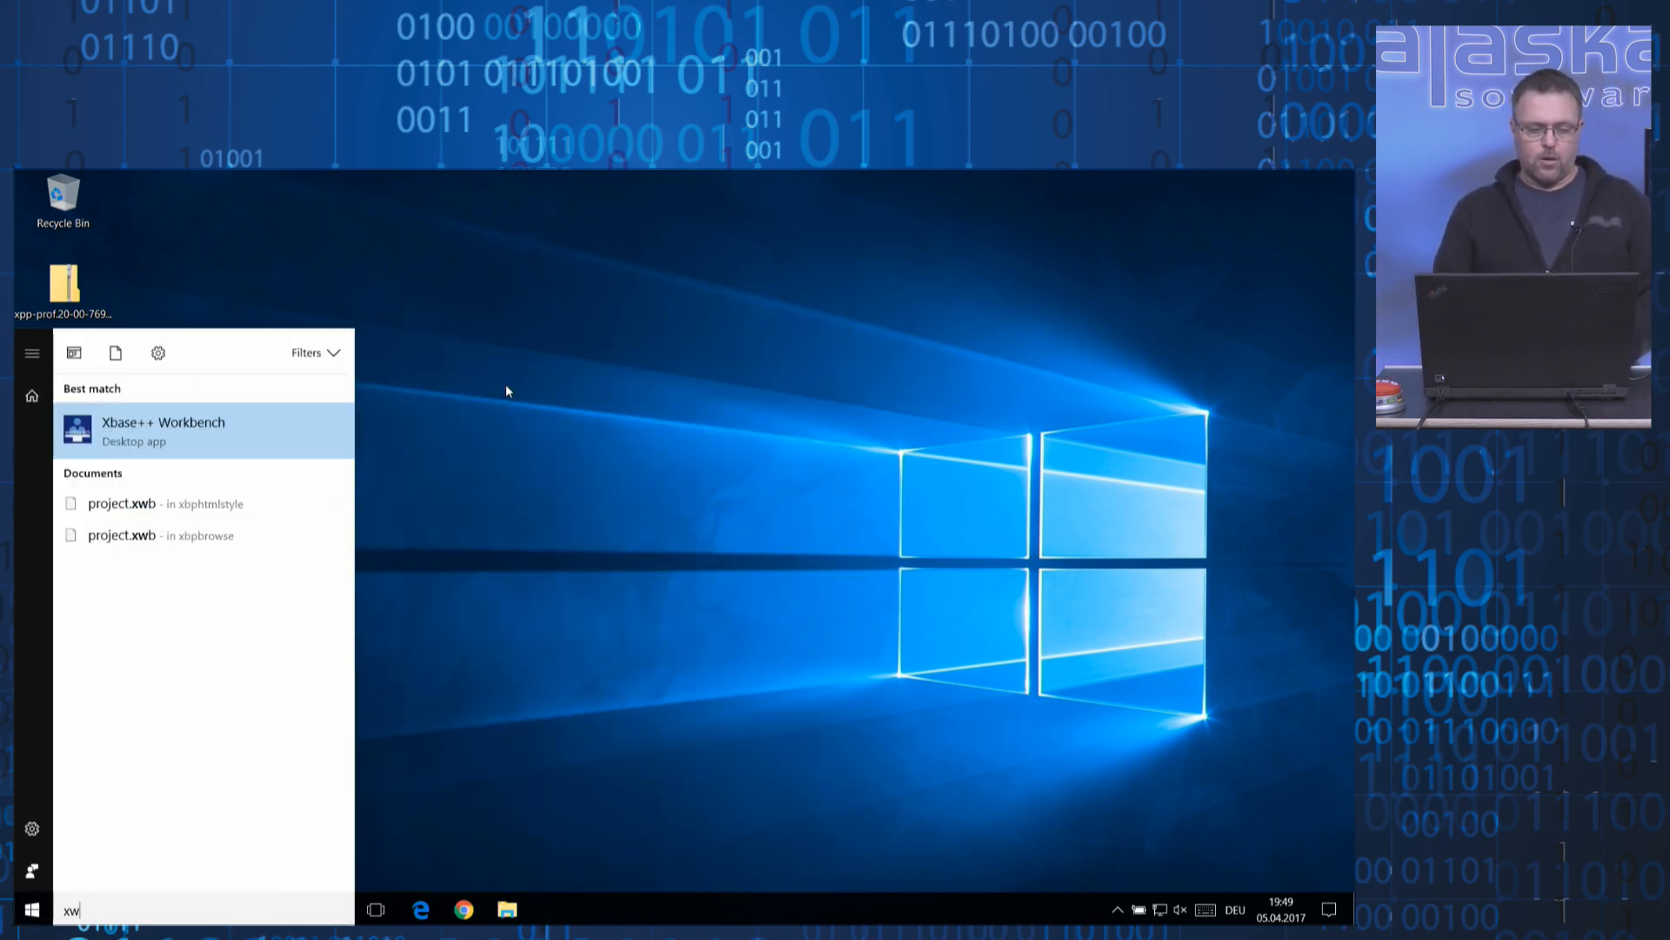
pyautogui.click(162, 429)
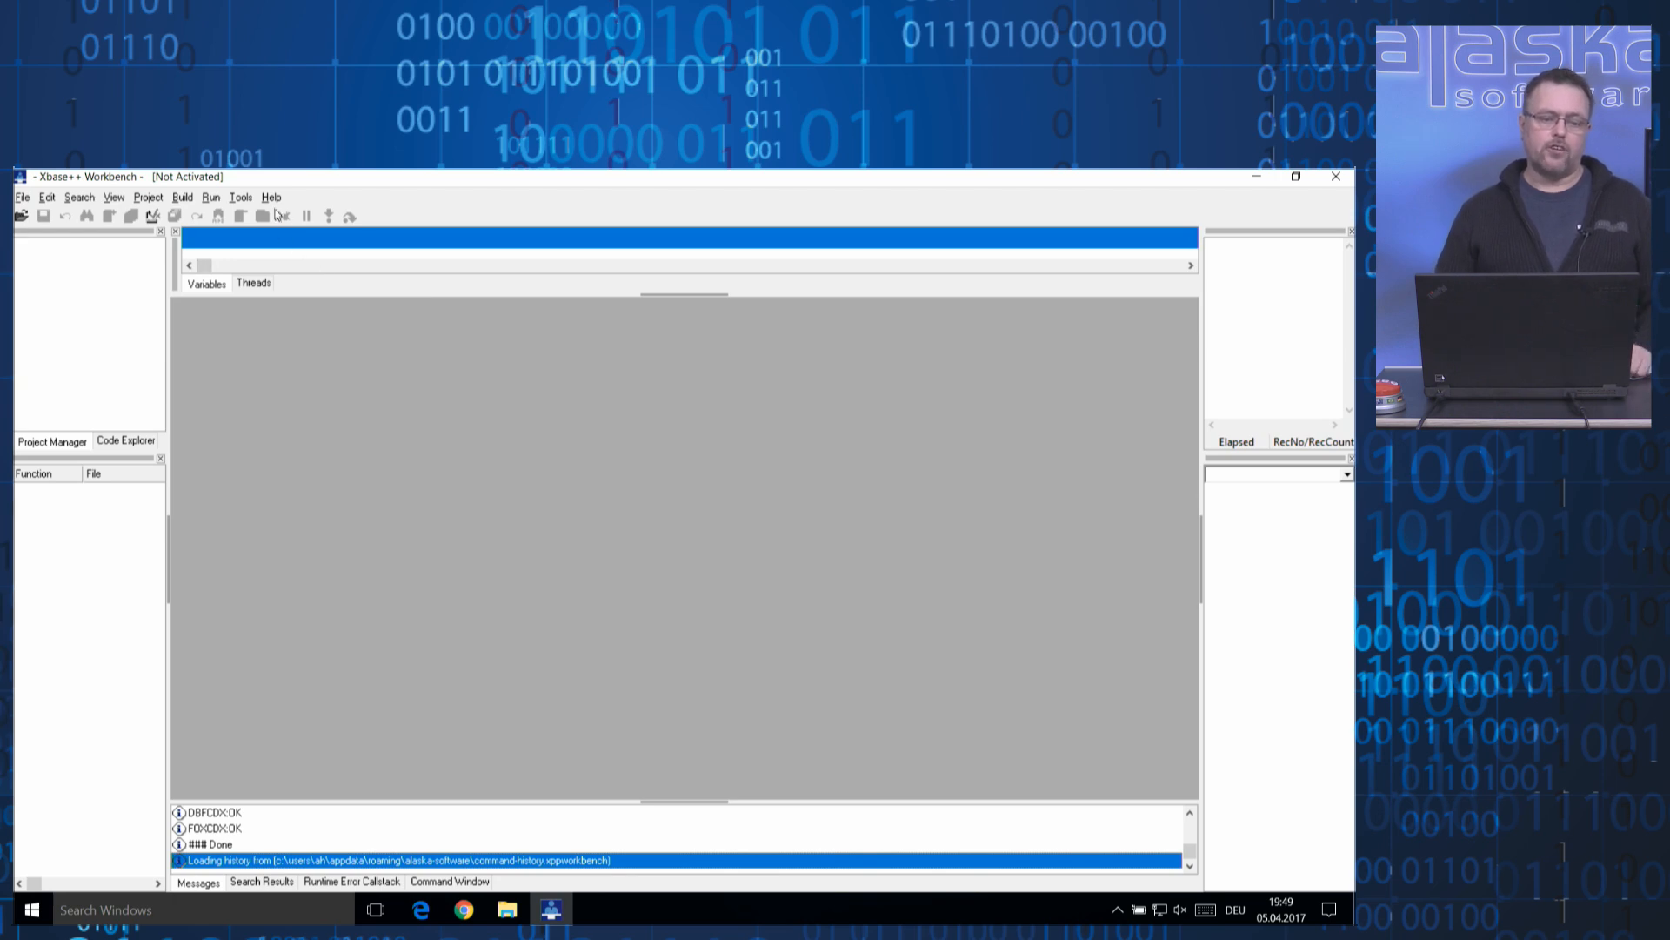
pyautogui.click(271, 197)
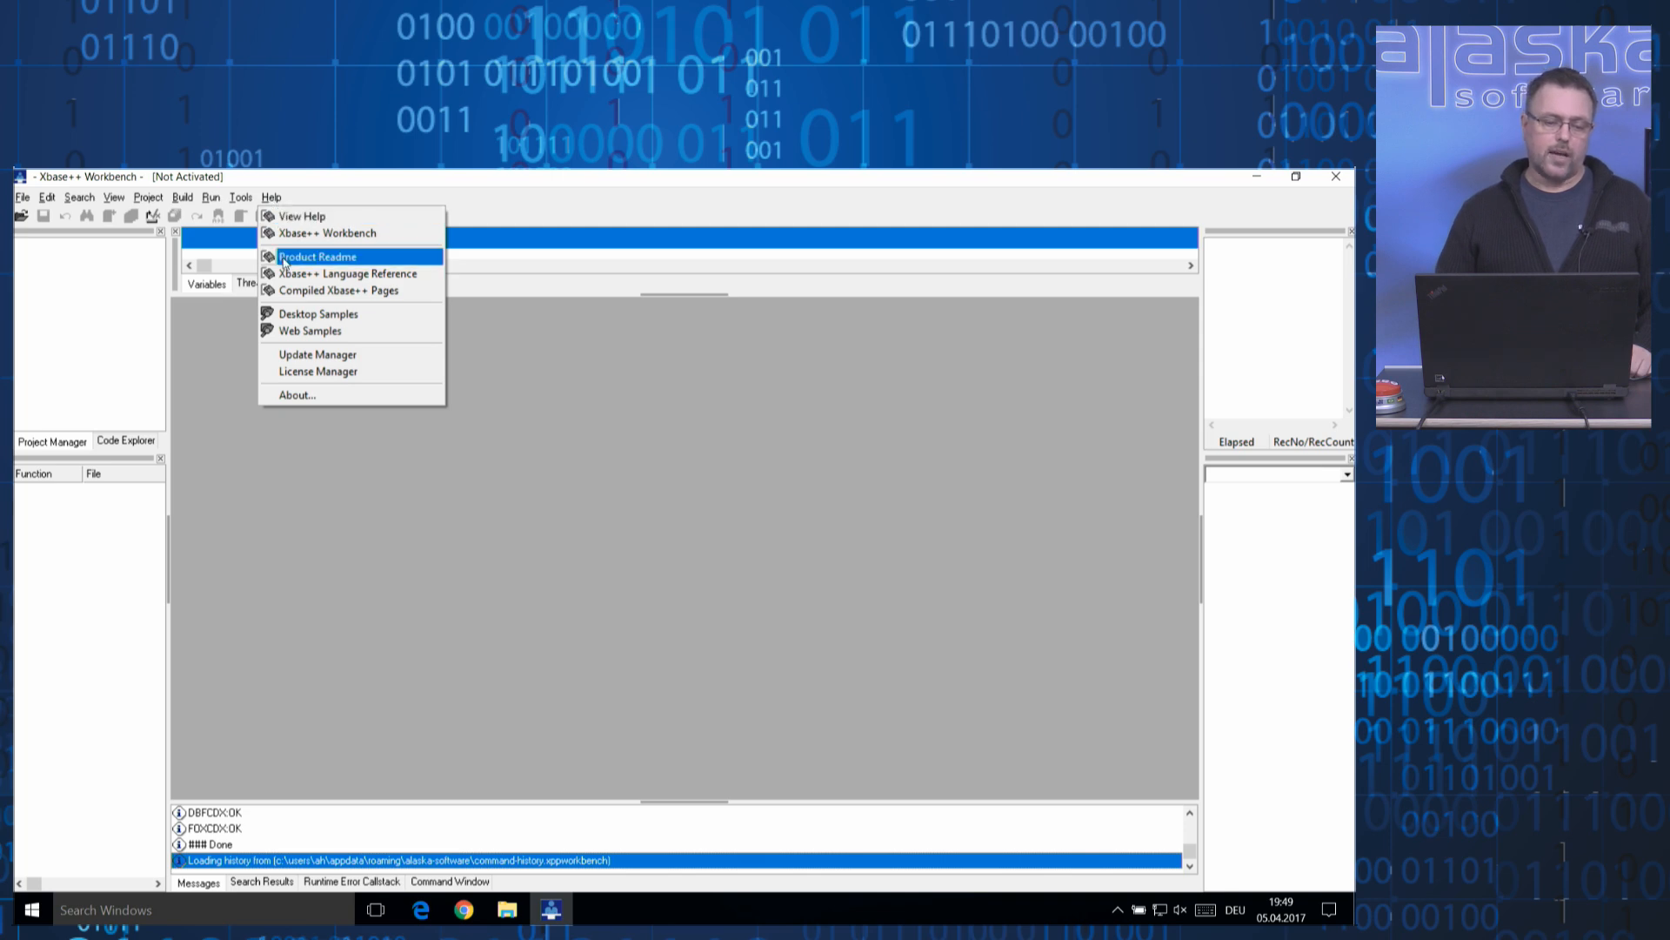
pyautogui.moveTo(318, 313)
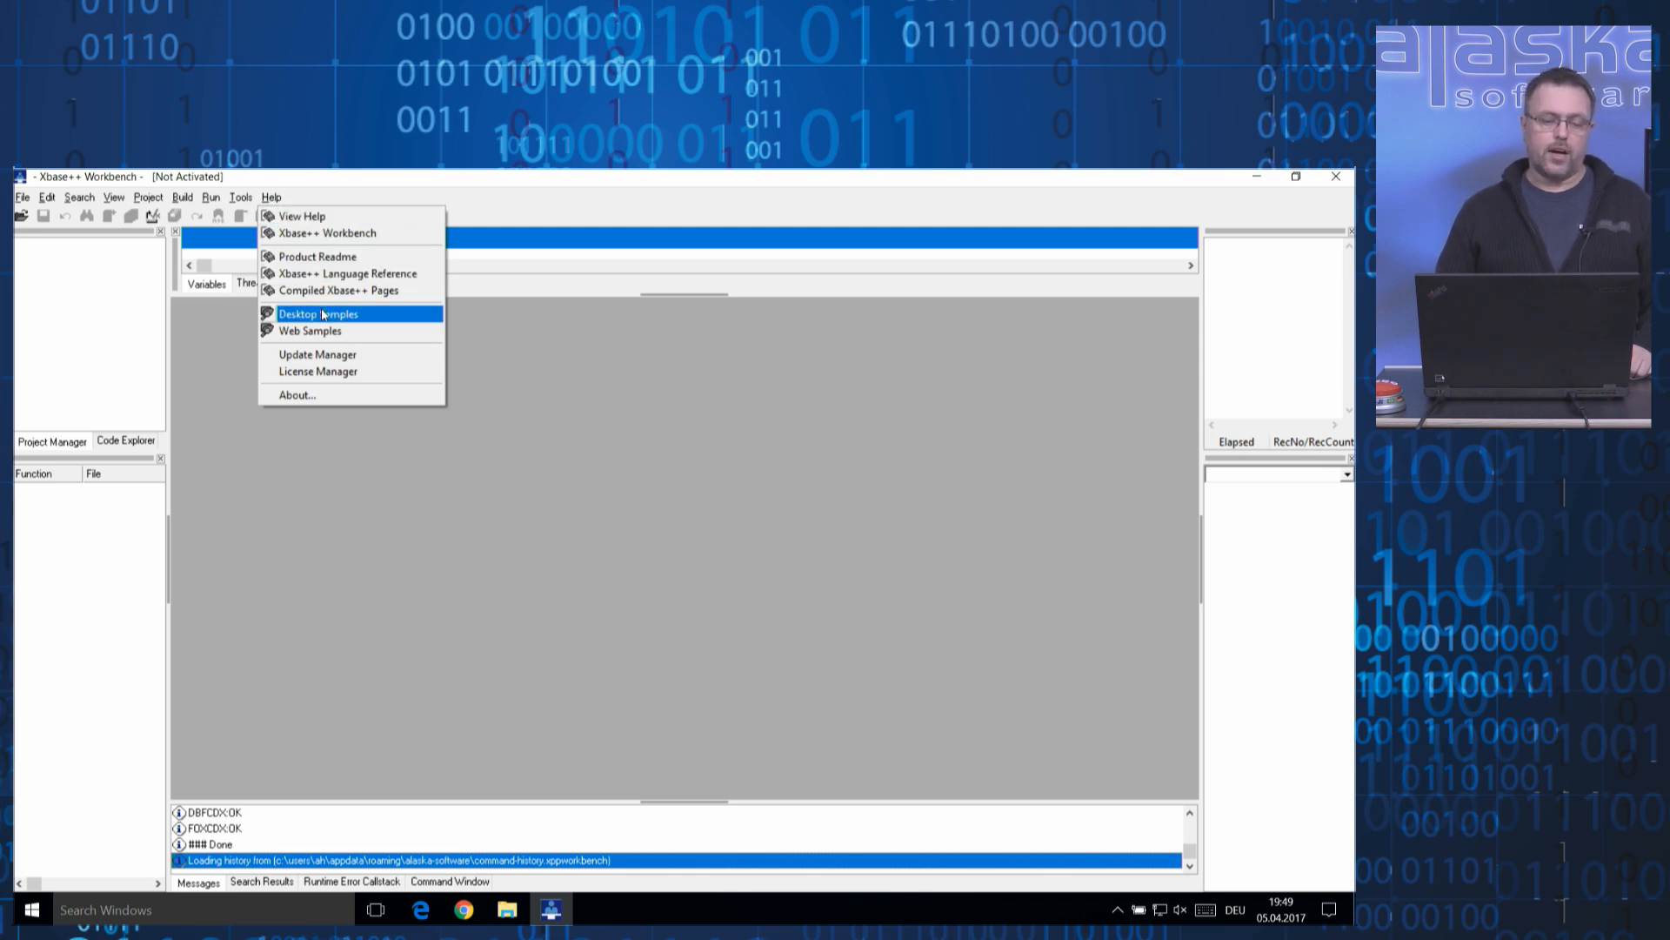
pyautogui.click(317, 314)
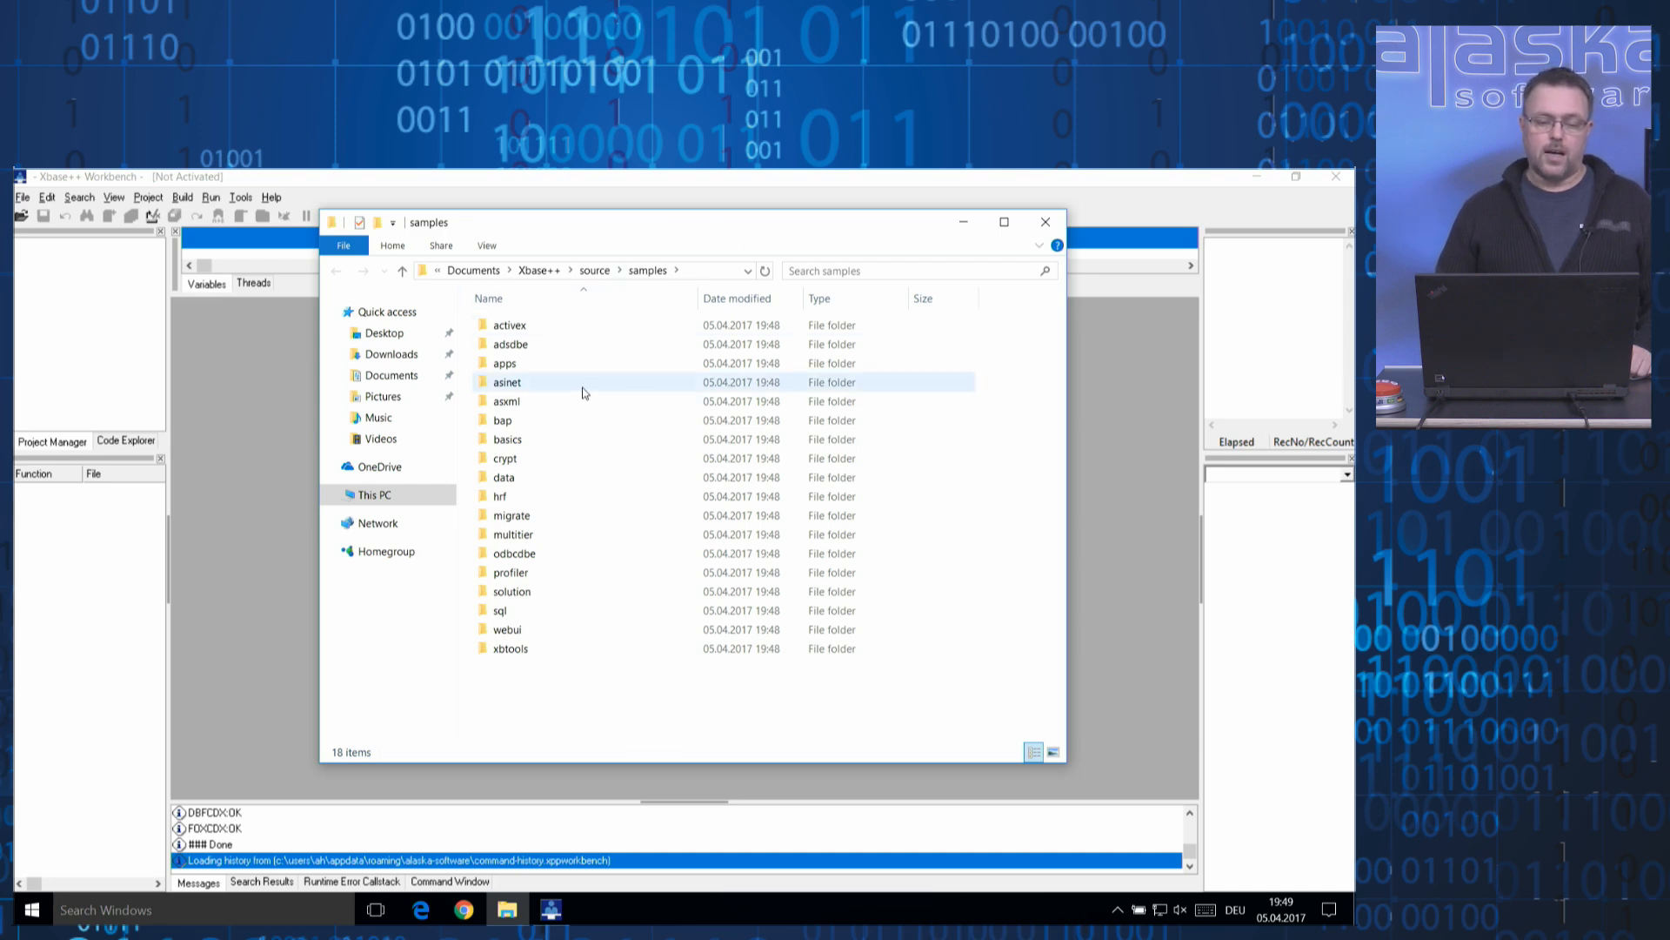
# Open the apps > mdidemo sample folder to load the mdidemo project.
pyautogui.doubleClick(504, 362)
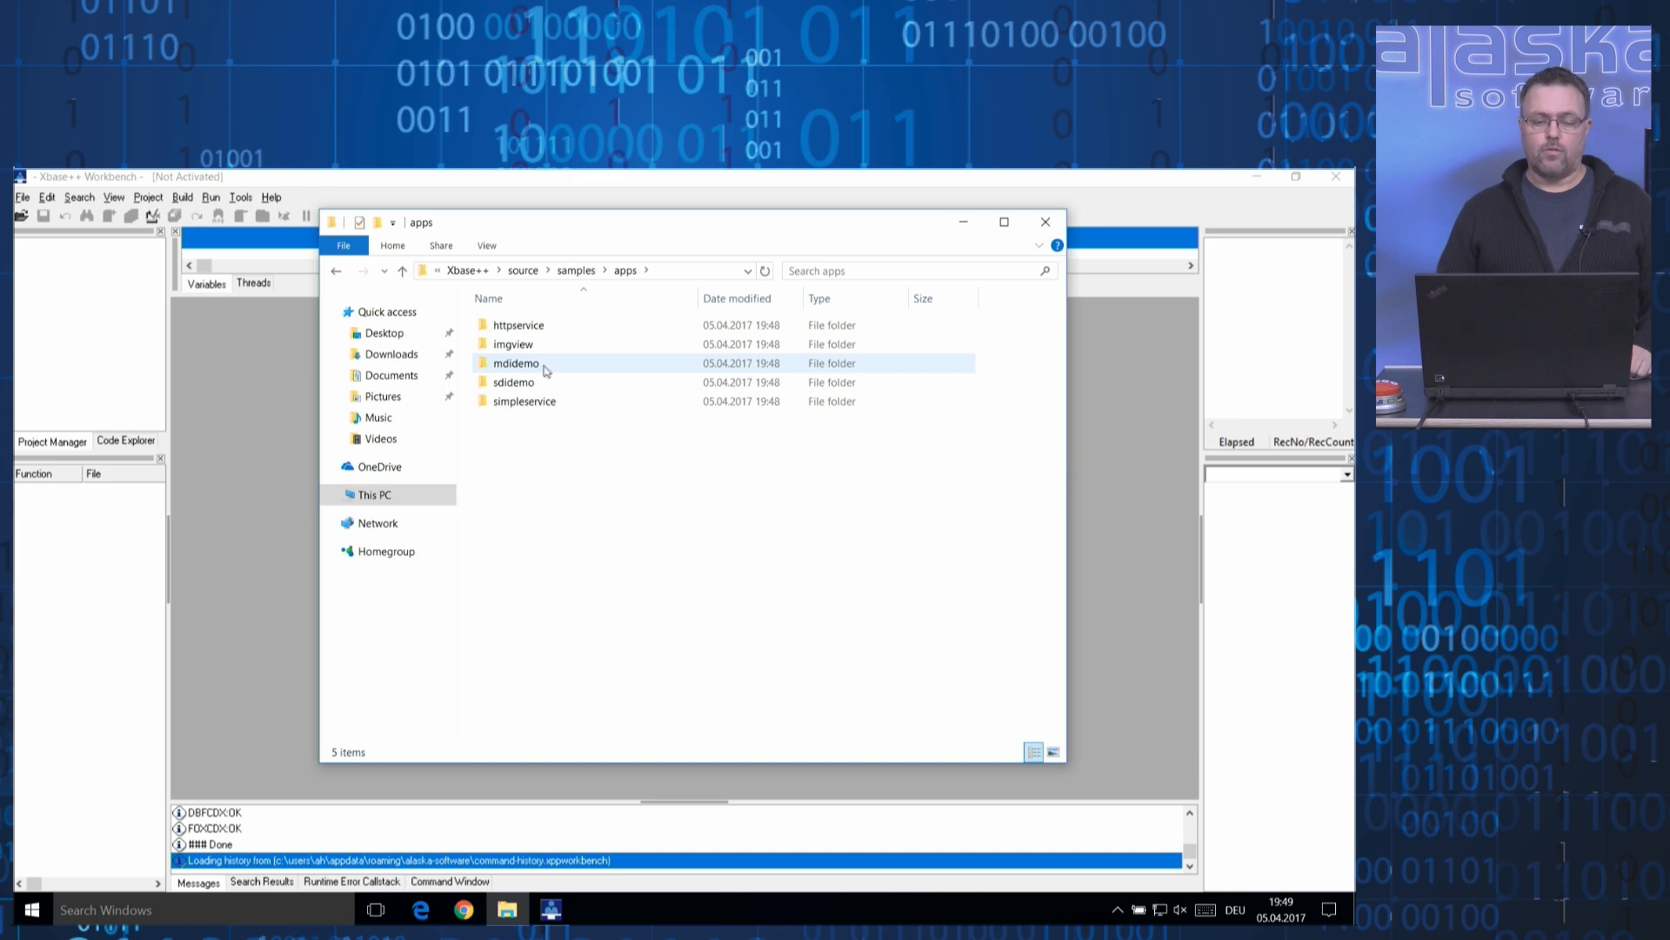
pyautogui.doubleClick(516, 362)
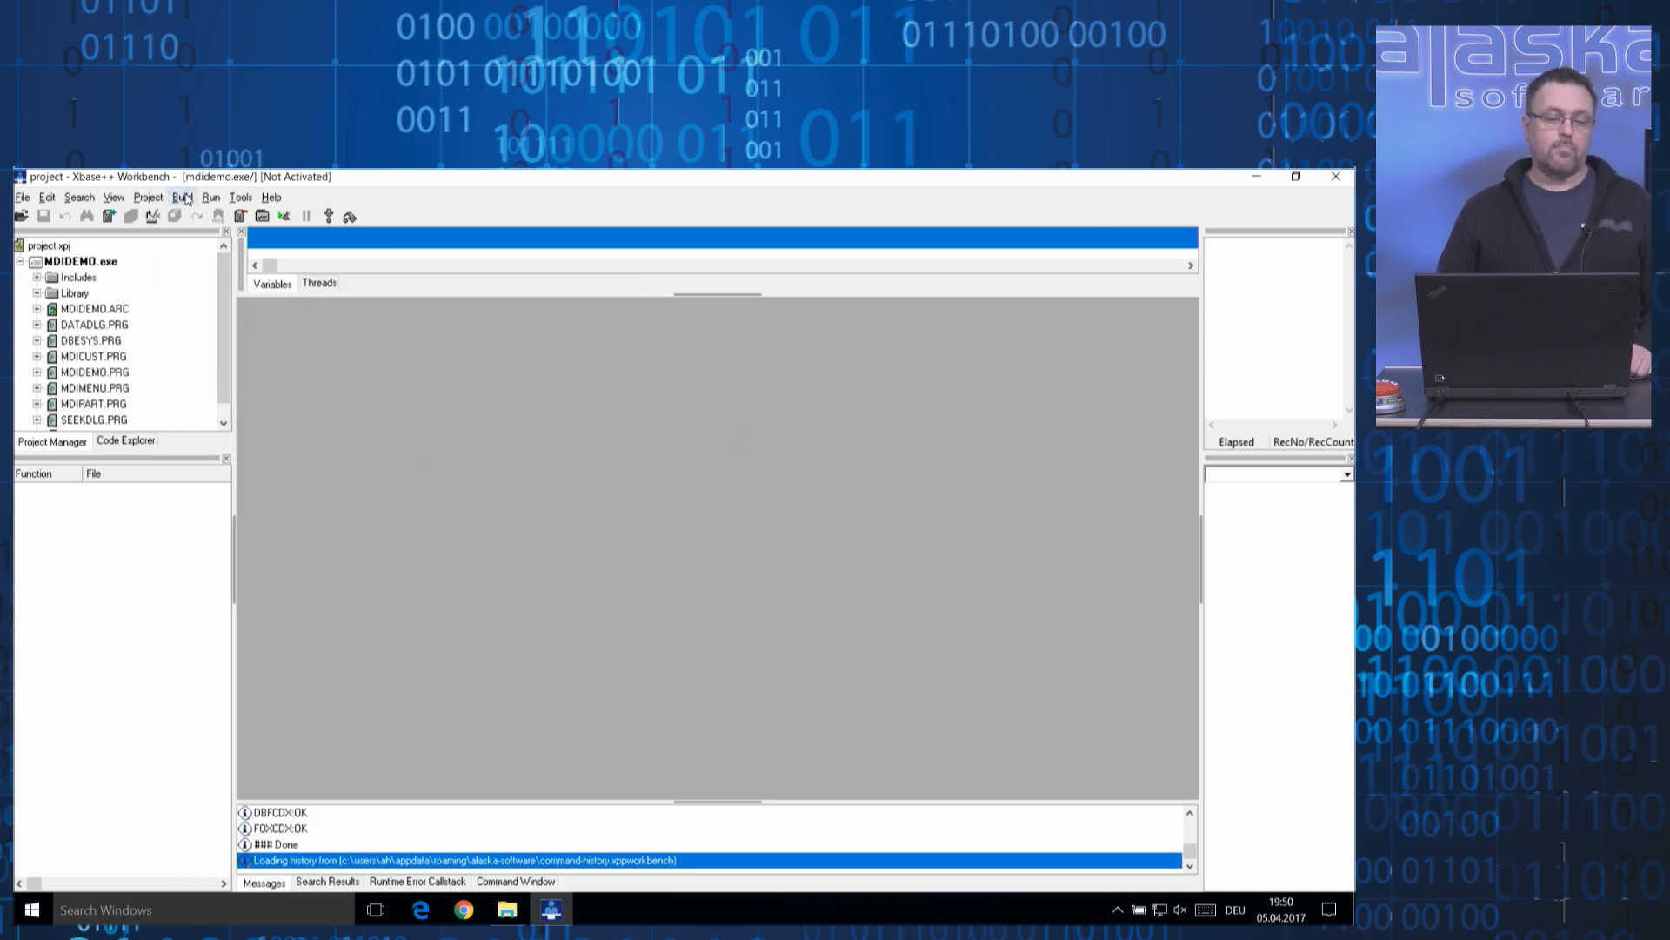
# Build MDIDEMO.exe from the Build menu and execute it from the Run menu.
pyautogui.click(211, 198)
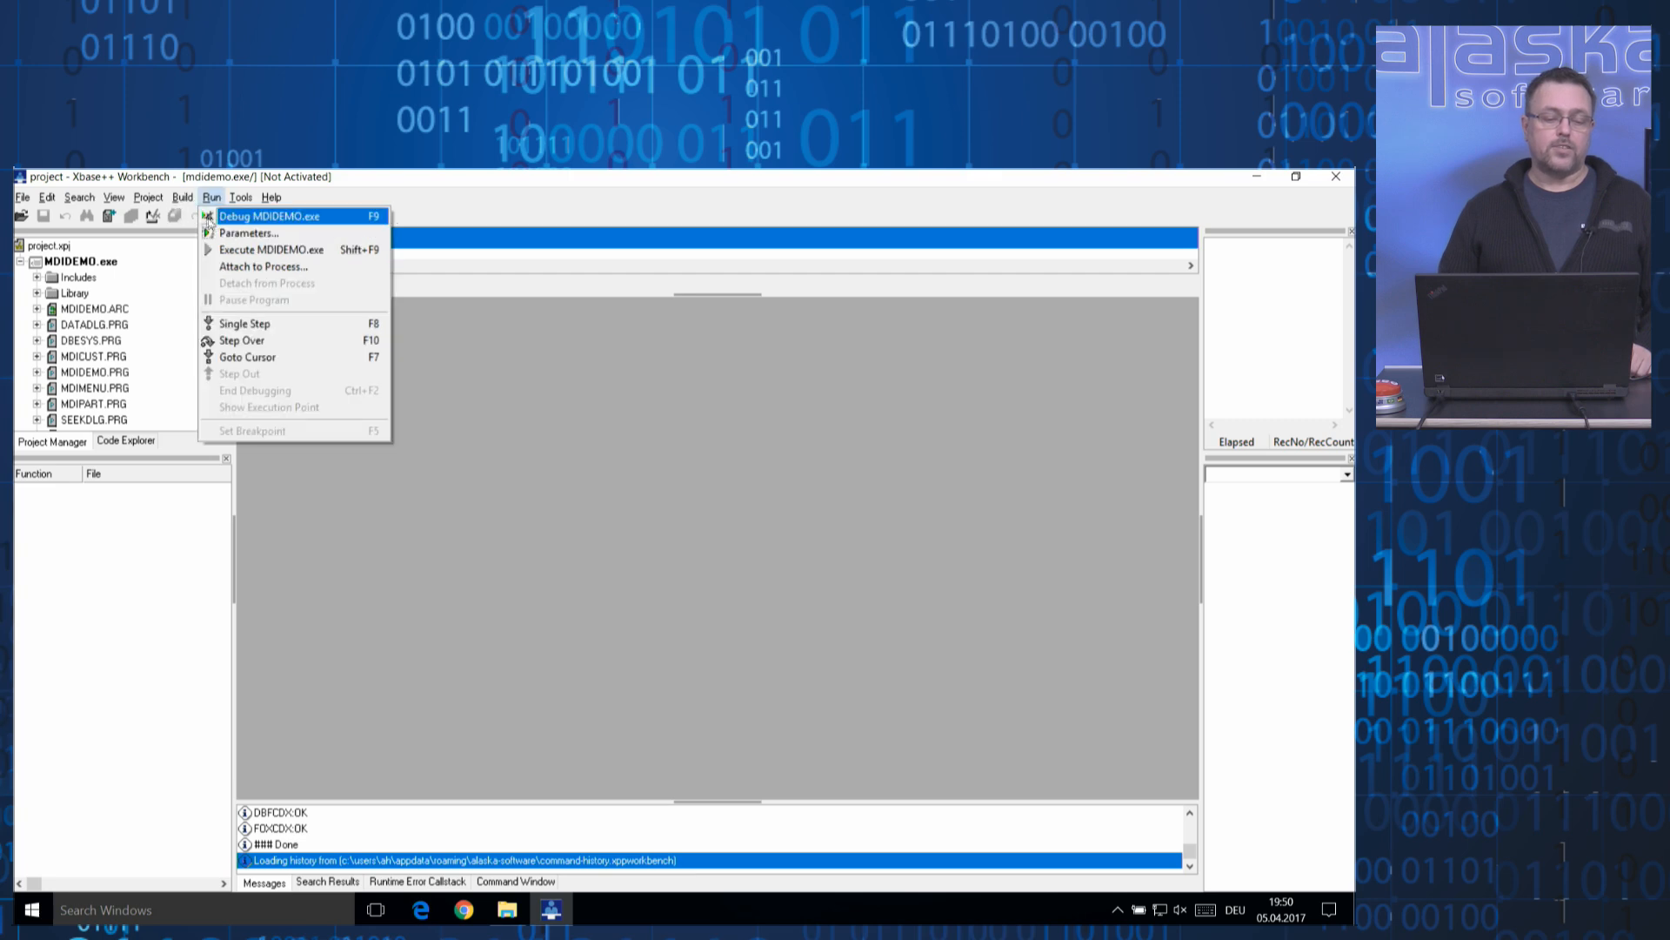
pyautogui.click(181, 197)
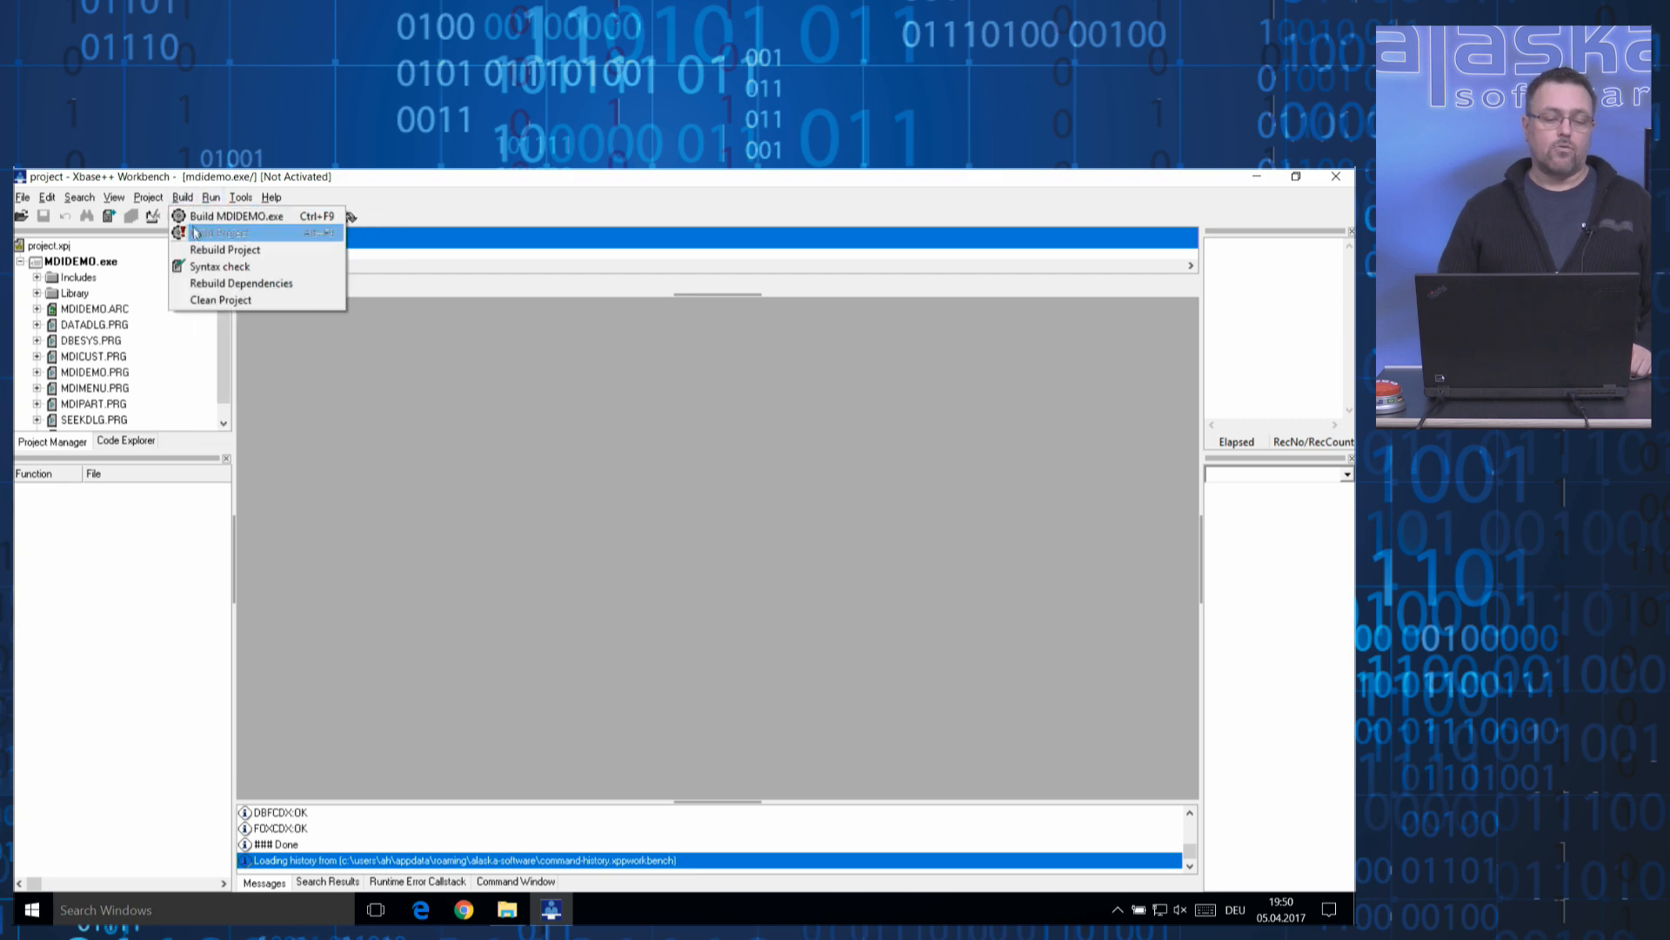
pyautogui.click(223, 233)
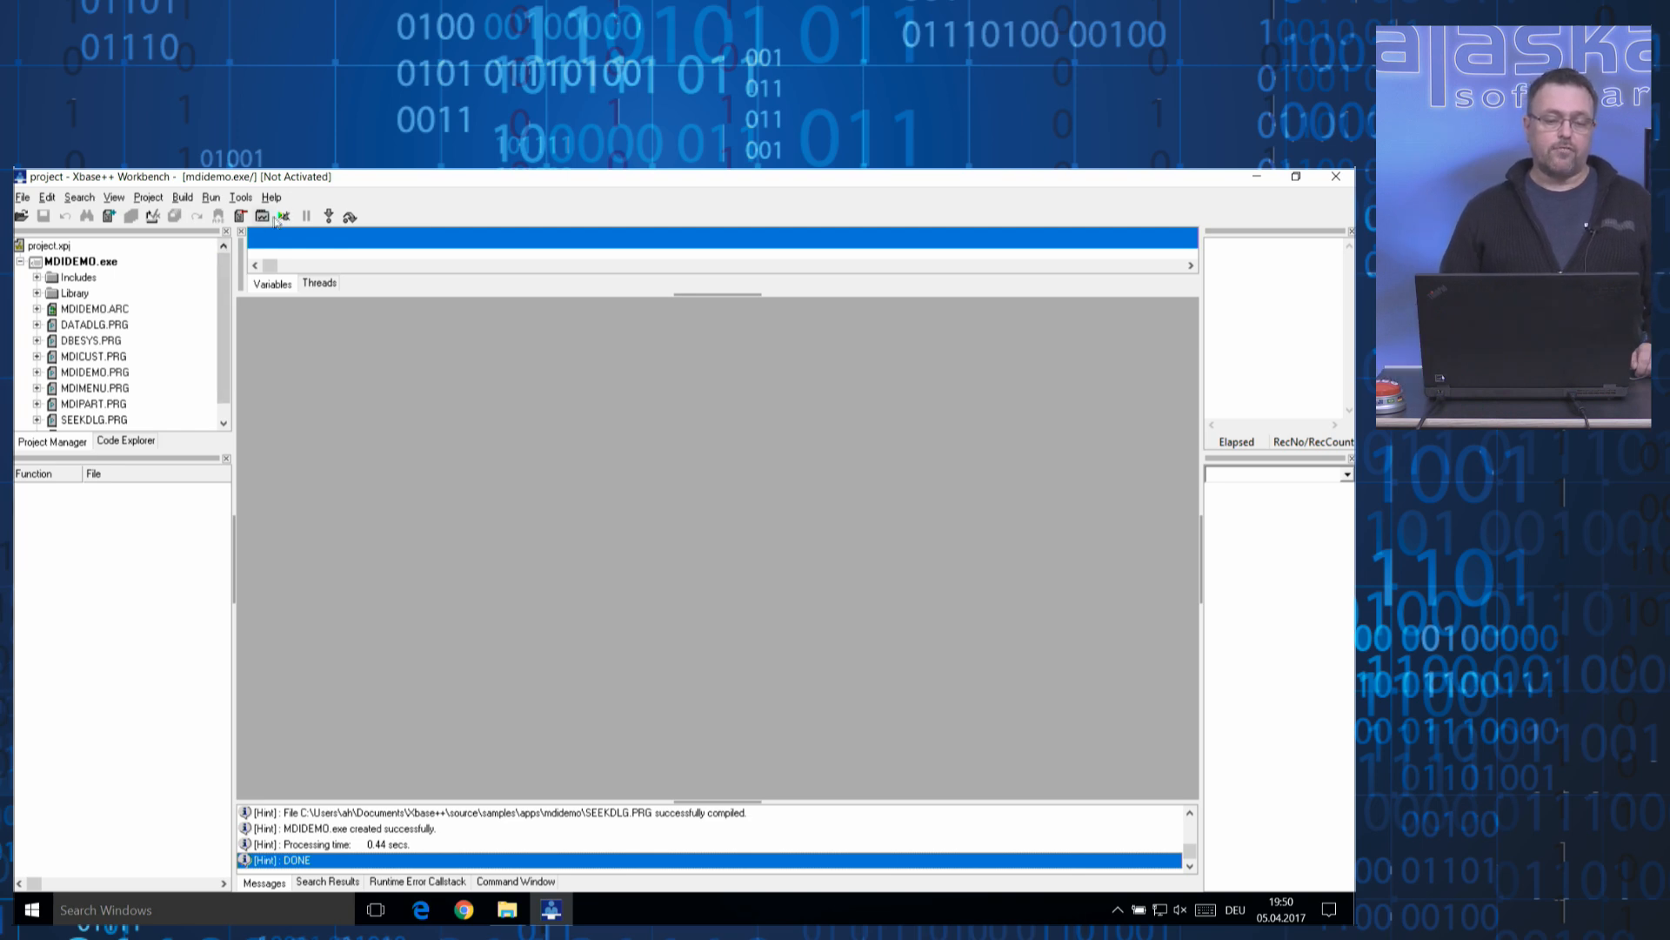
pyautogui.click(281, 214)
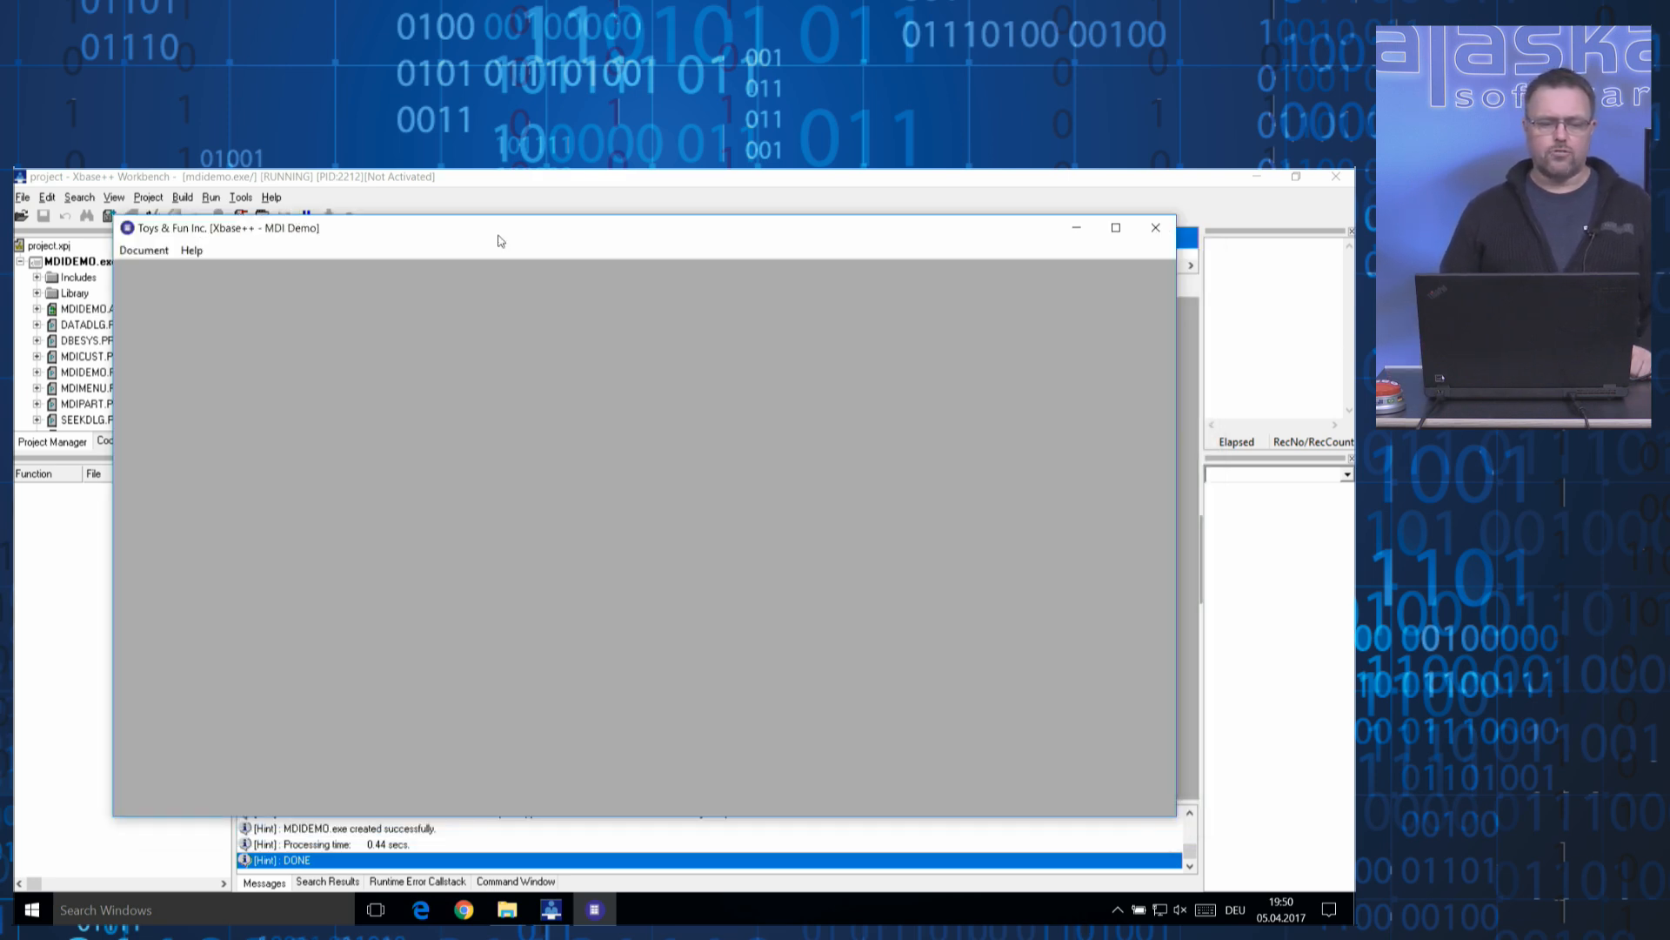
pyautogui.click(144, 251)
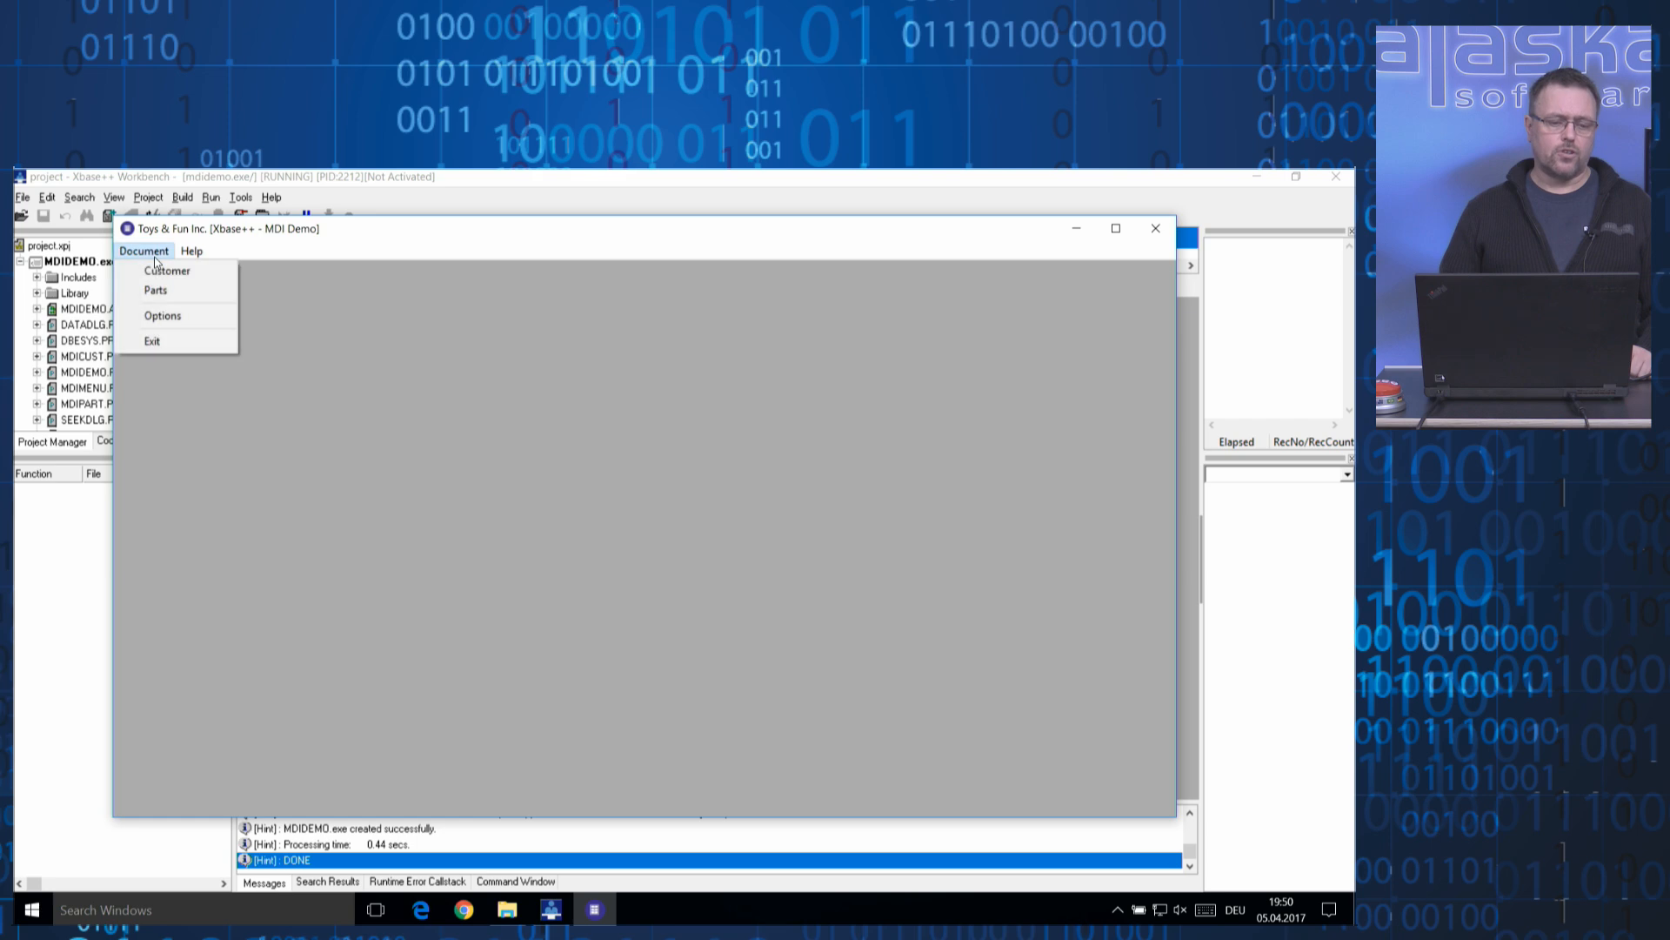
pyautogui.click(166, 270)
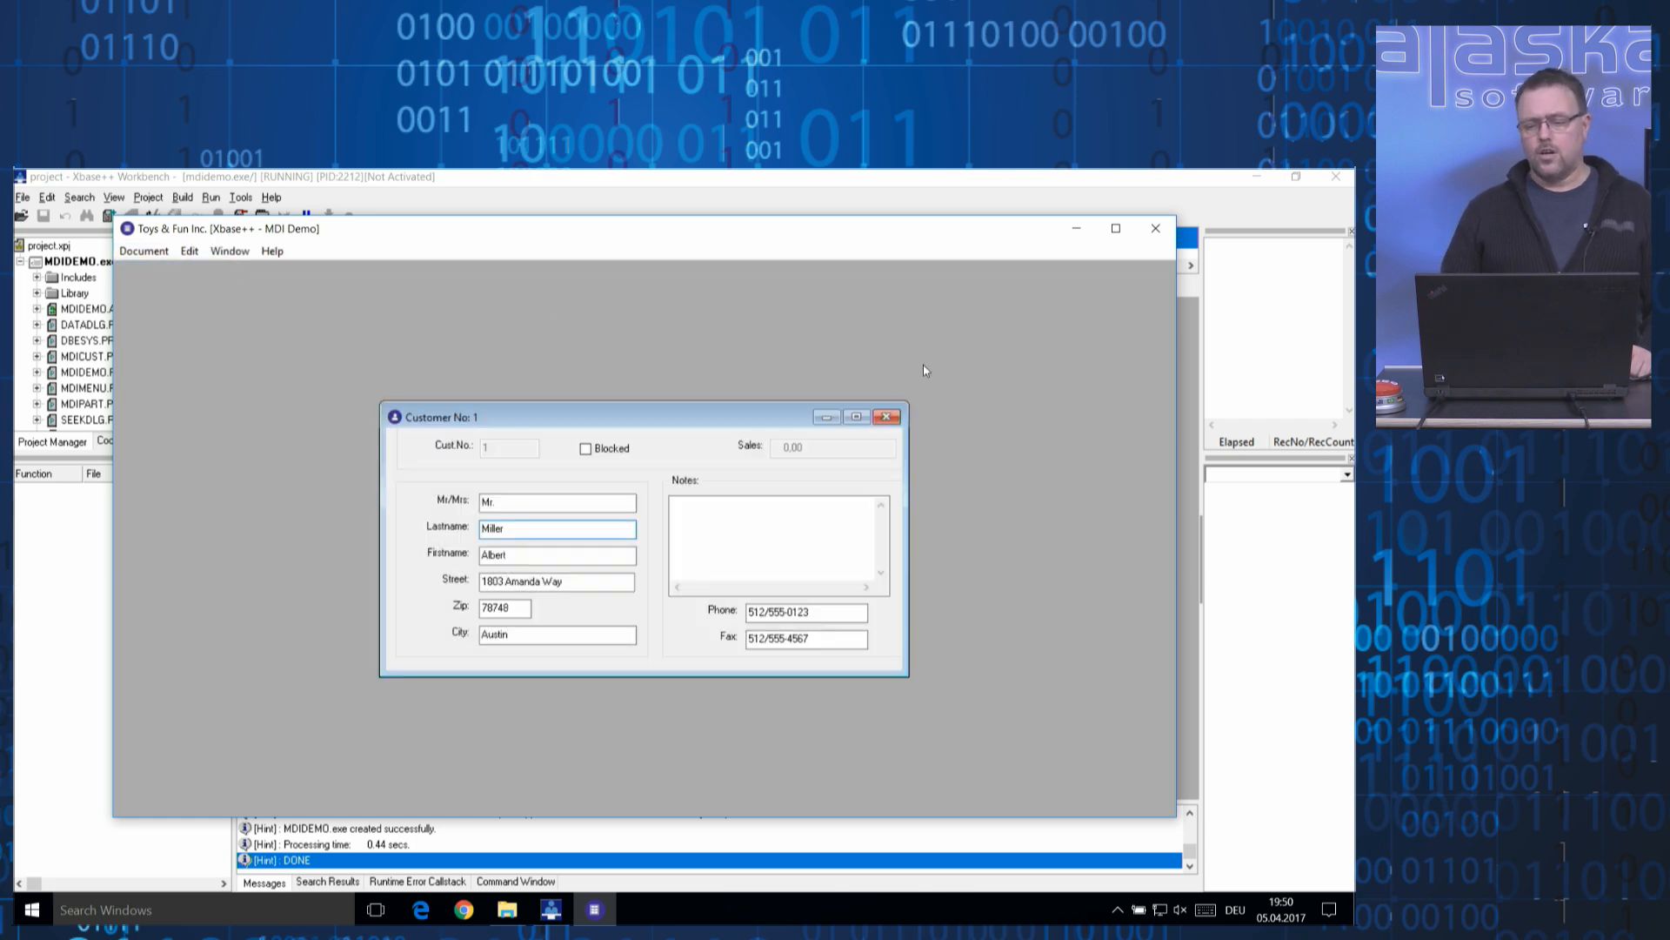
pyautogui.click(888, 416)
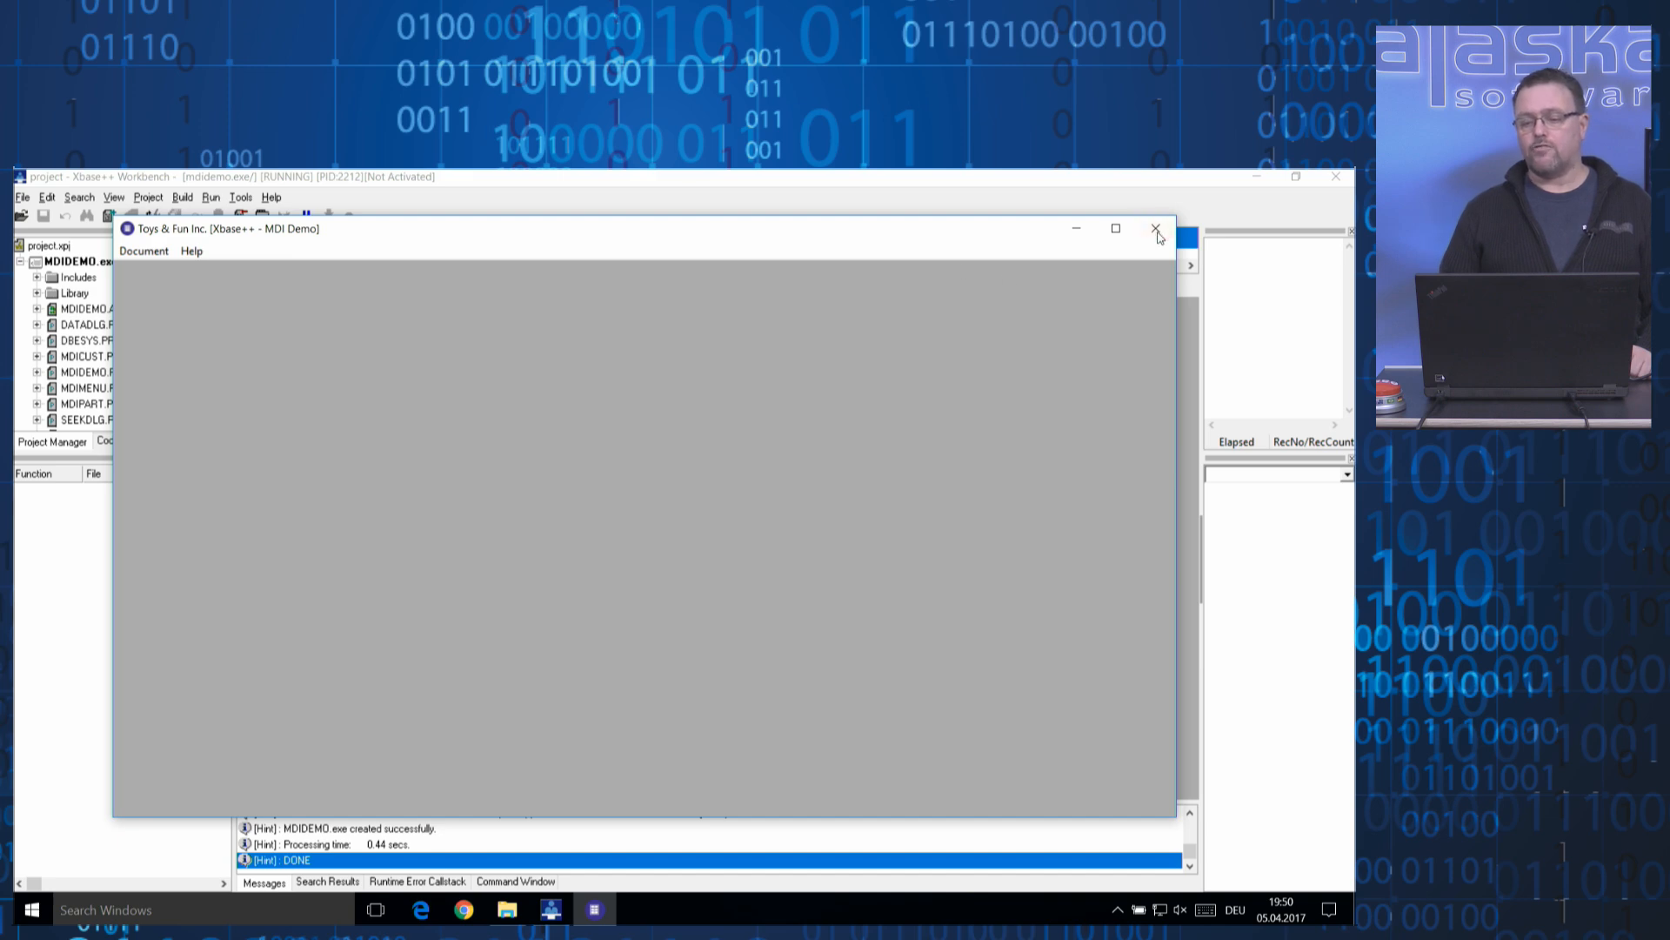
pyautogui.click(1156, 227)
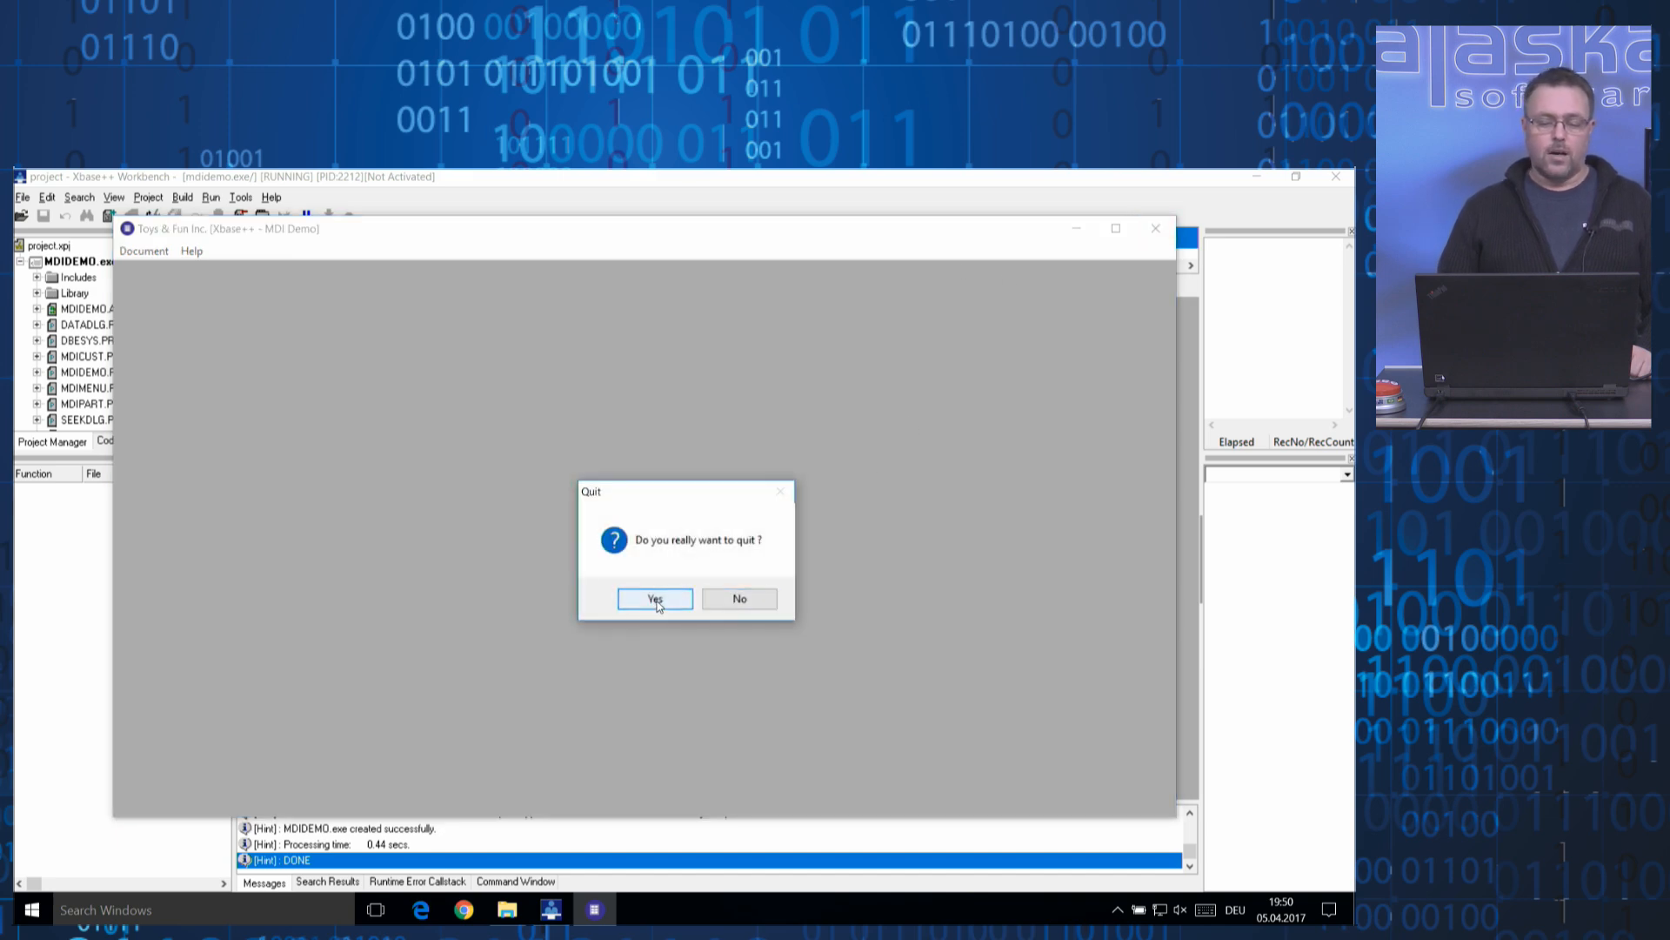
pyautogui.click(654, 598)
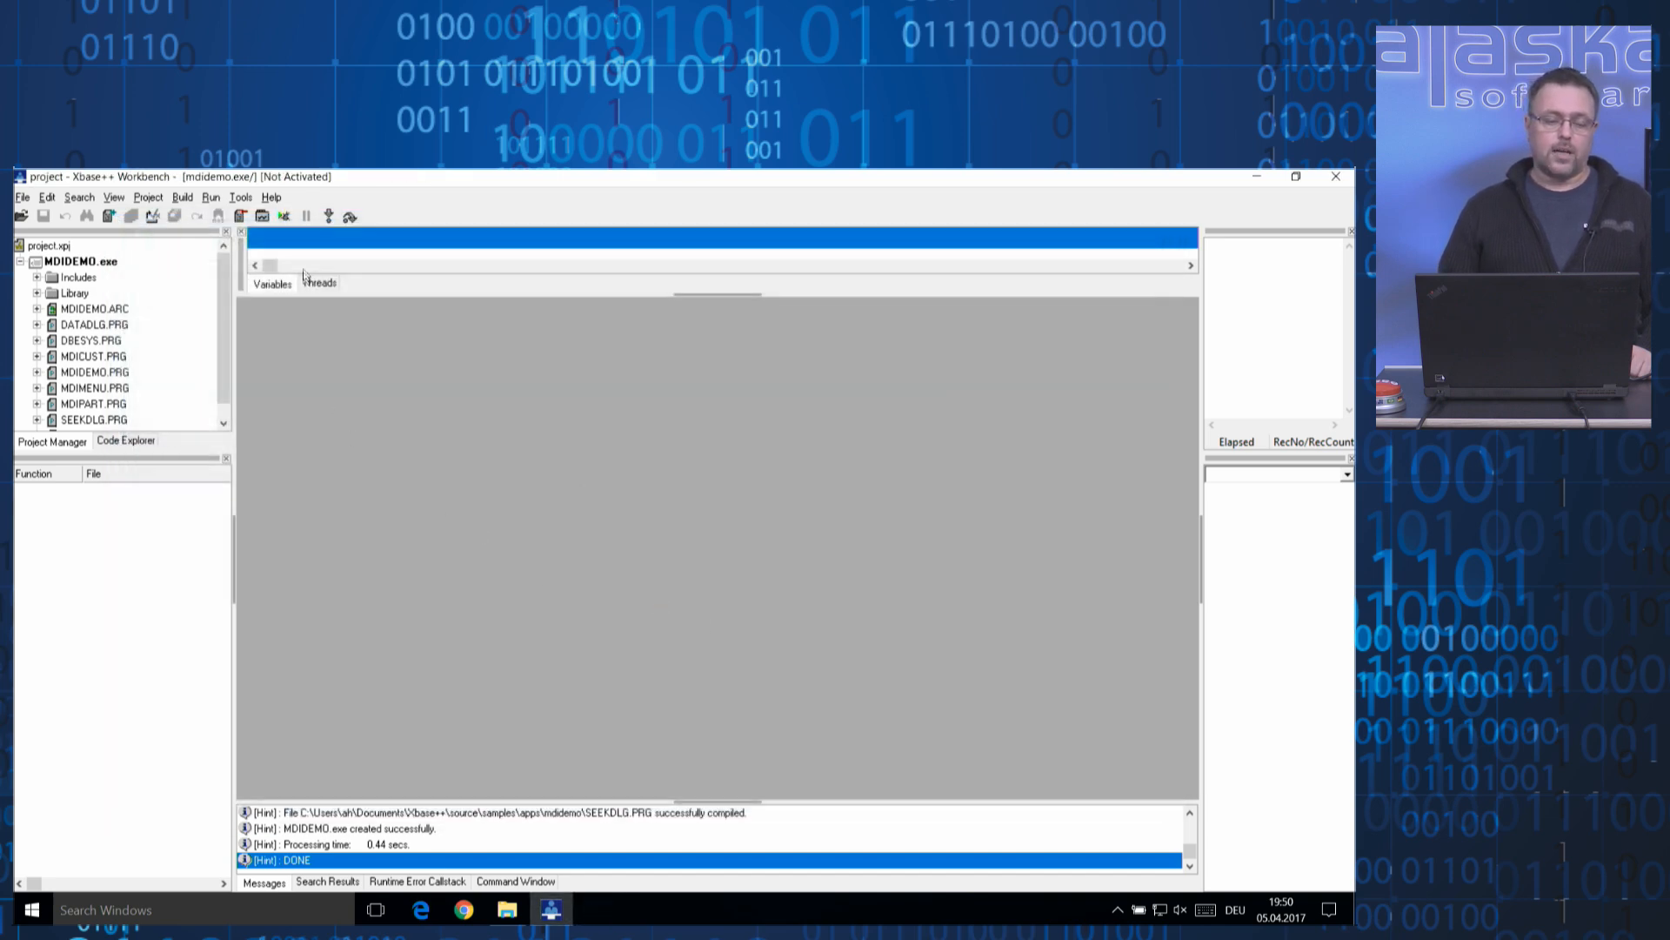
pyautogui.click(270, 198)
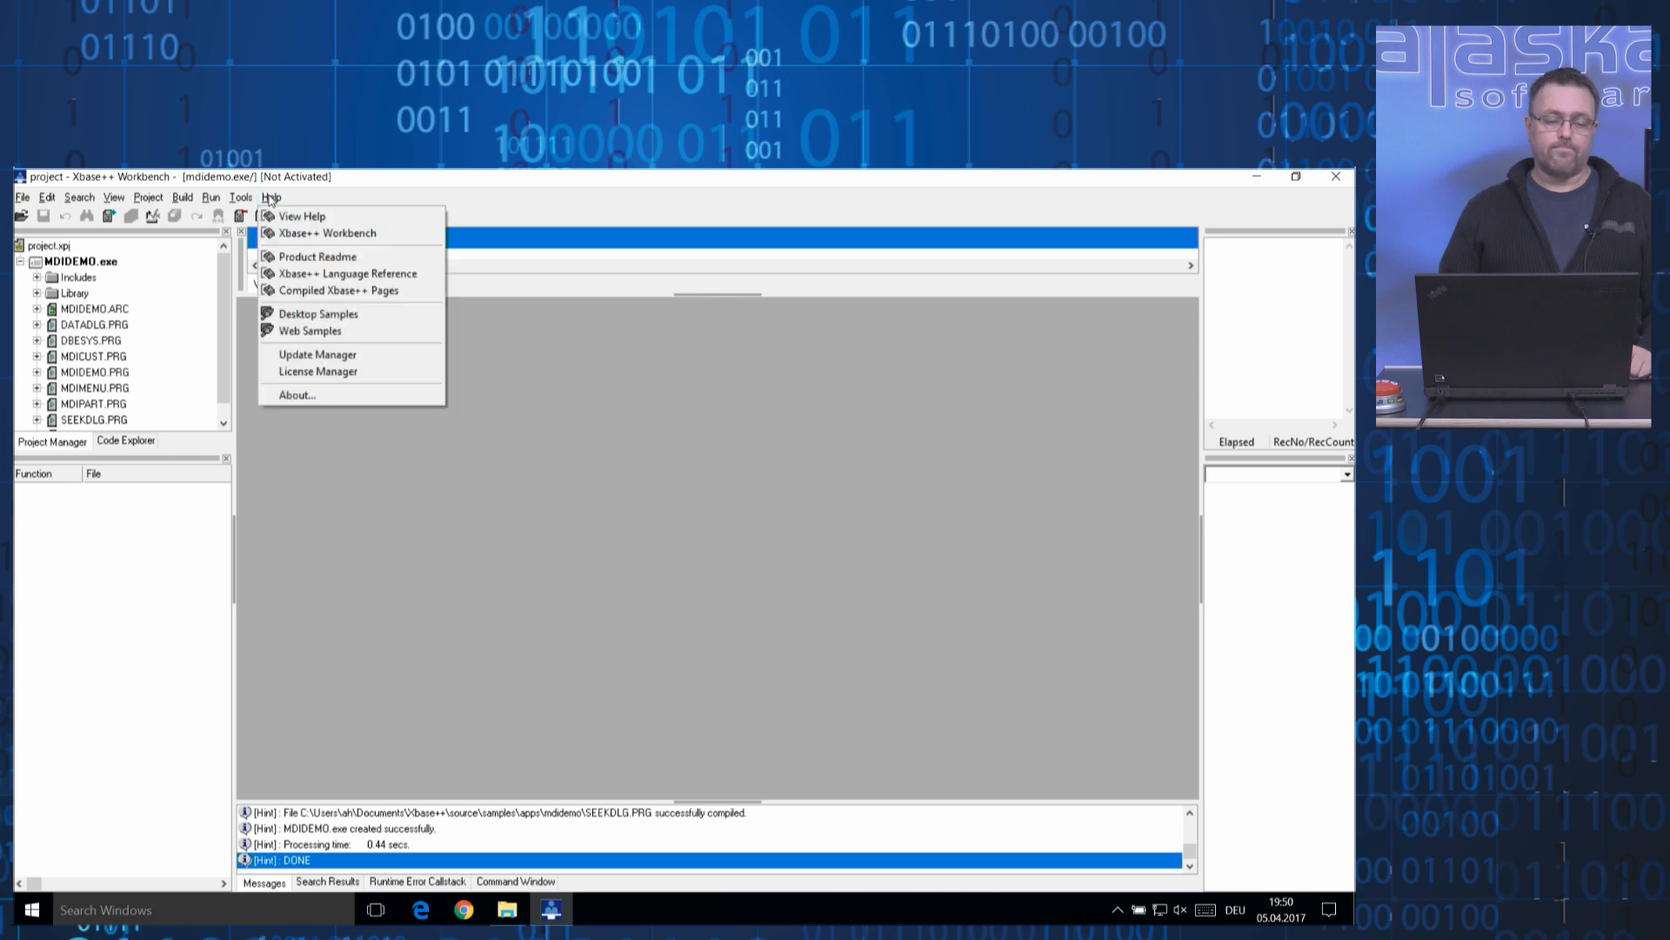
pyautogui.moveTo(310, 331)
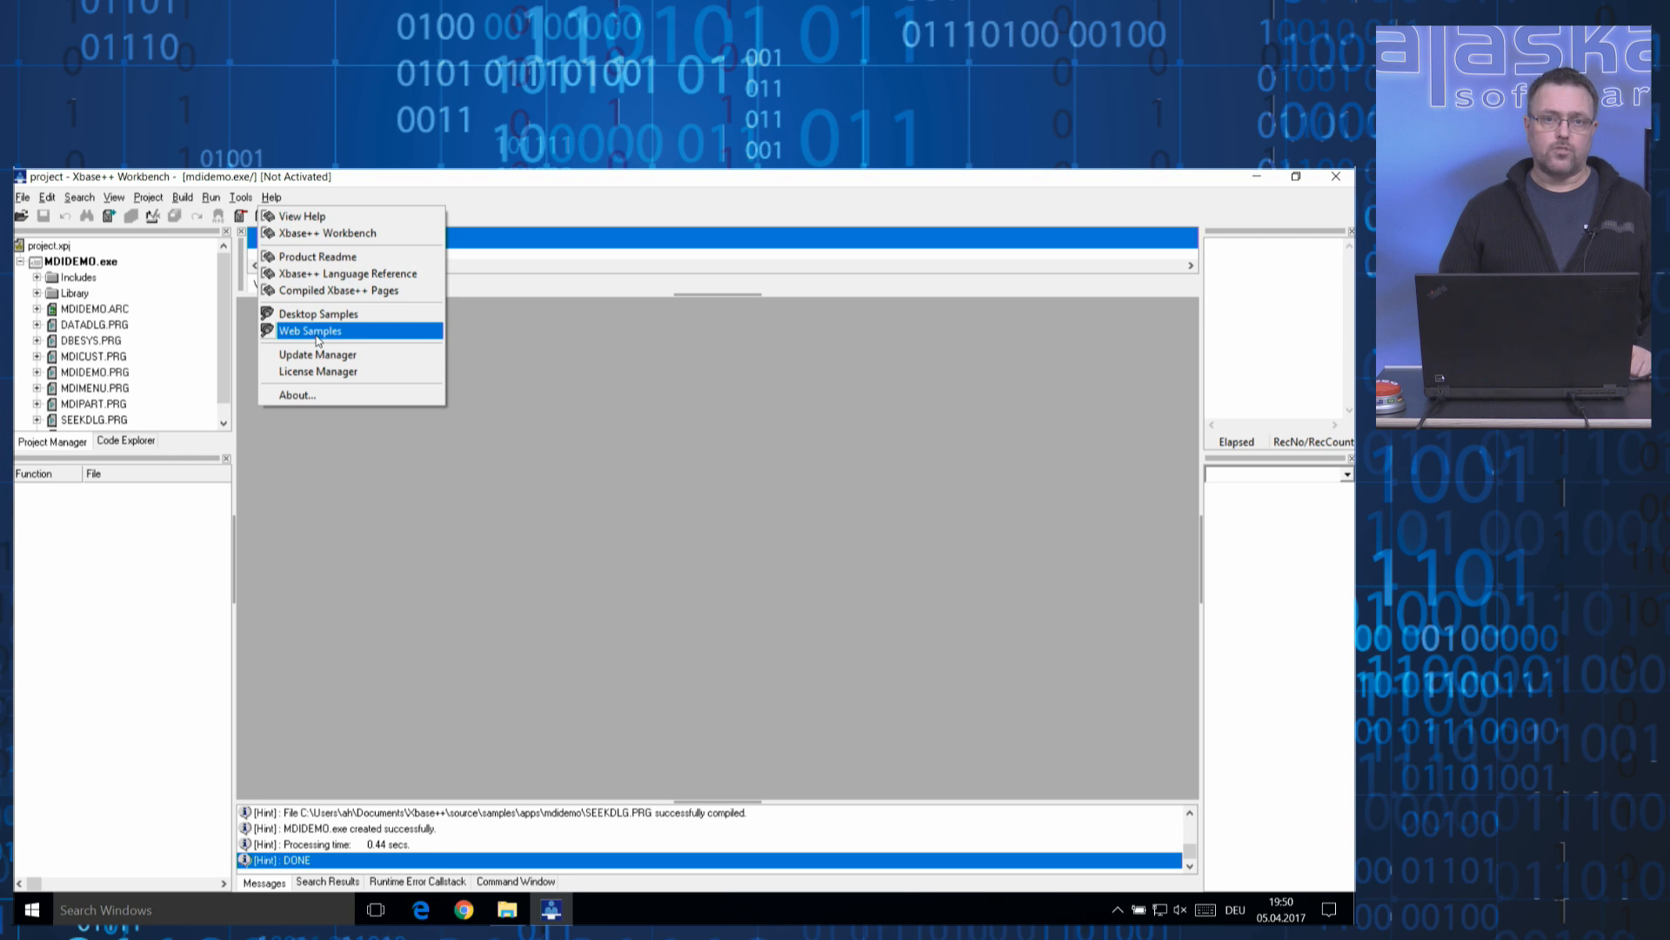
pyautogui.click(309, 329)
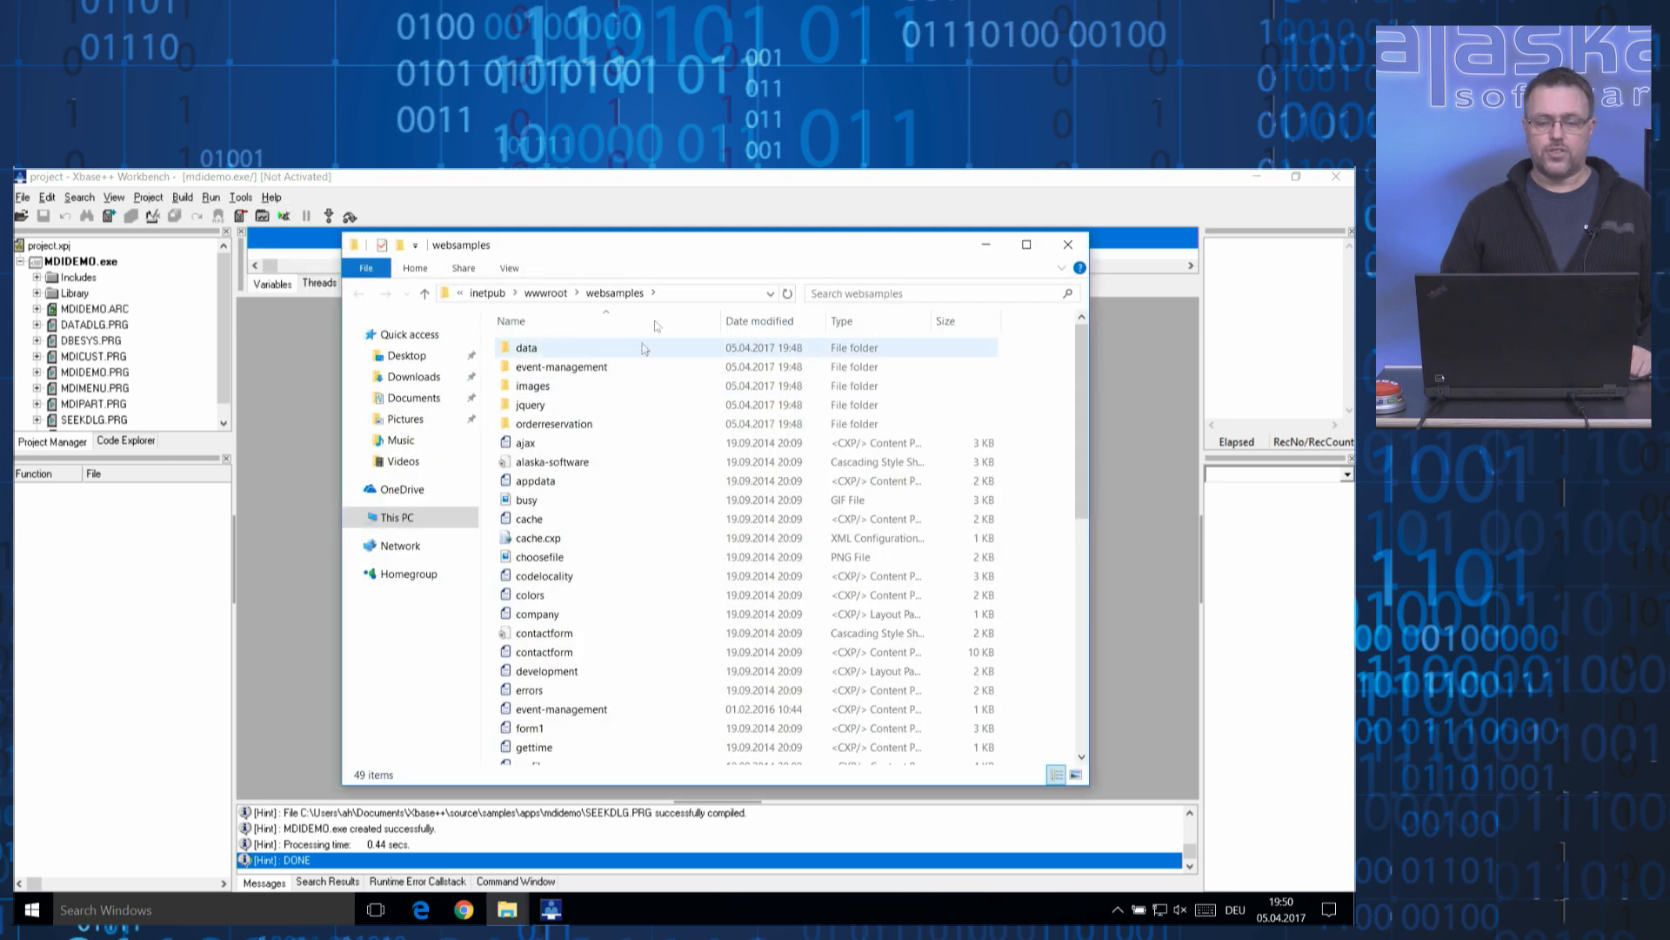
pyautogui.click(597, 294)
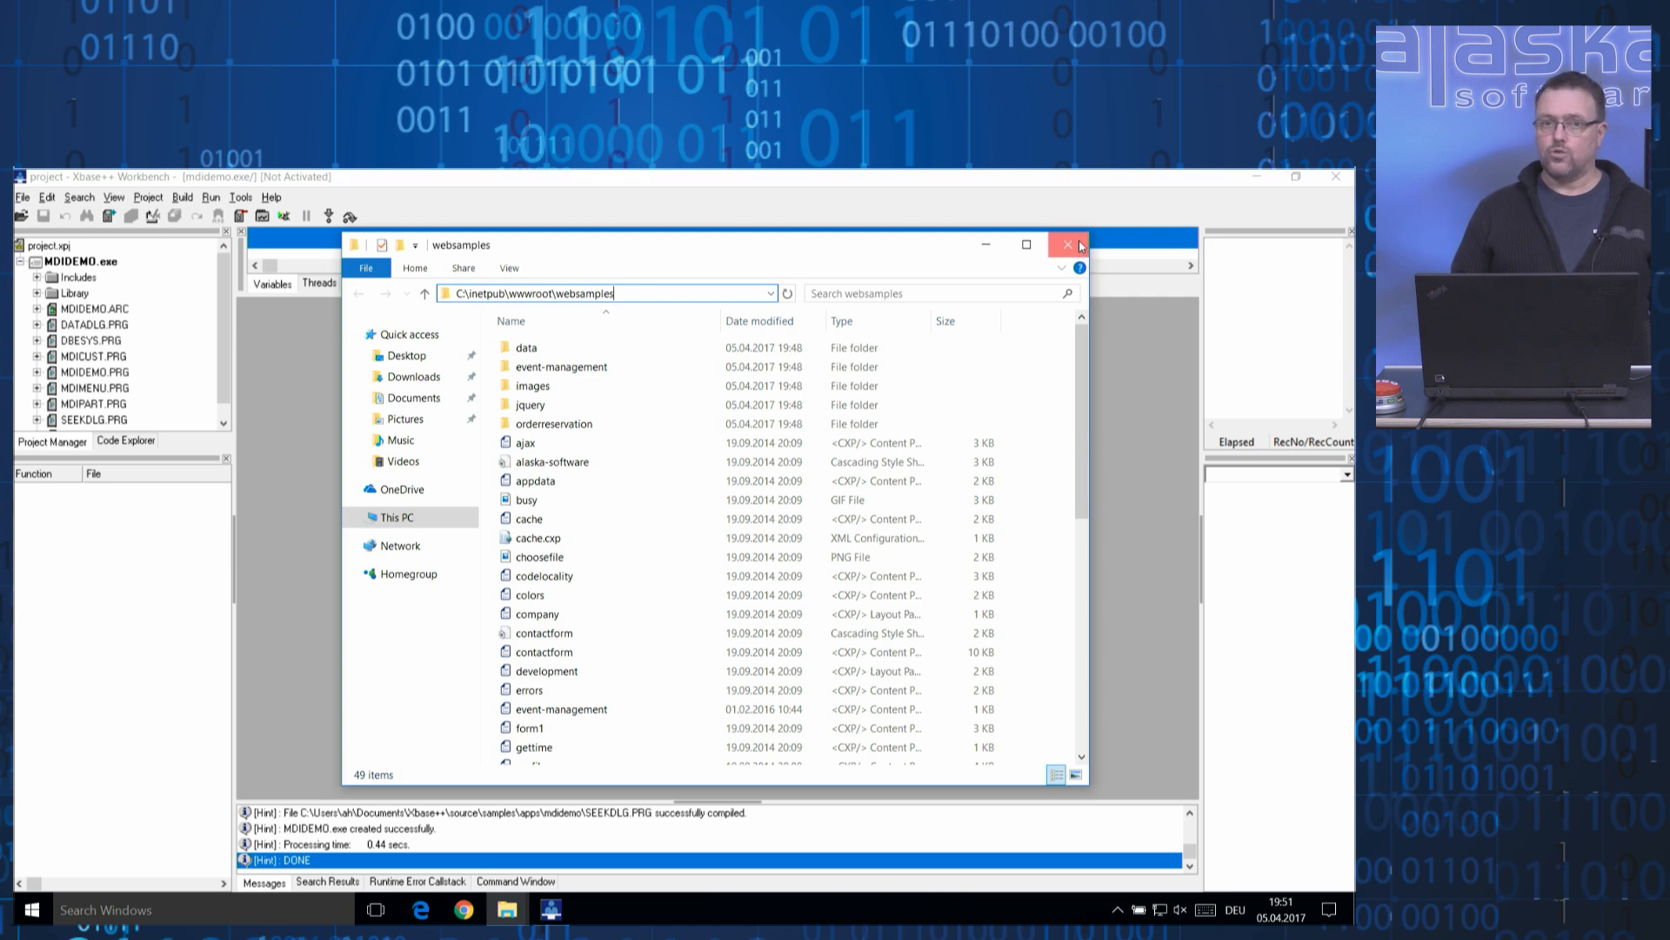
pyautogui.click(1066, 244)
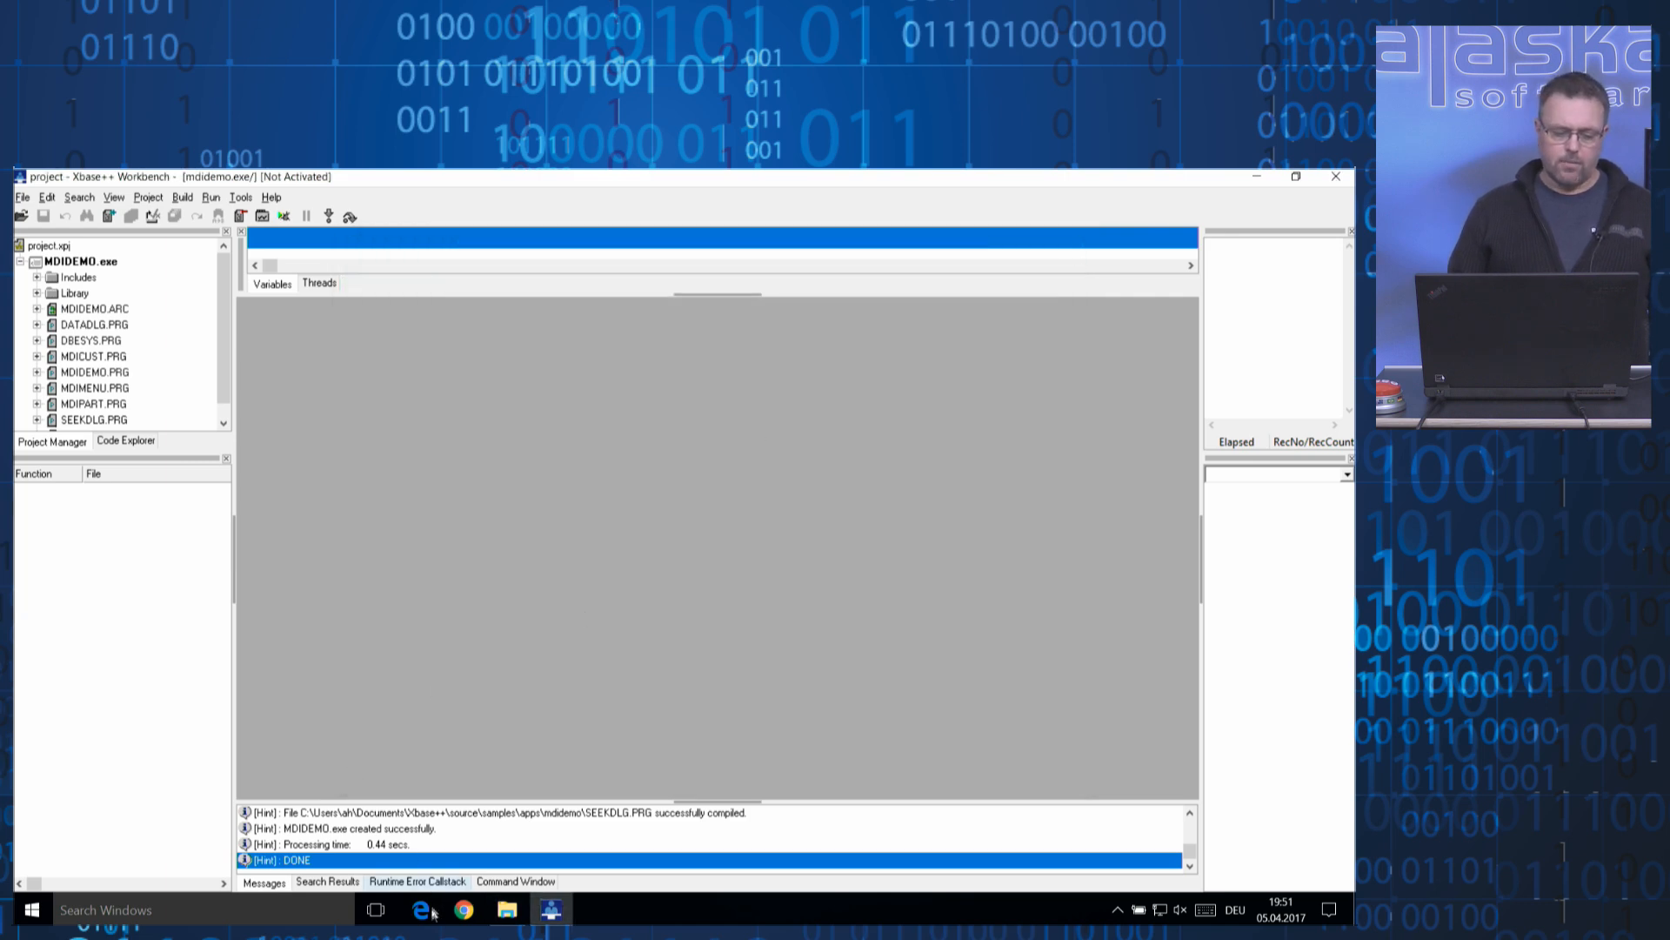
# Open File Explorer from the taskbar to browse the mdidemo folder.
pyautogui.click(420, 909)
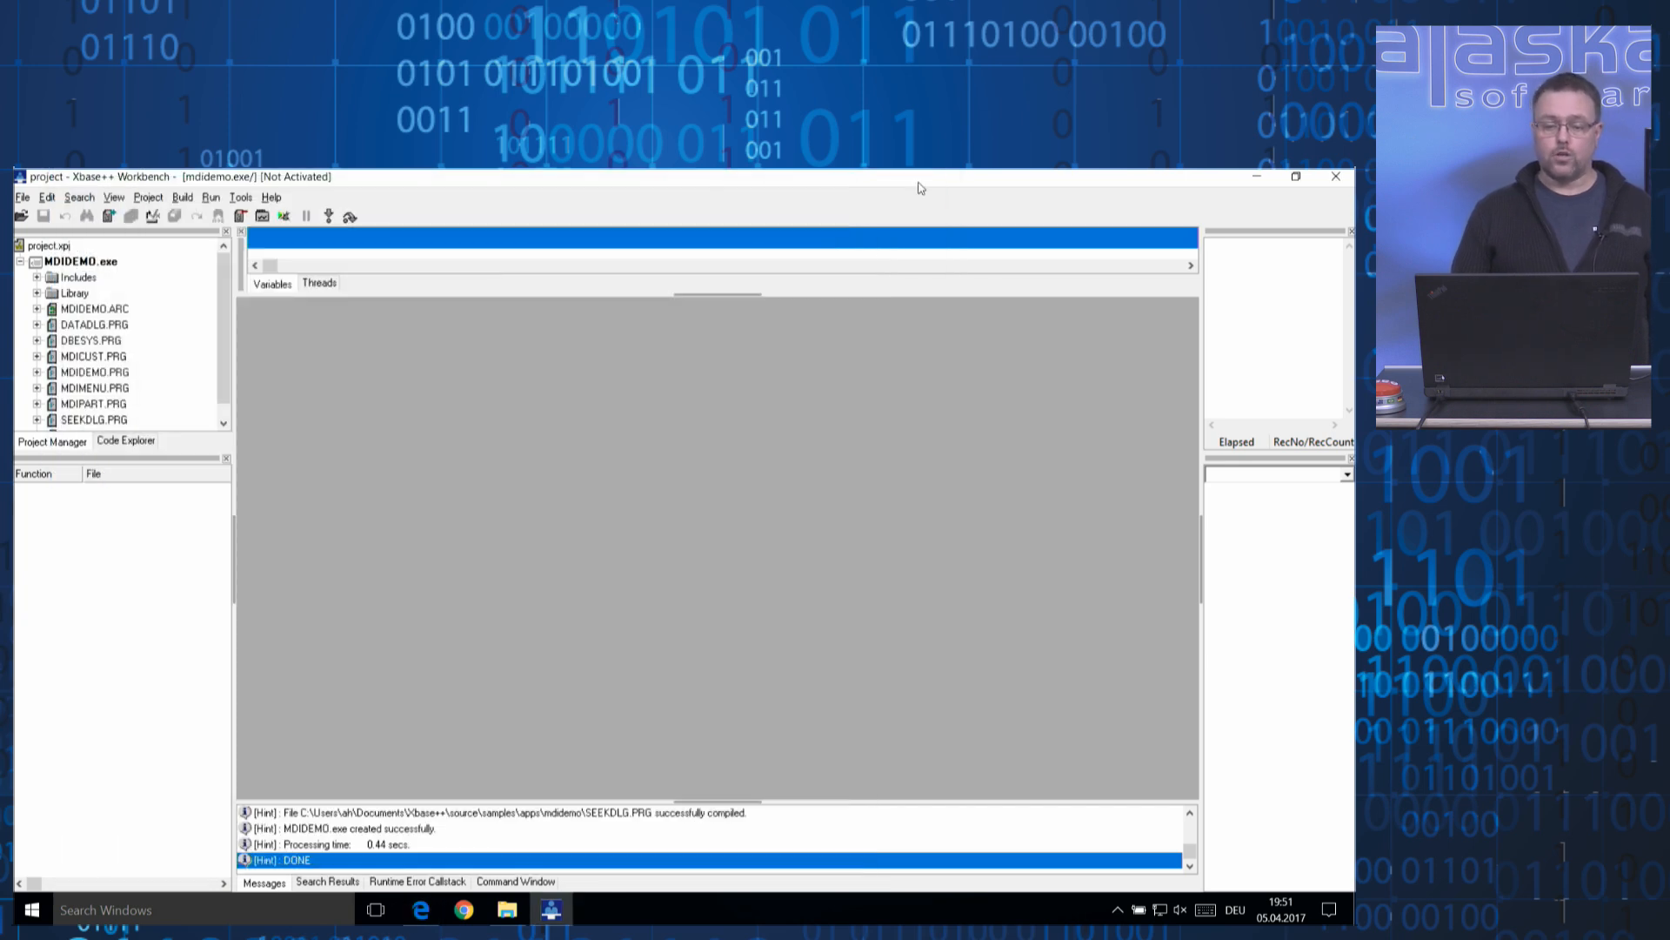
pyautogui.moveTo(507, 909)
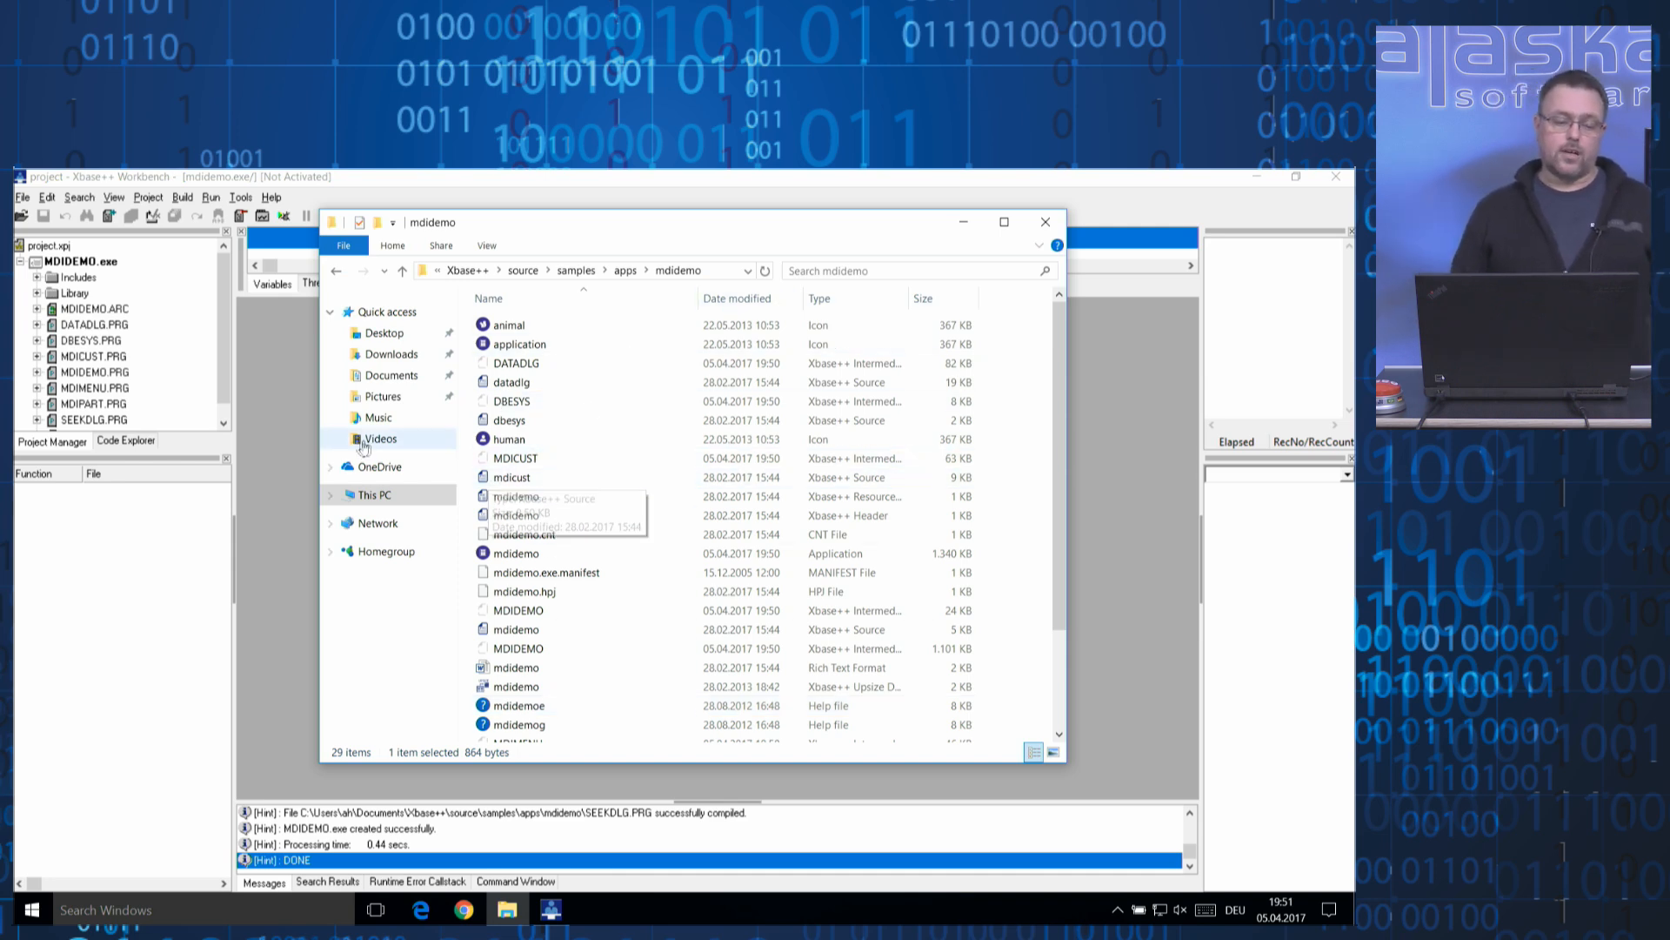
# Run startwaa from Documents\Xbase++\waa, then close the WAA window and folder.
pyautogui.click(390, 375)
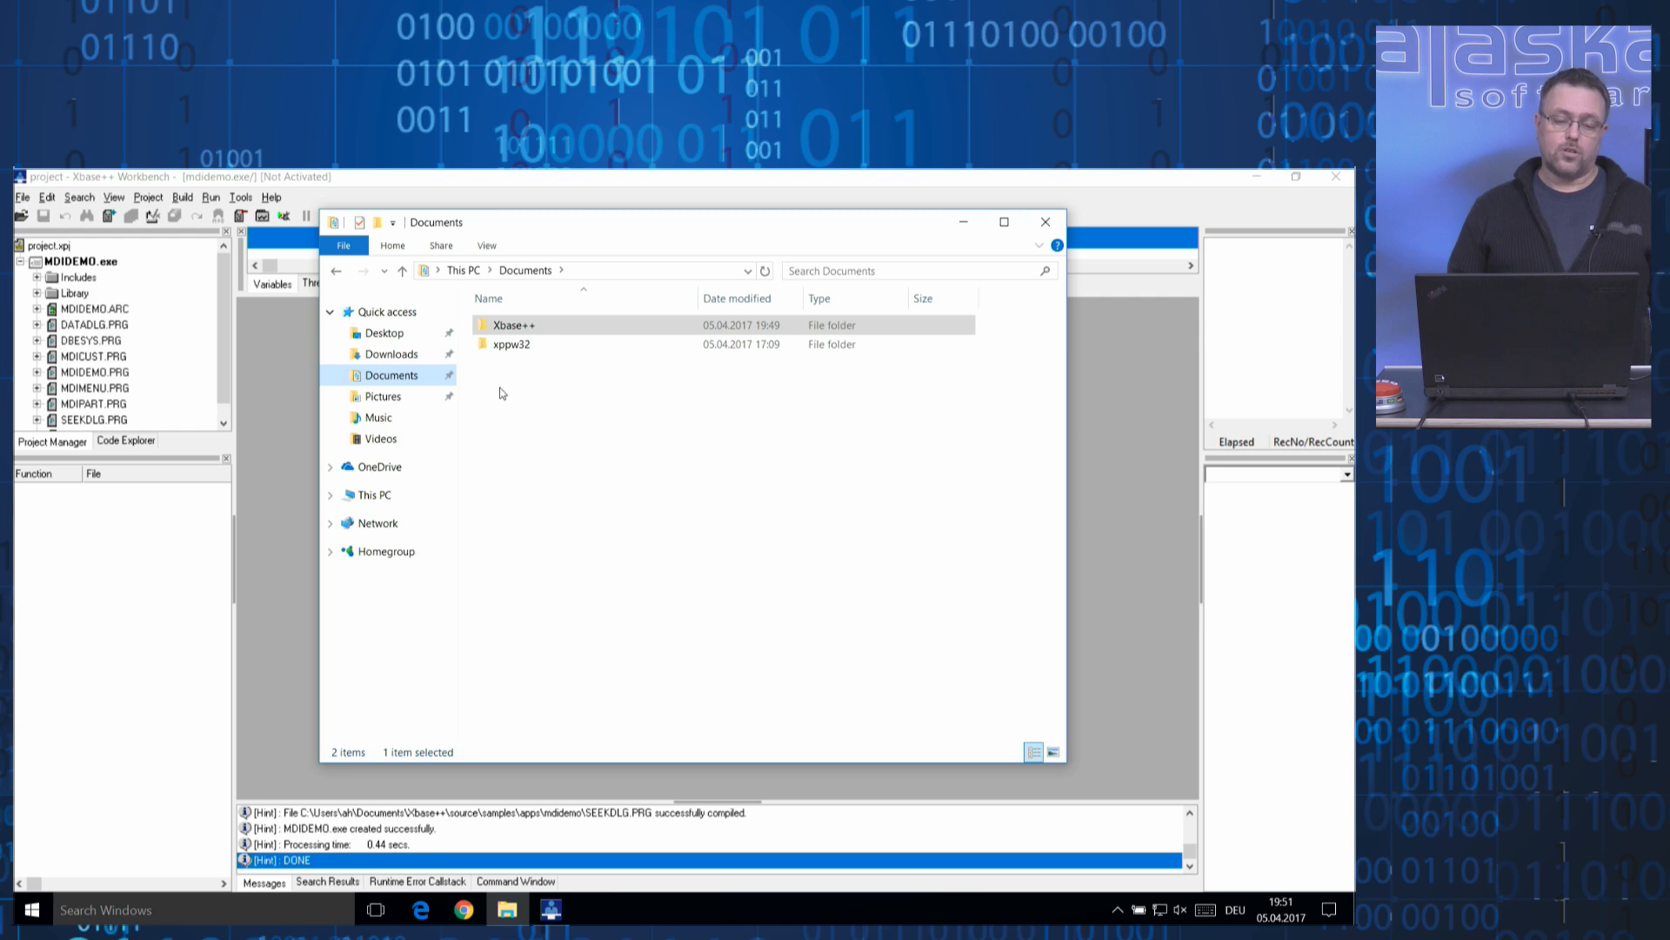
pyautogui.doubleClick(515, 324)
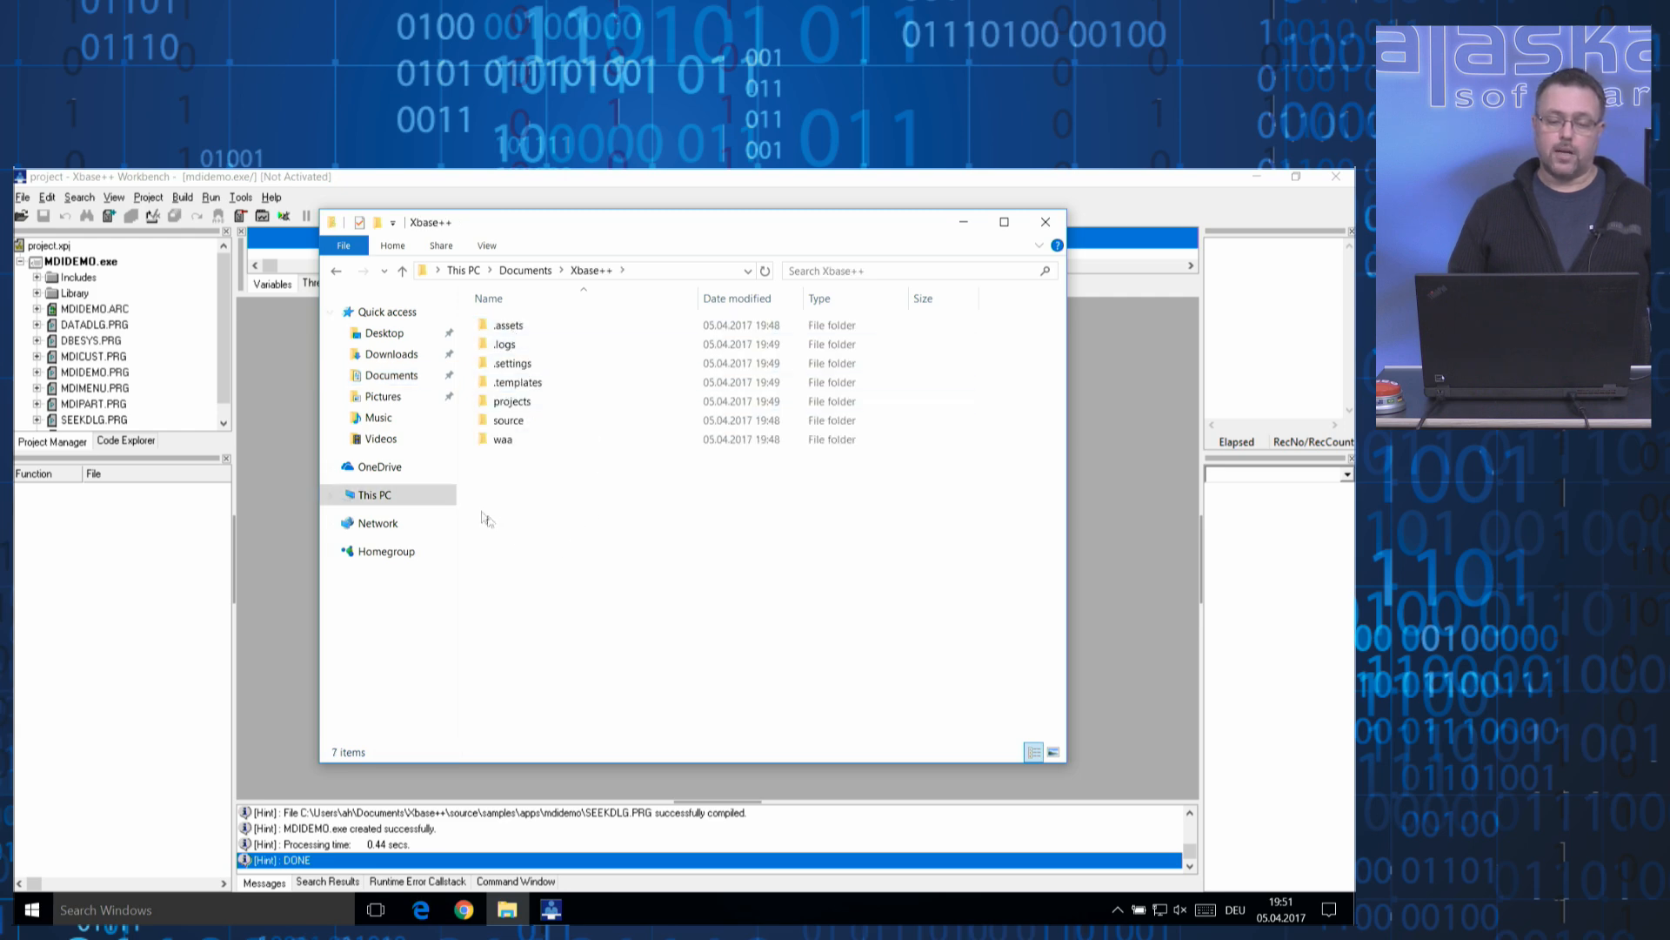
pyautogui.click(502, 438)
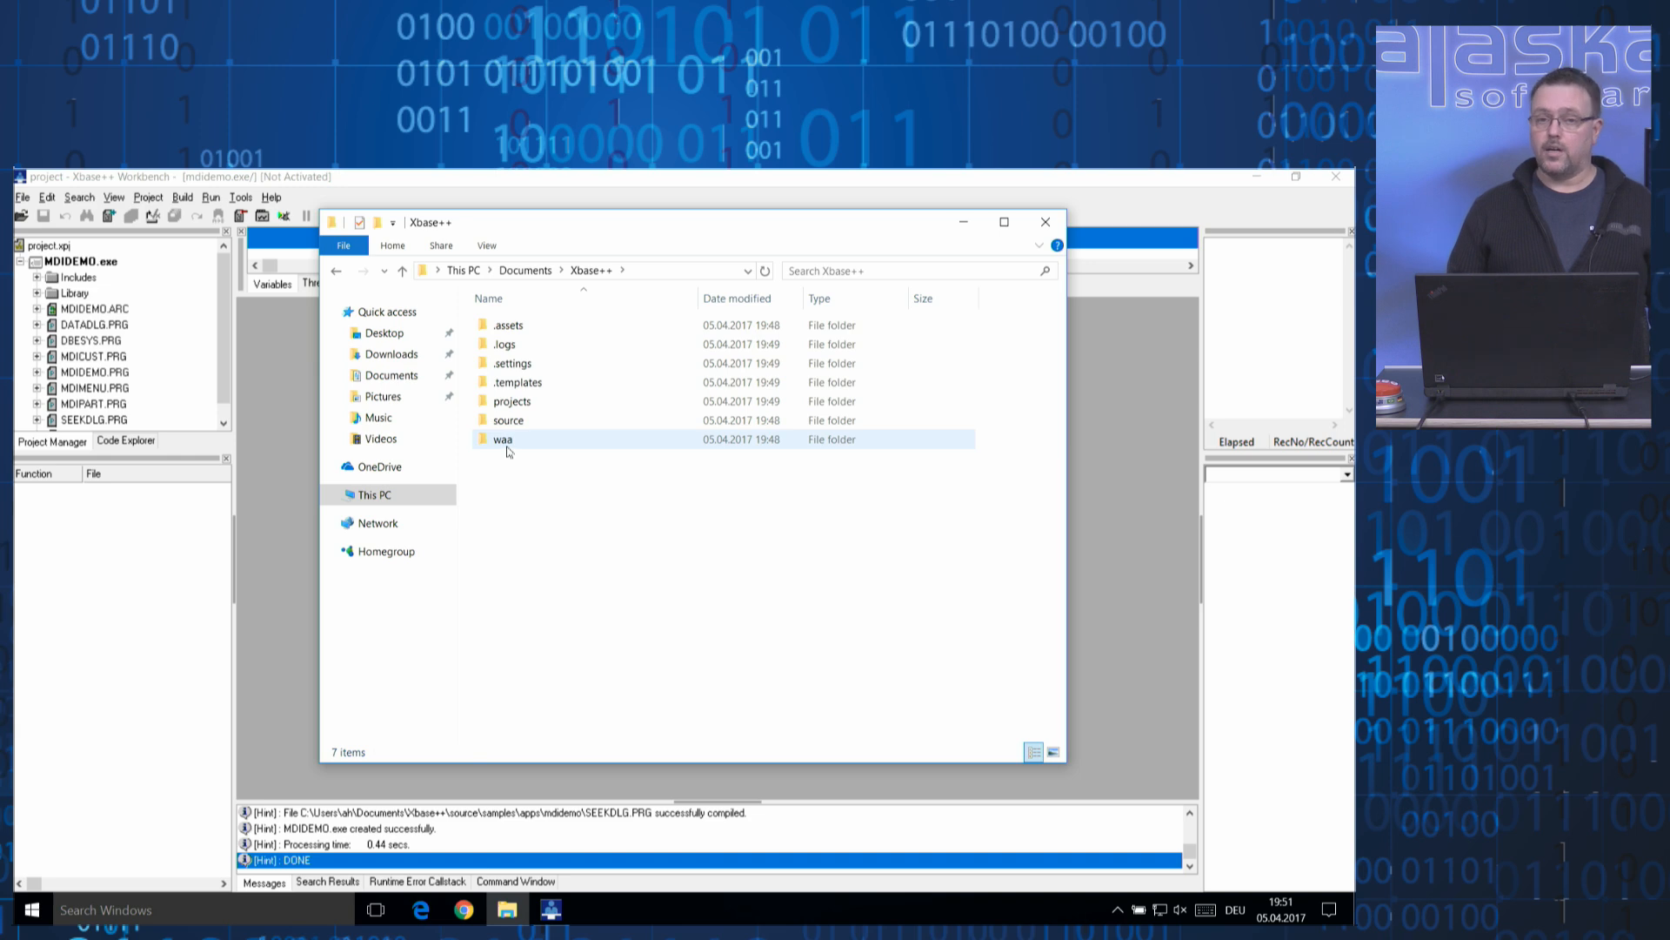
pyautogui.doubleClick(502, 439)
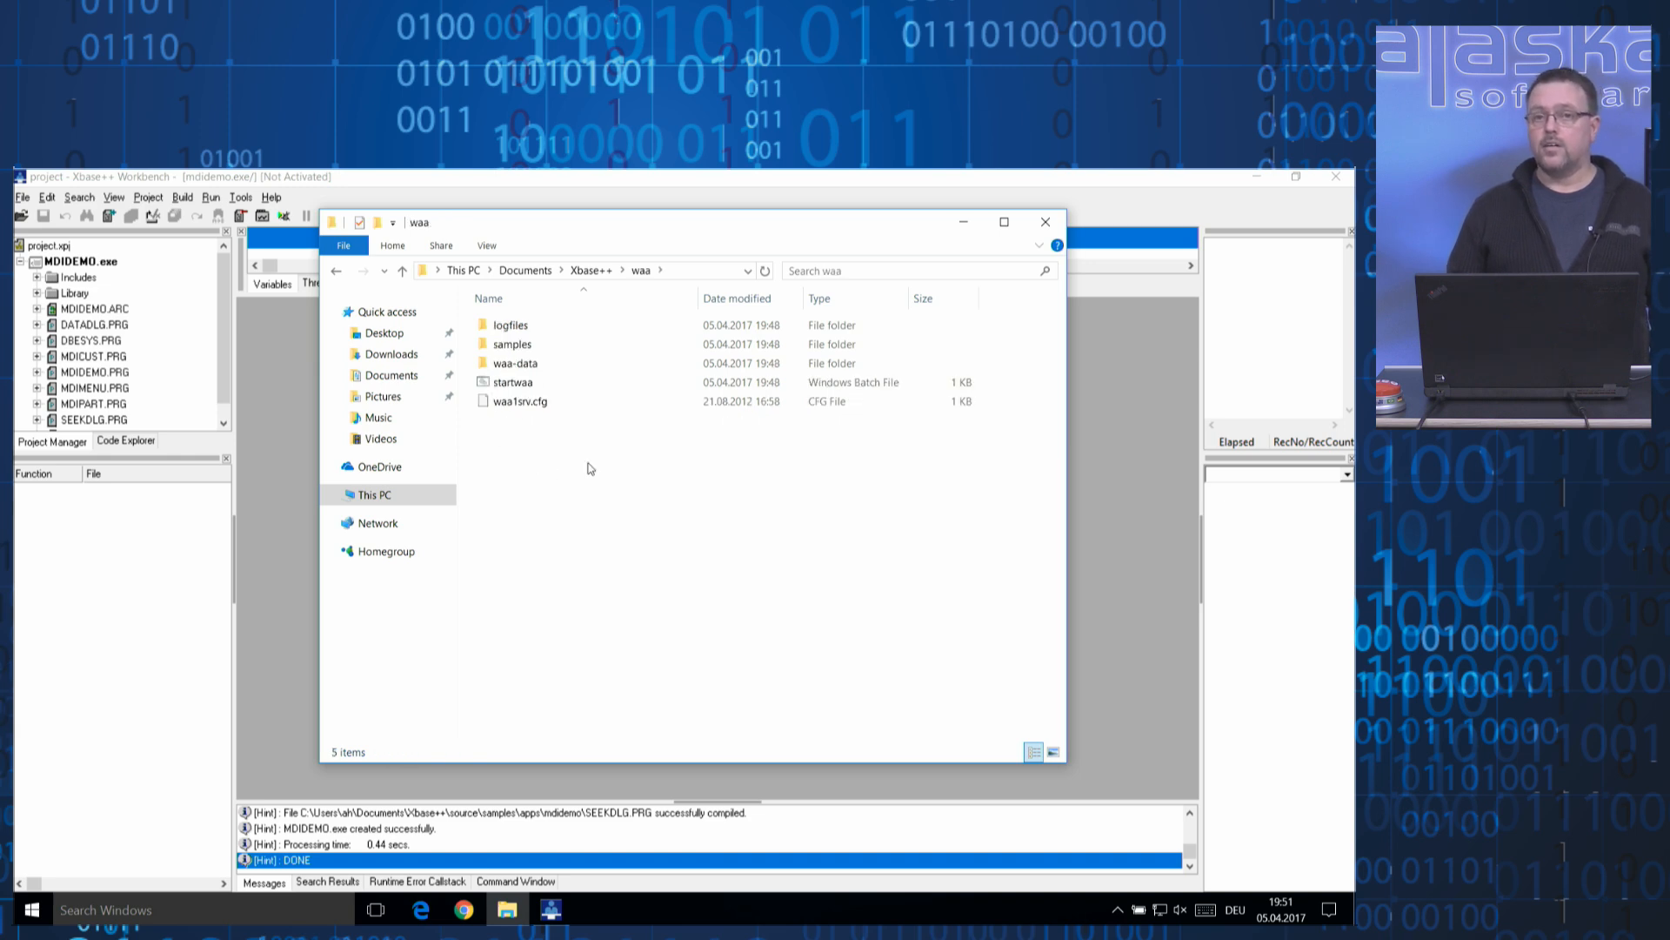
pyautogui.click(513, 381)
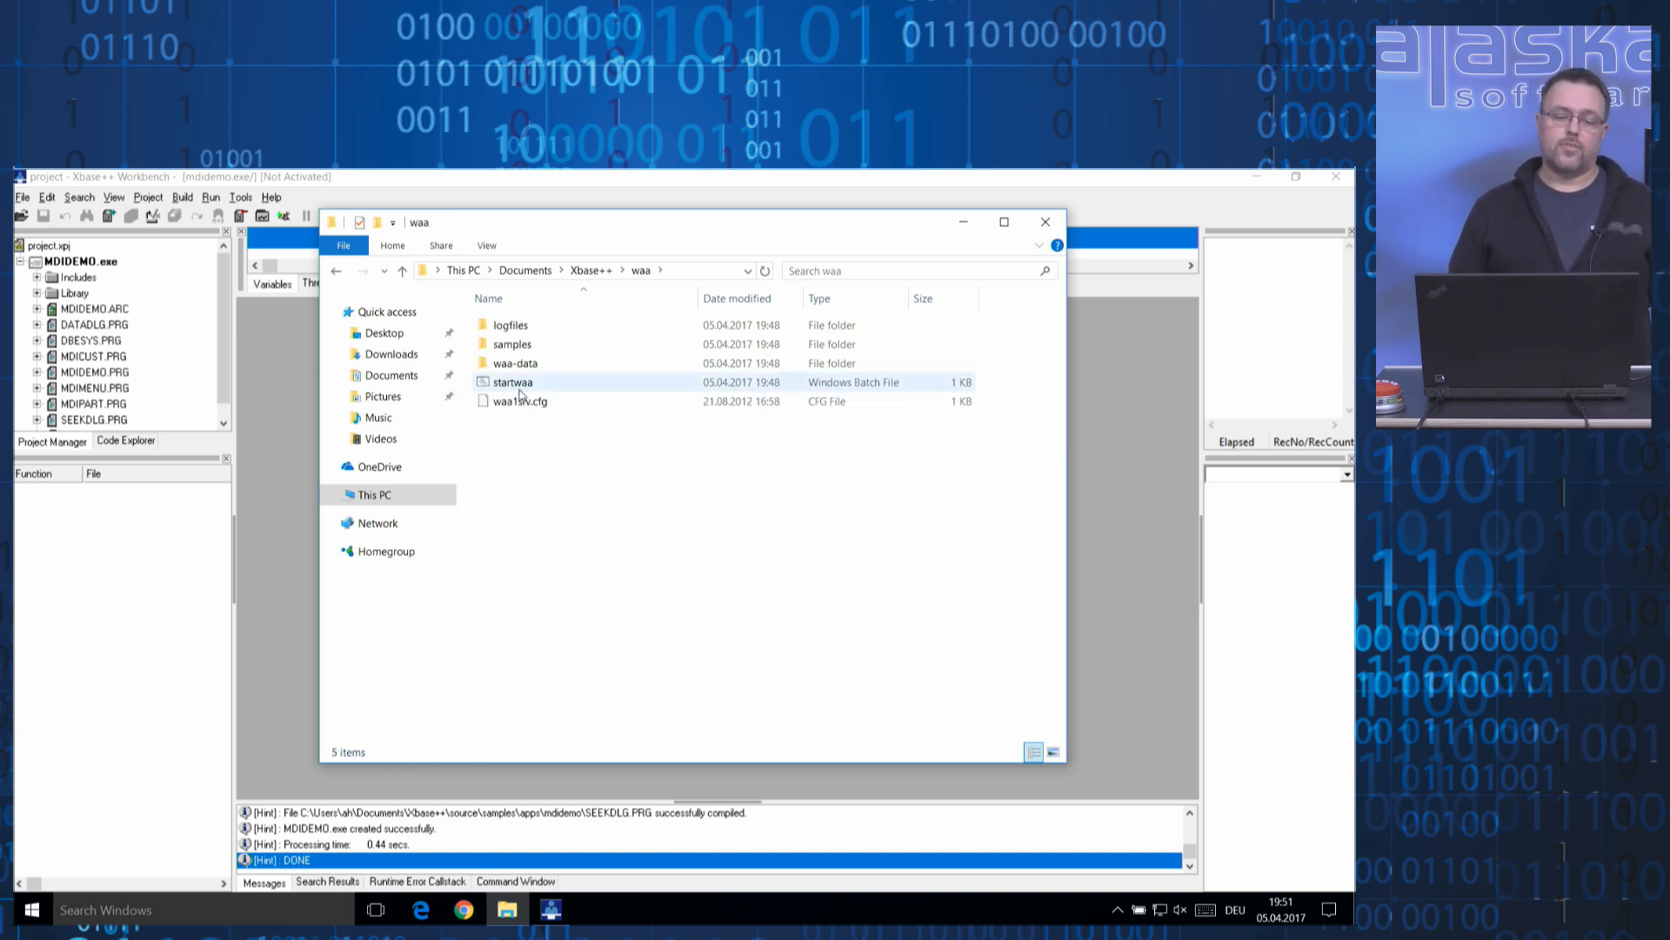
pyautogui.doubleClick(512, 381)
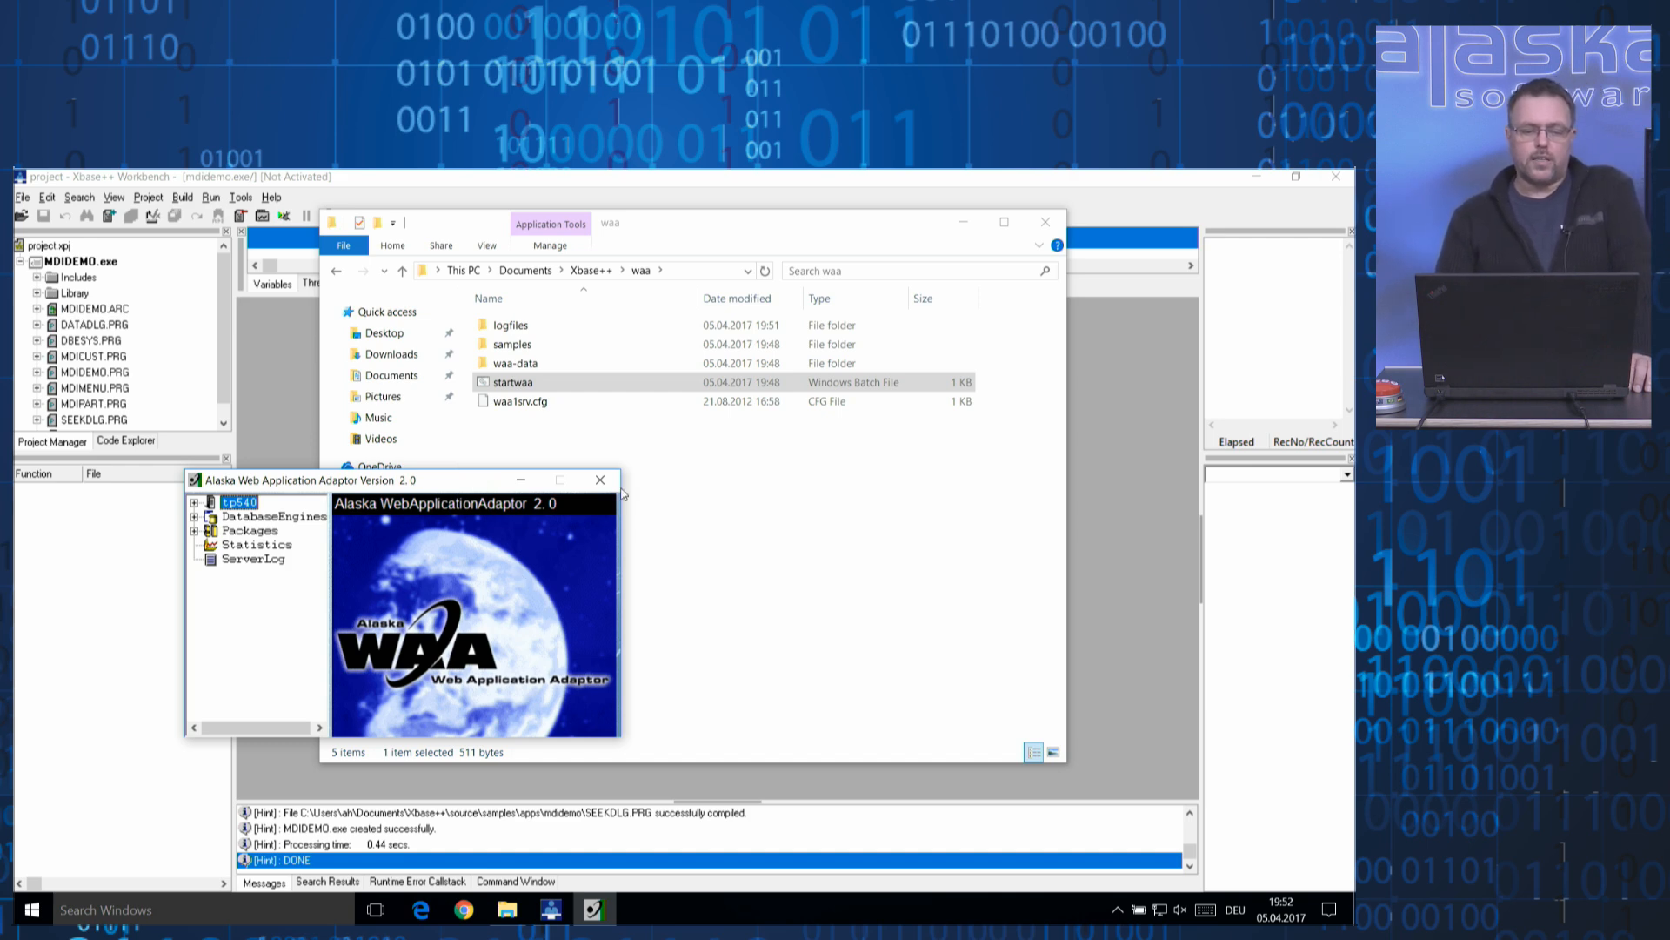
pyautogui.click(599, 479)
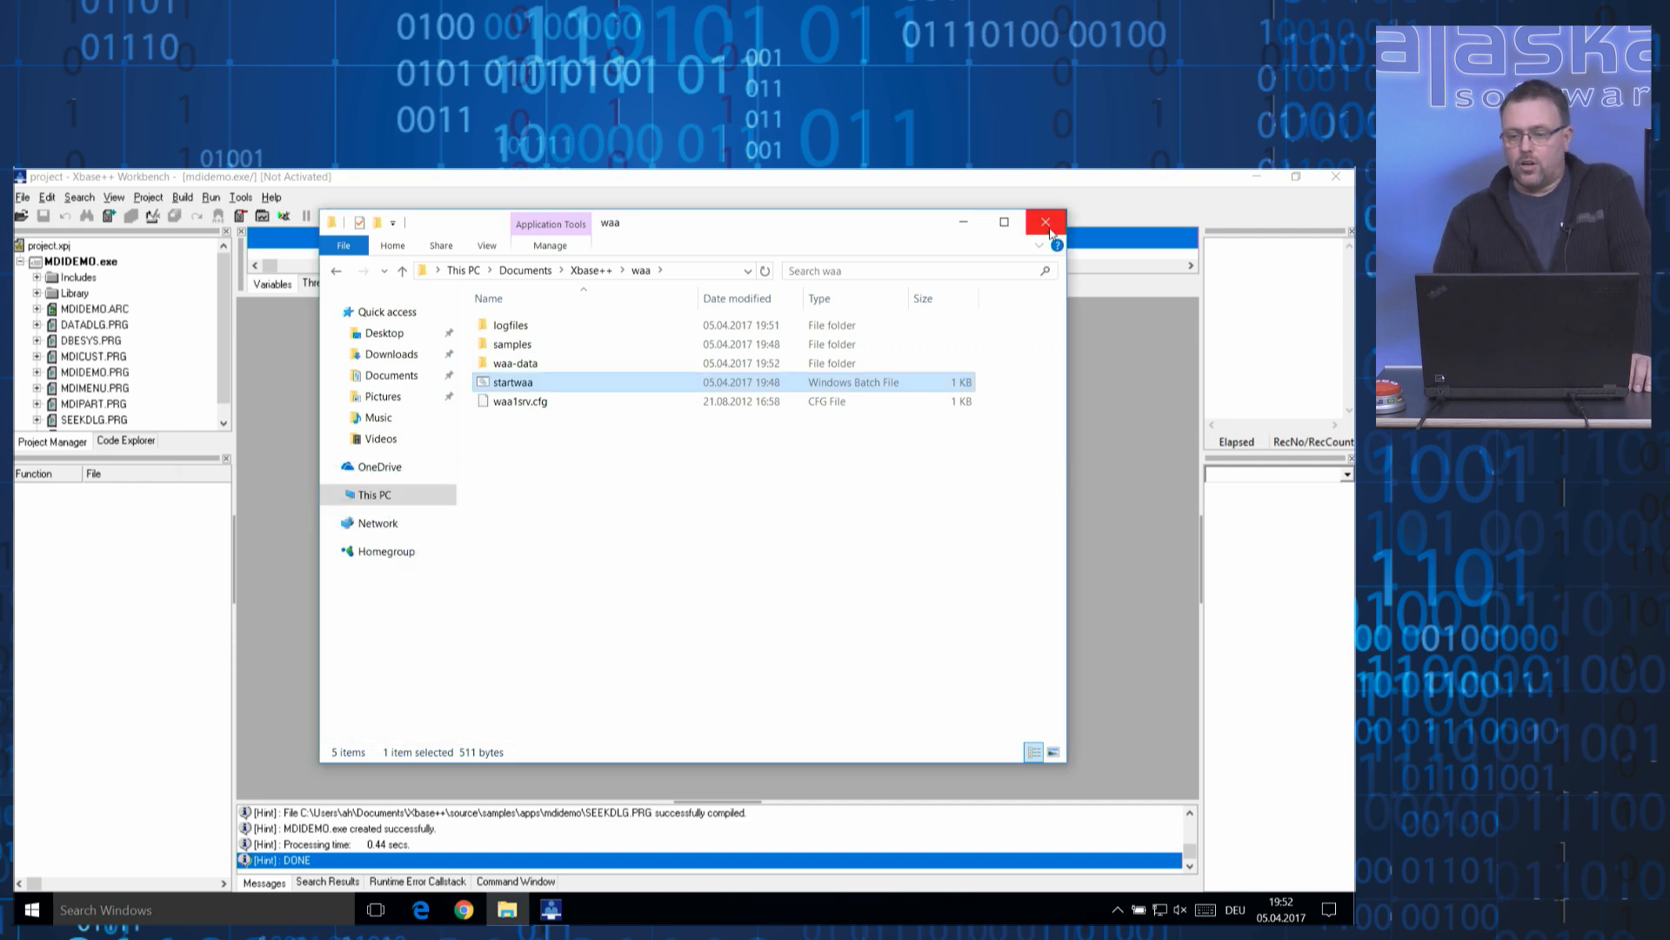
pyautogui.click(1045, 222)
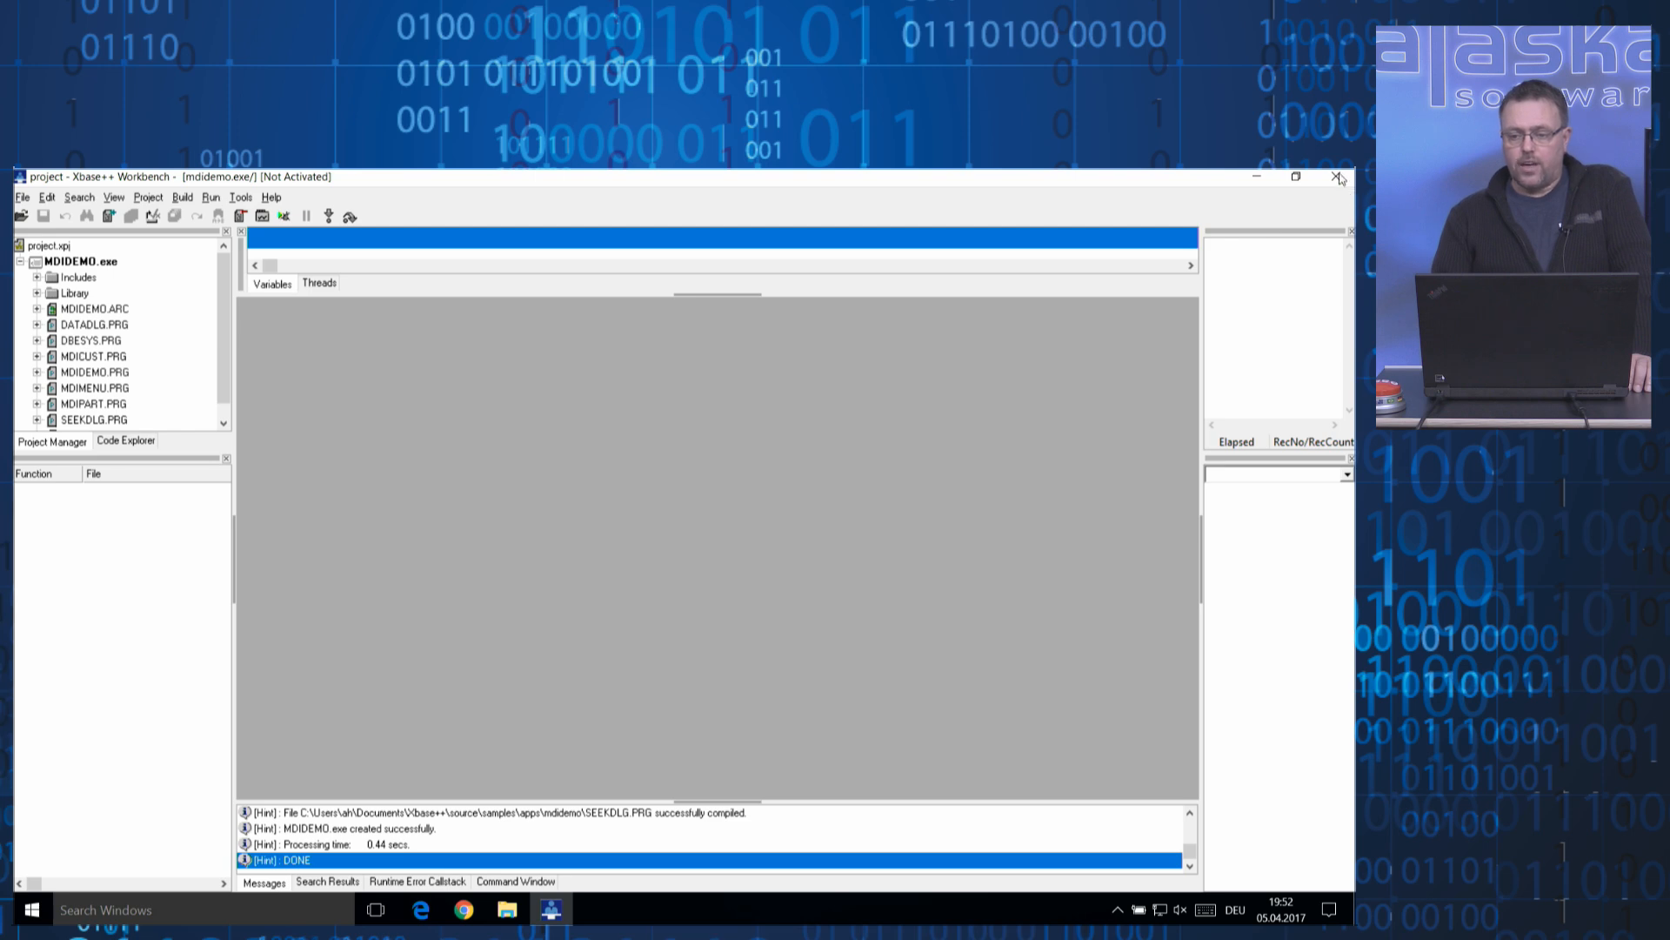
# Close Workbench, run the xppload ver check in Command Prompt, and launch the setup MSI.
pyautogui.click(1338, 175)
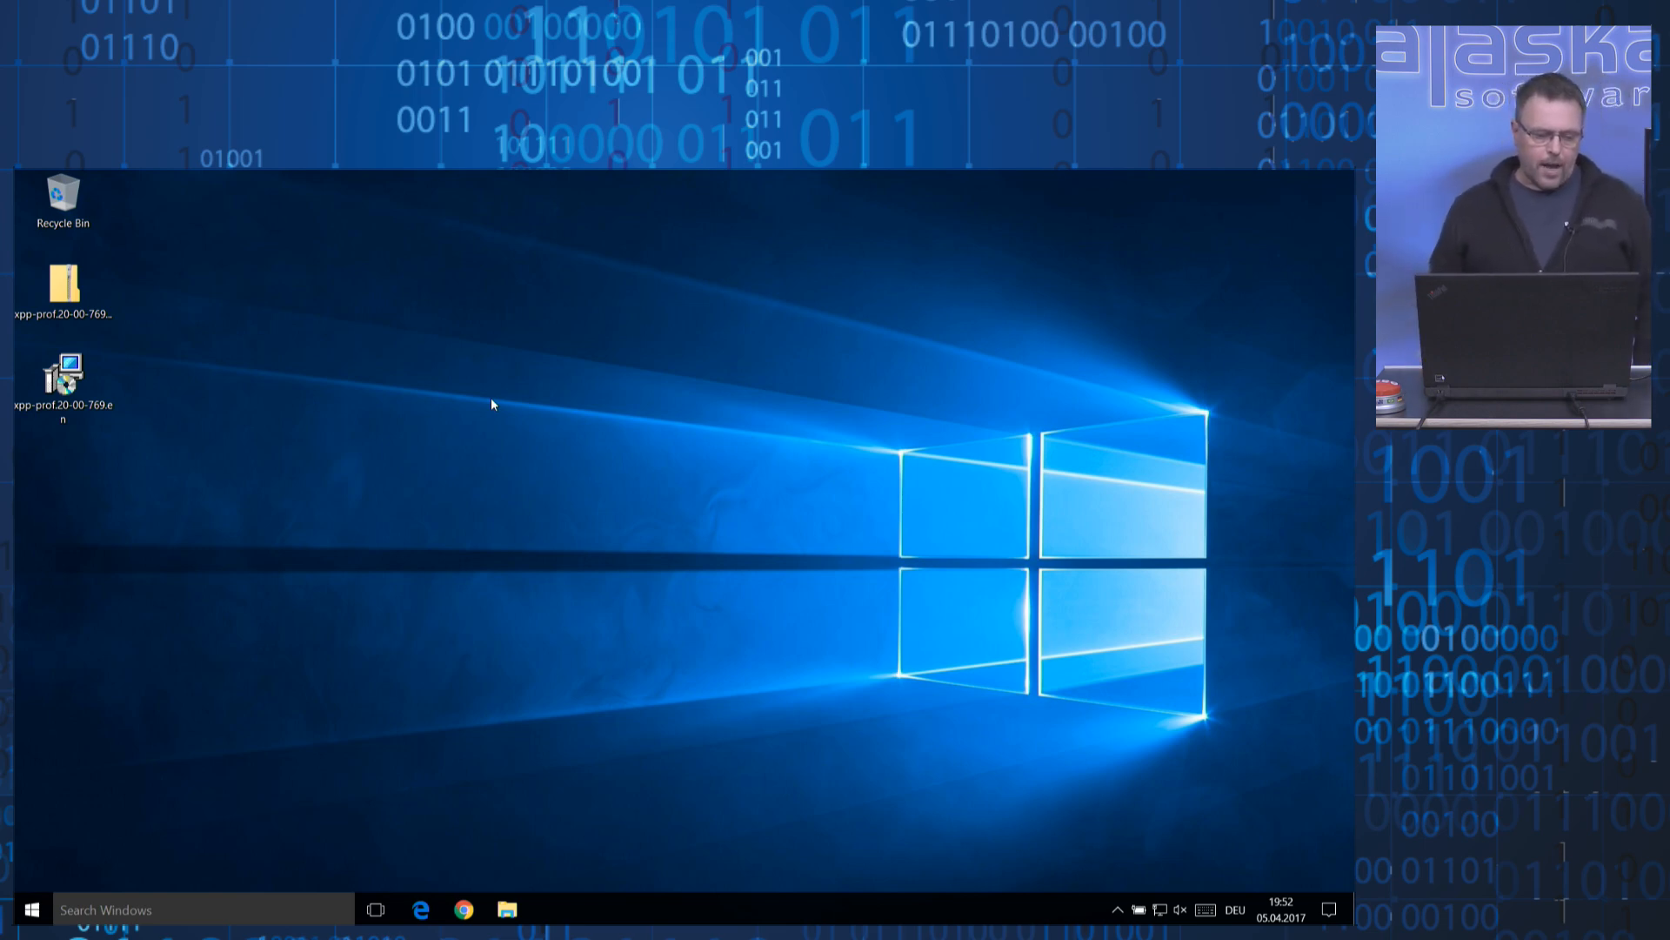
pyautogui.click(29, 908)
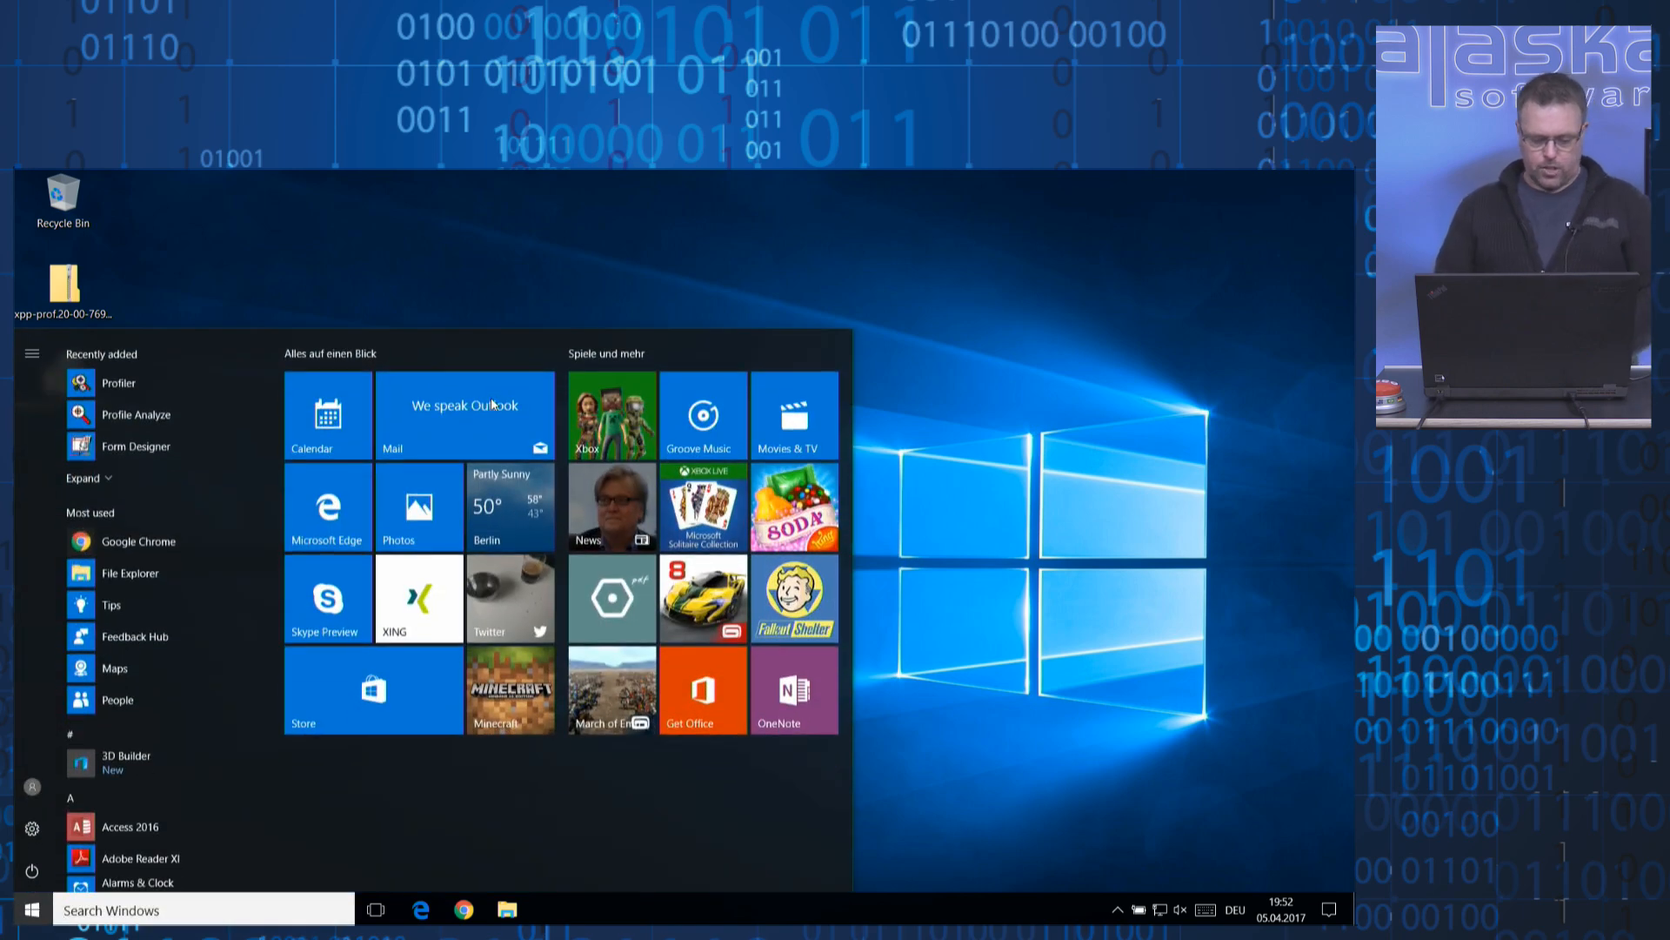
pyautogui.write('cmd')
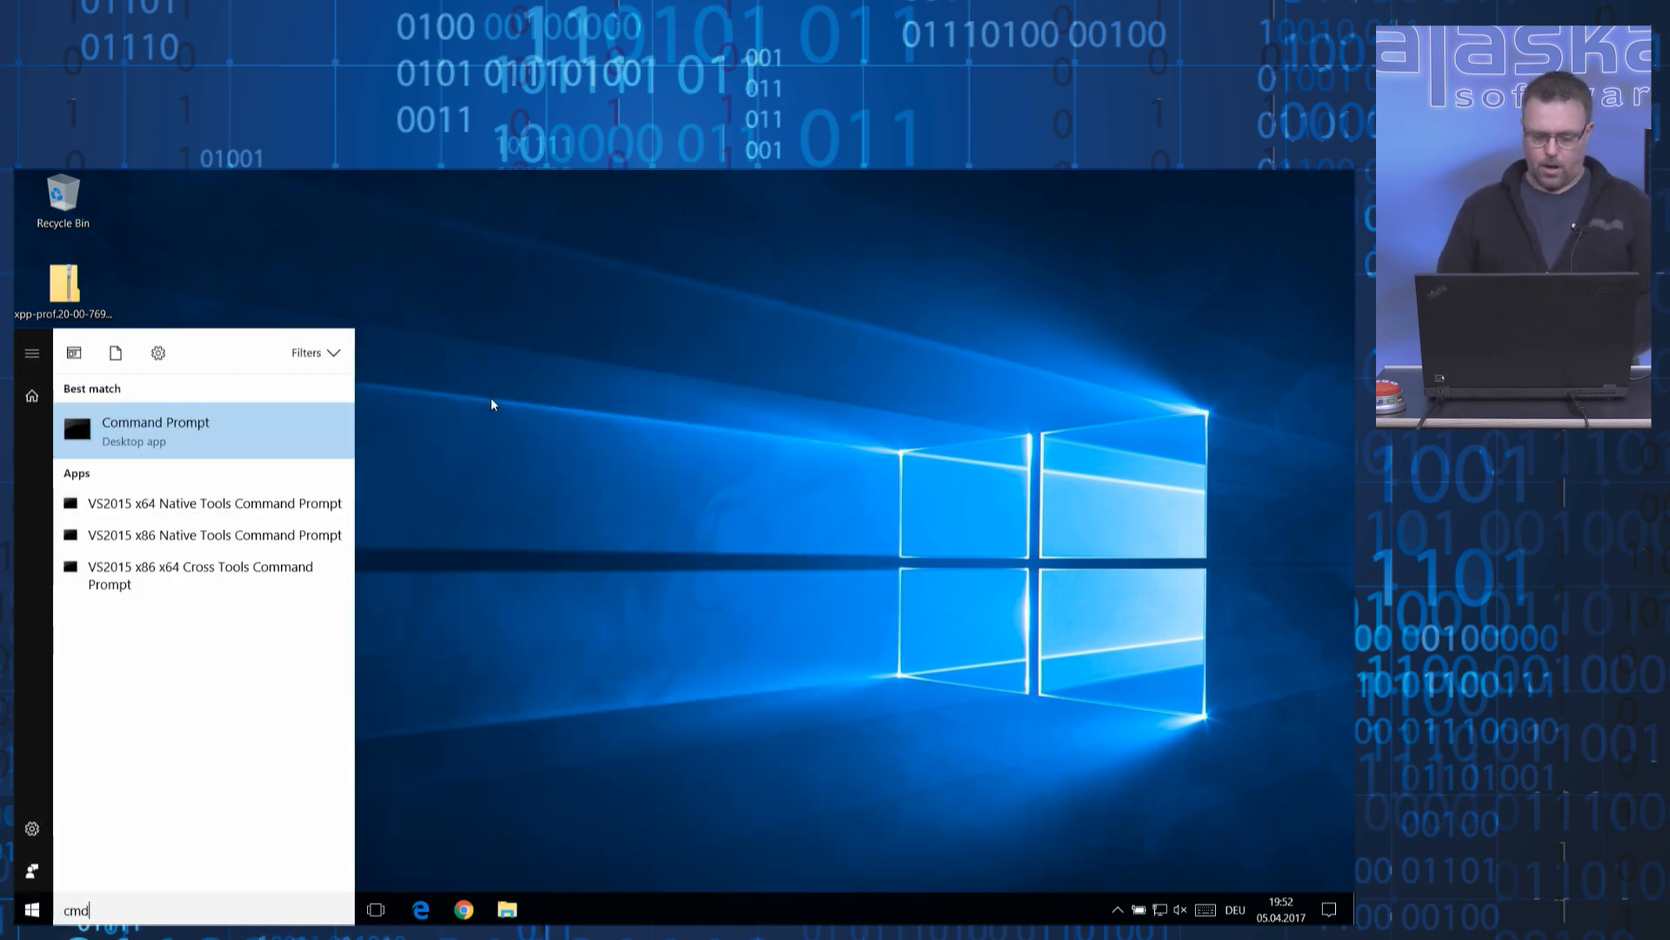
pyautogui.click(155, 431)
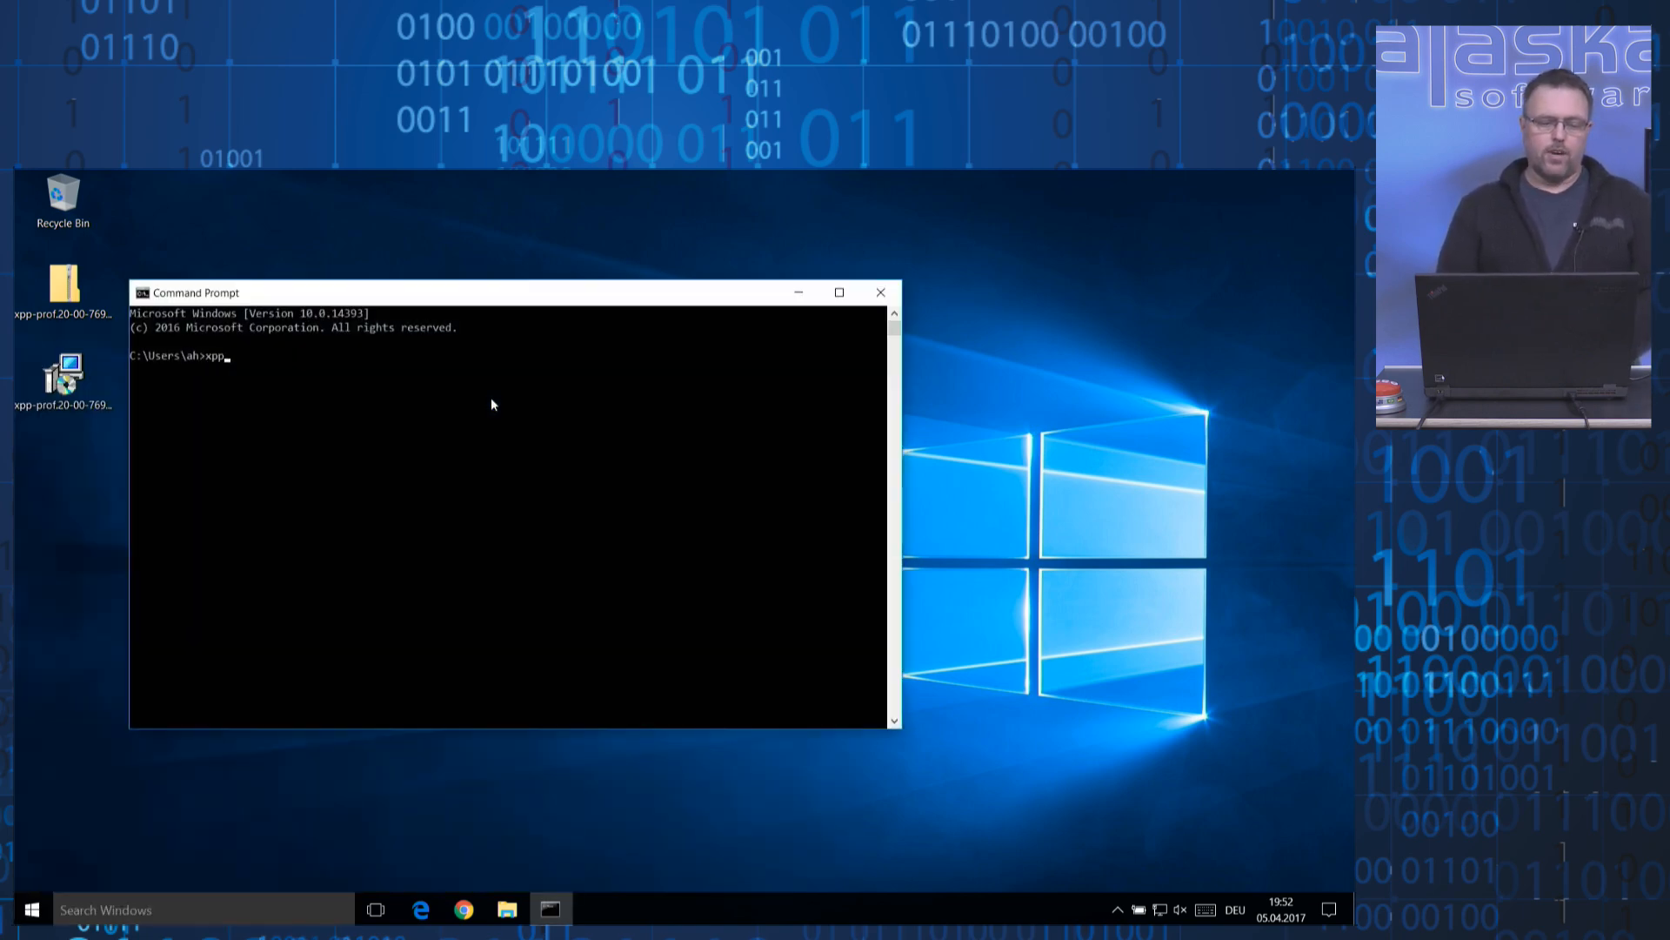
pyautogui.write('load ver')
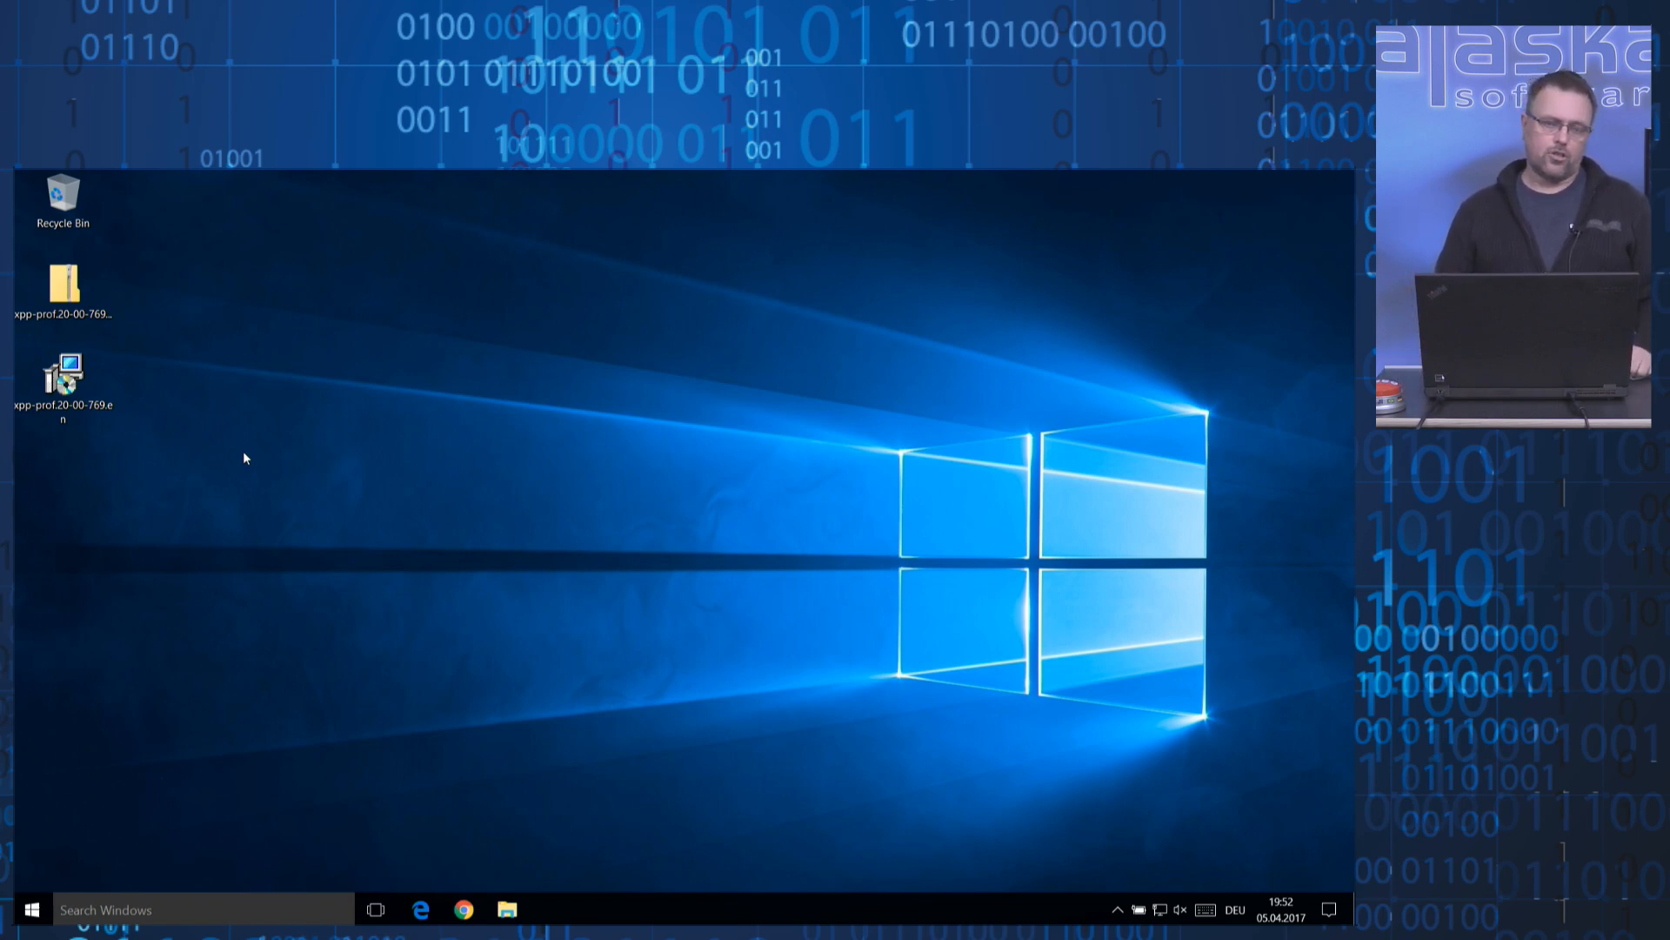
pyautogui.doubleClick(62, 379)
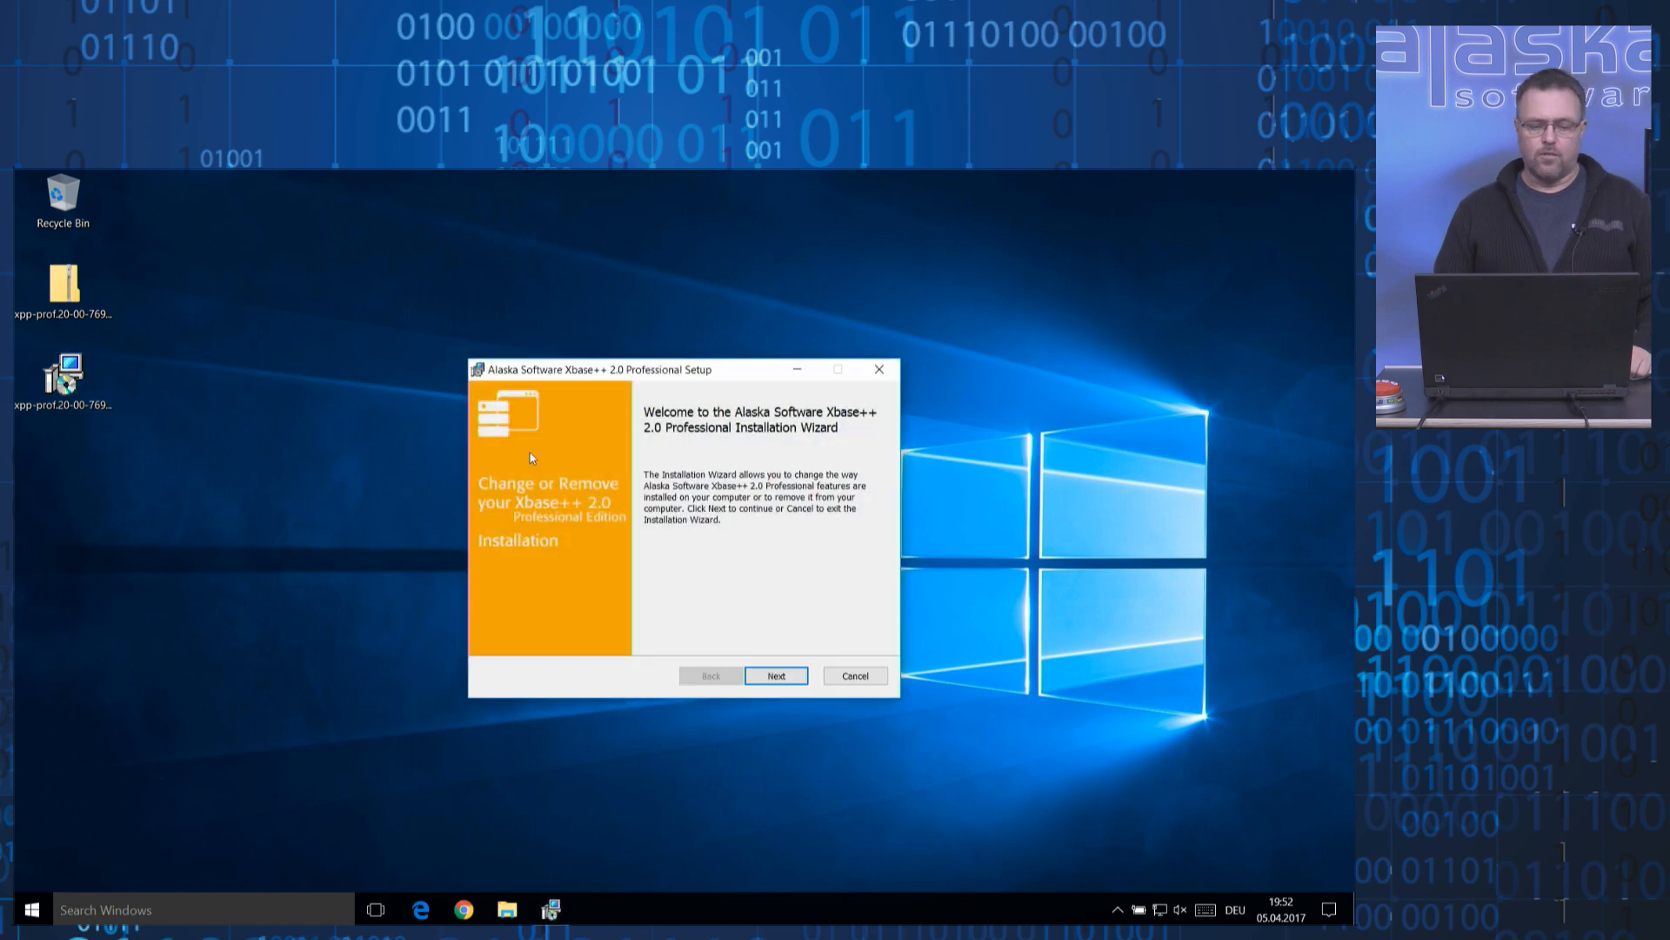
# Modify the install with Change Environment unavailable, approve UAC, and finish the wizard.
pyautogui.click(775, 675)
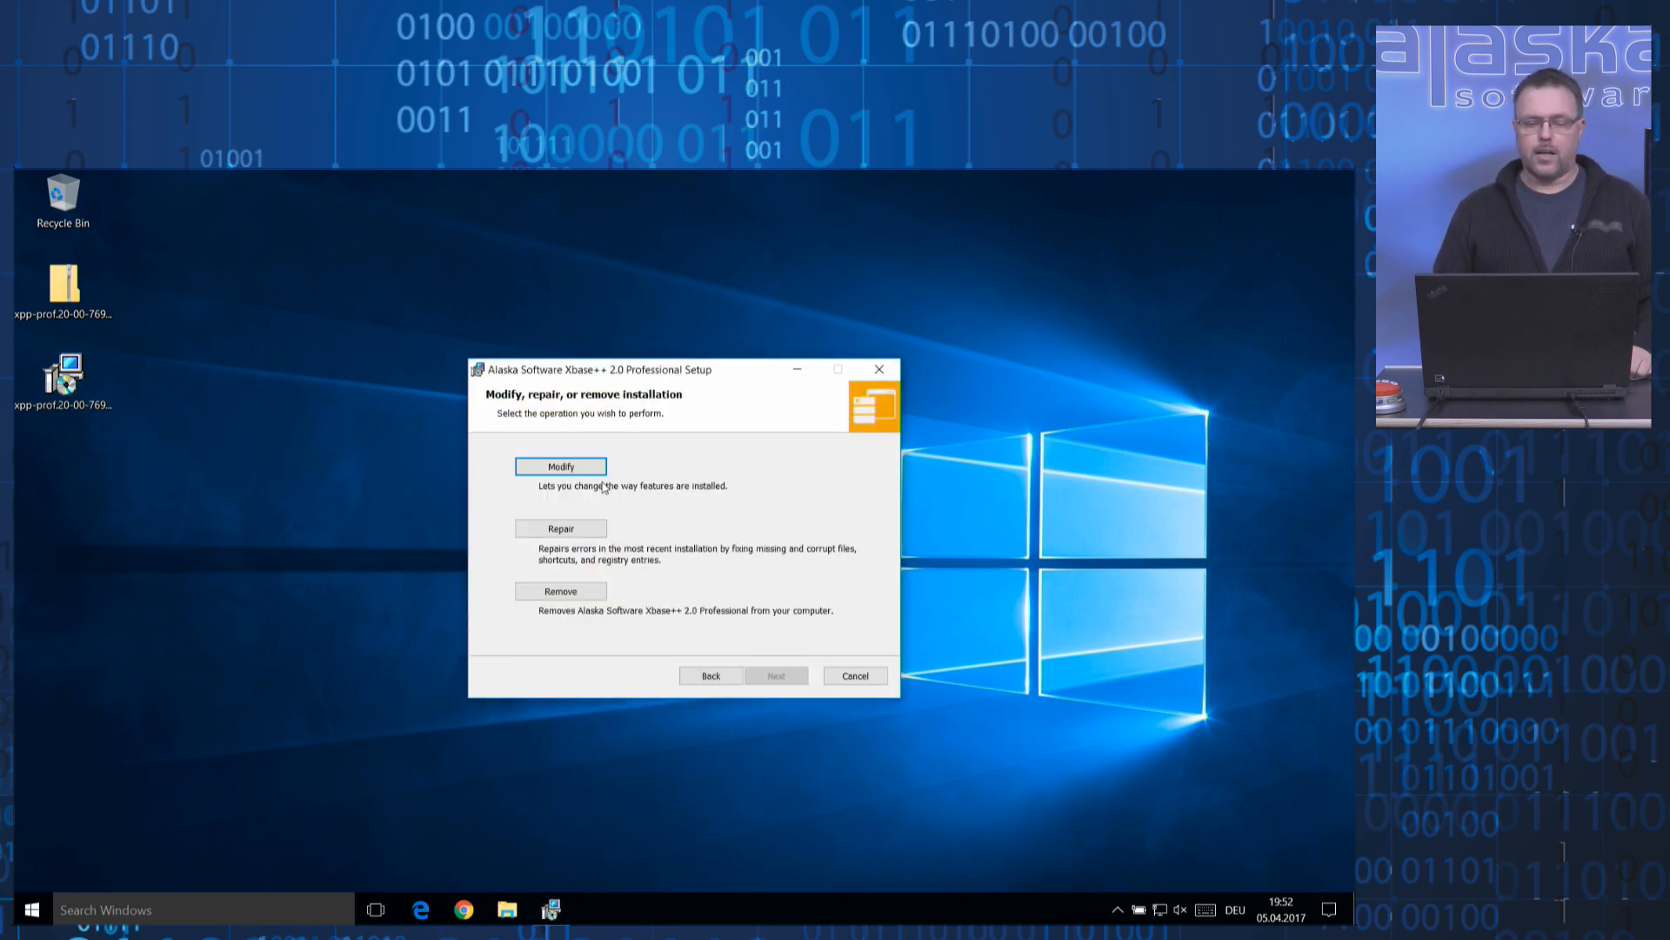
pyautogui.click(560, 465)
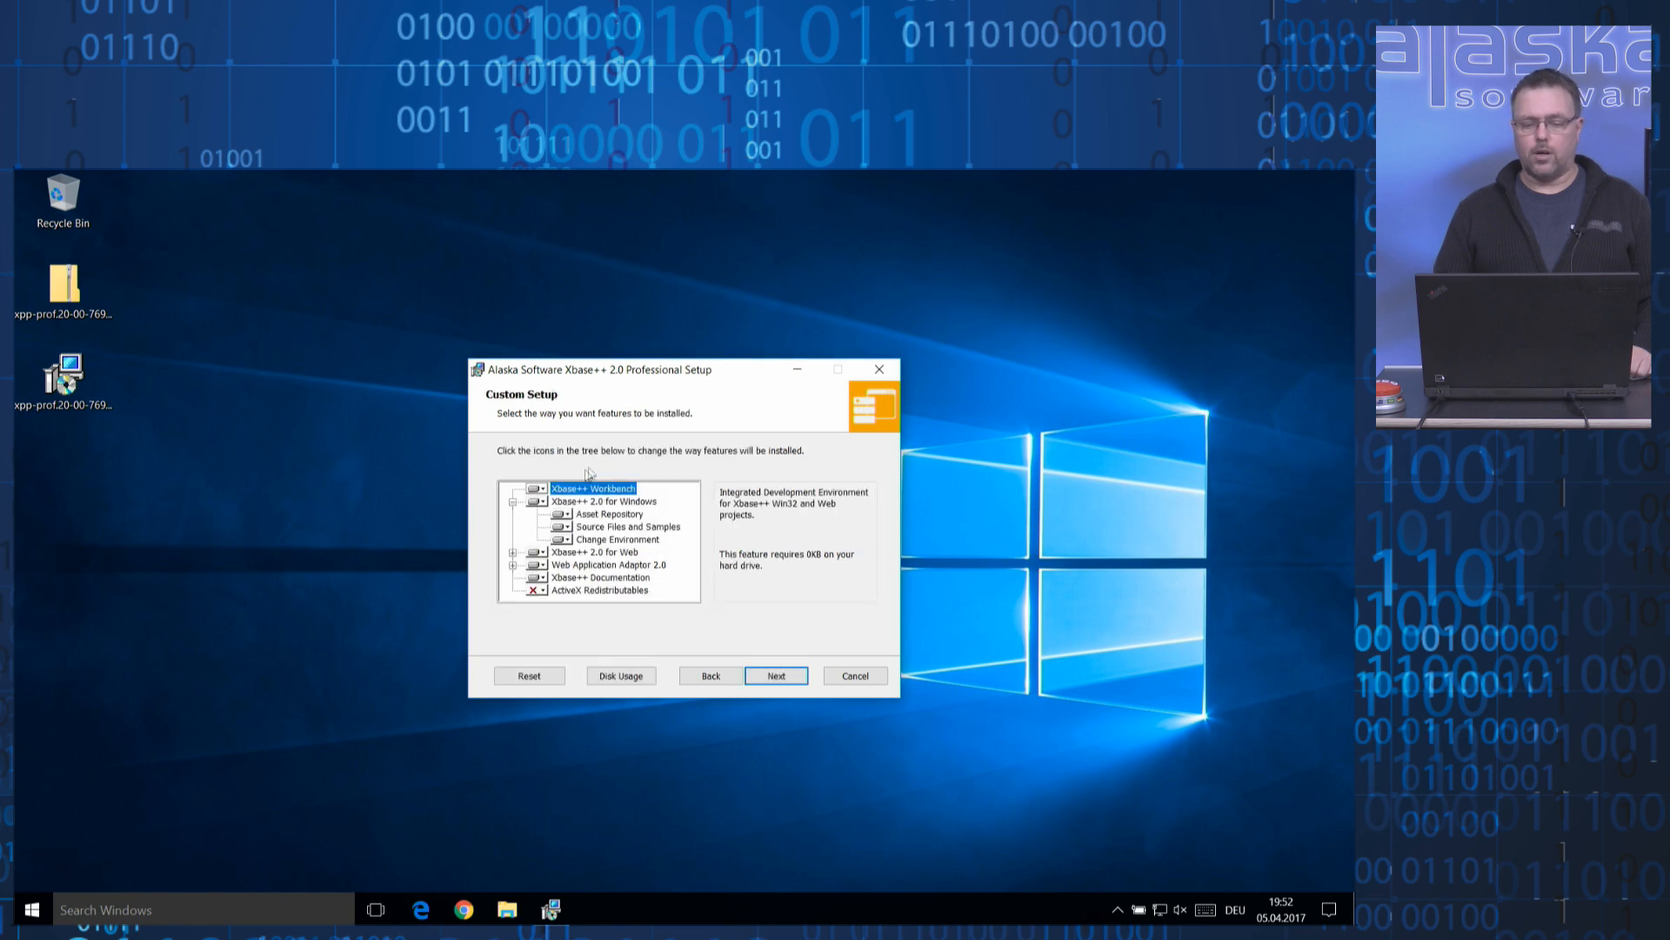
pyautogui.moveTo(628, 466)
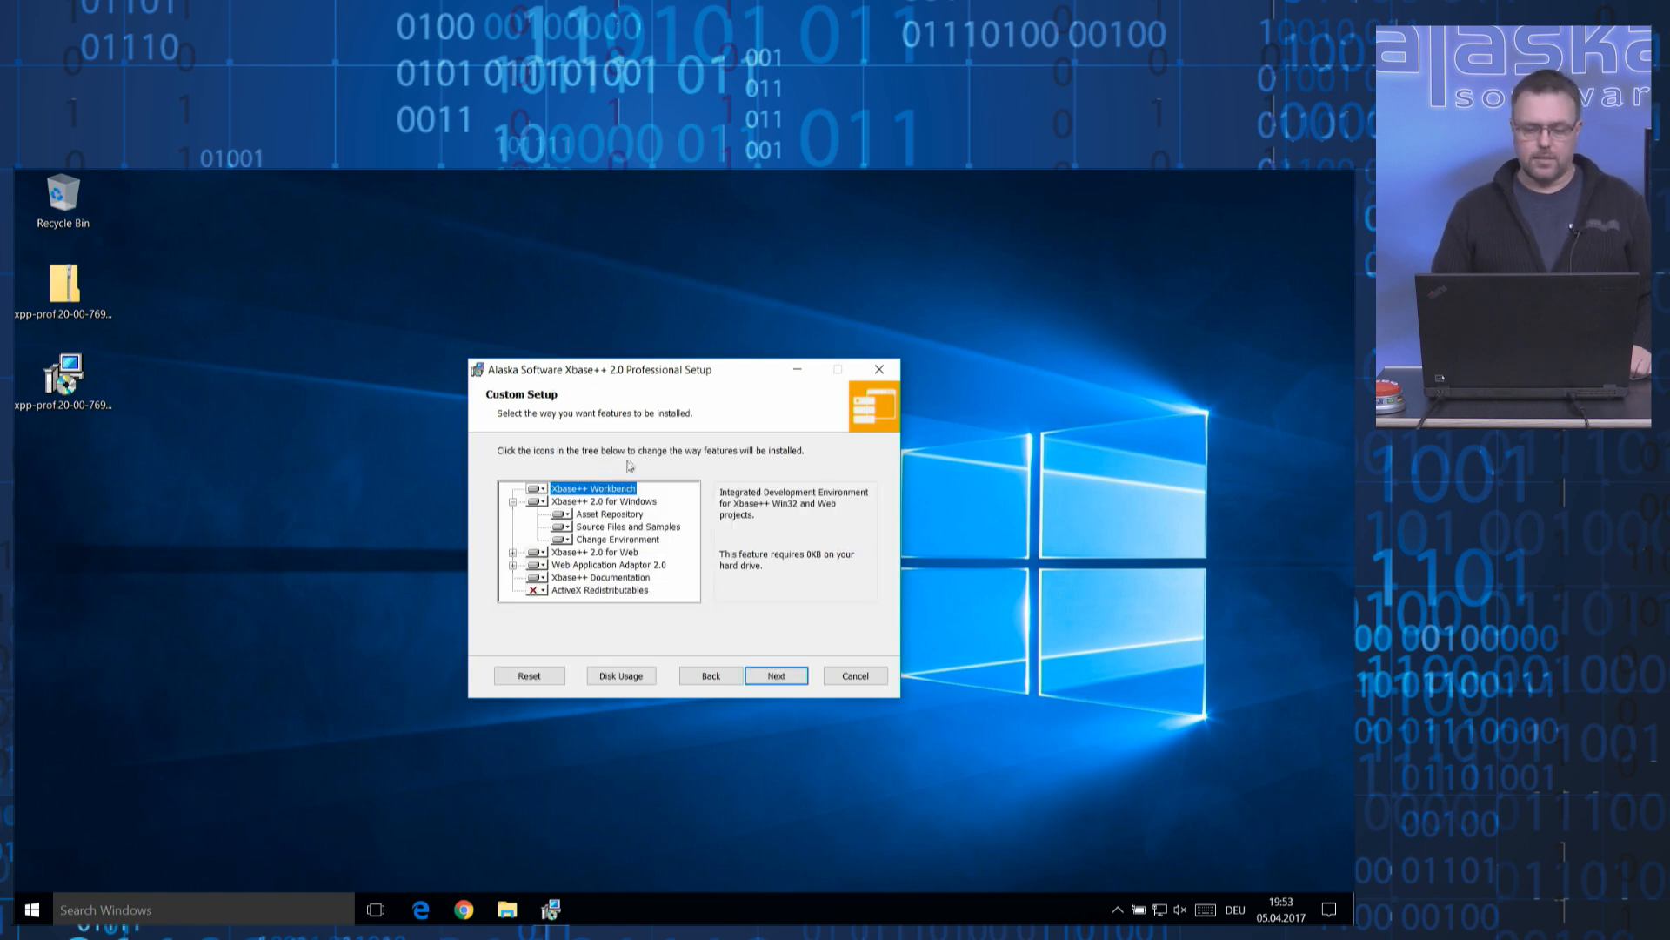
pyautogui.click(566, 540)
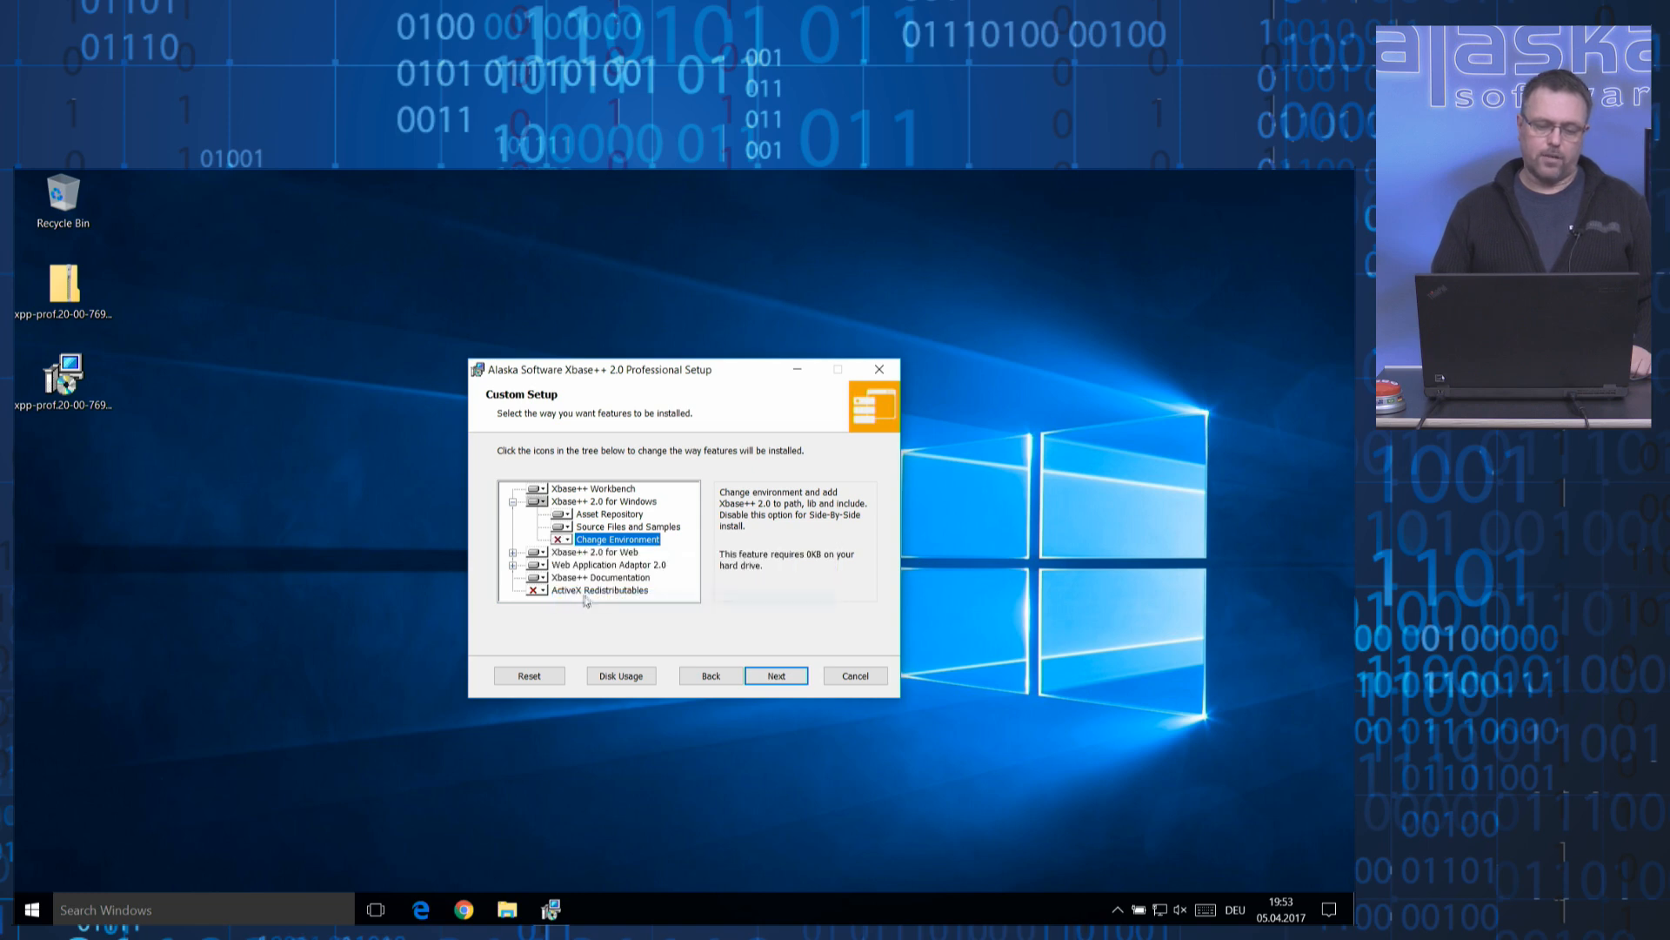
pyautogui.click(775, 674)
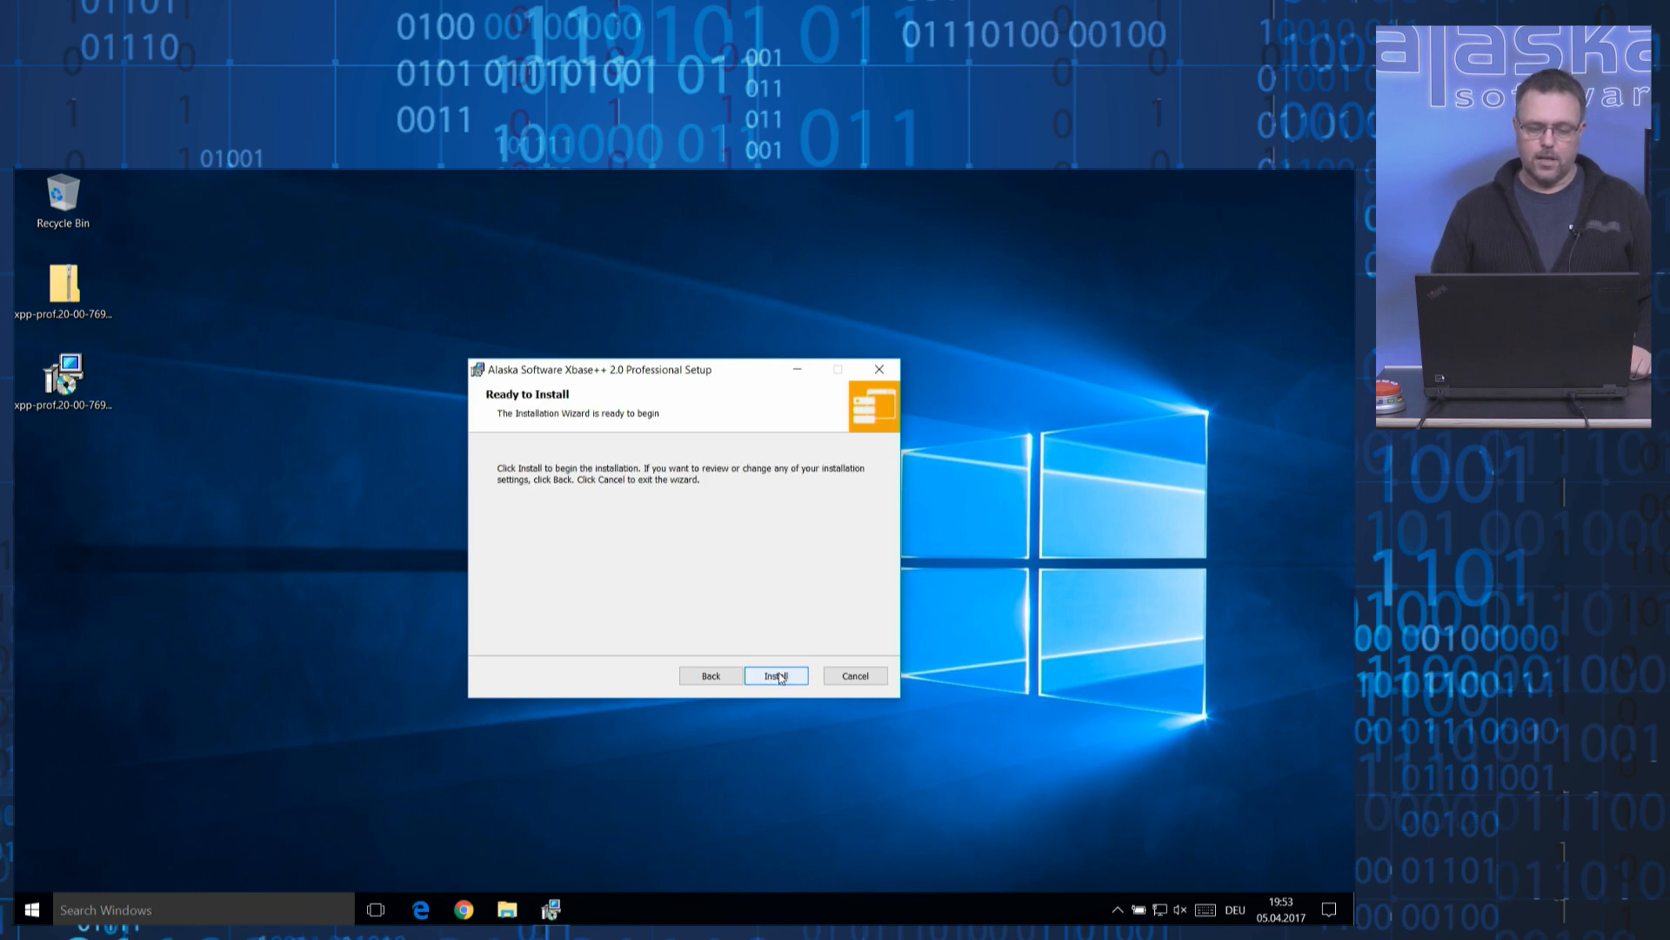
pyautogui.click(775, 675)
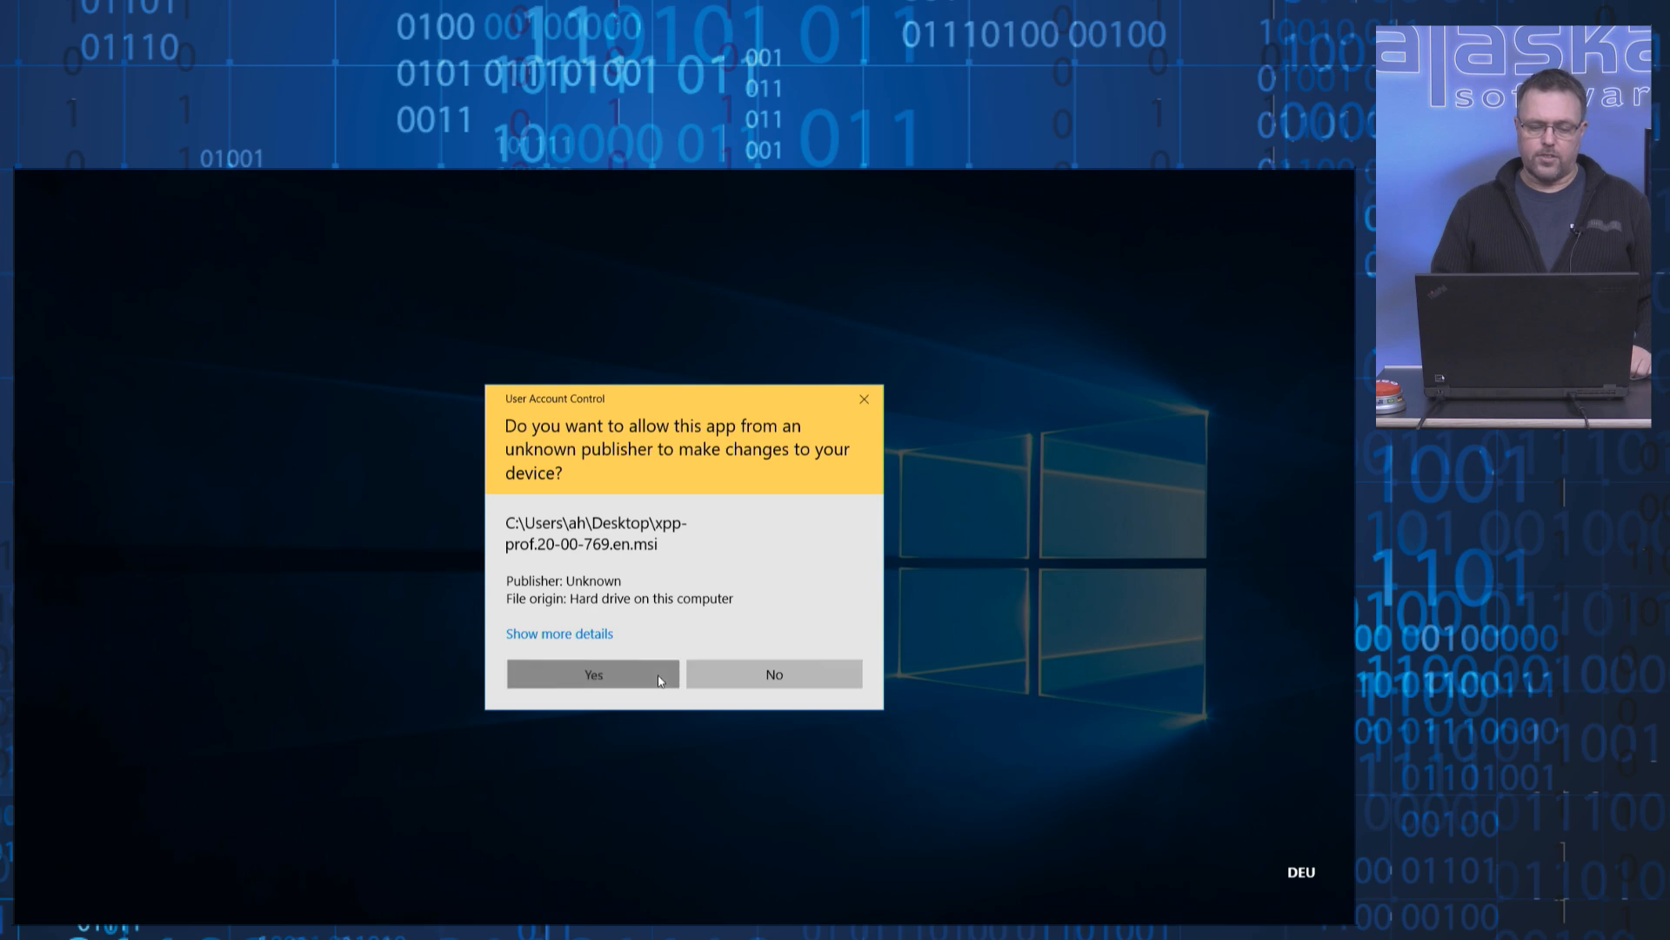
pyautogui.click(593, 673)
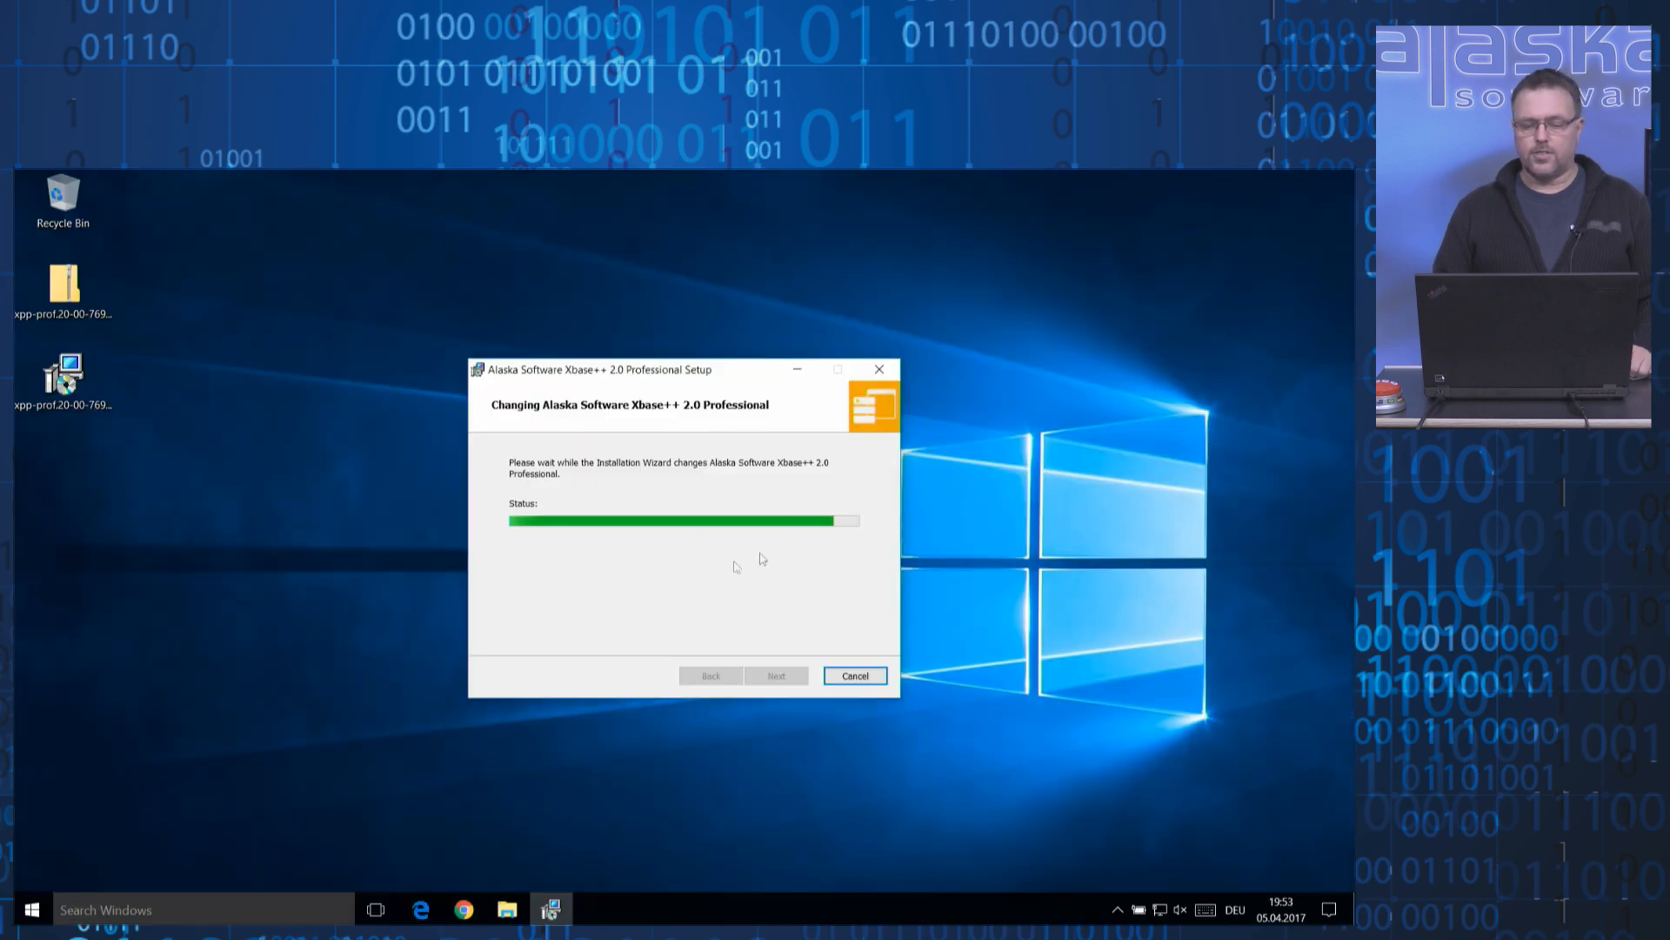
pyautogui.moveTo(692, 593)
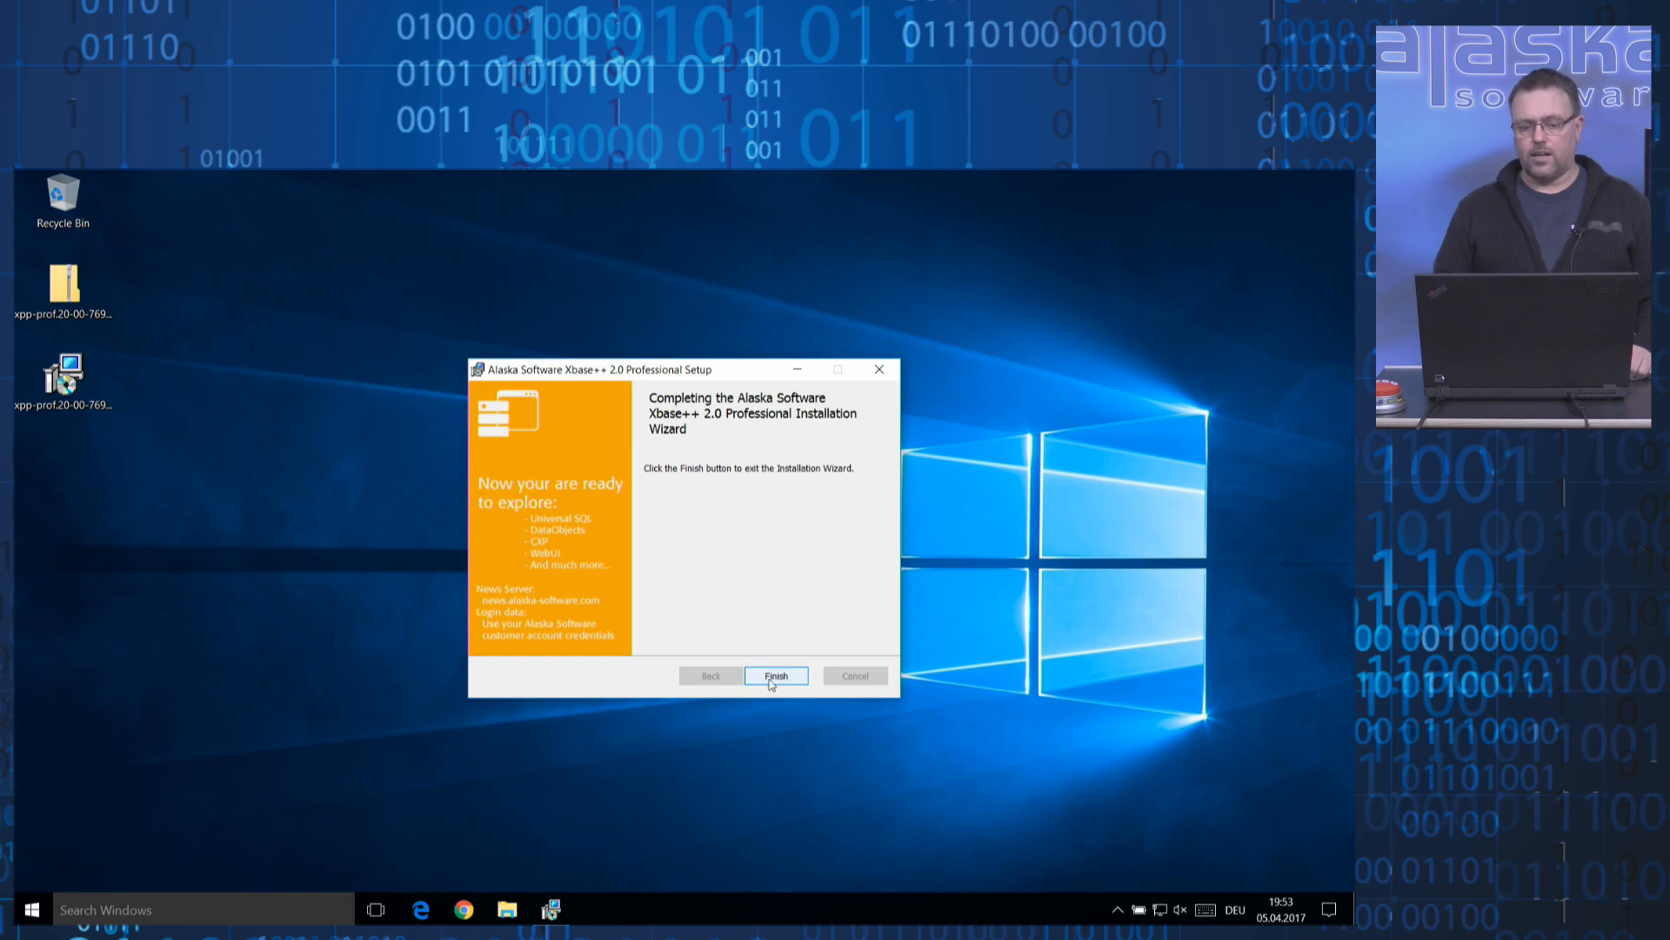
pyautogui.click(777, 676)
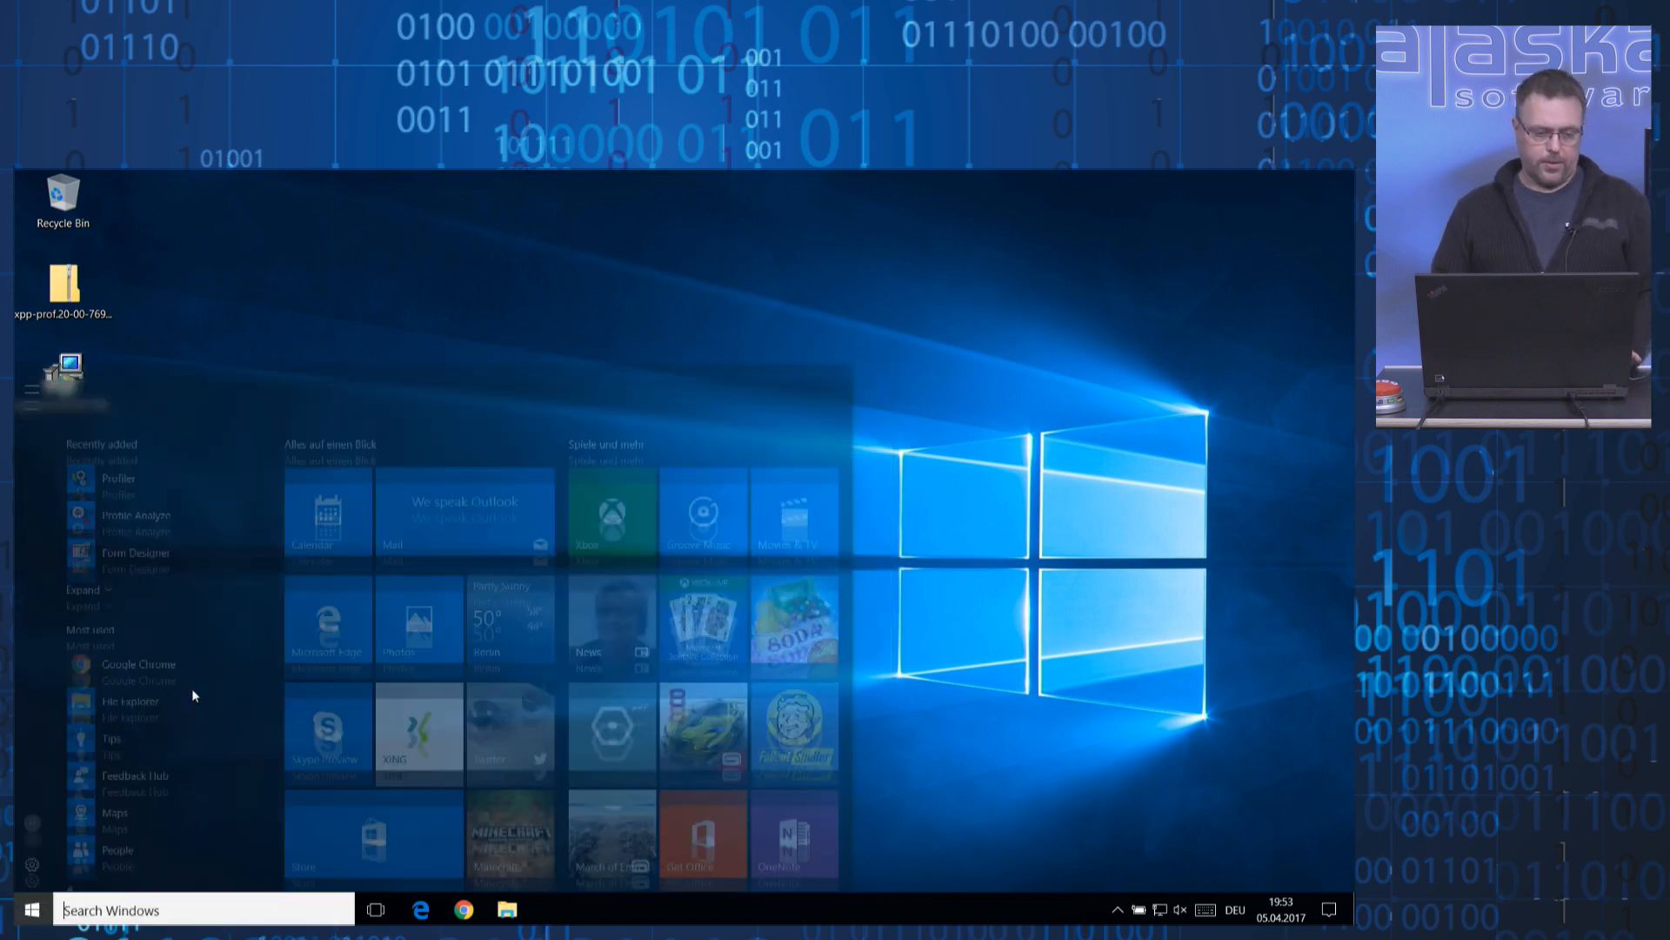
# Run xppload in Command Prompt to list 34 files at 1.90.355, then search Start for Workbench.
pyautogui.write('c')
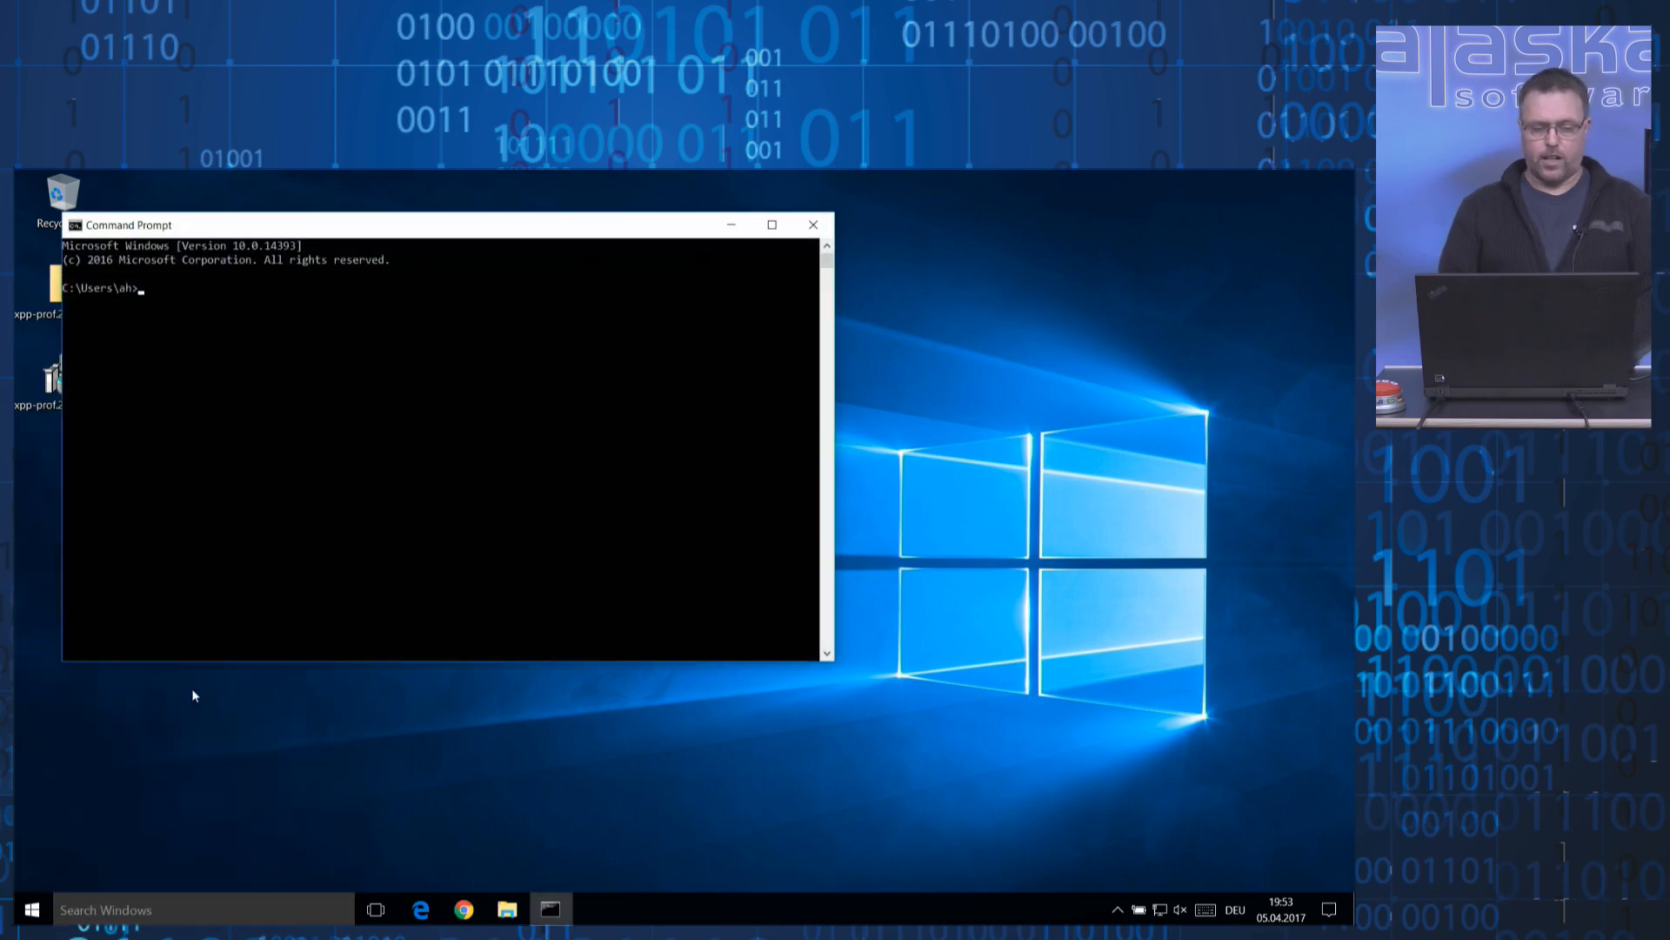
pyautogui.write('xppload')
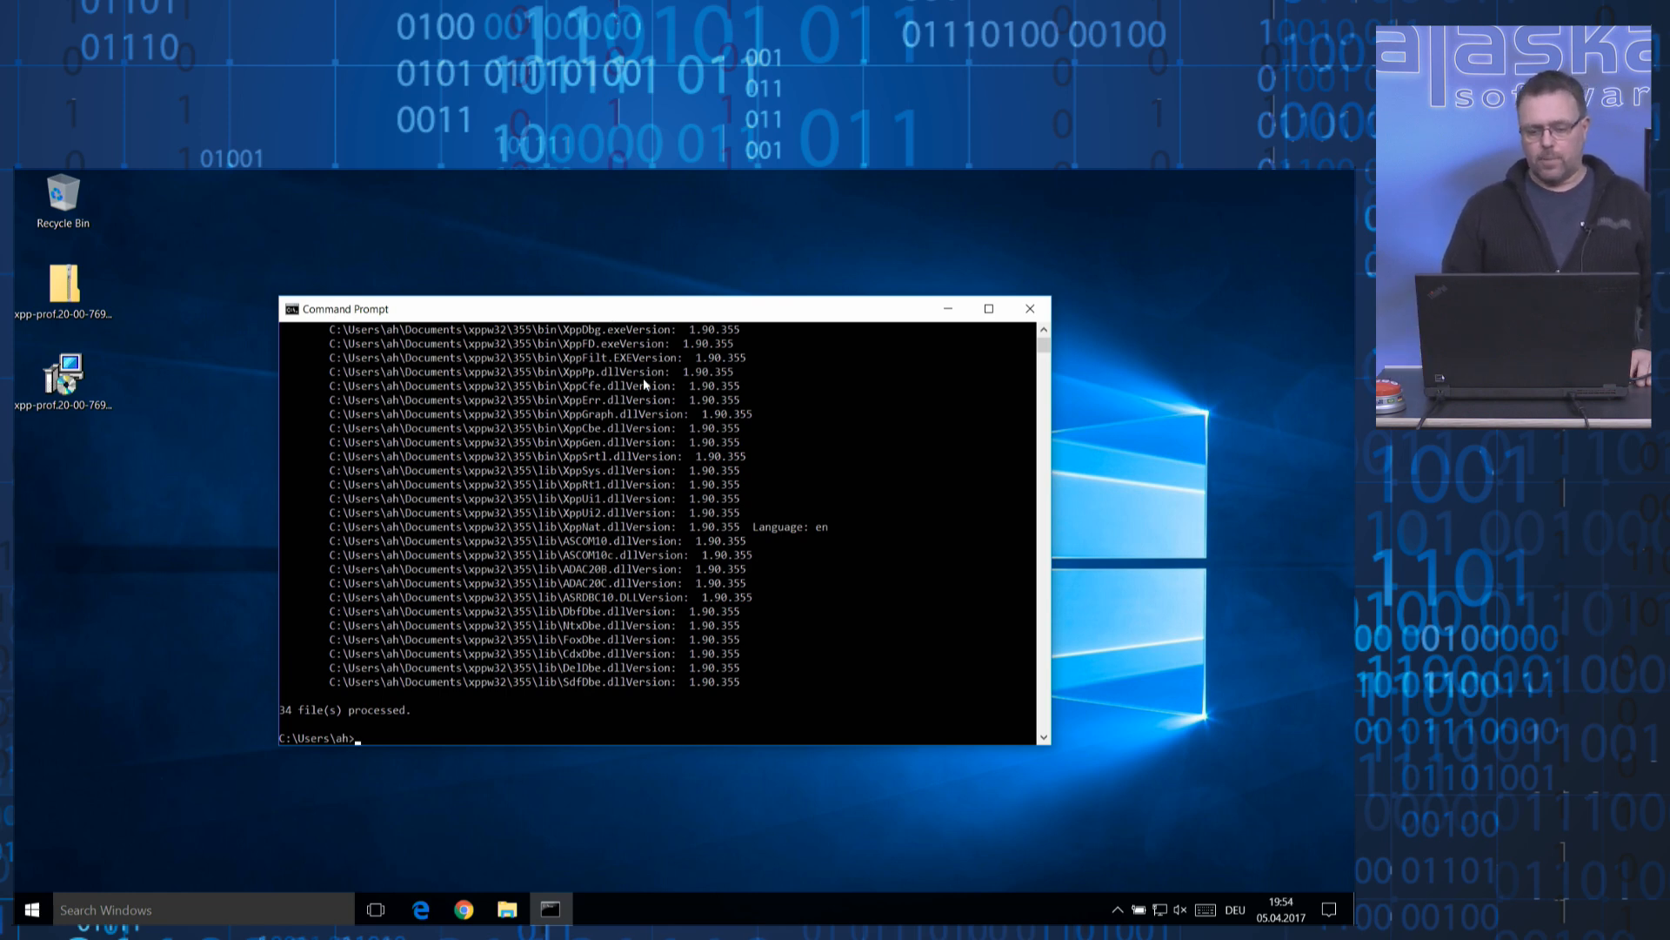
pyautogui.click(32, 908)
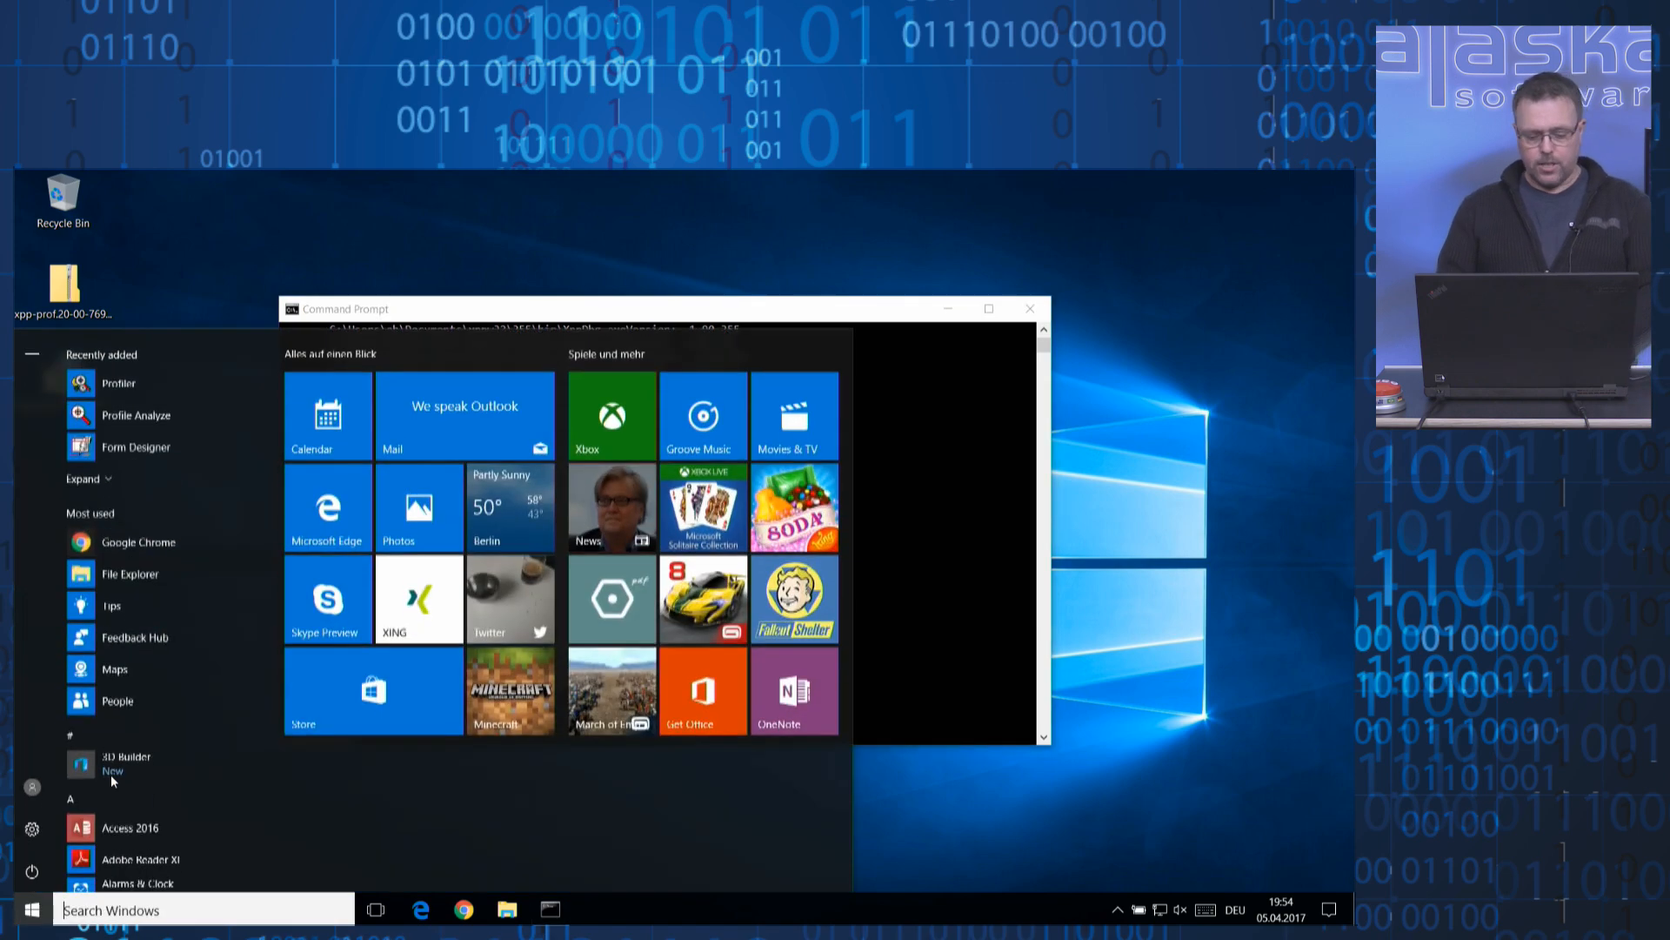
pyautogui.write('xw b')
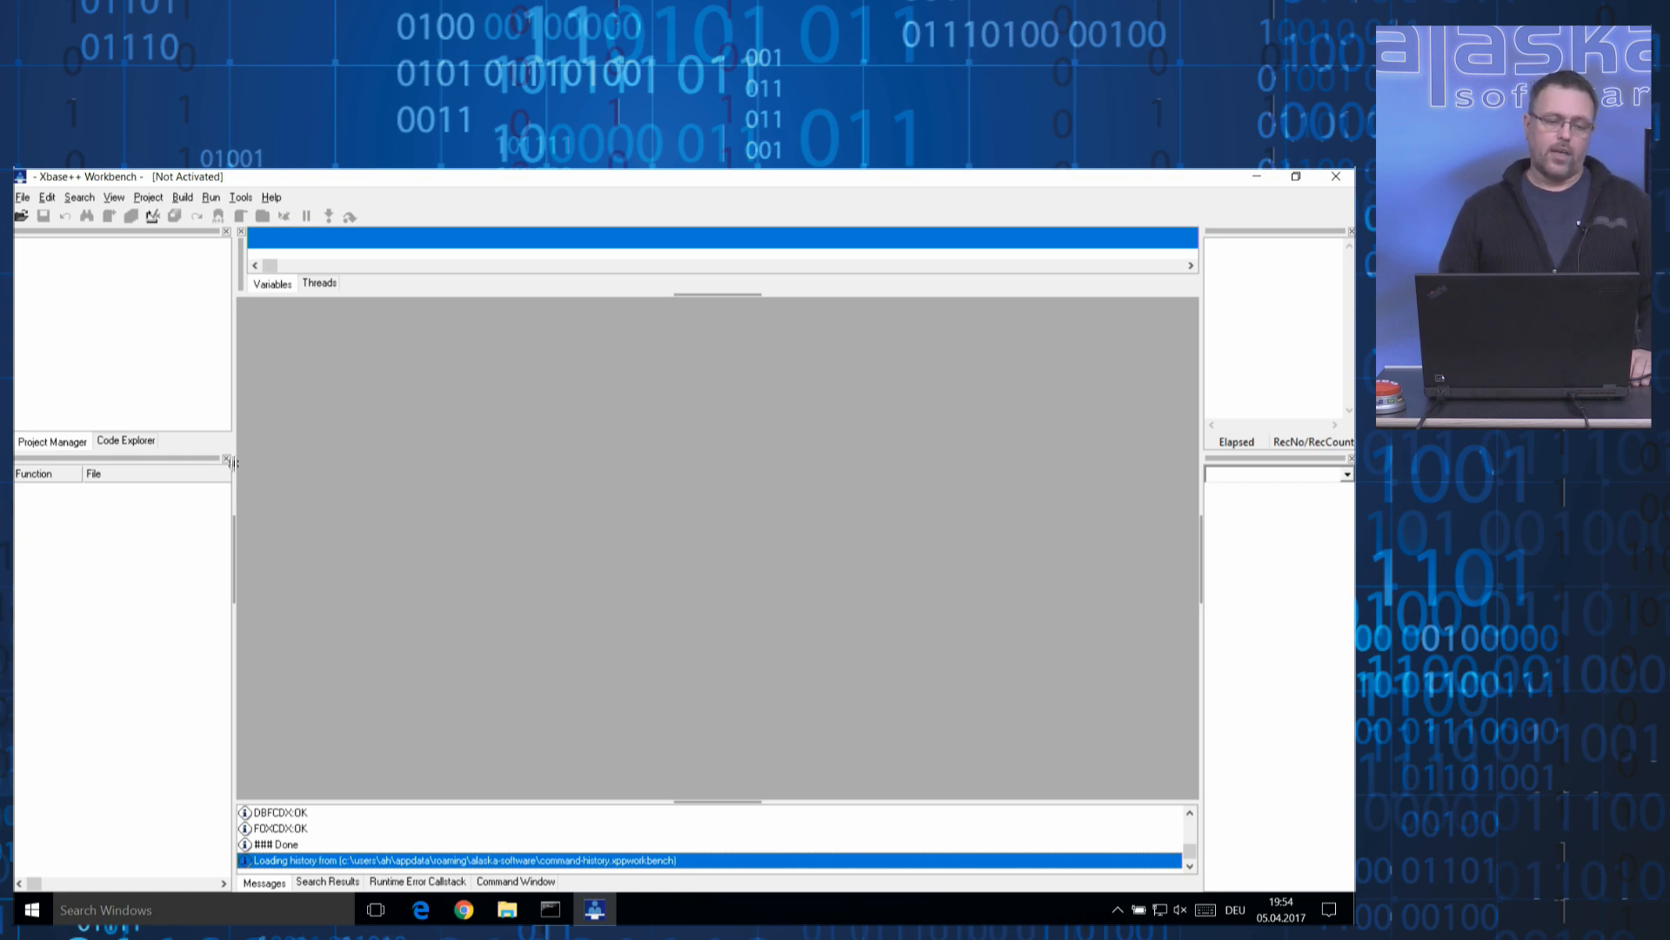
pyautogui.moveTo(241, 197)
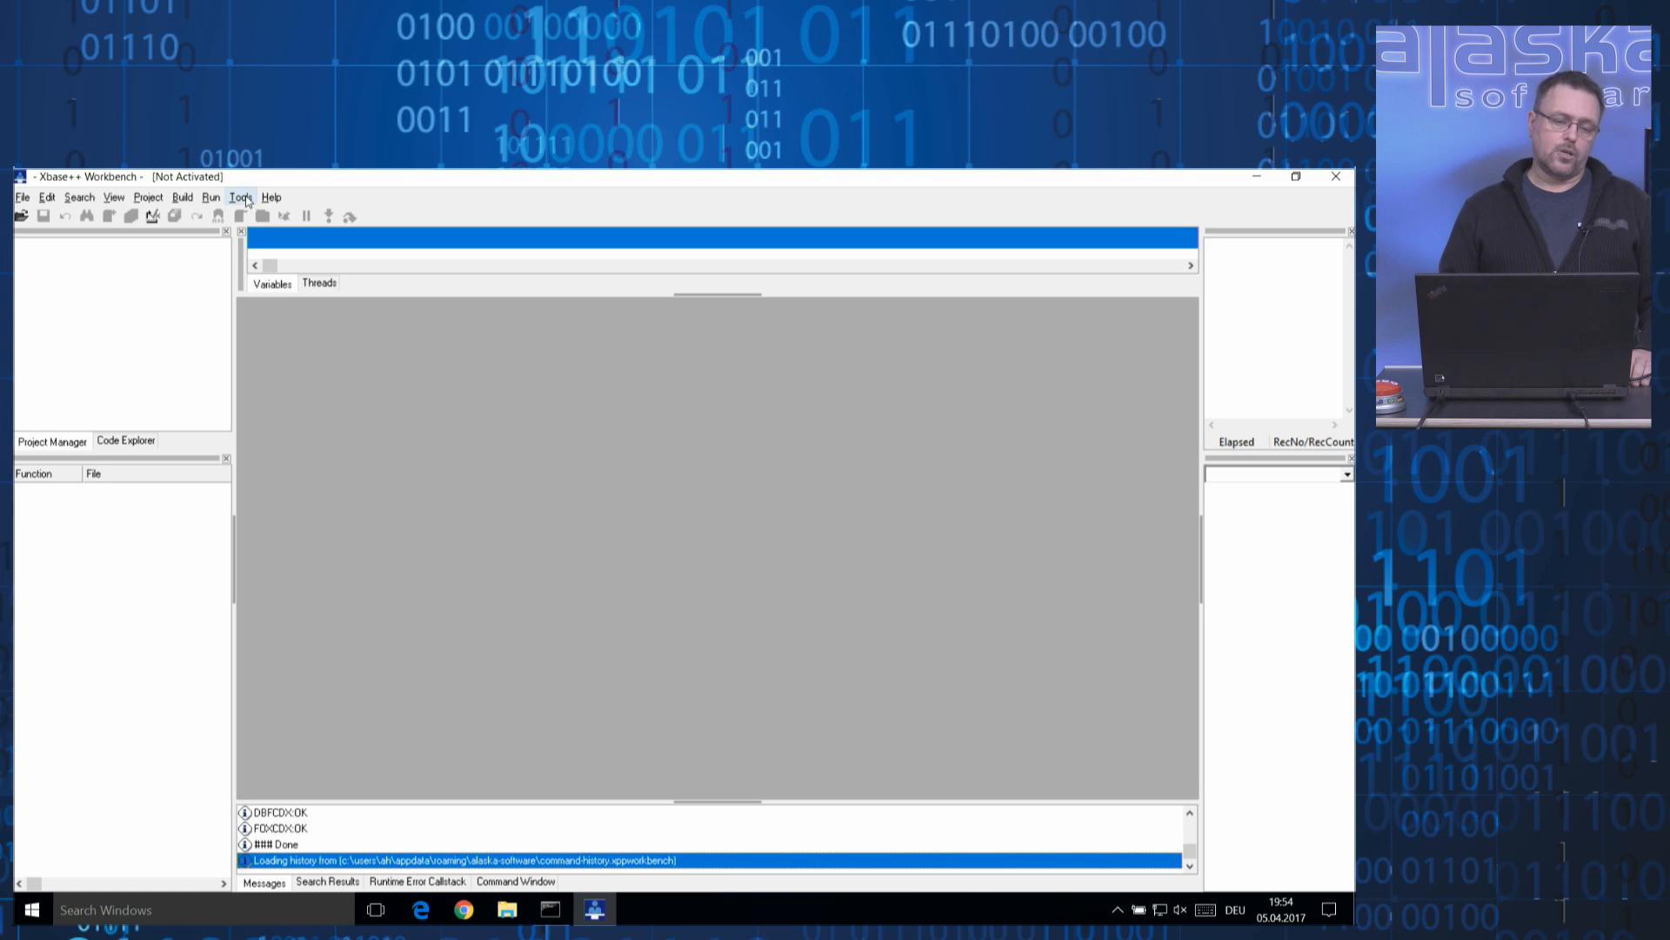
# Run xppload ver in the Tools > CMD Shell, showing 38 files at 2.0.769, then close the shell.
pyautogui.click(241, 197)
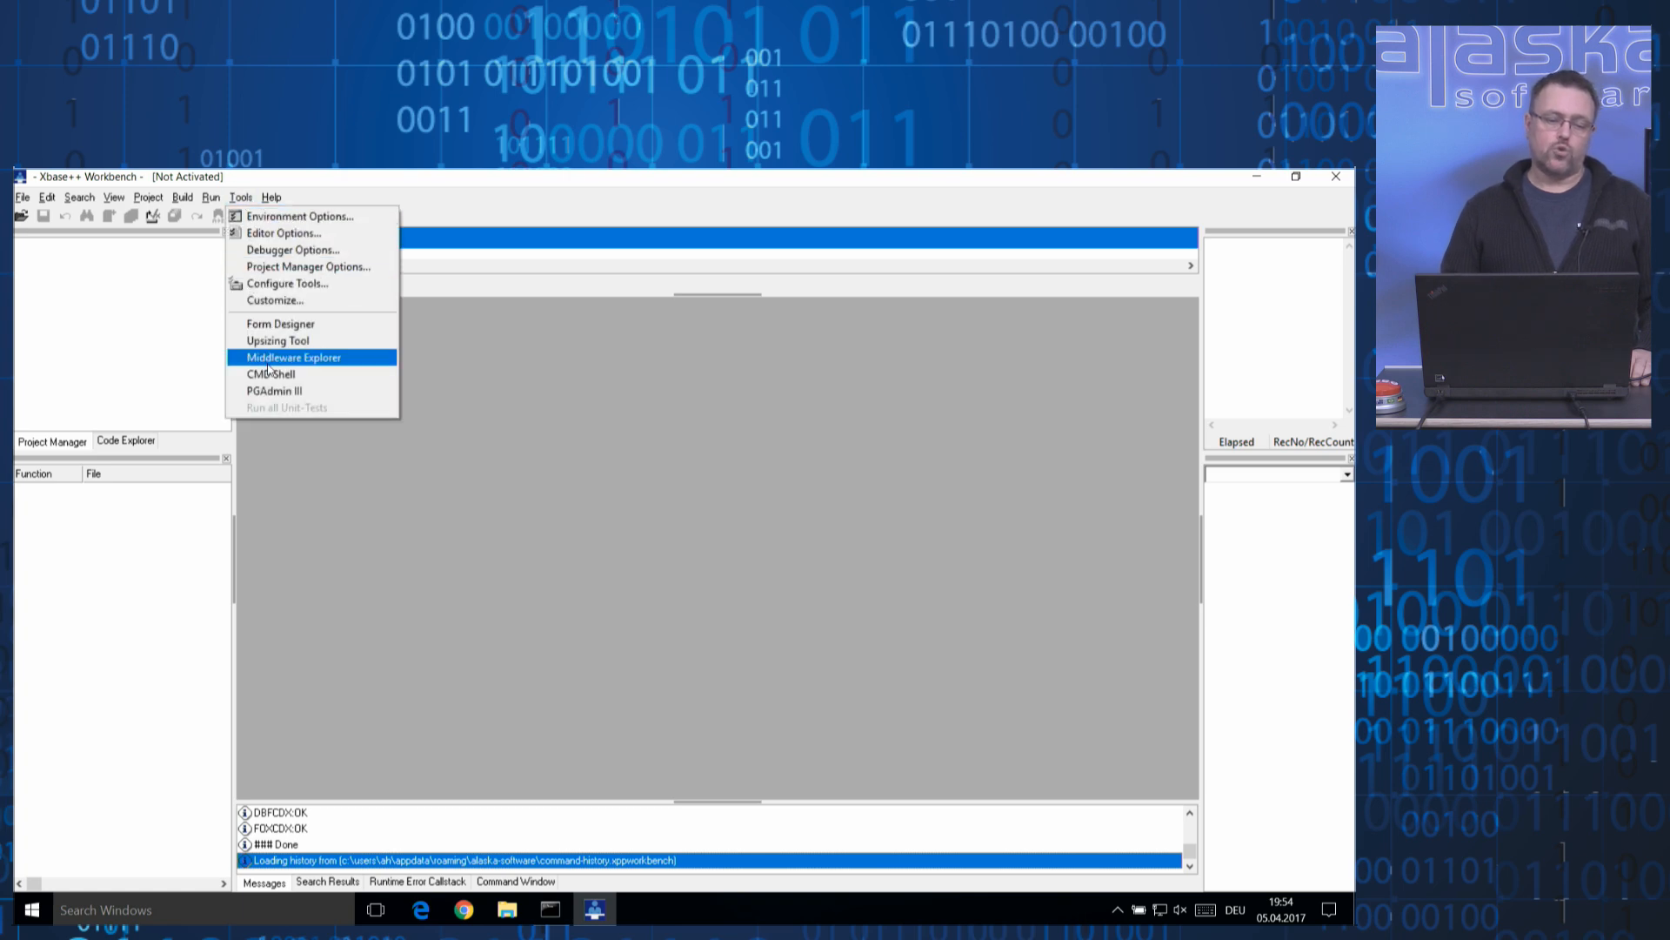
pyautogui.moveTo(270, 373)
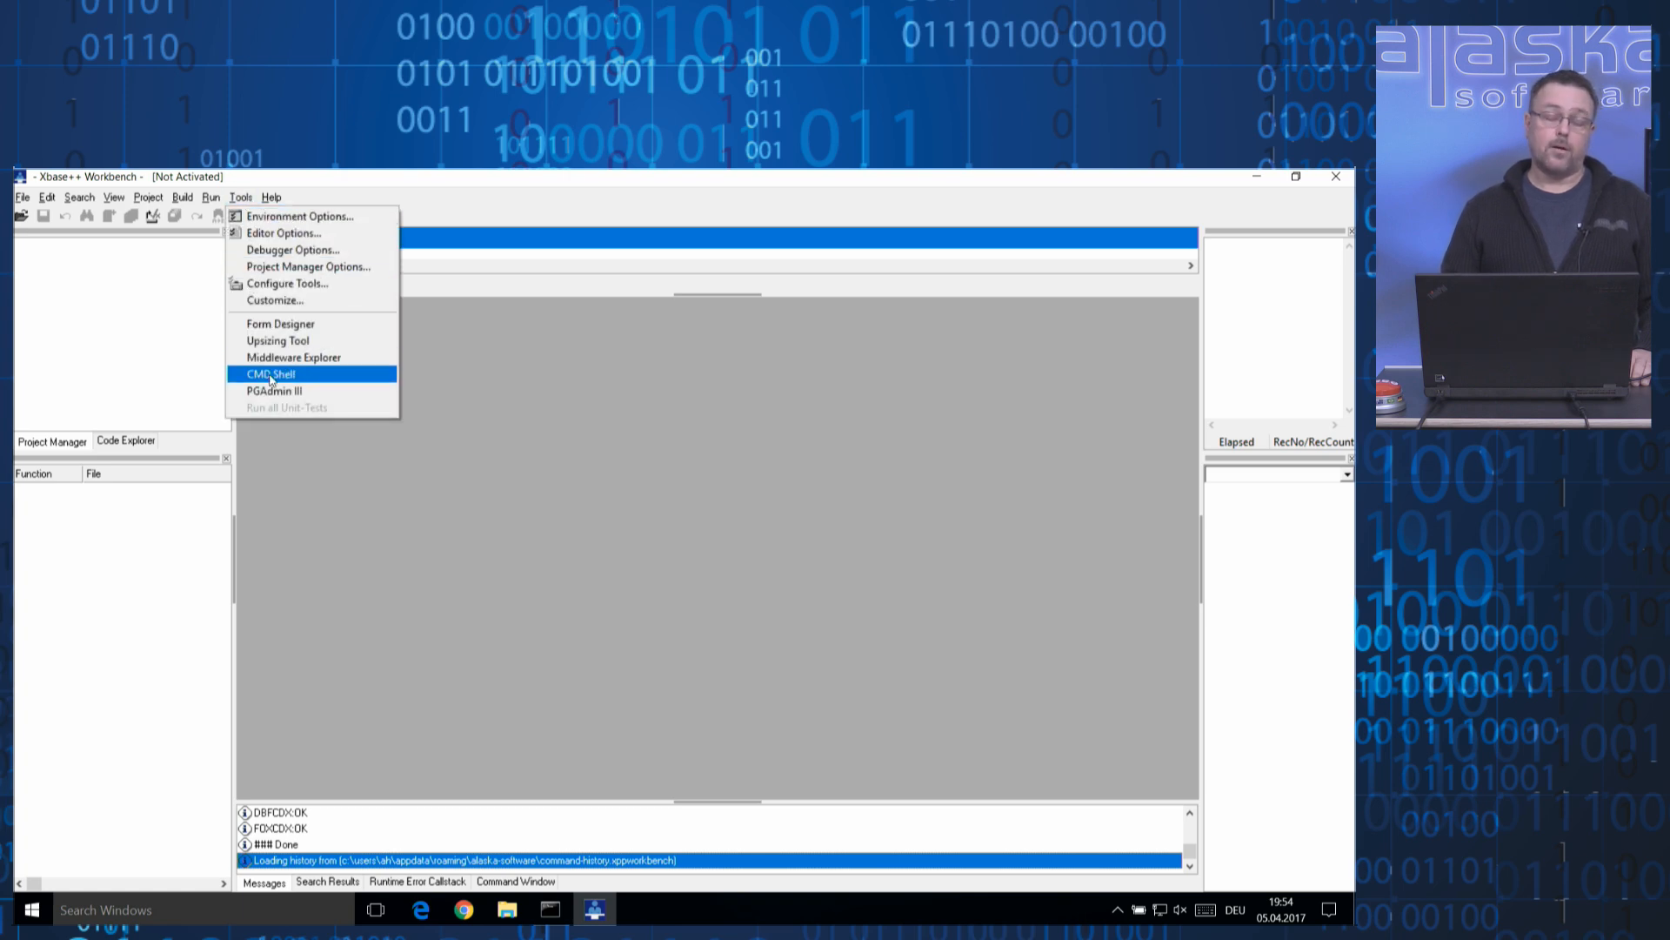
pyautogui.click(270, 374)
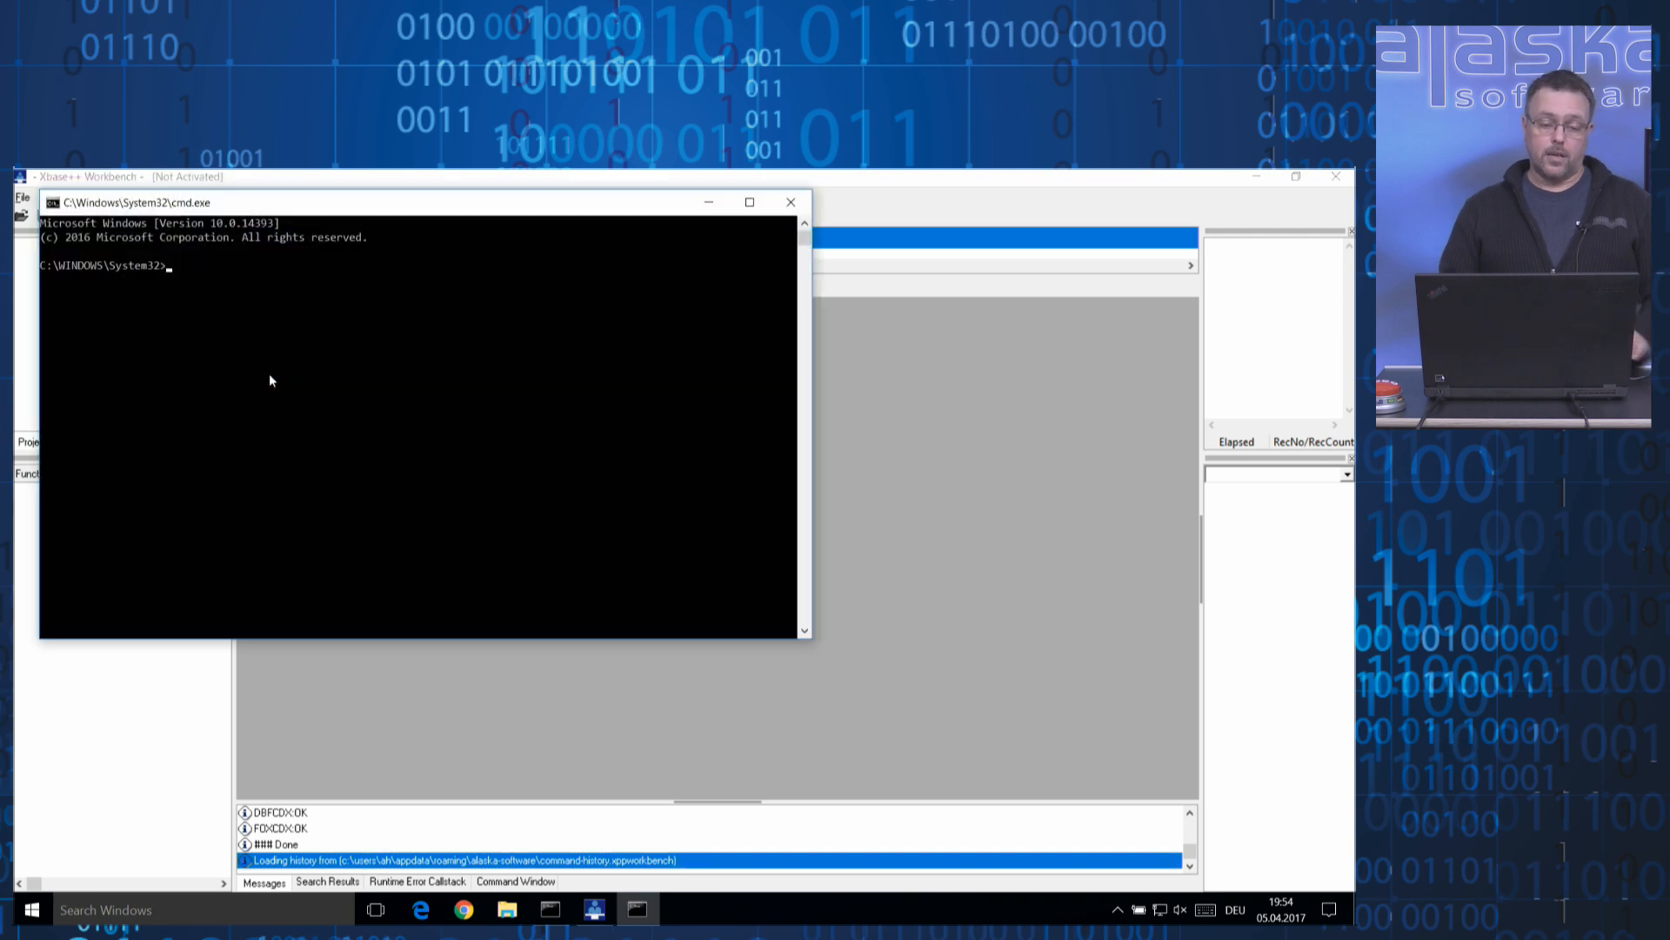
pyautogui.write('xpploa')
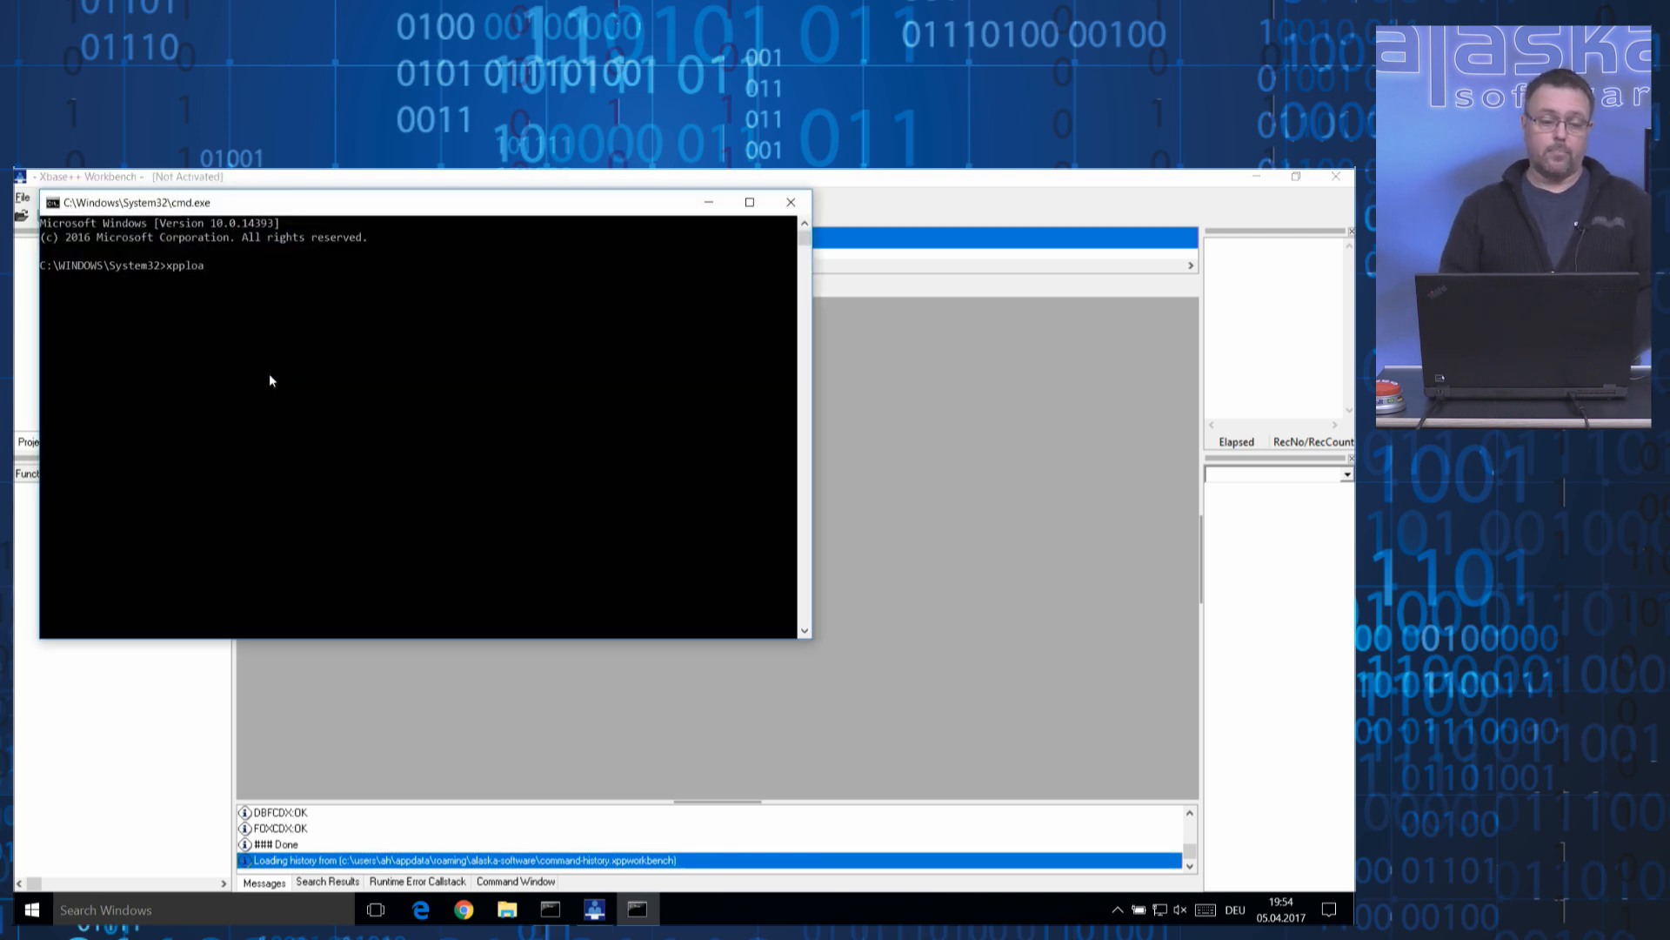
pyautogui.write('ver')
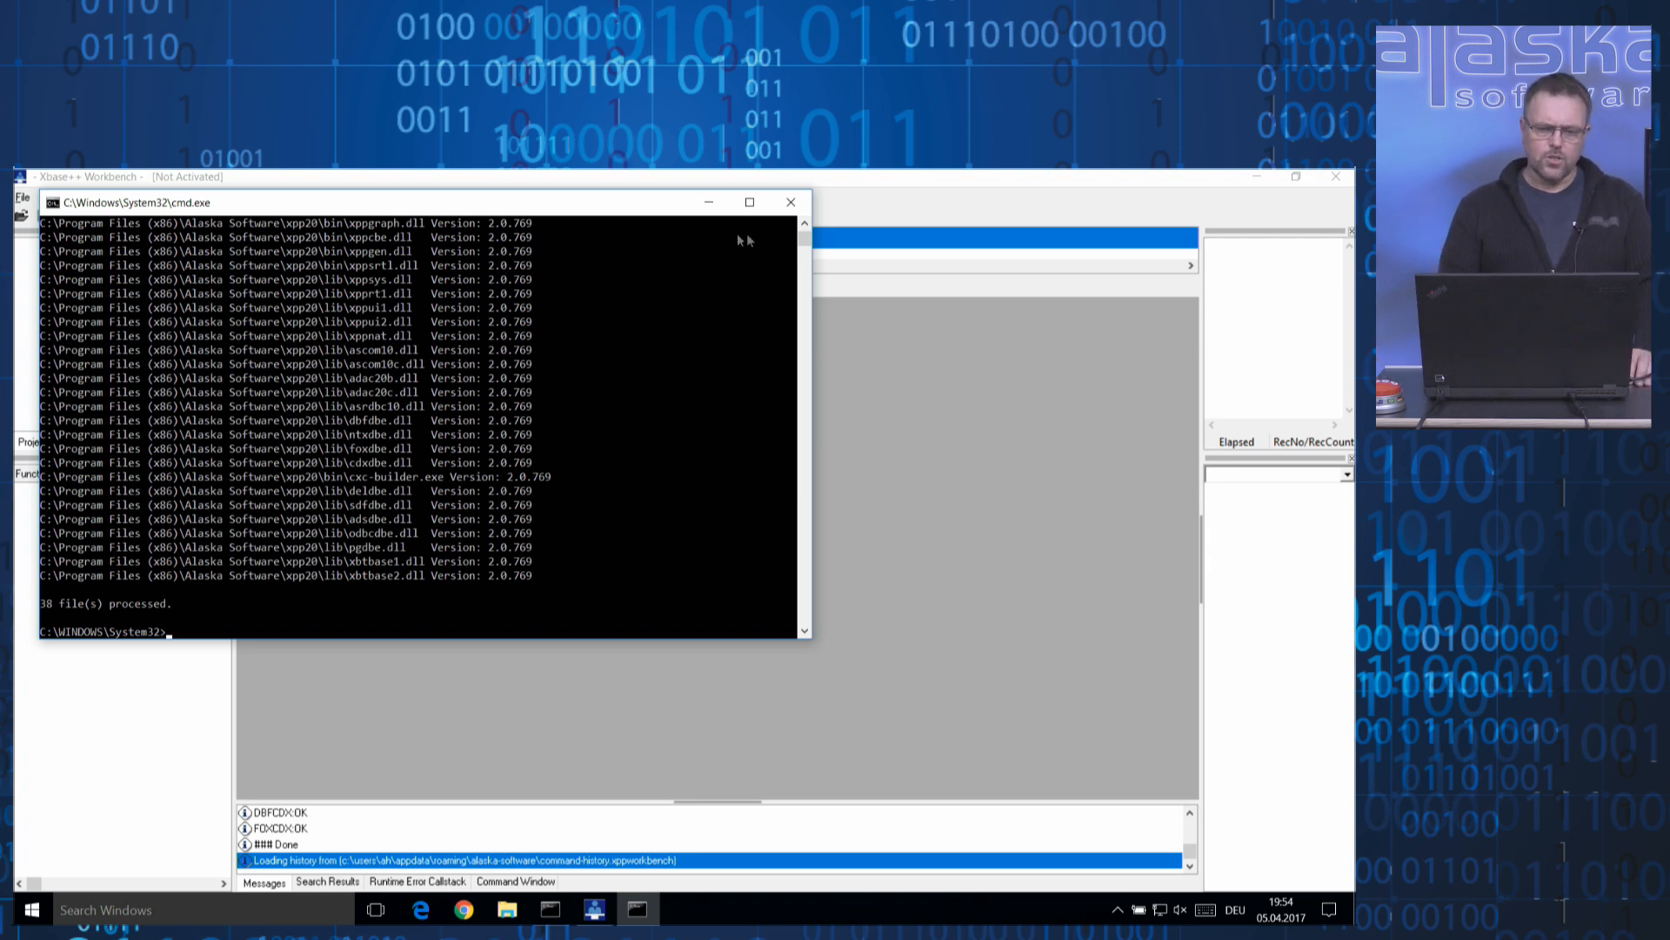
pyautogui.click(790, 203)
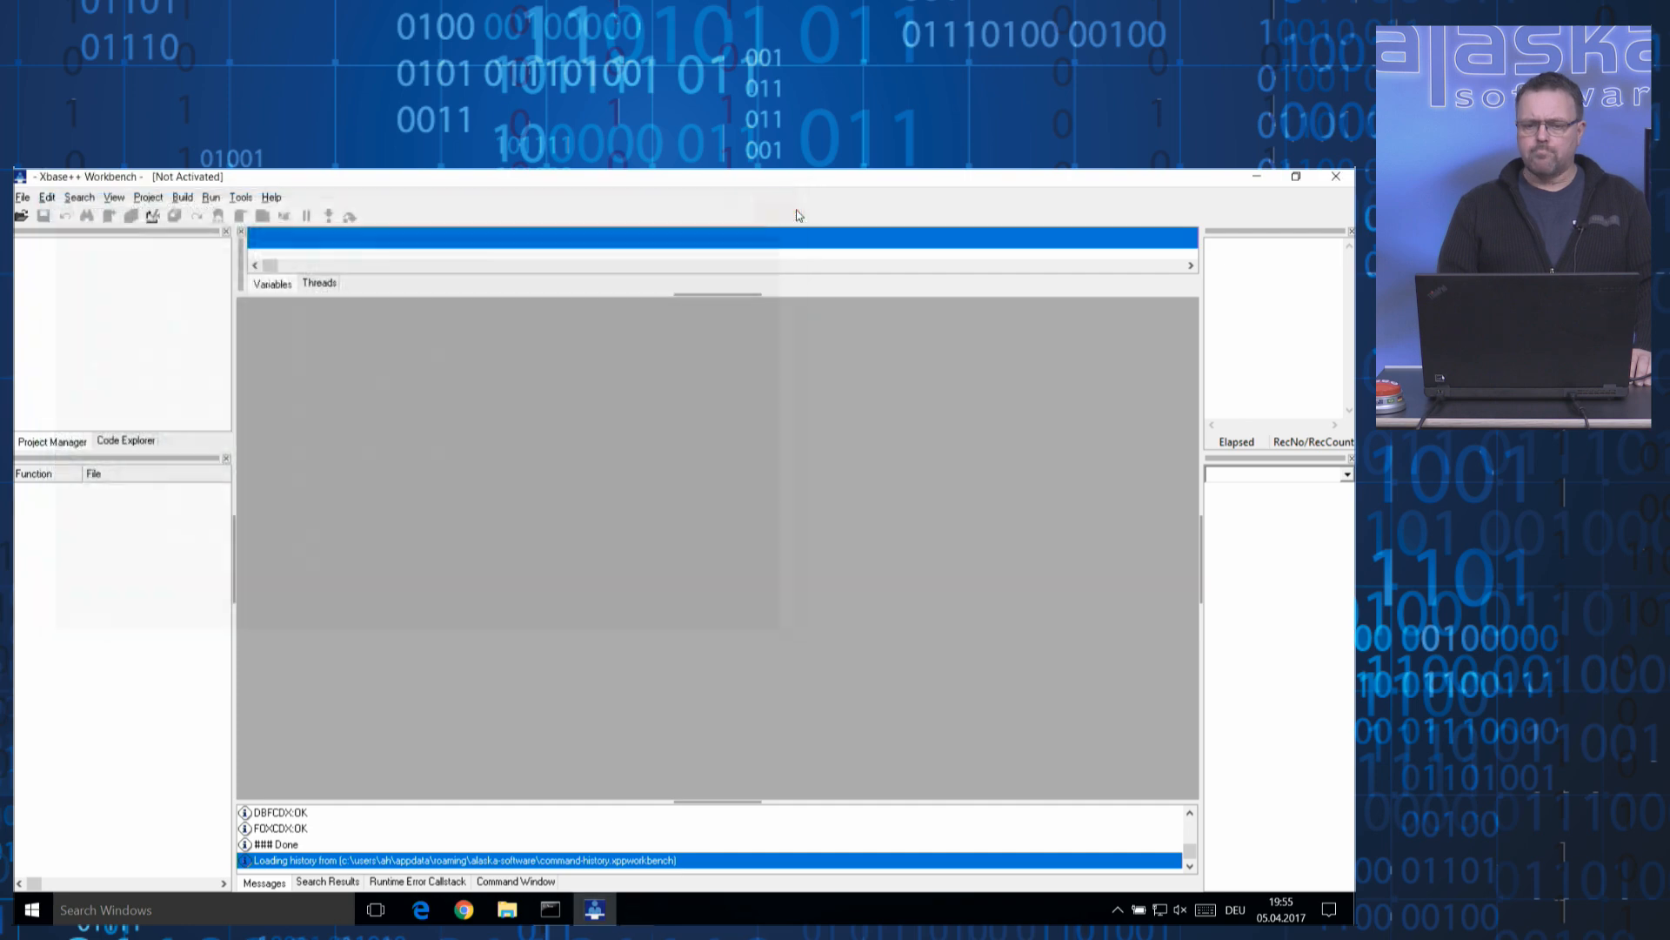